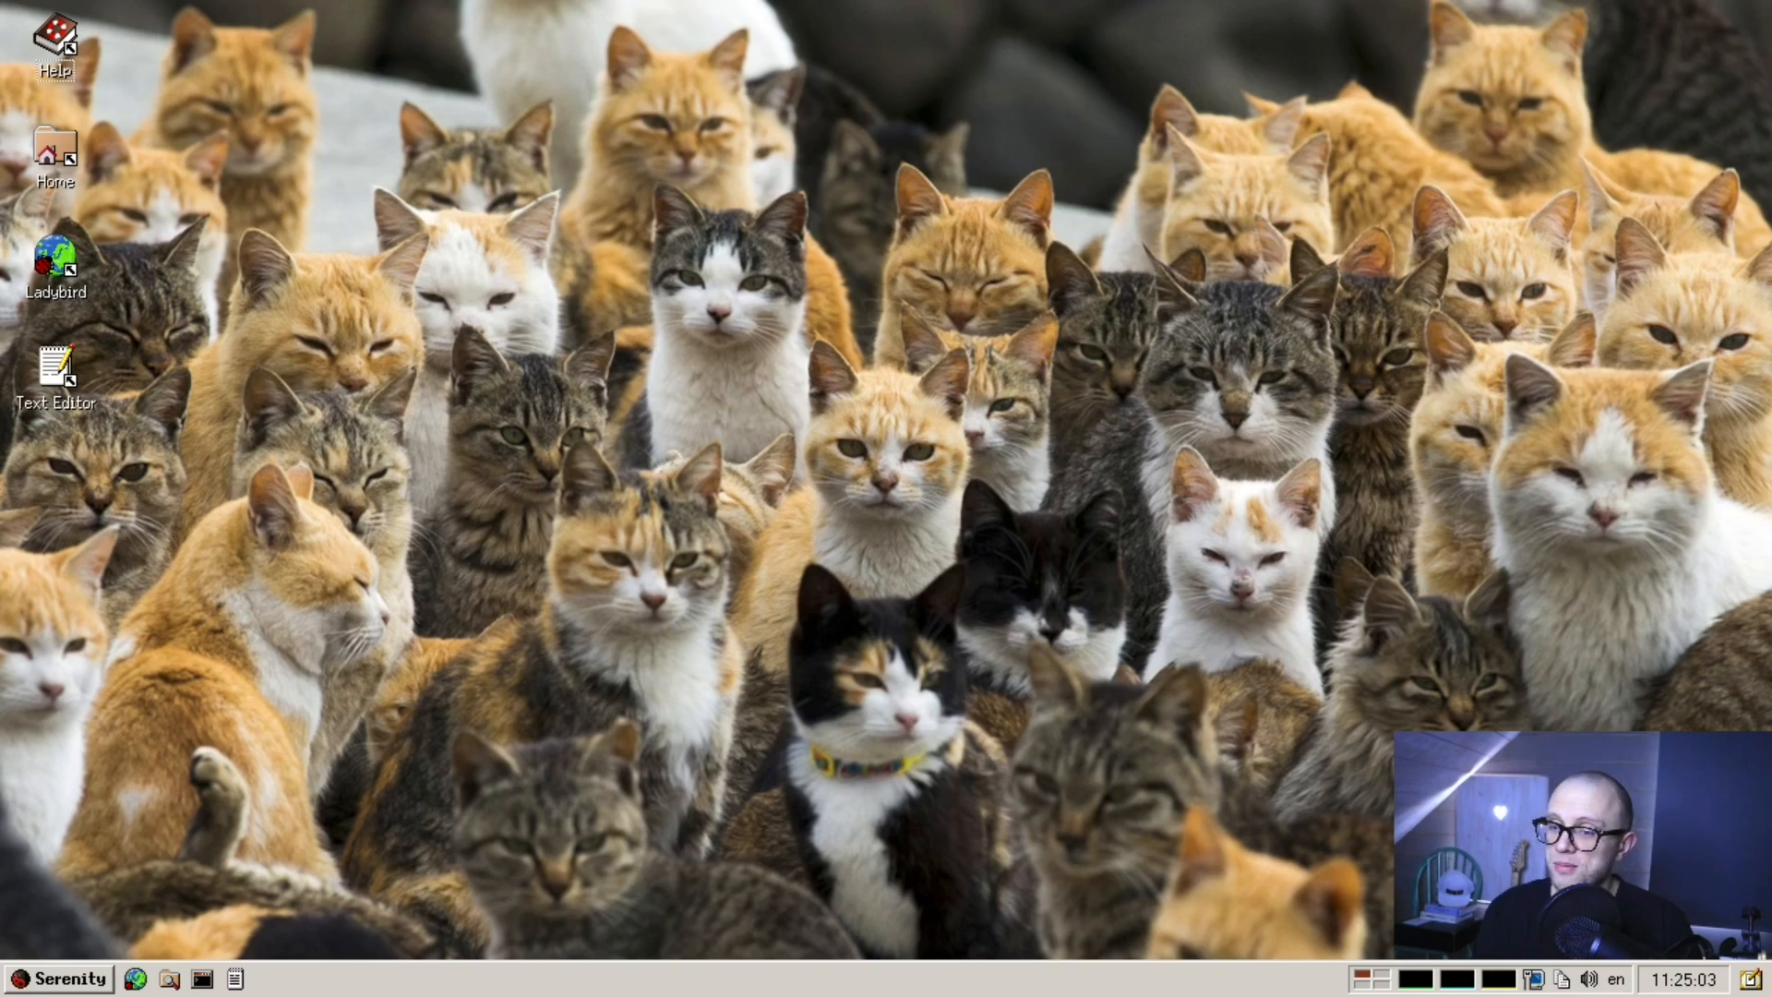
mouse_move(397, 791)
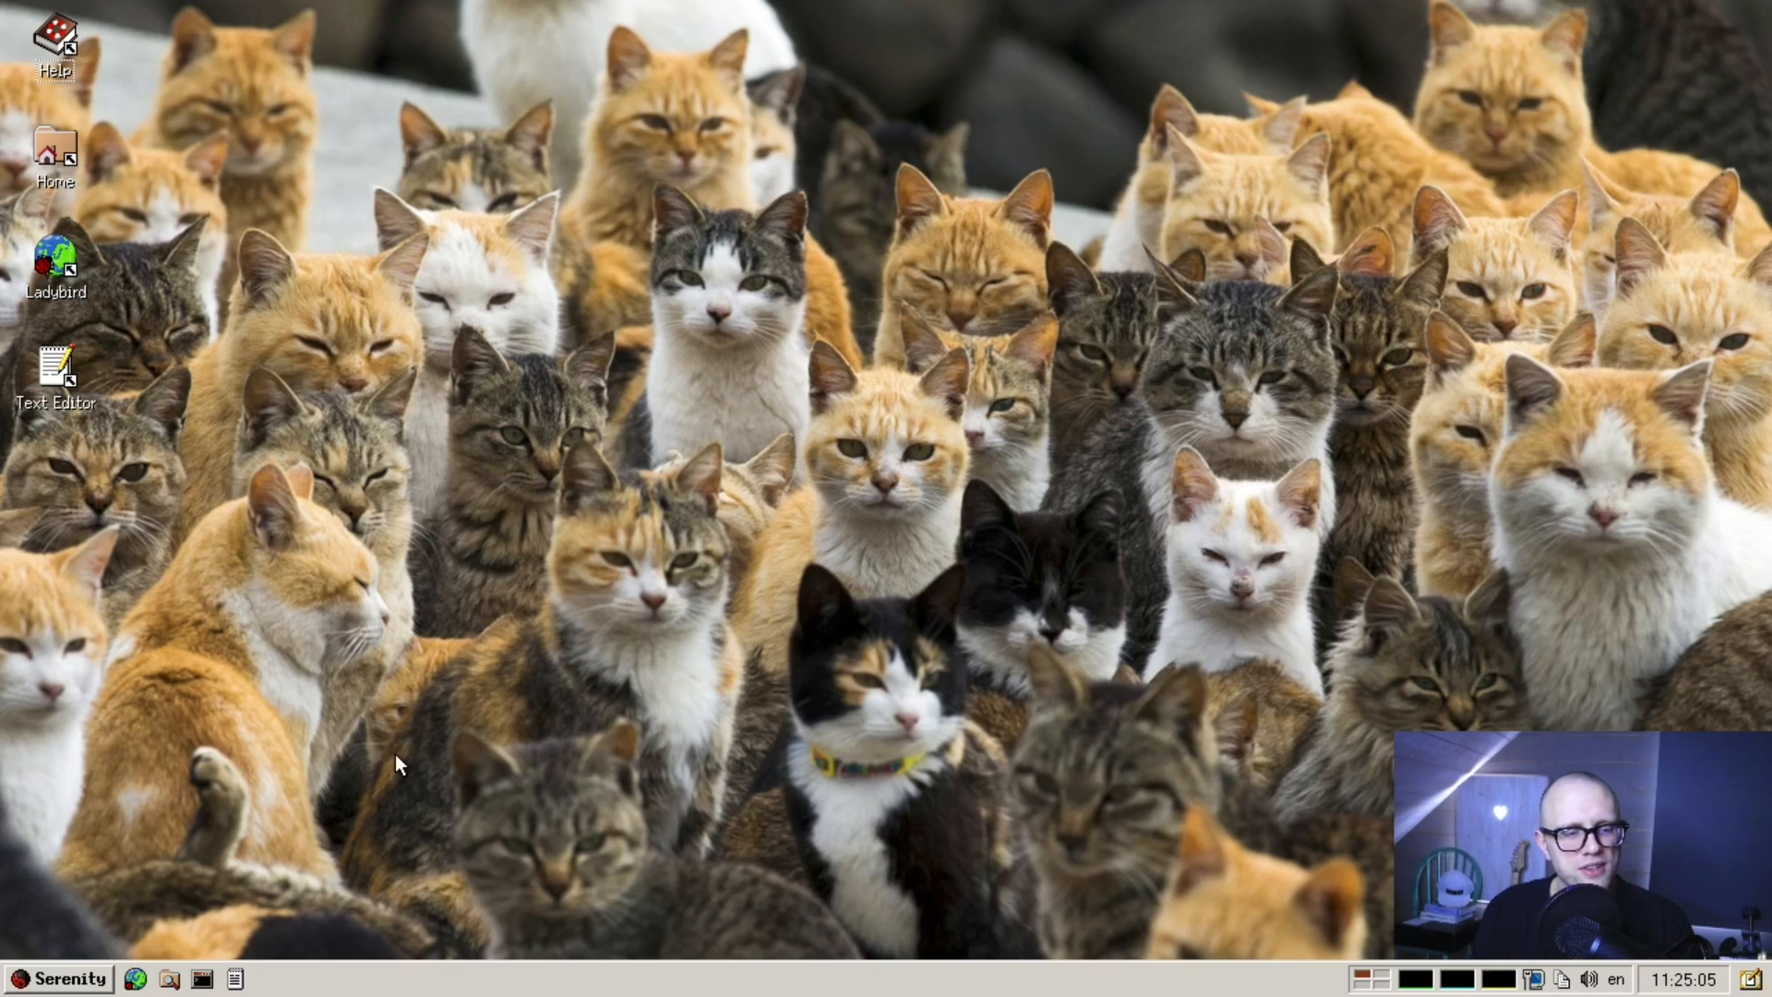
- Launch Image Viewer from the applications menu and dismiss its About dialog
left_click(57, 979)
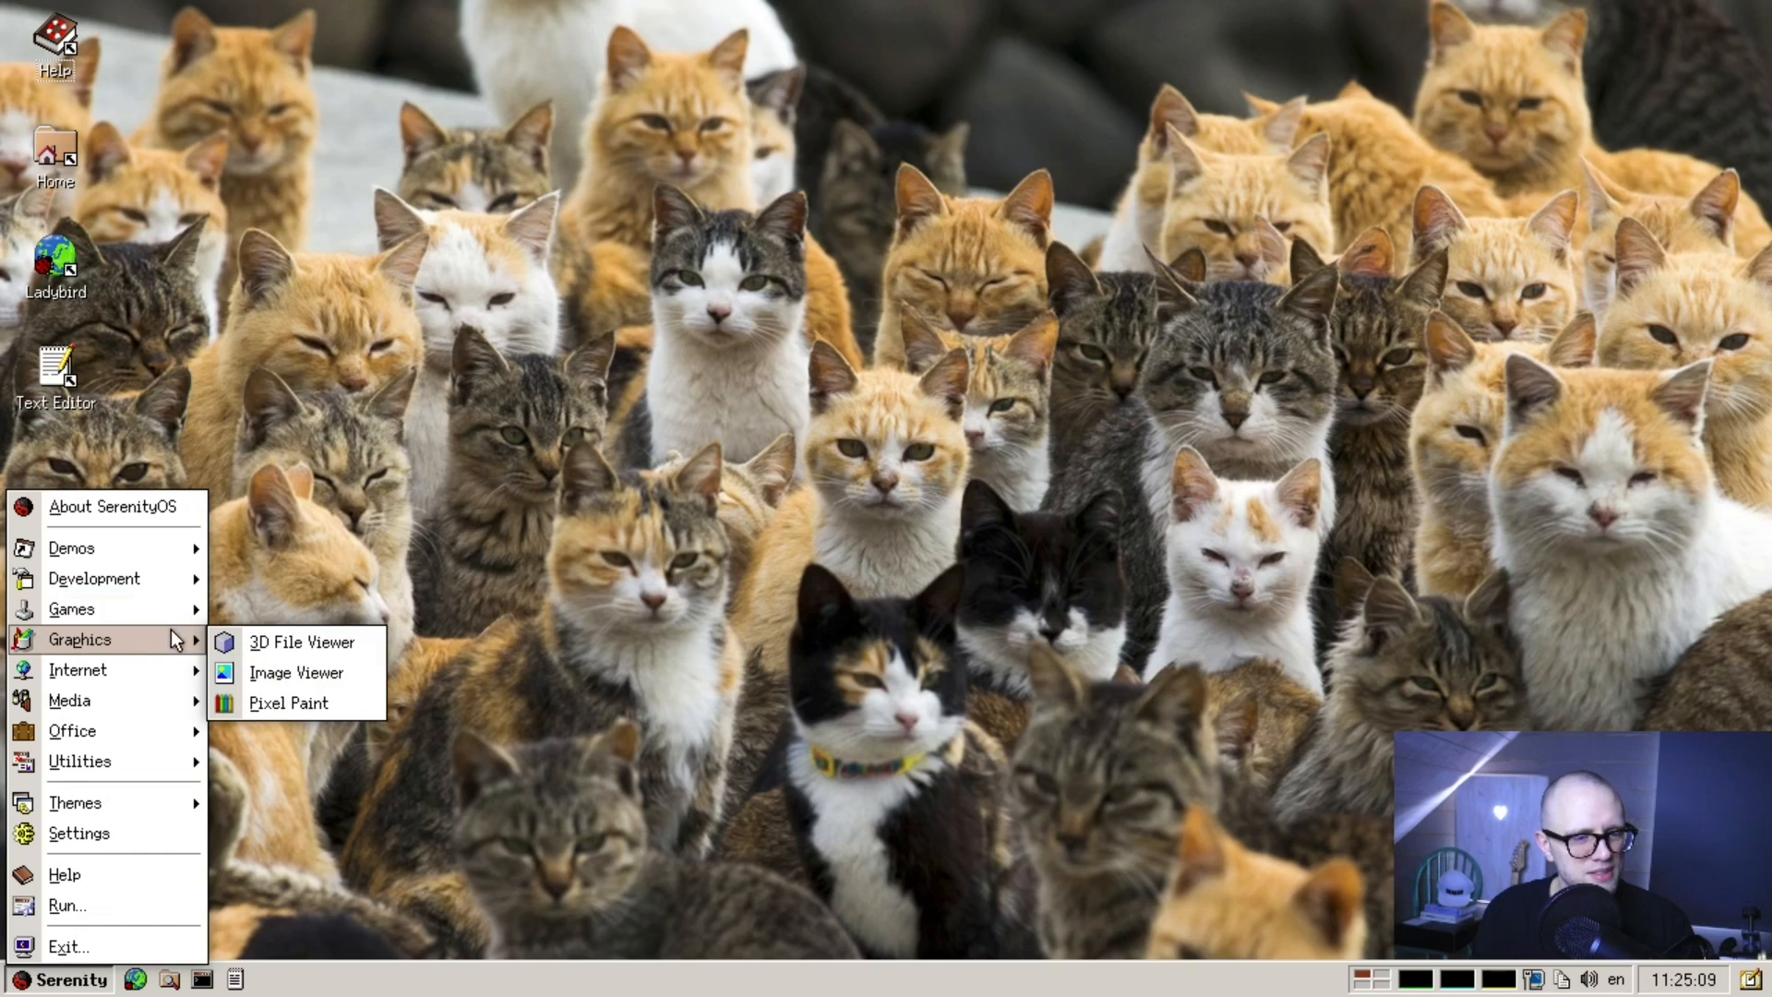
mouse_move(277, 678)
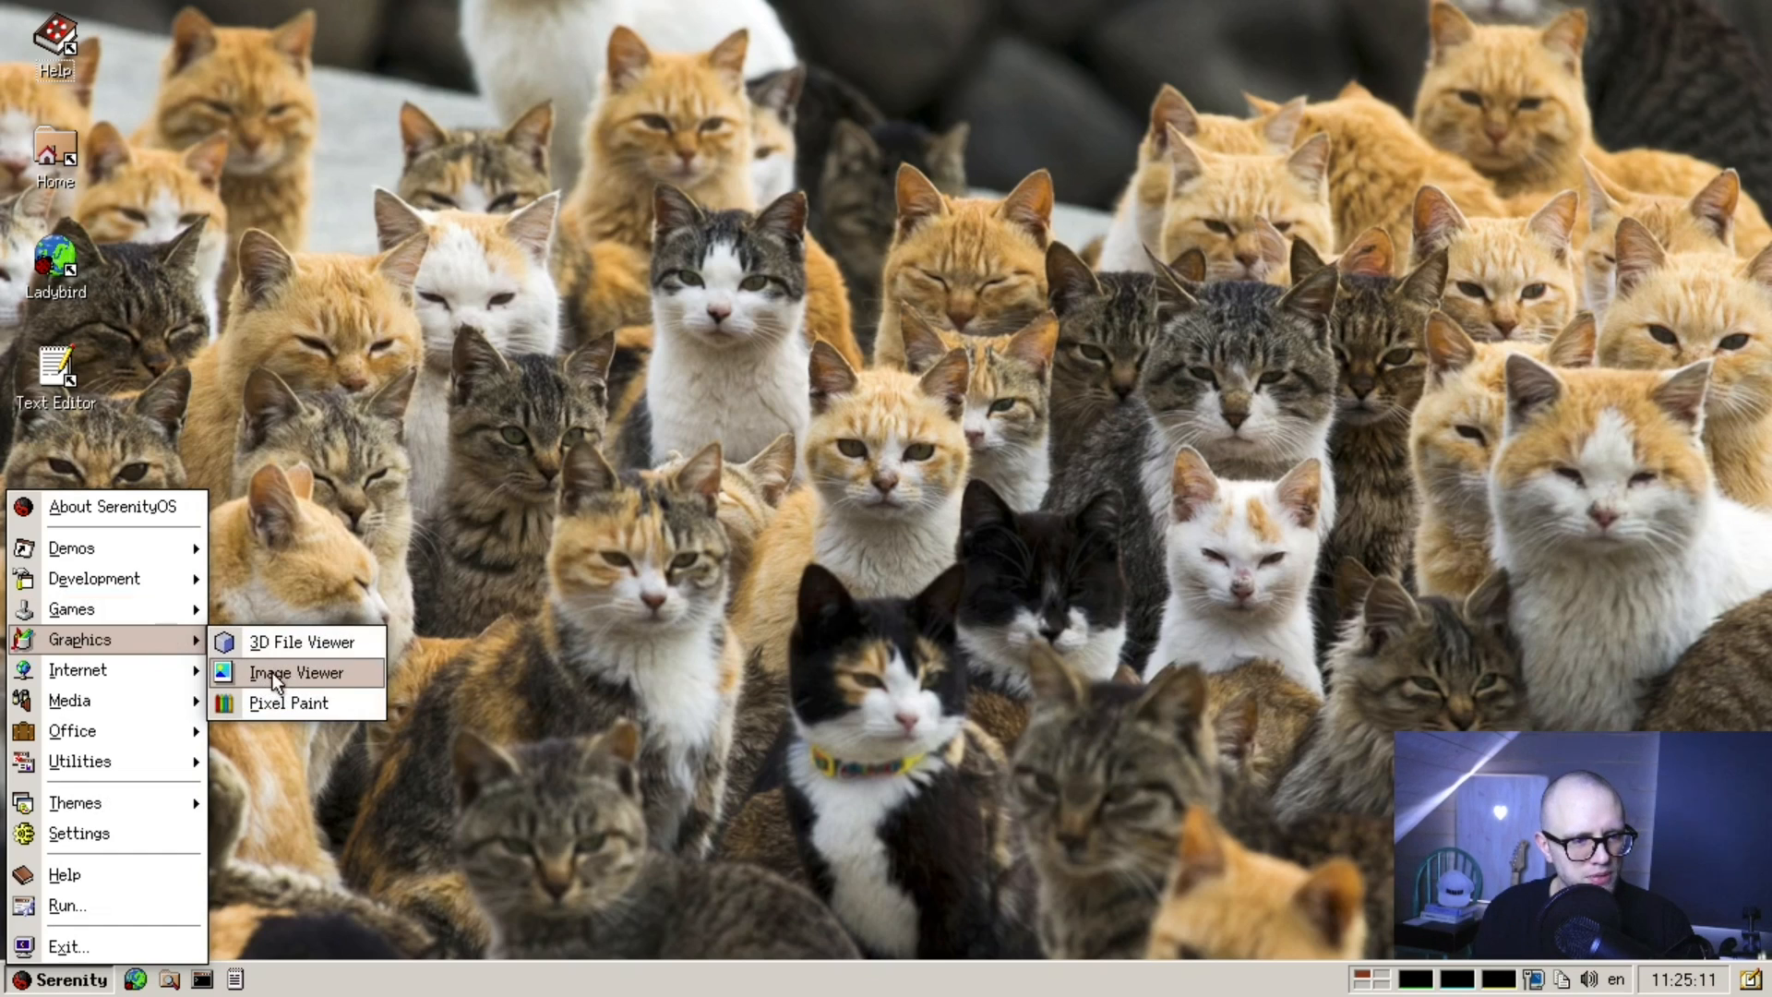
mouse_move(241, 683)
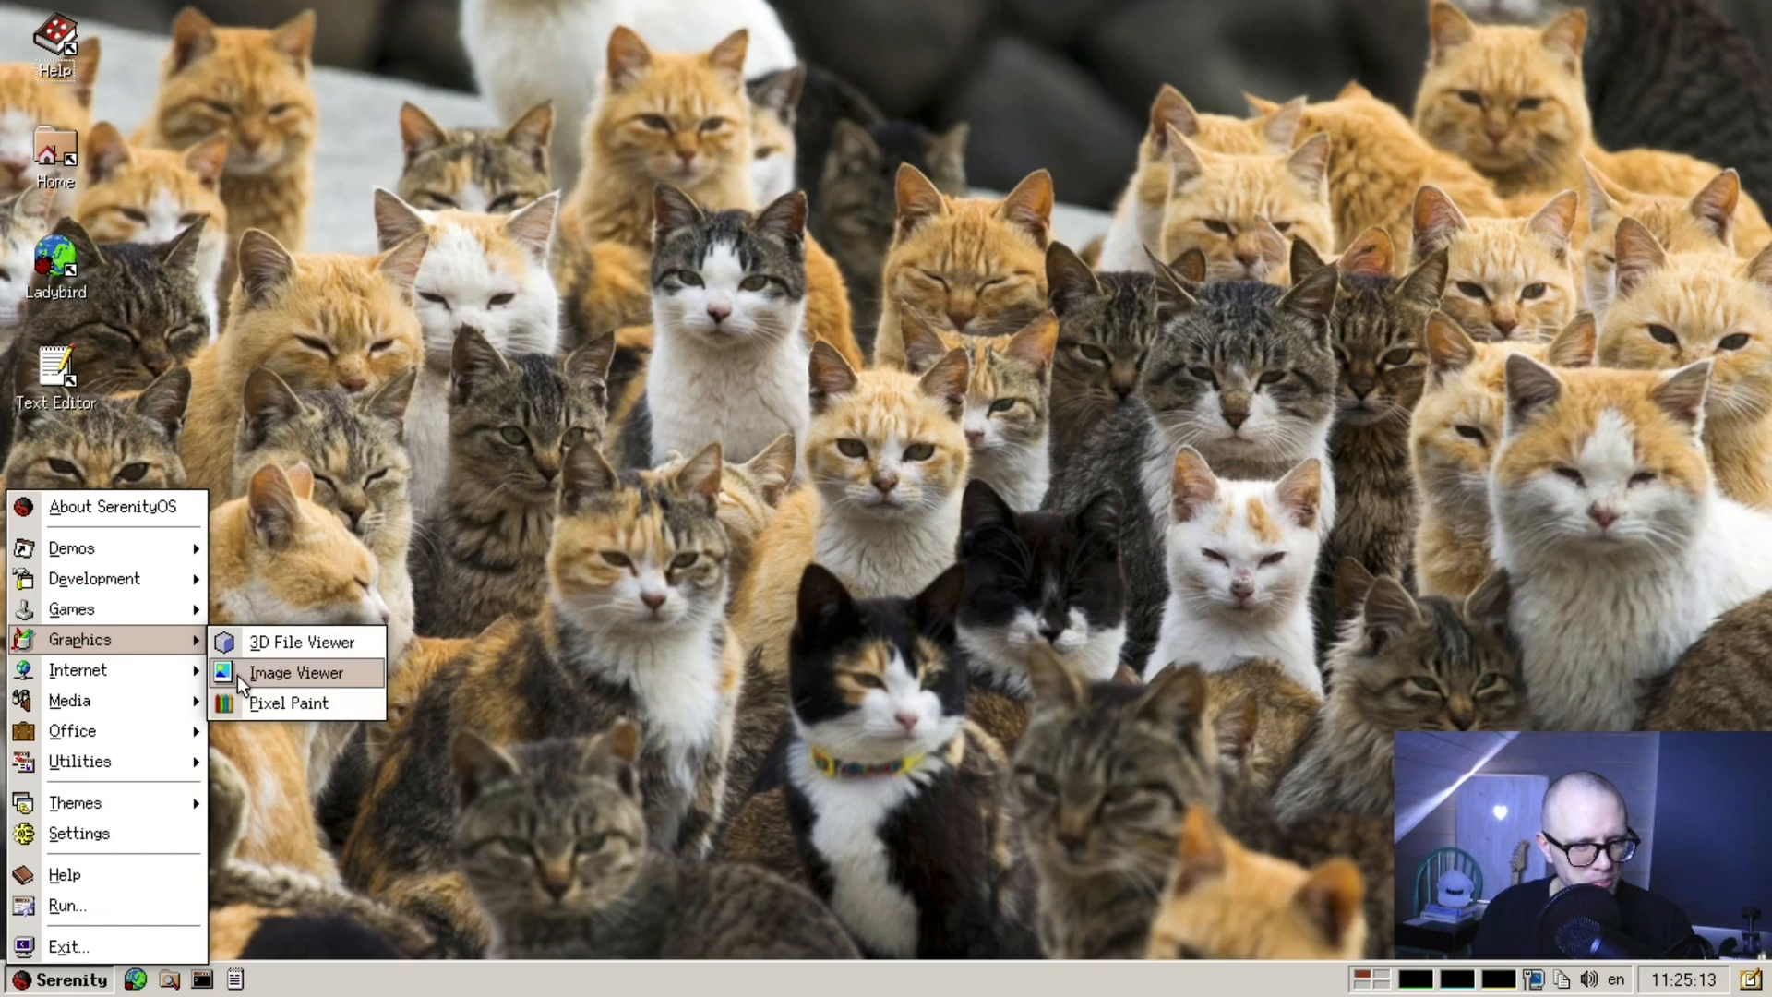
left_click(296, 672)
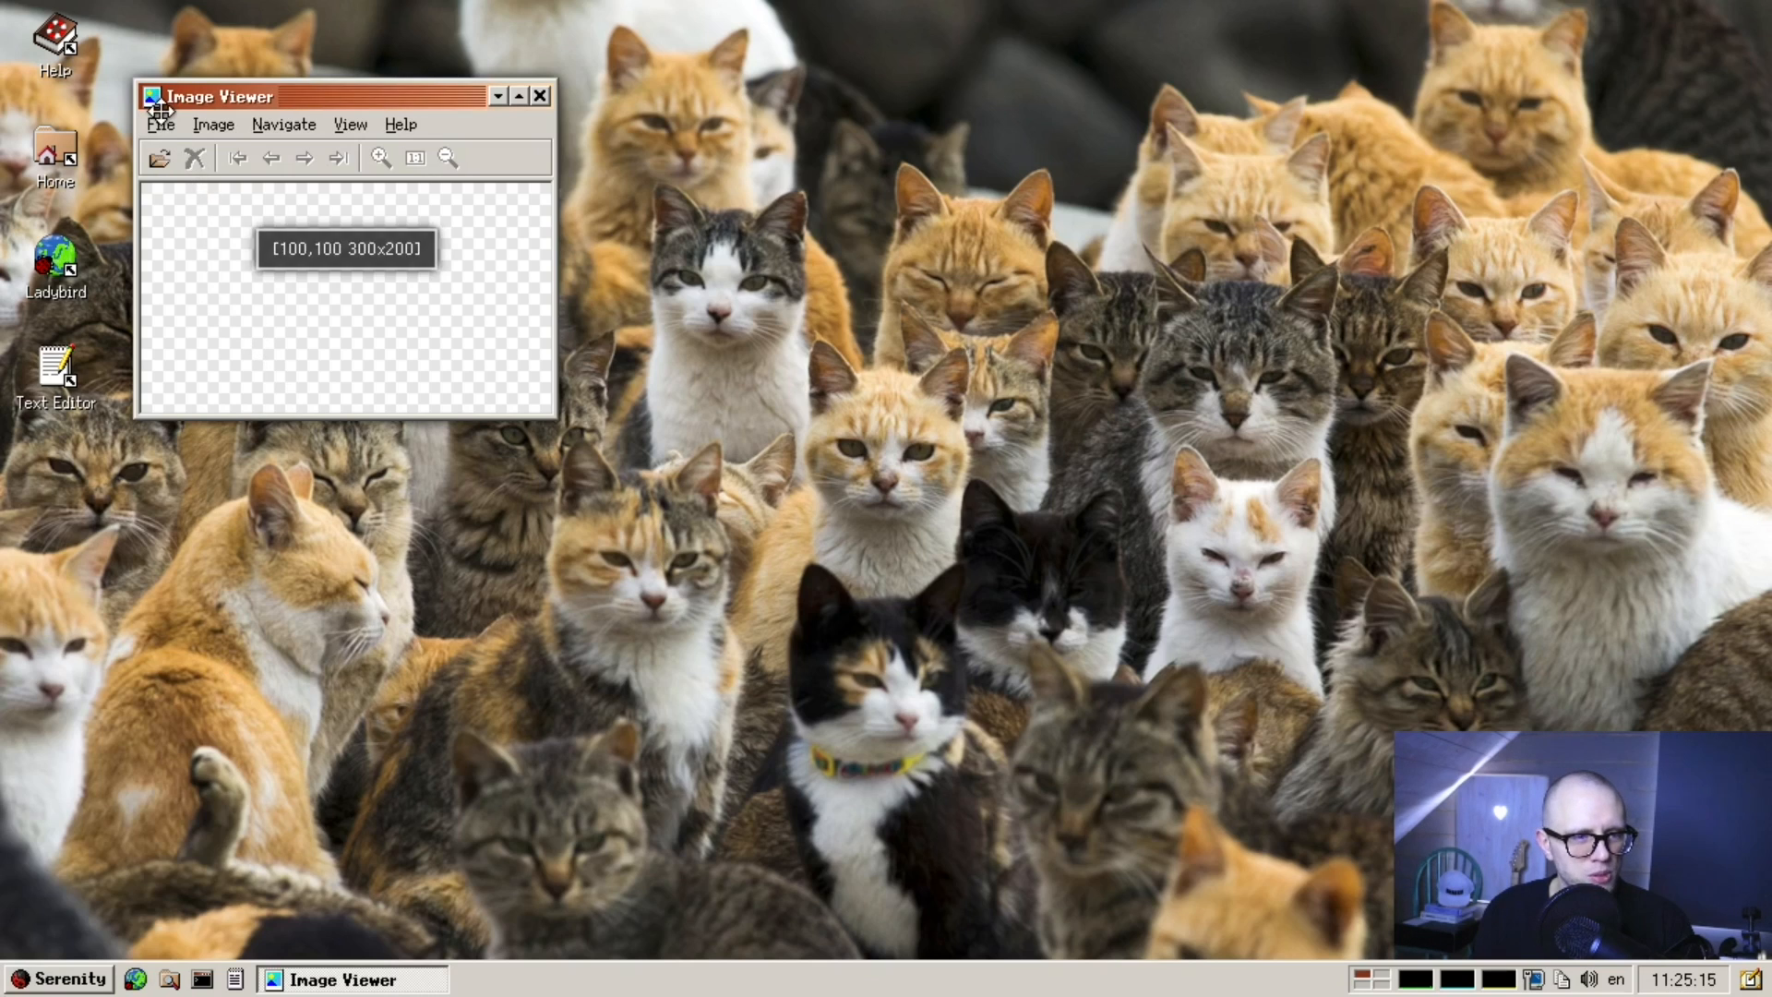
left_click(401, 124)
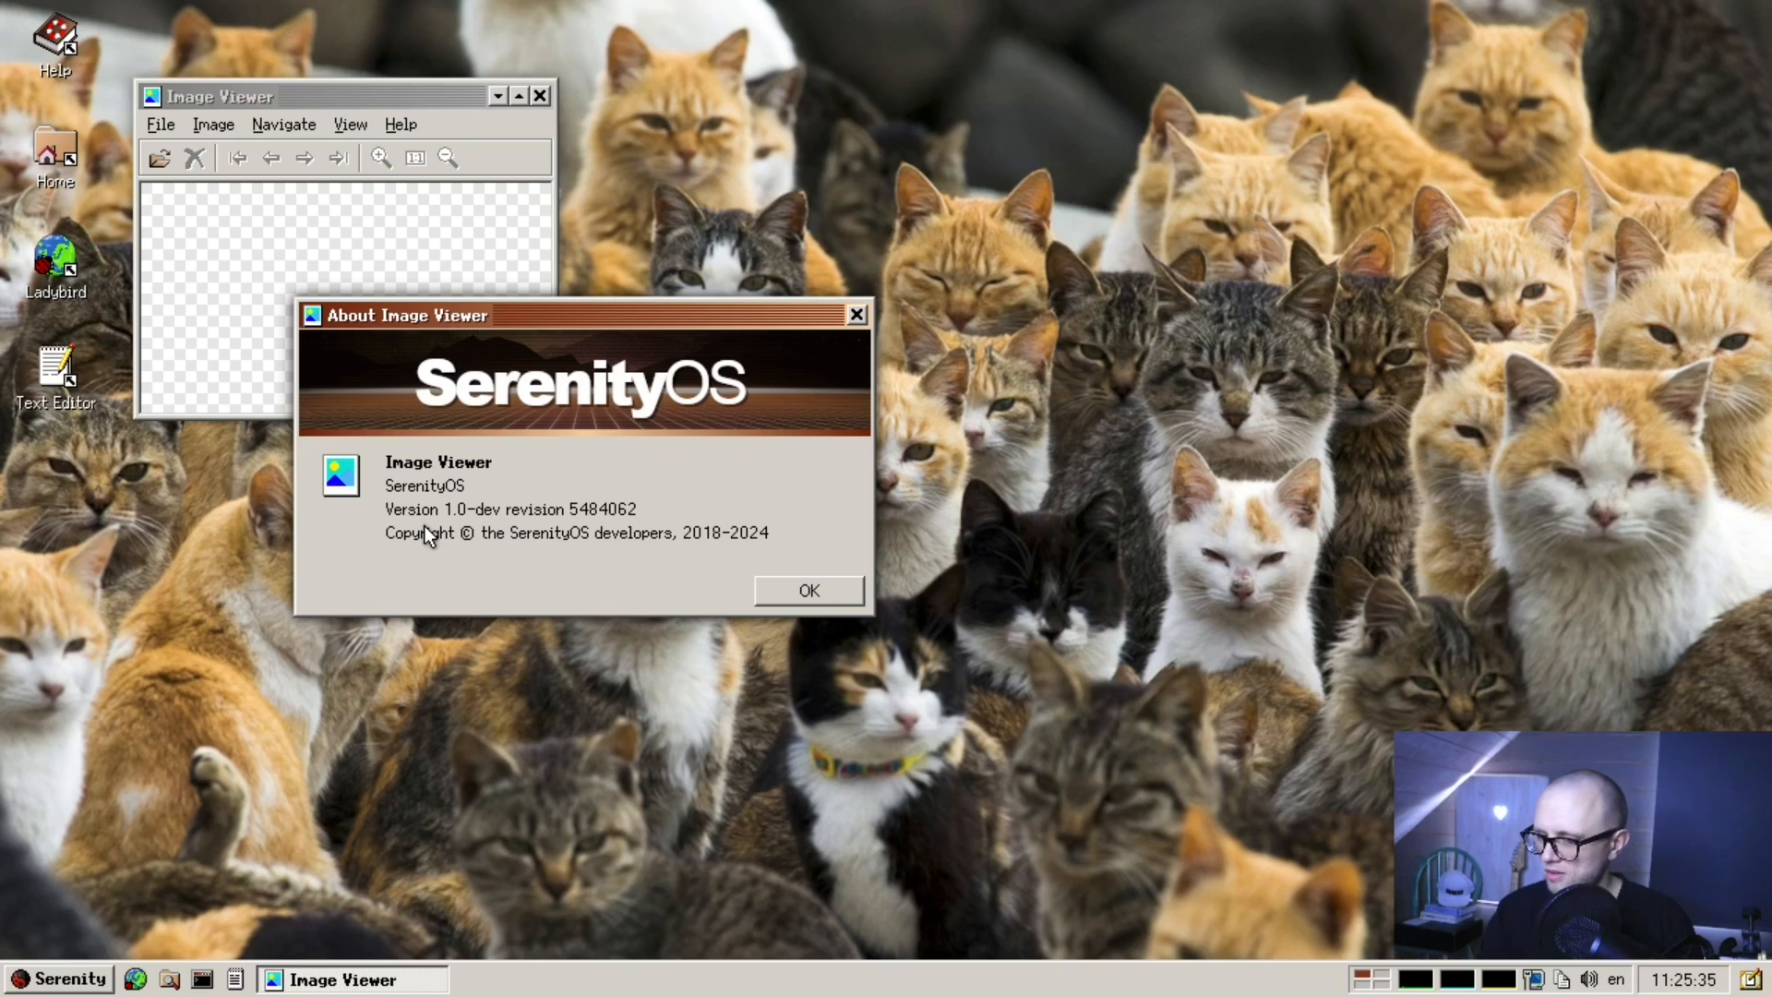
mouse_move(653, 516)
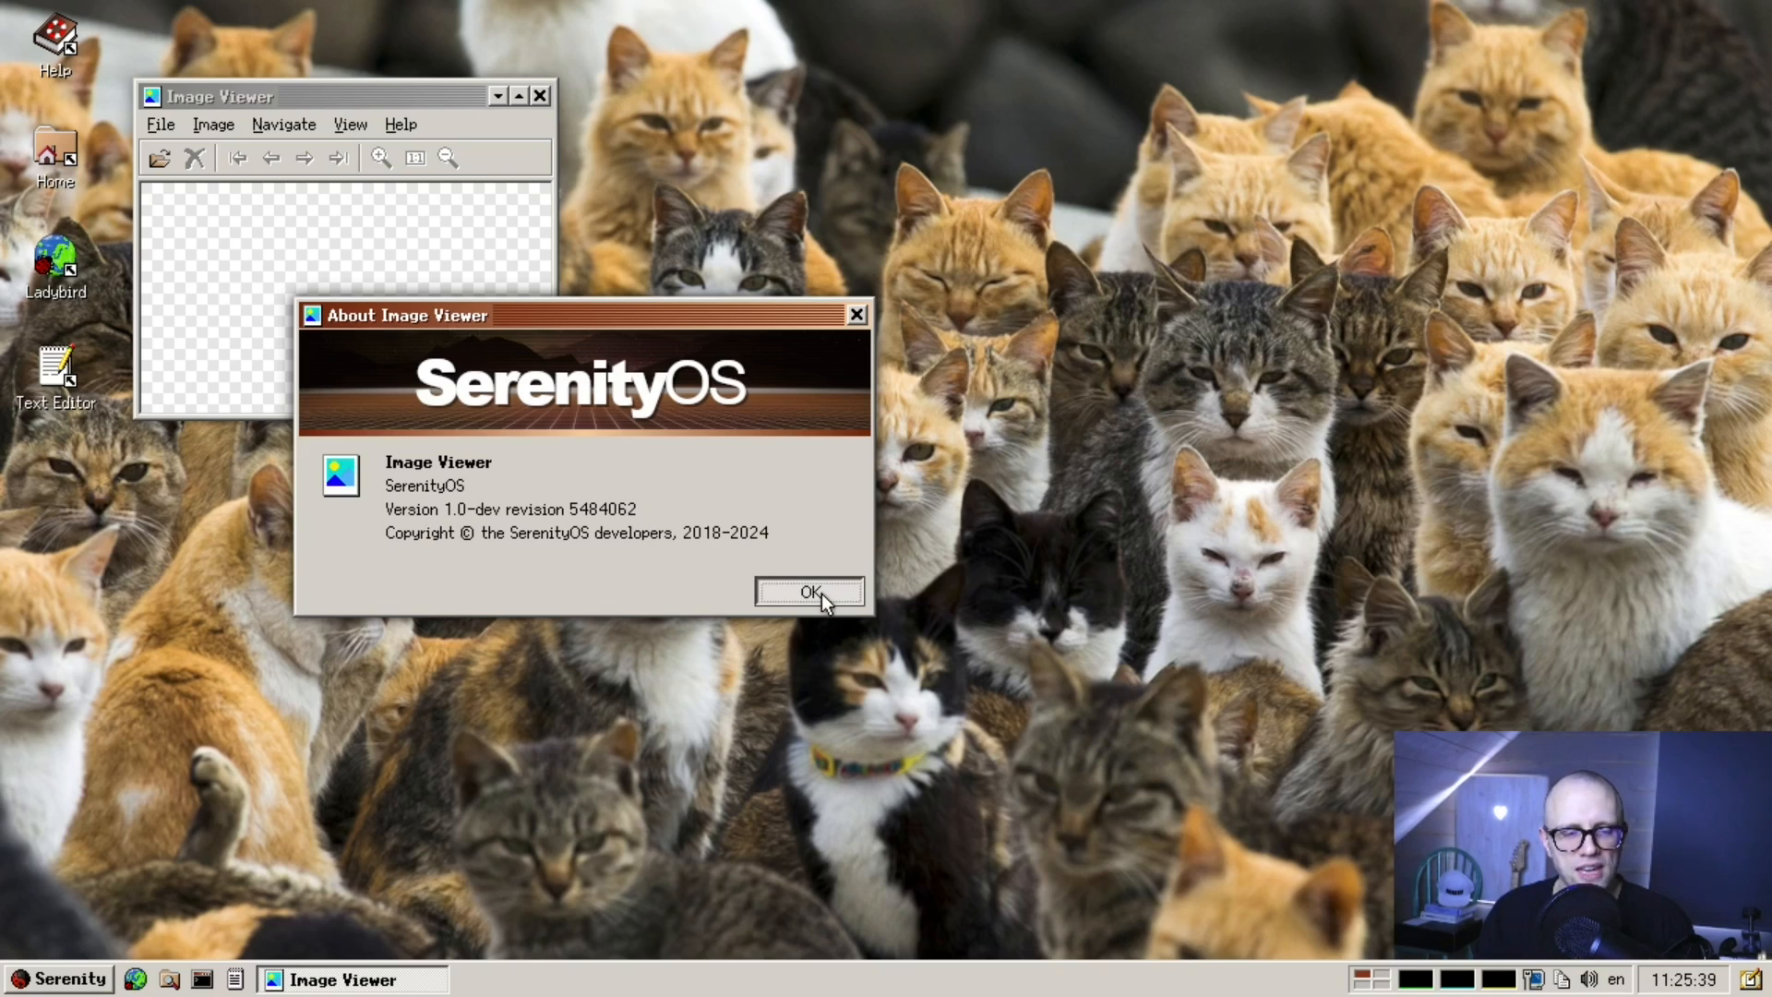
left_click(809, 590)
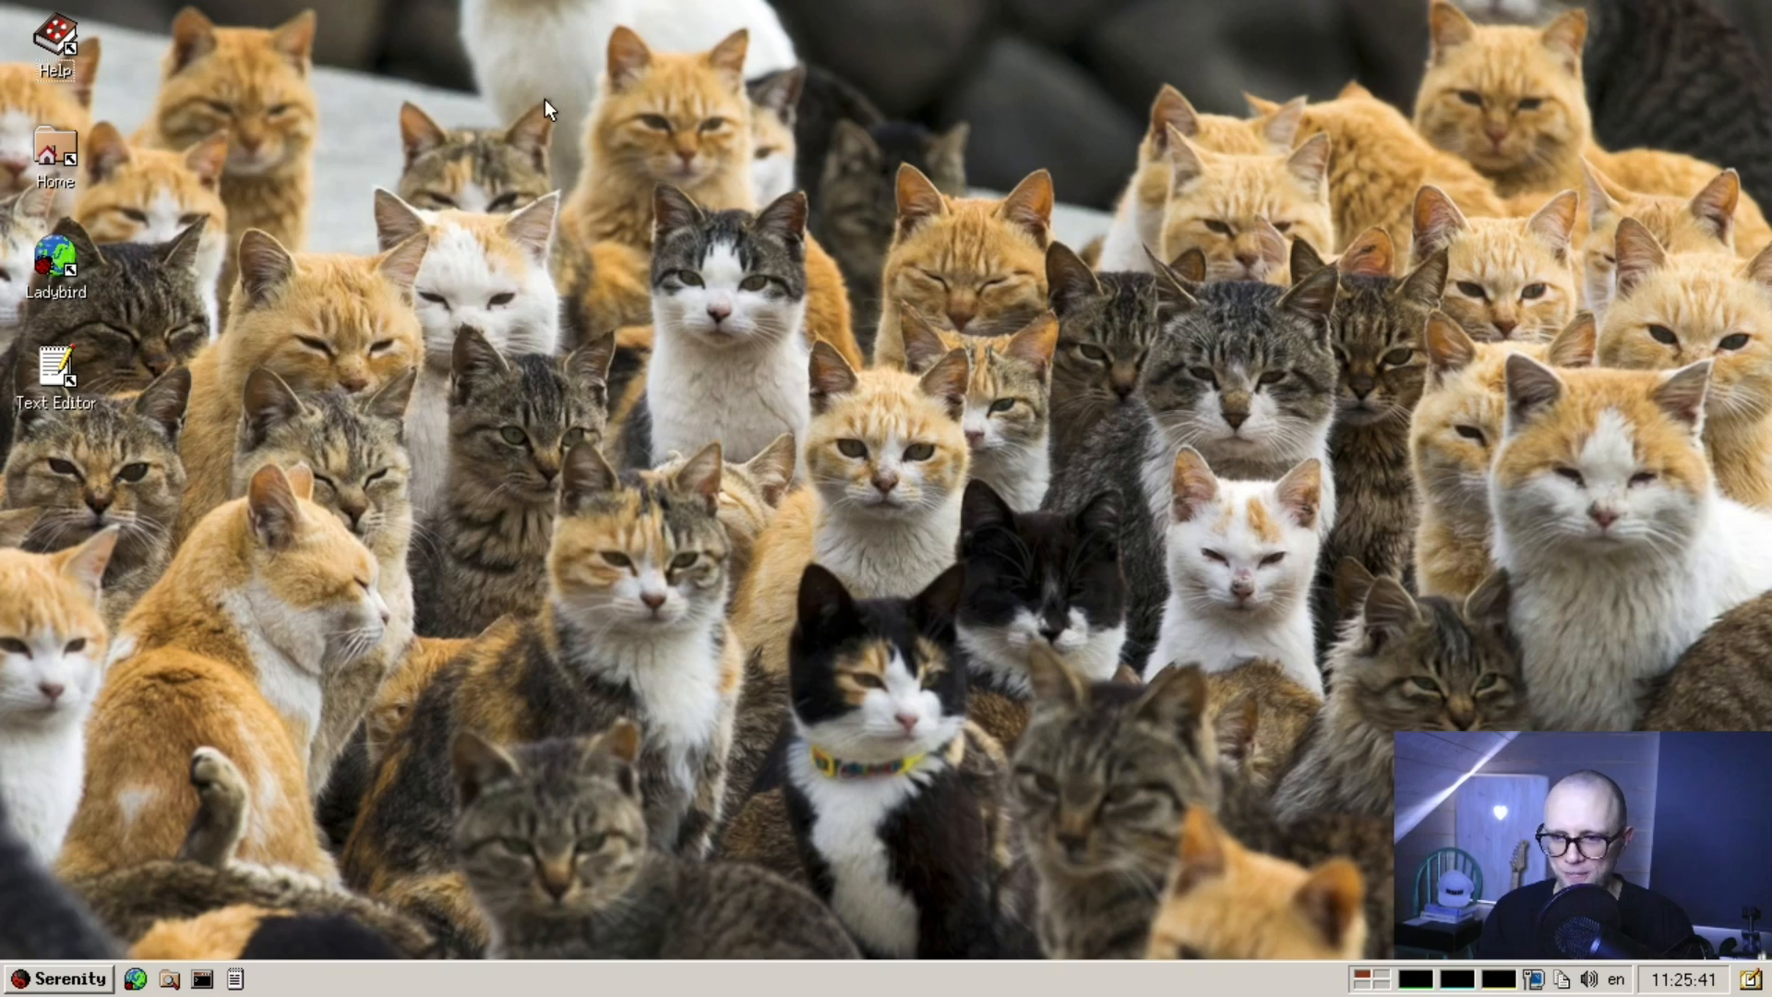
- Launch Snake, try the Classic skin, revert to the original skin, and nudge the window
left_click(57, 979)
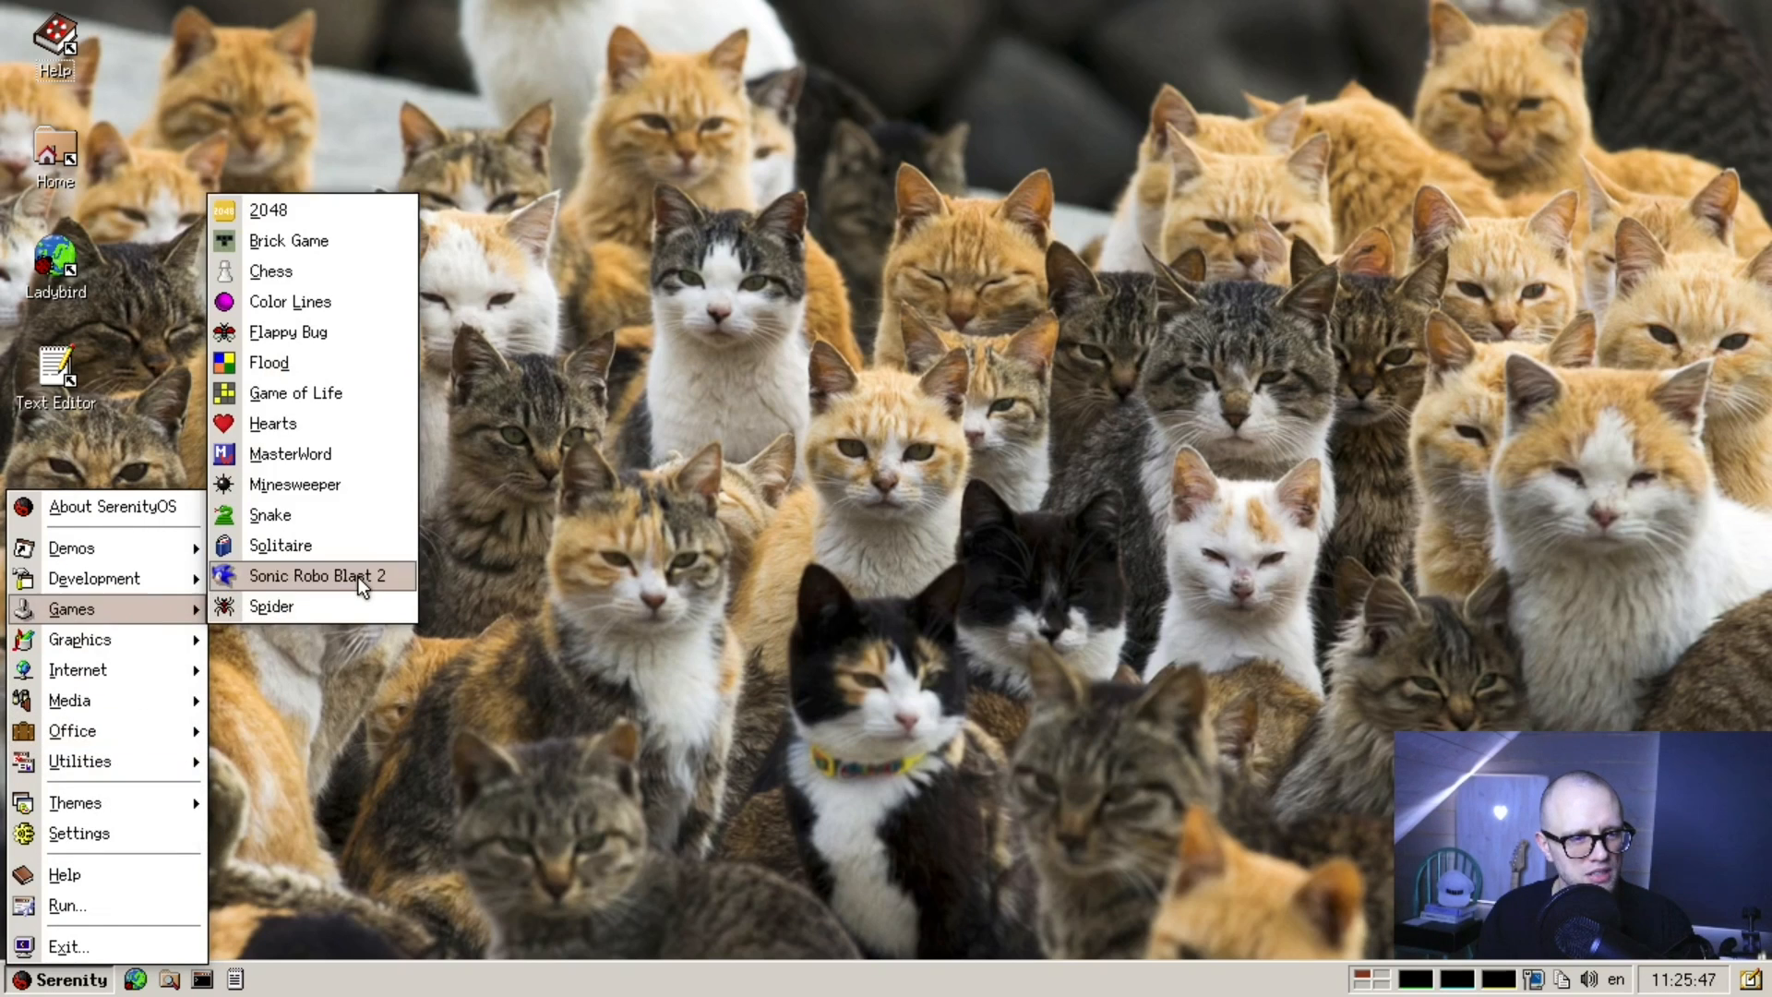
left_click(272, 515)
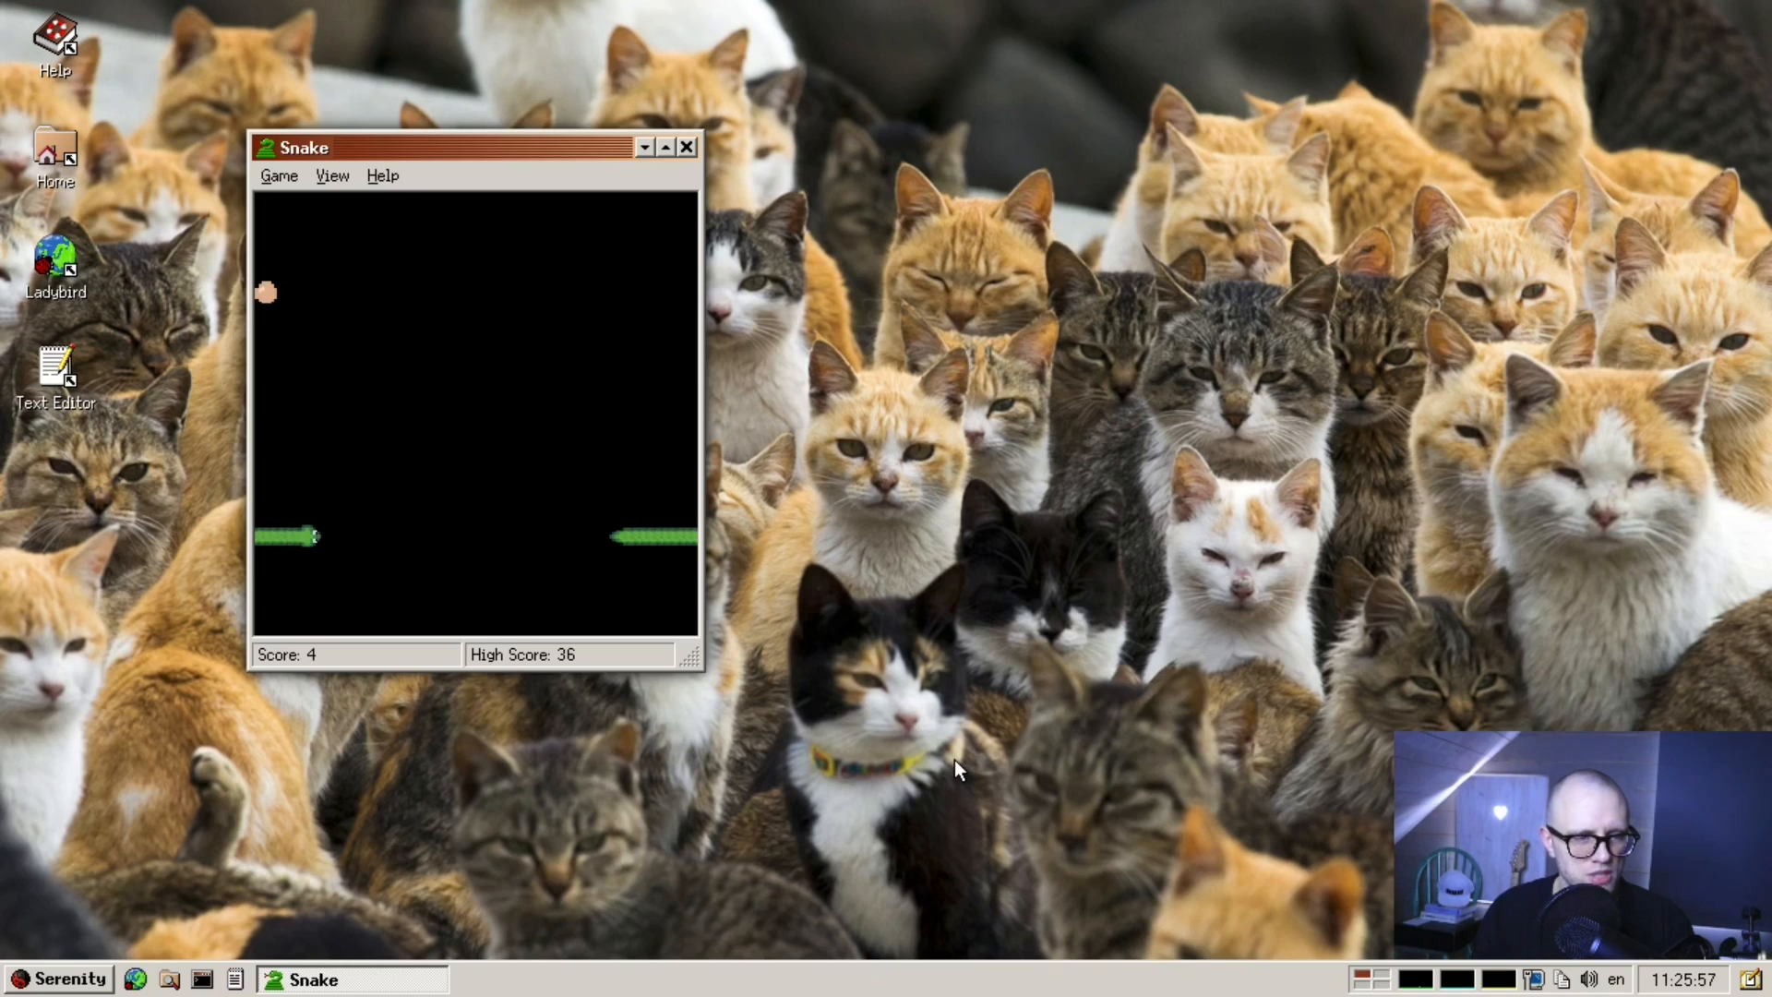
left_click(330, 175)
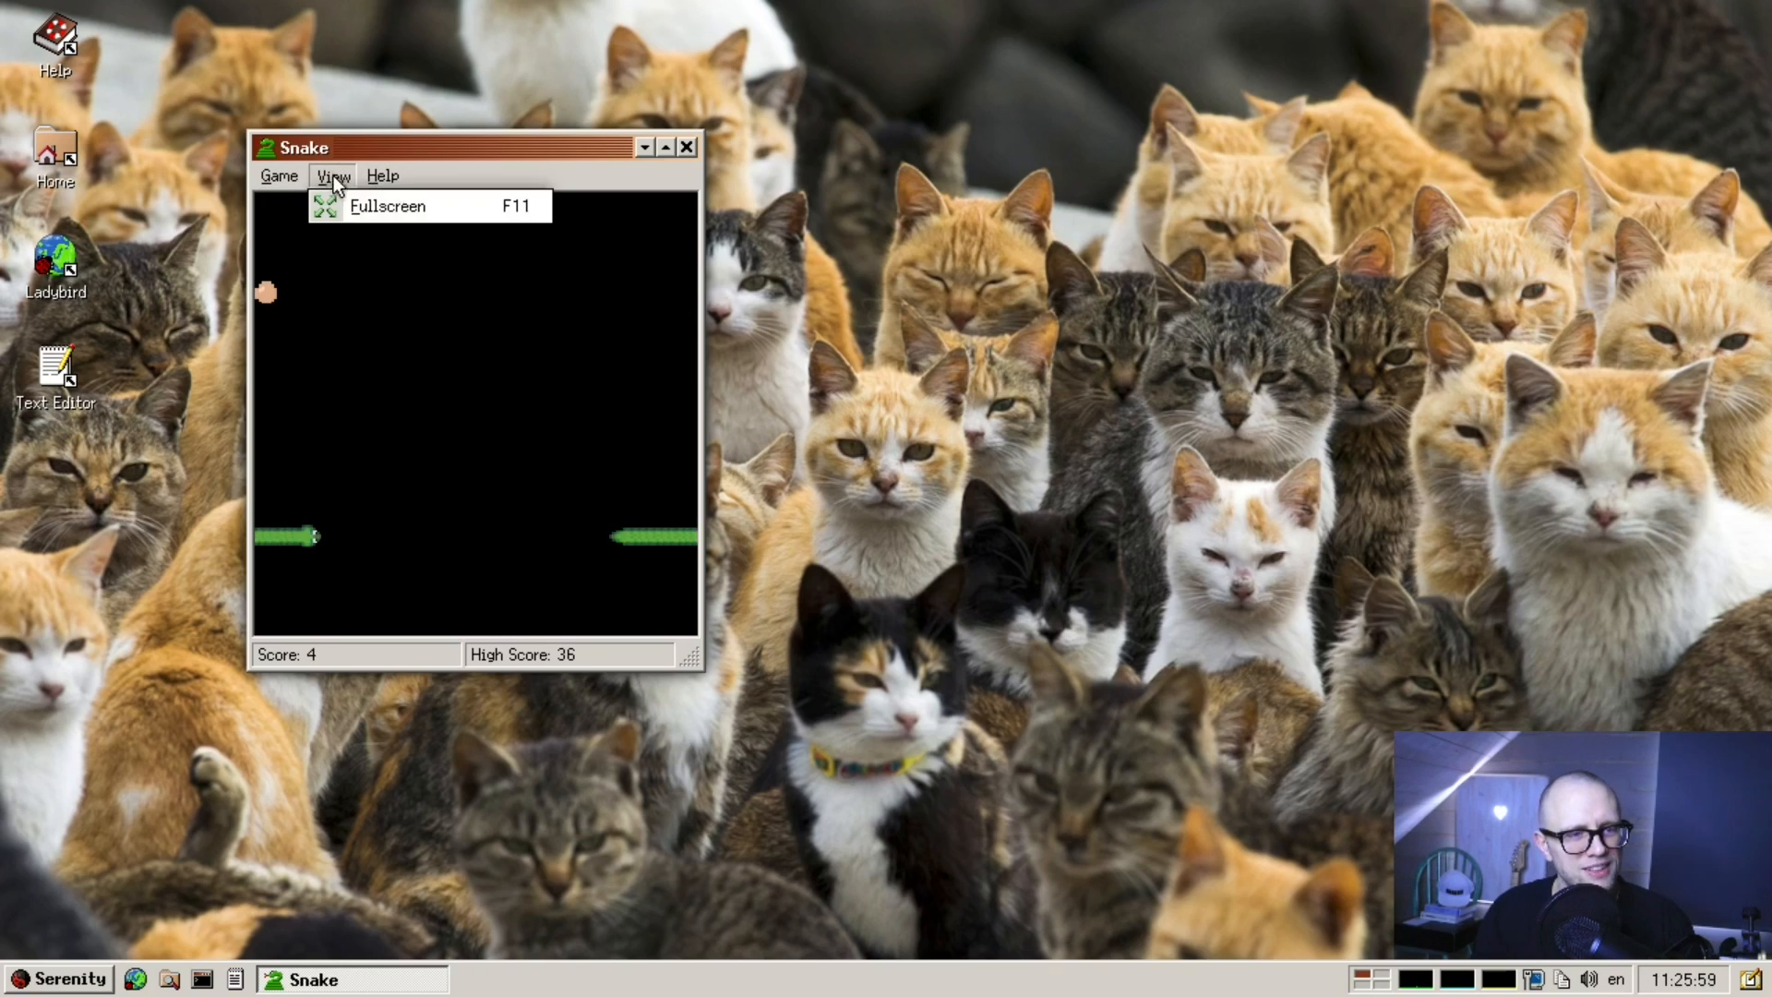
left_click(279, 175)
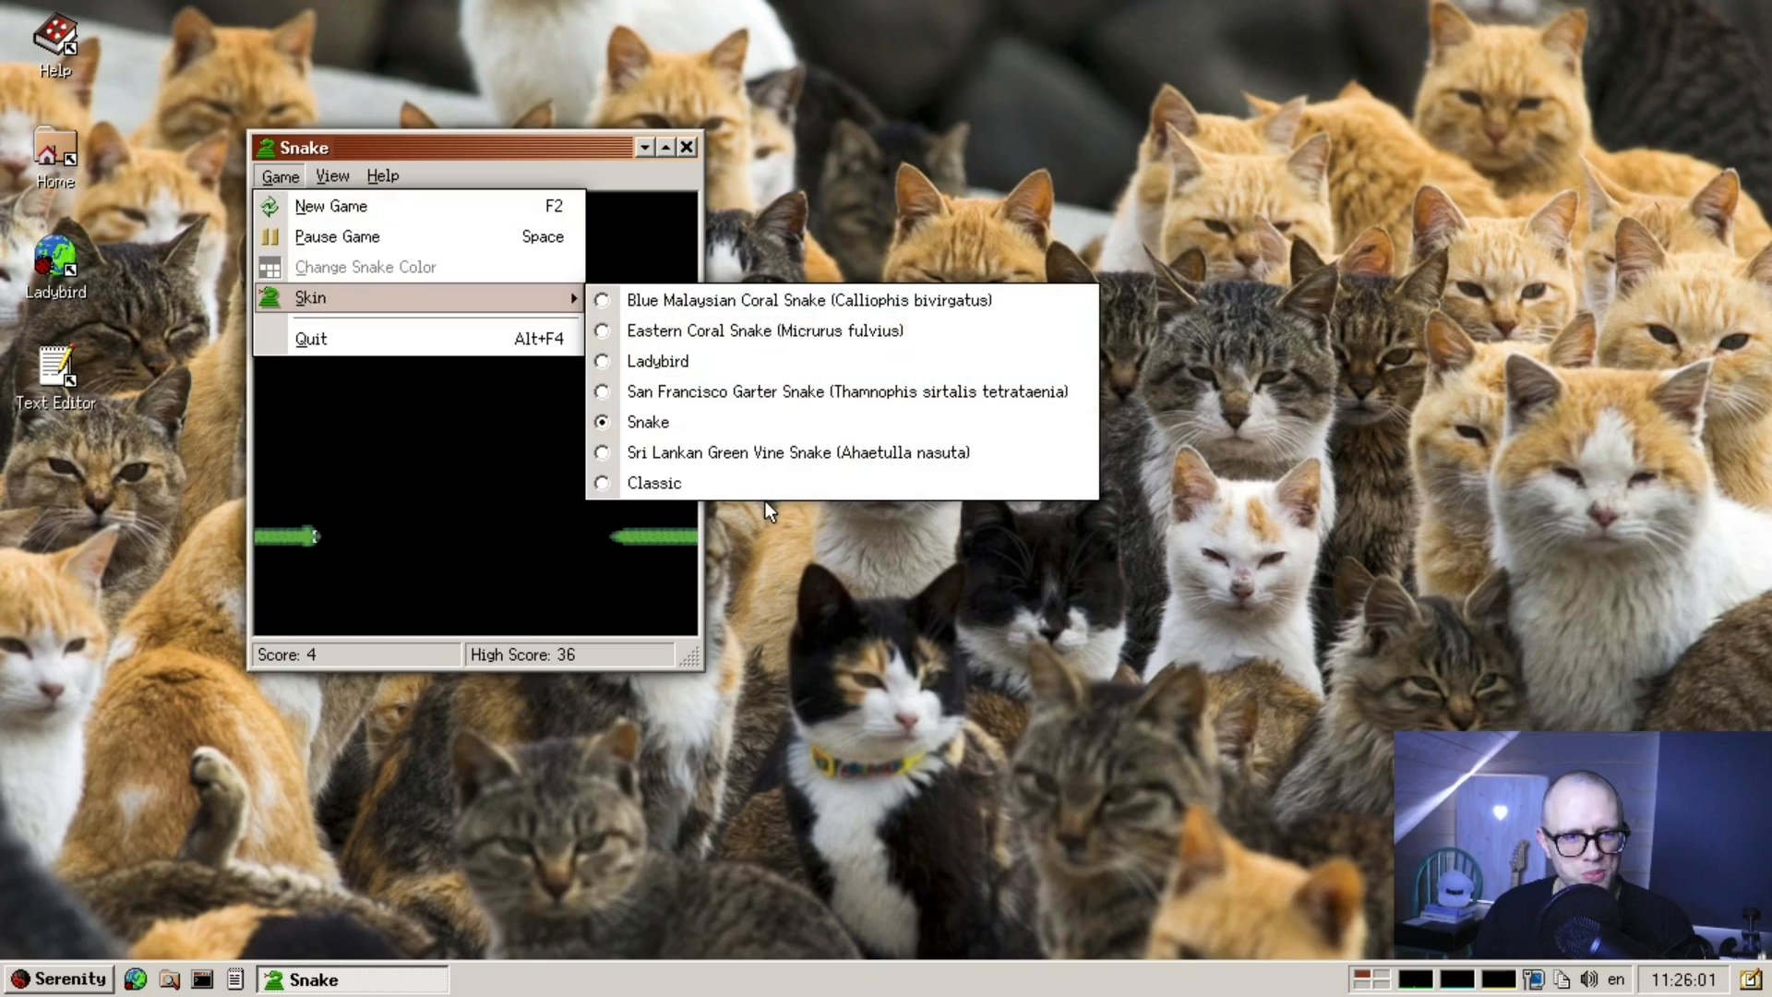
mouse_move(705, 369)
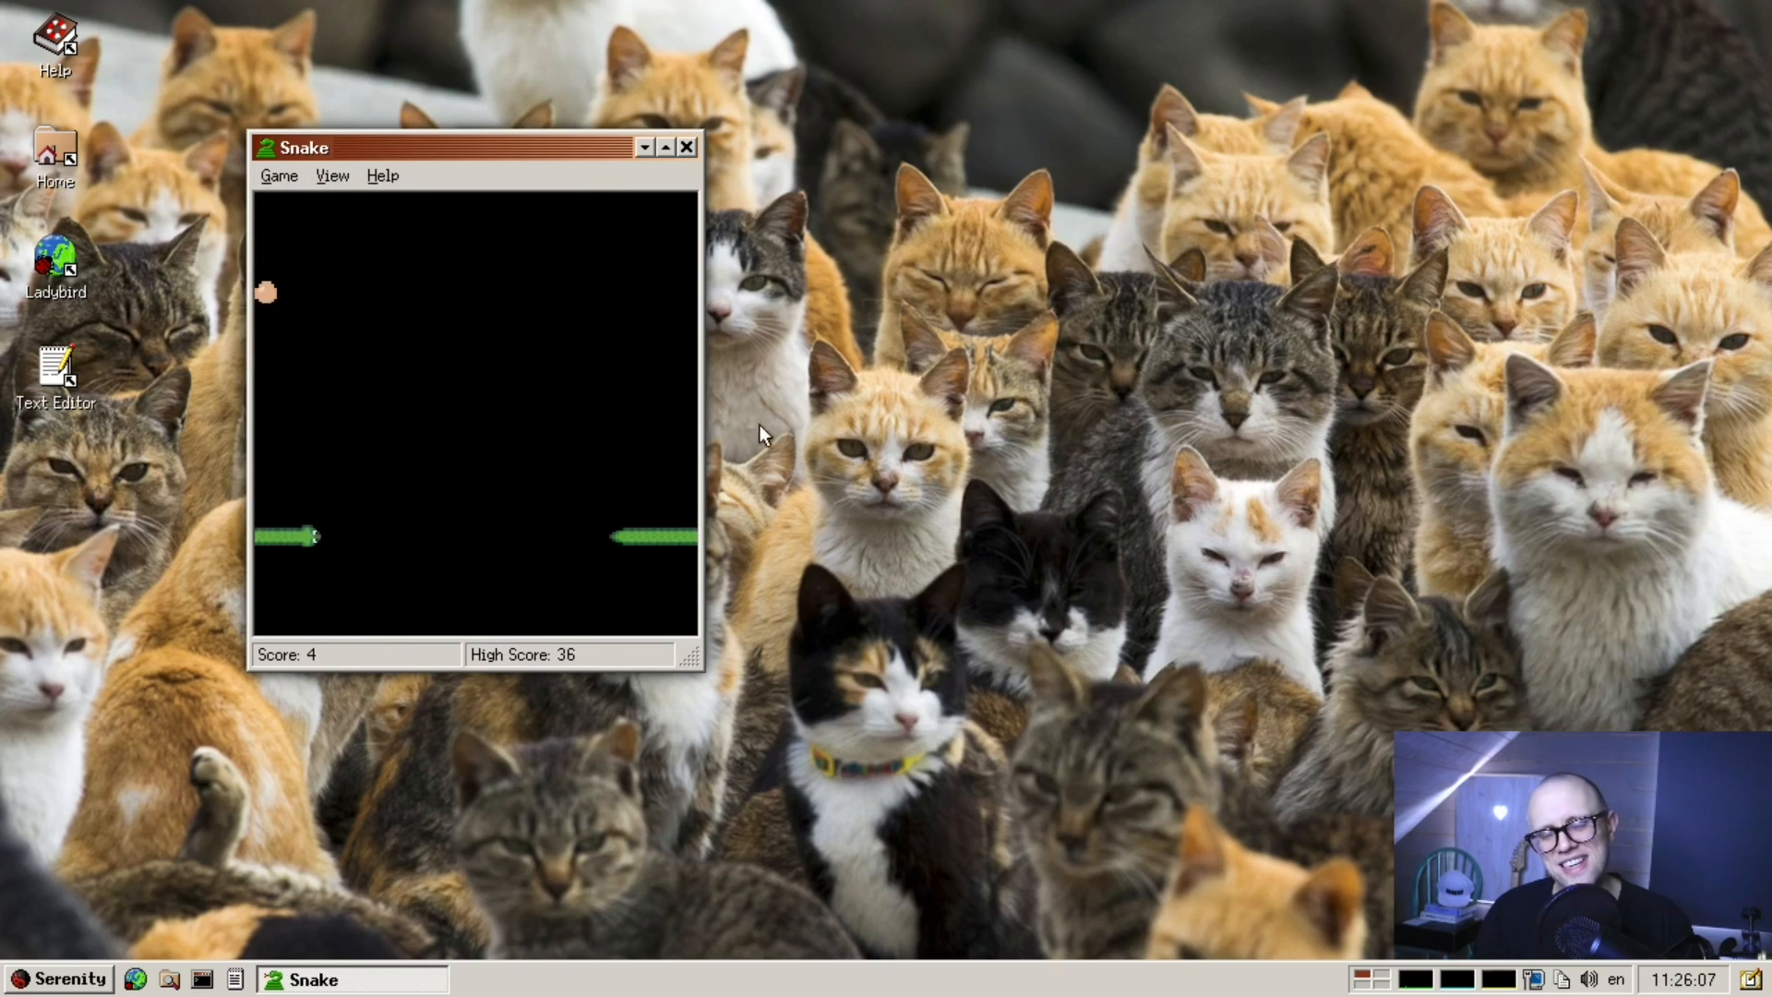
left_click(279, 175)
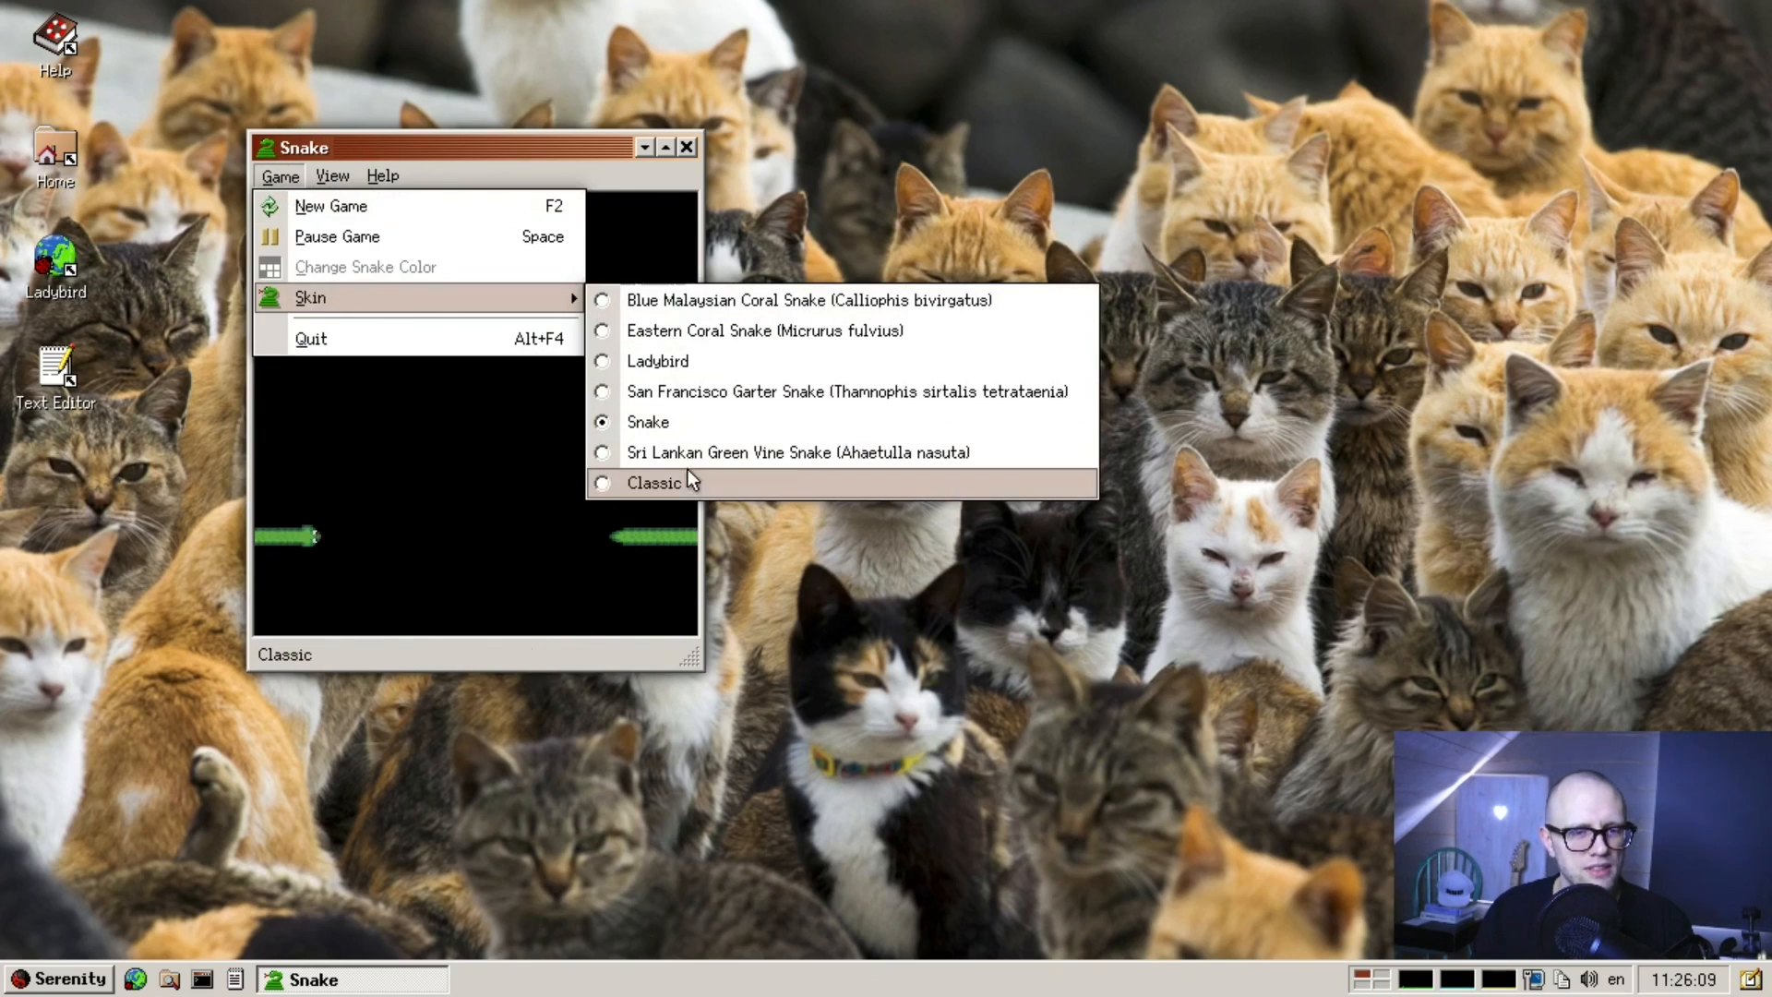
left_click(654, 483)
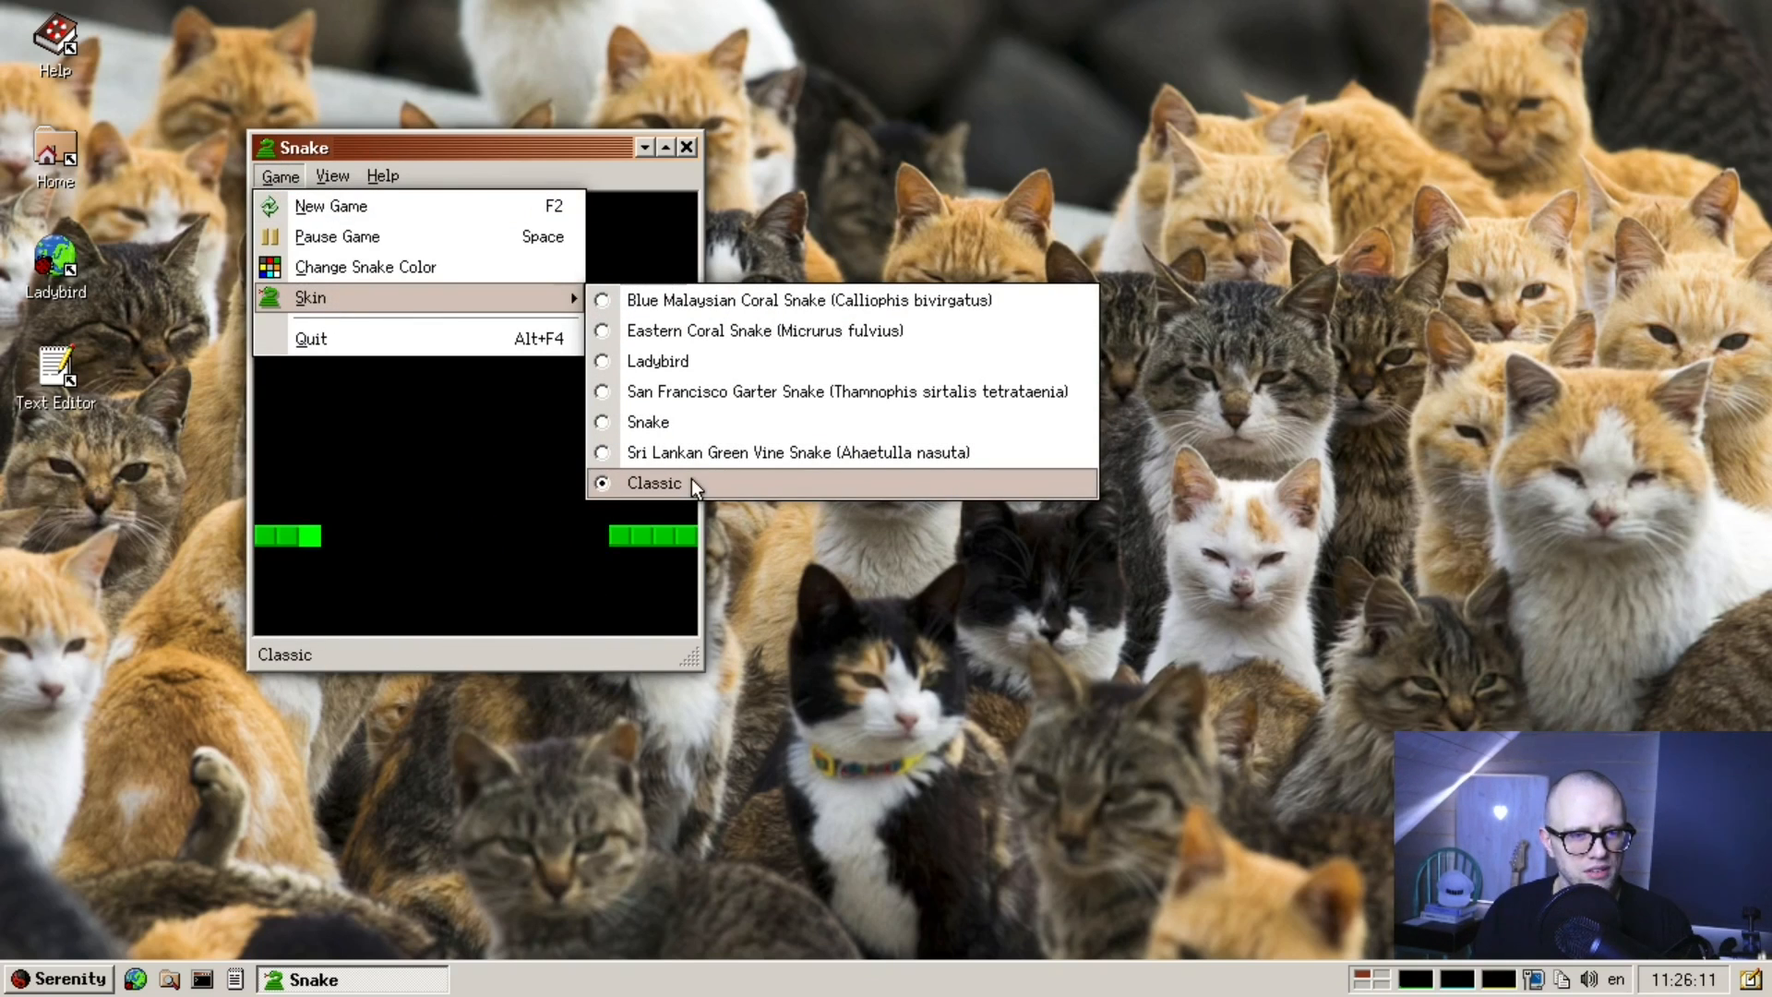
mouse_move(687, 491)
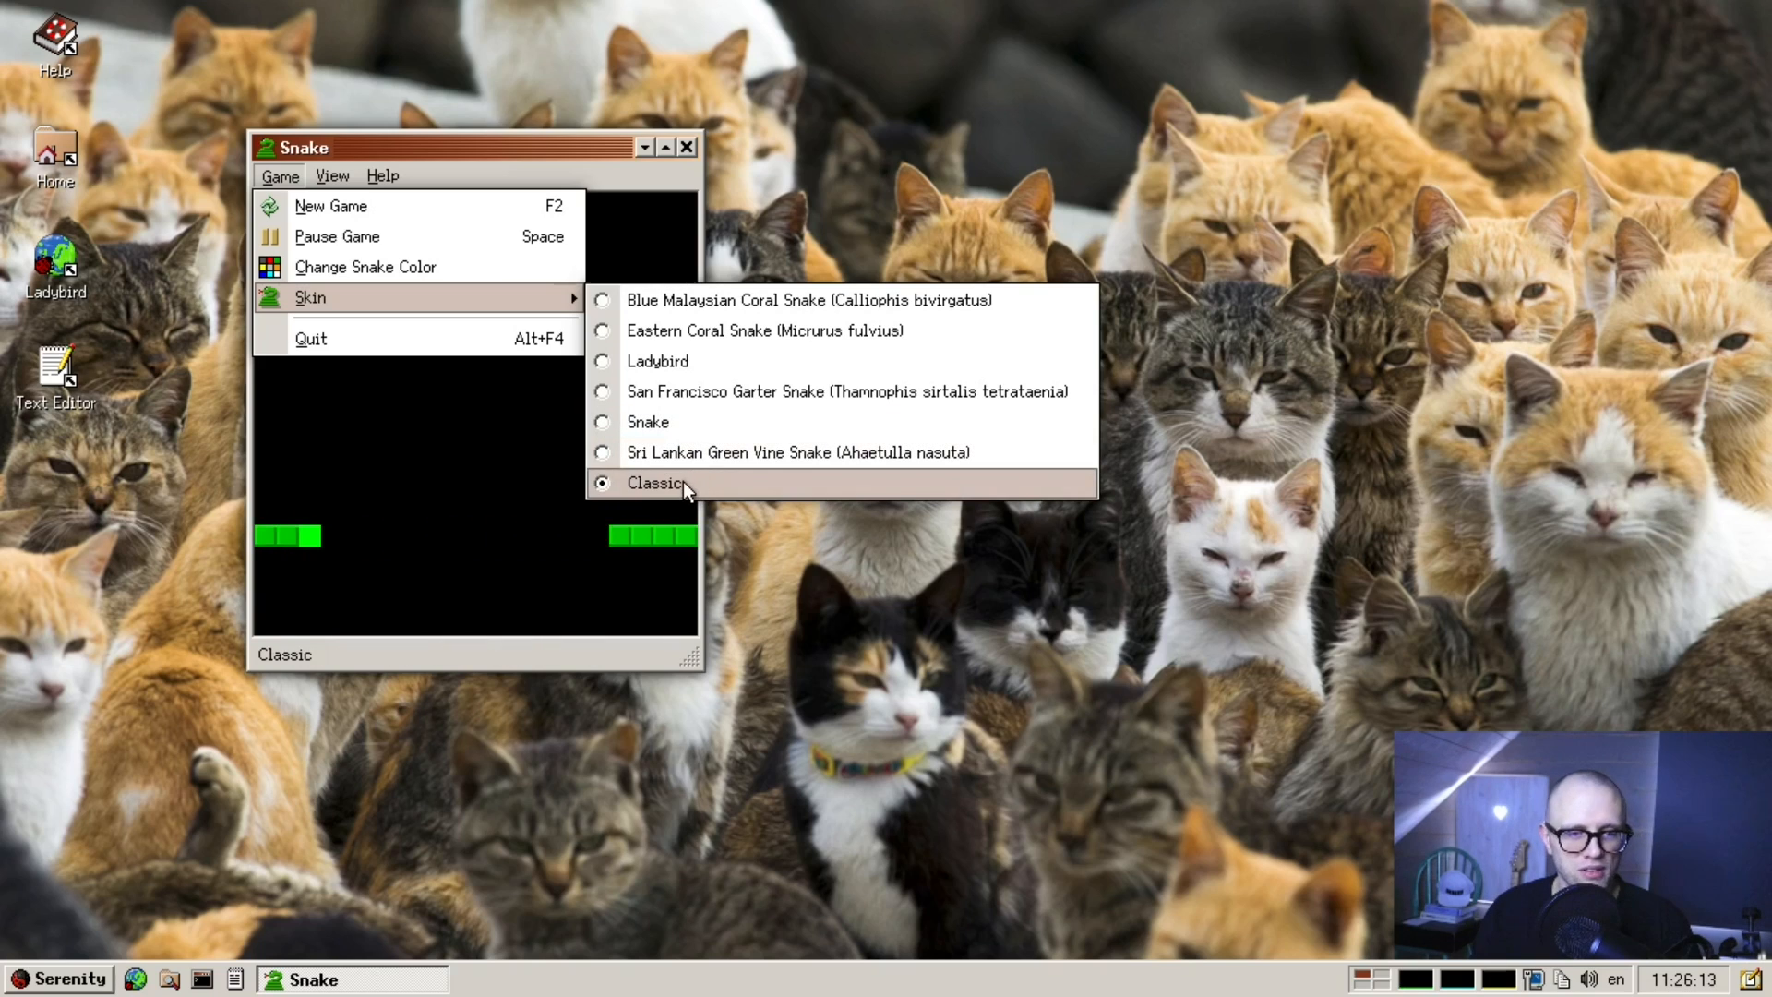
left_click(652, 483)
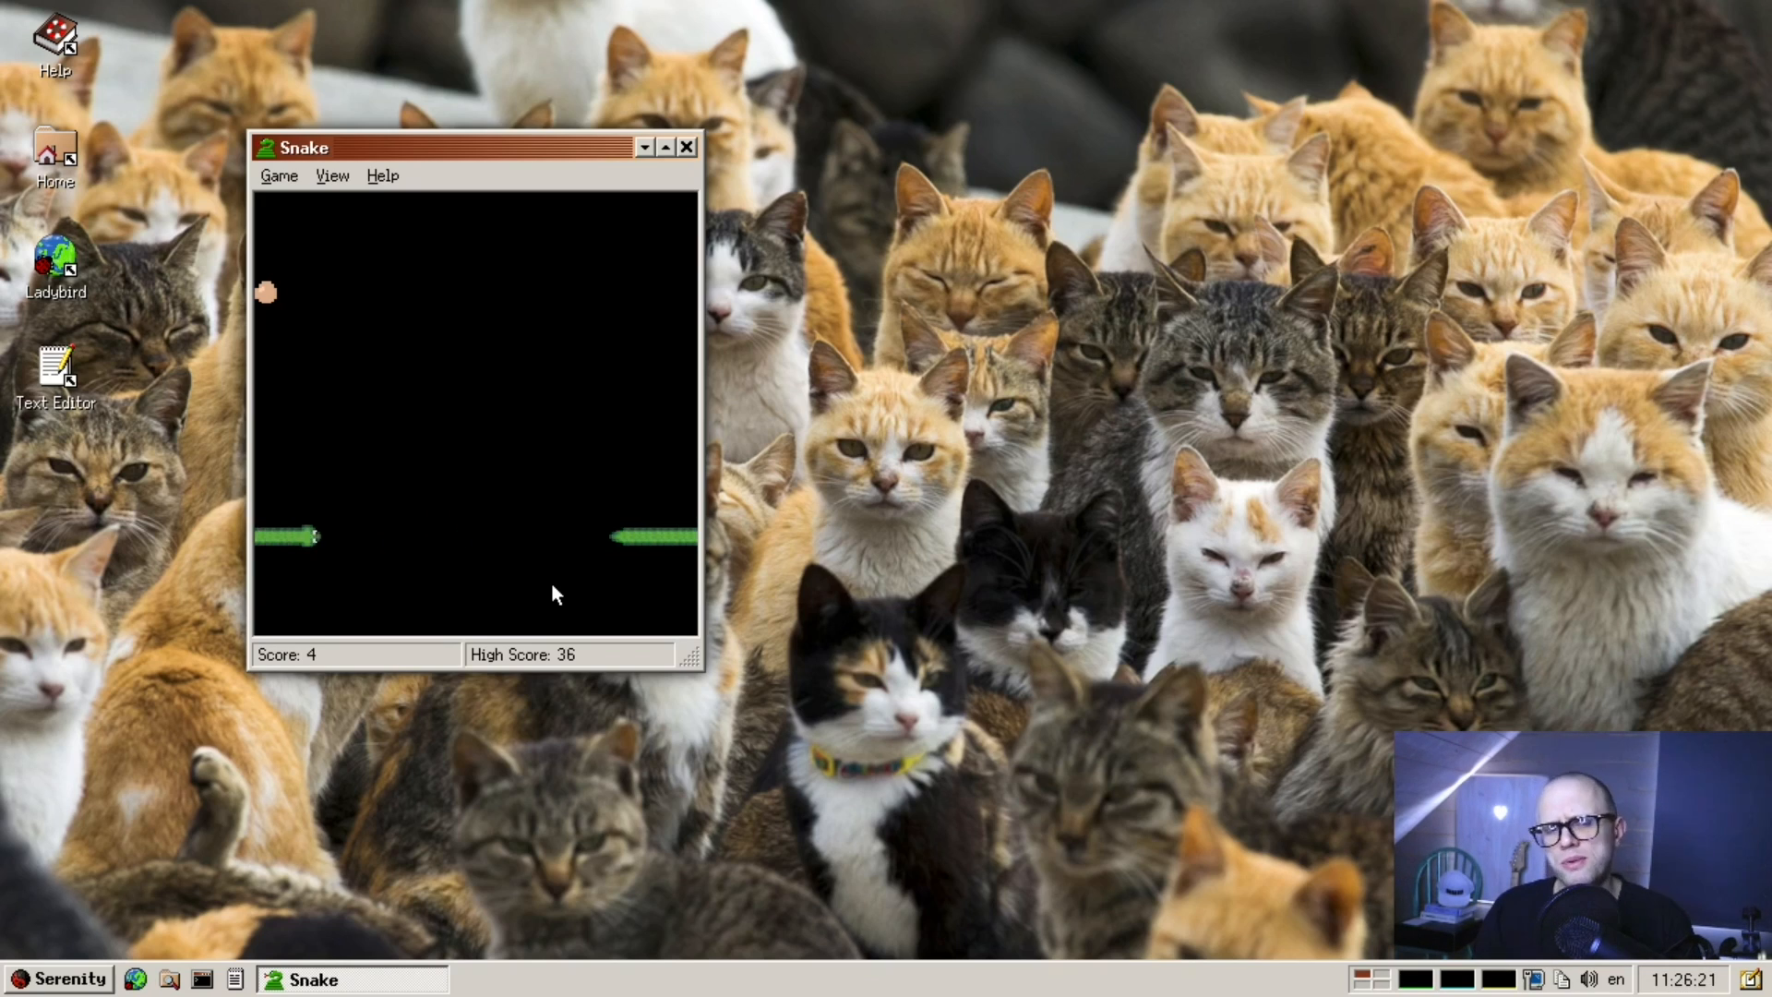
left_click_drag(452, 146, 537, 157)
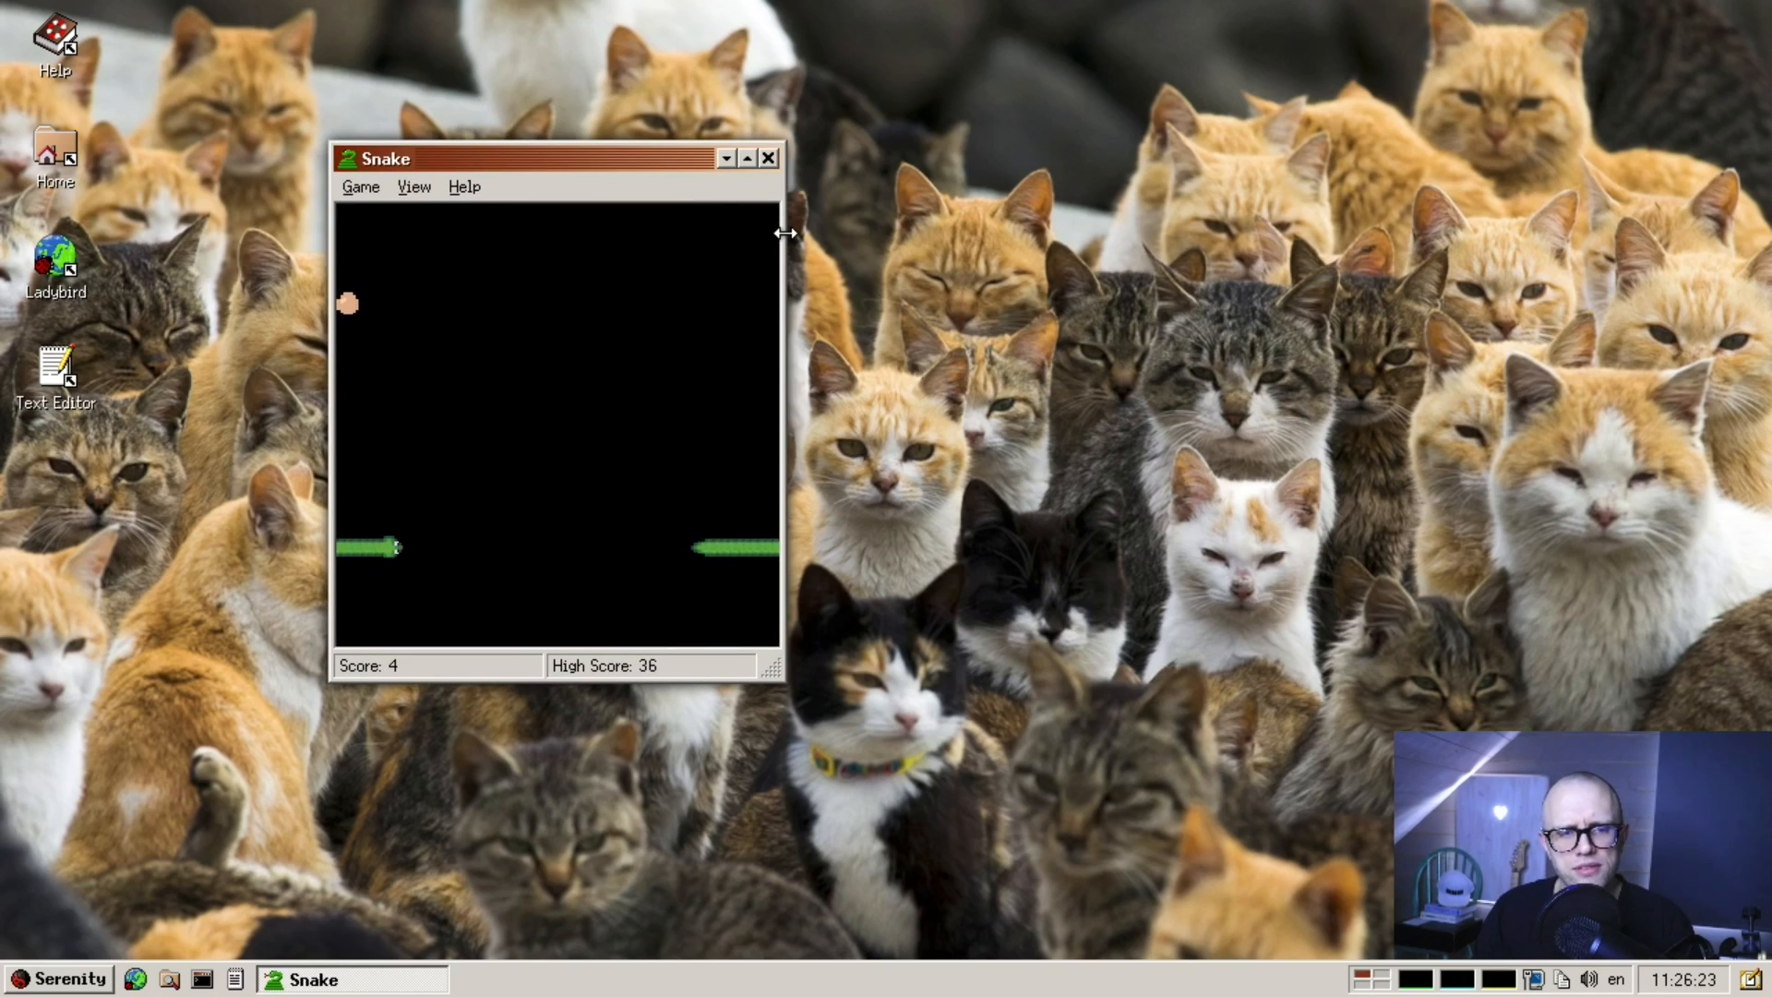
mouse_move(533, 485)
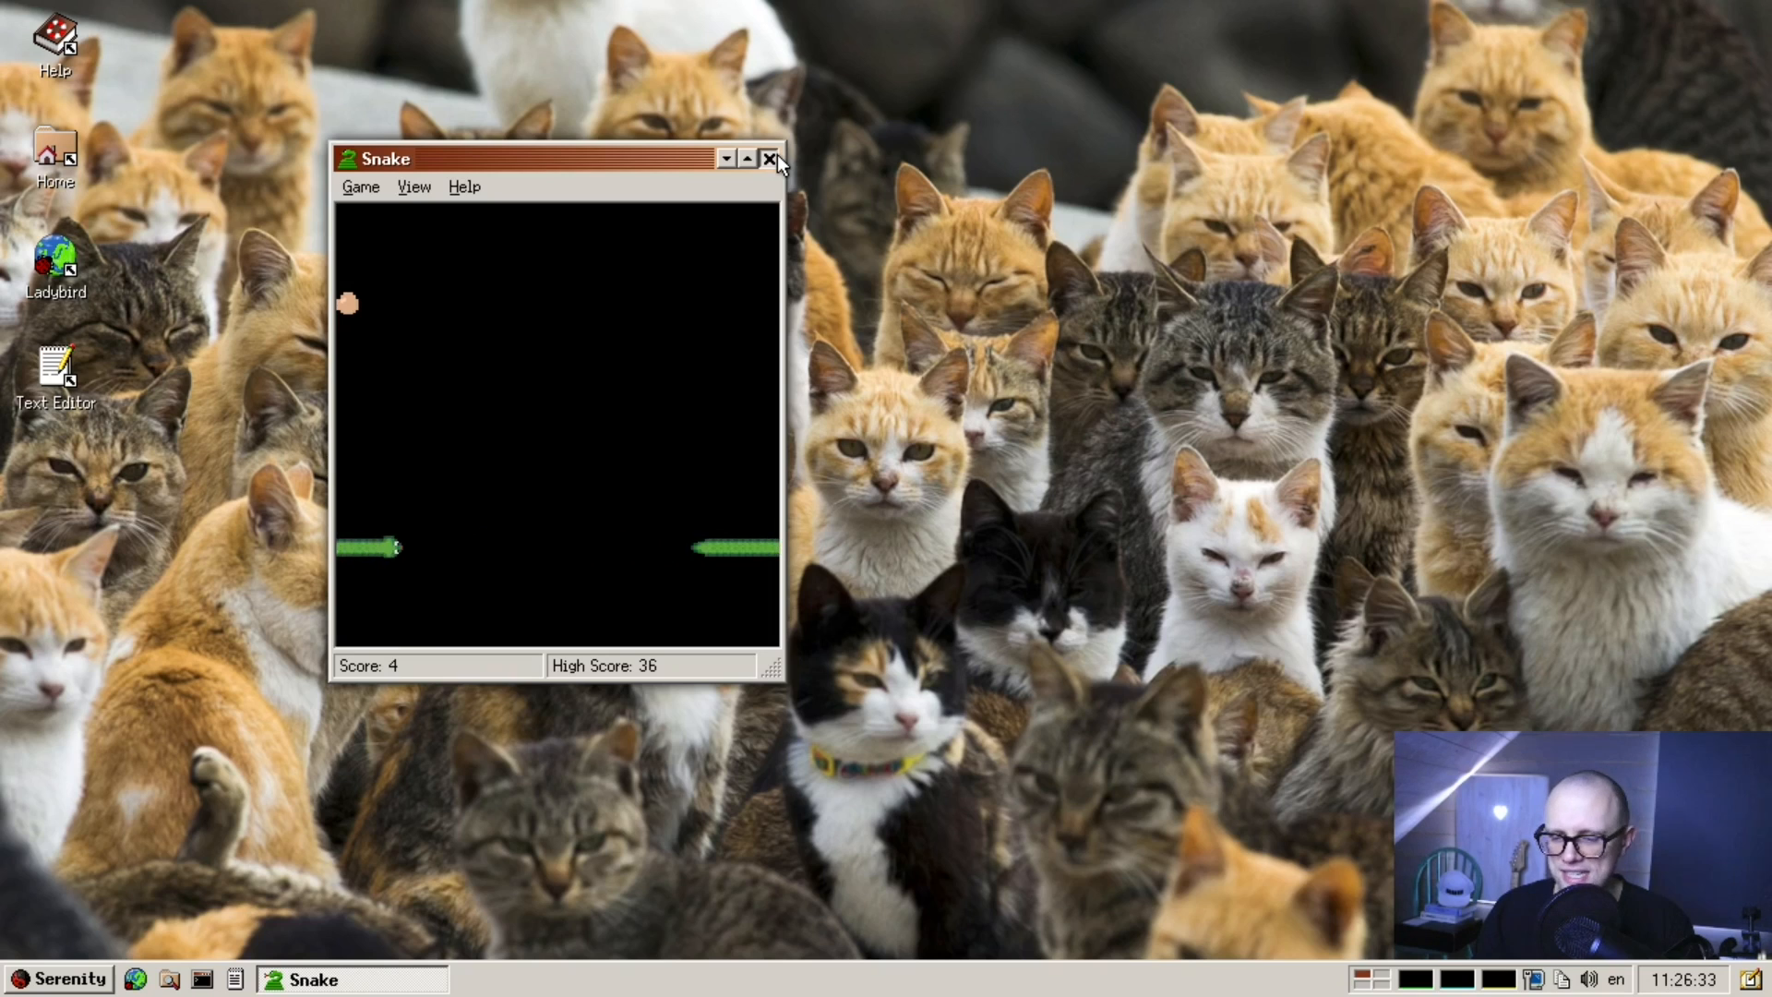
- Close Snake, launch Analog Clock, and set it to the Europe/Budapest time zone
left_click(48, 980)
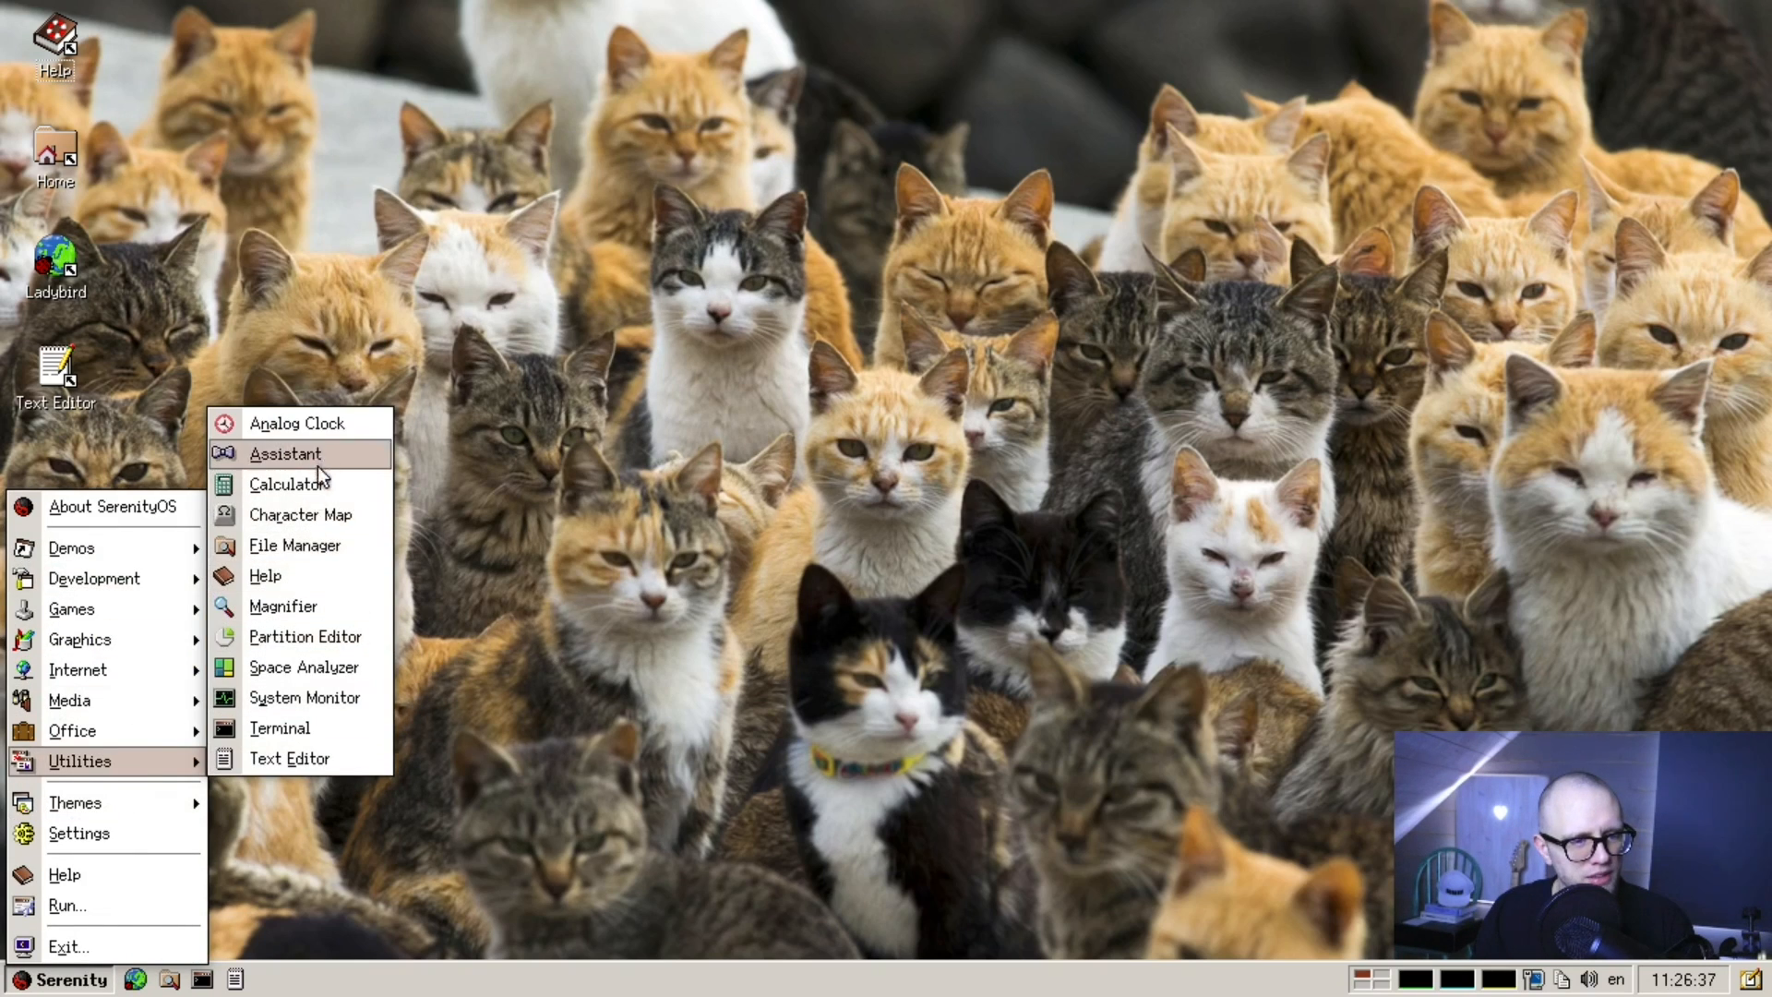
mouse_move(346, 429)
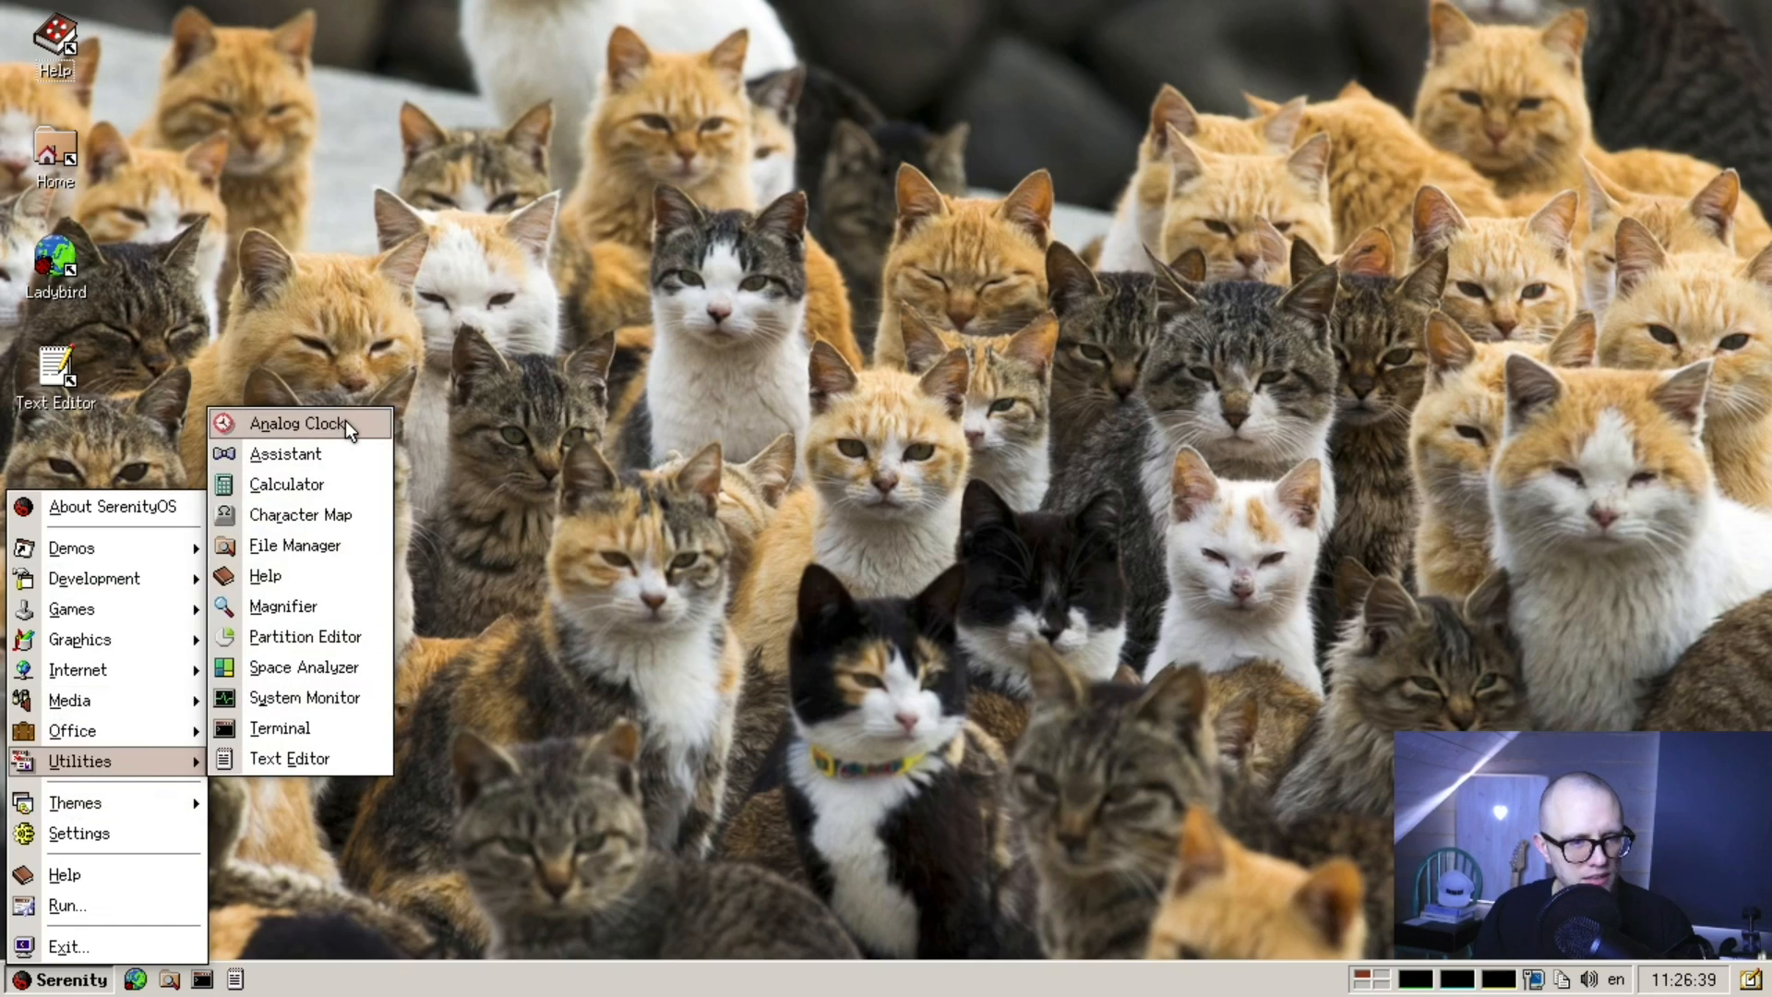
left_click(290, 423)
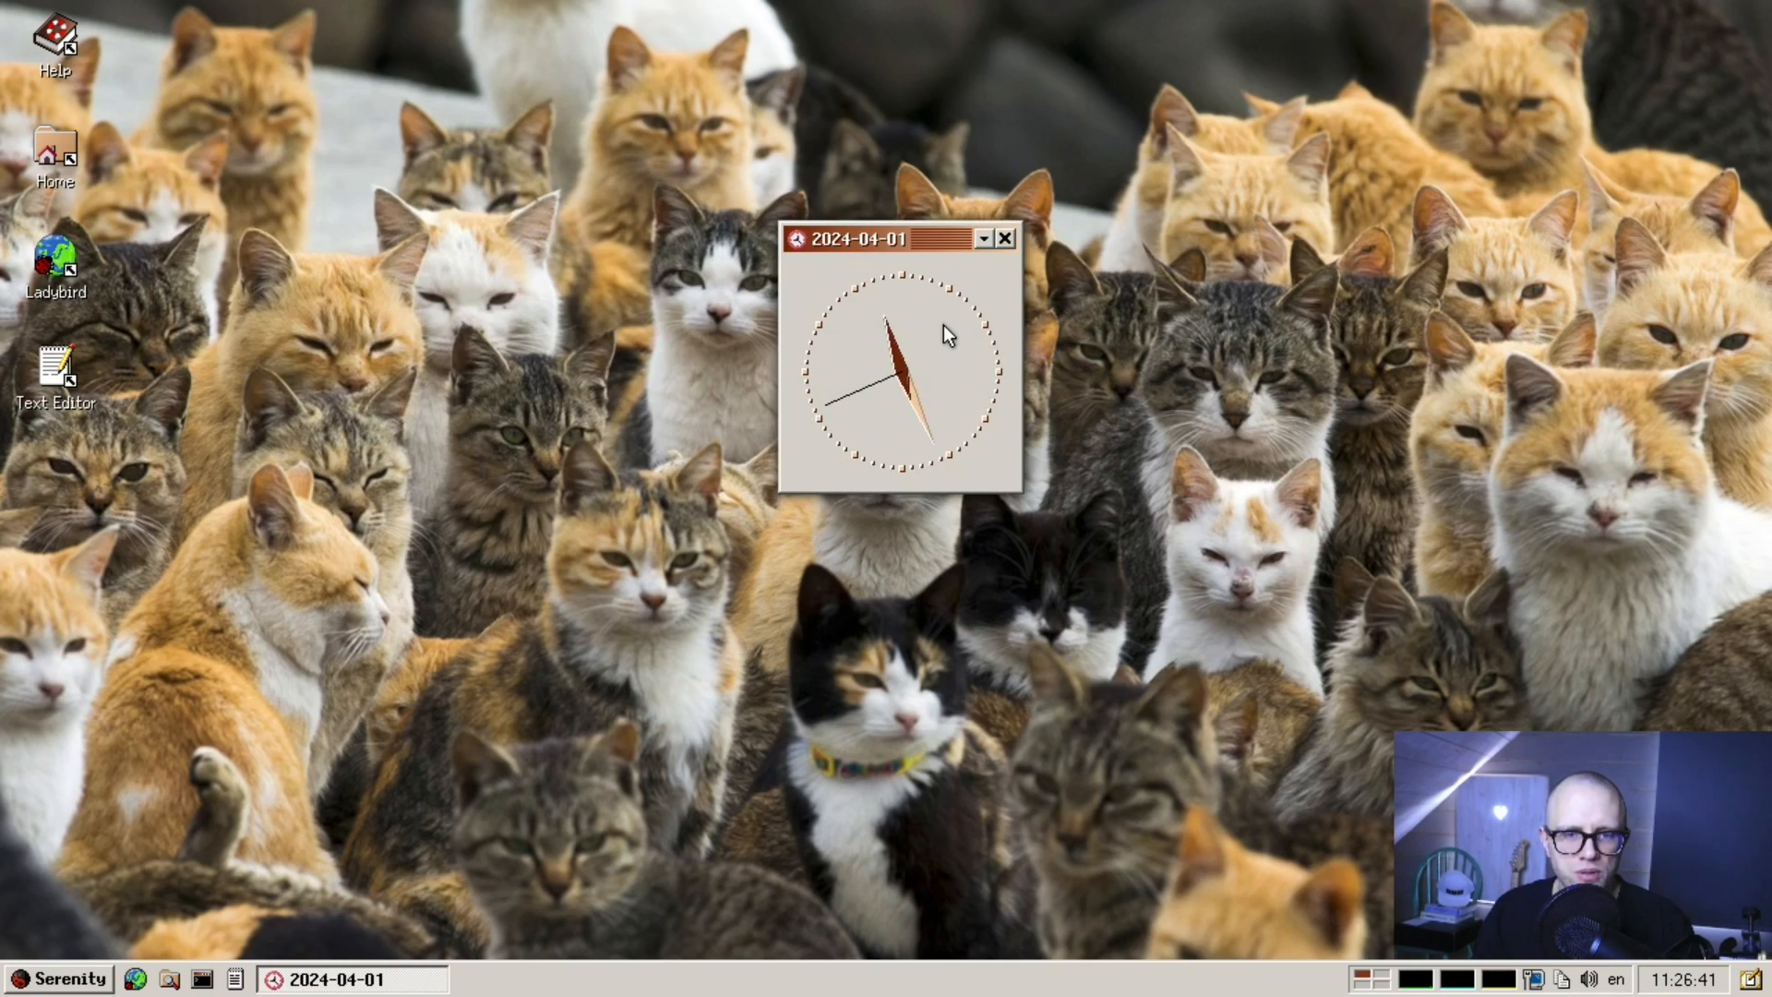
mouse_move(716, 522)
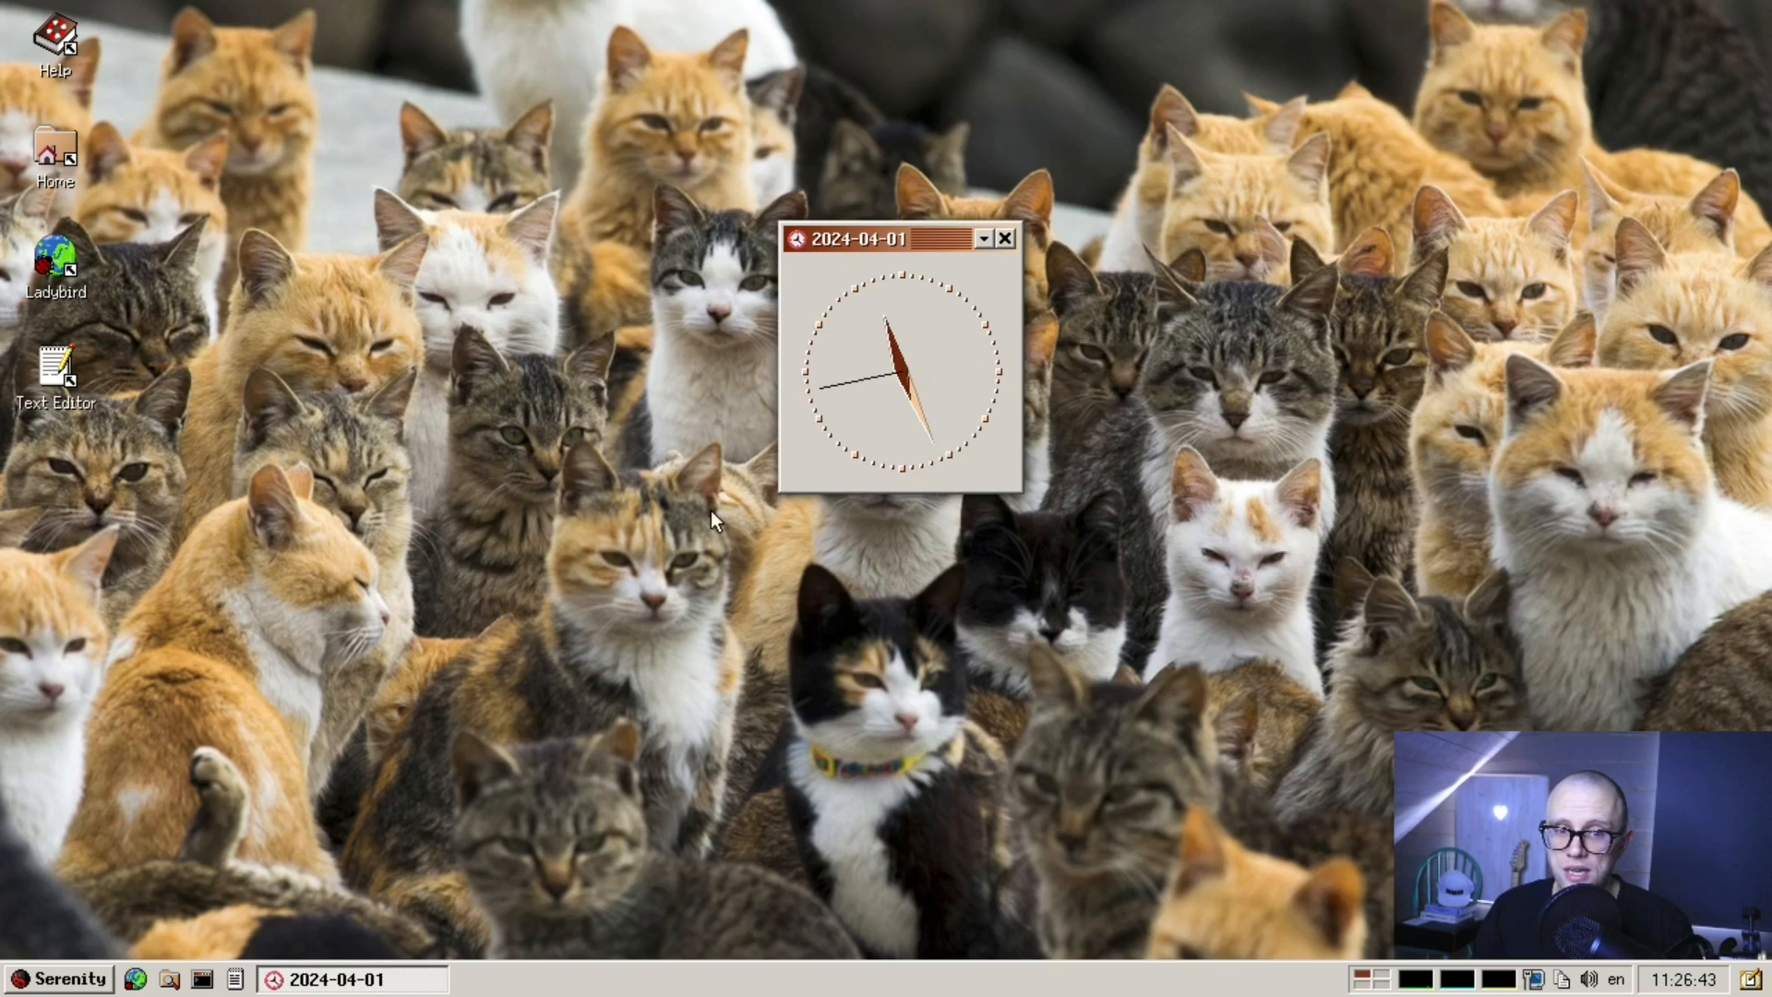
right_click(1083, 376)
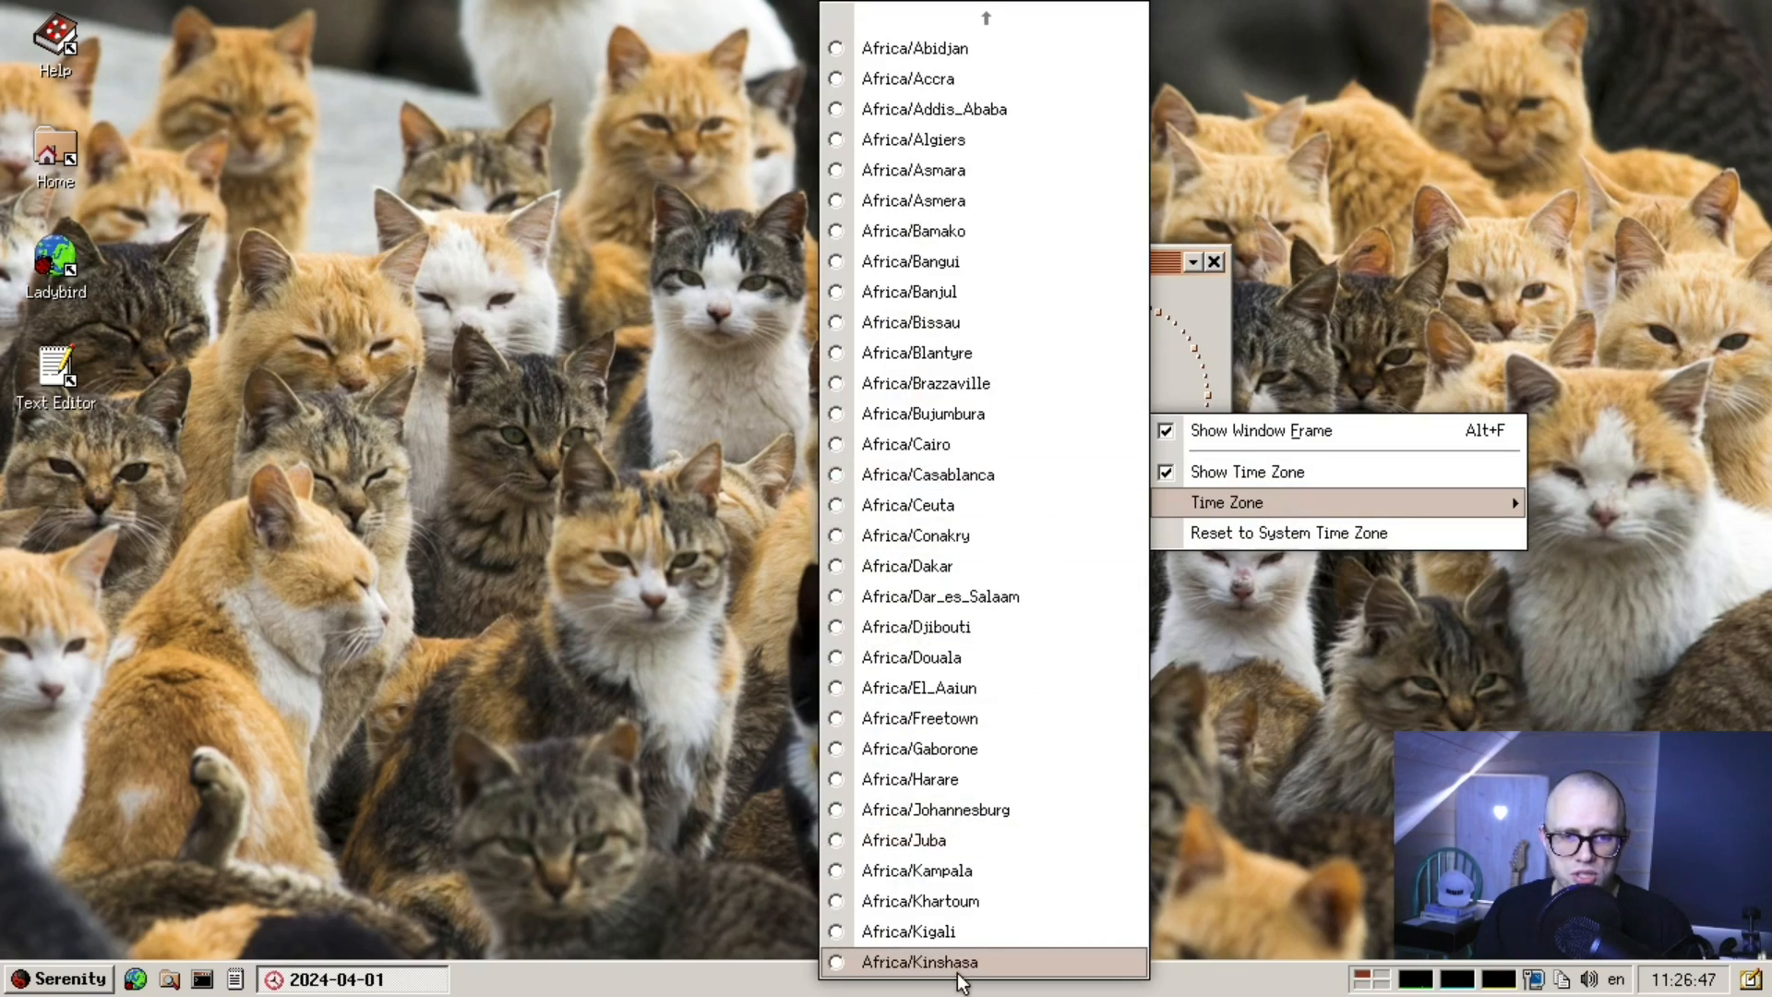
mouse_move(1017, 894)
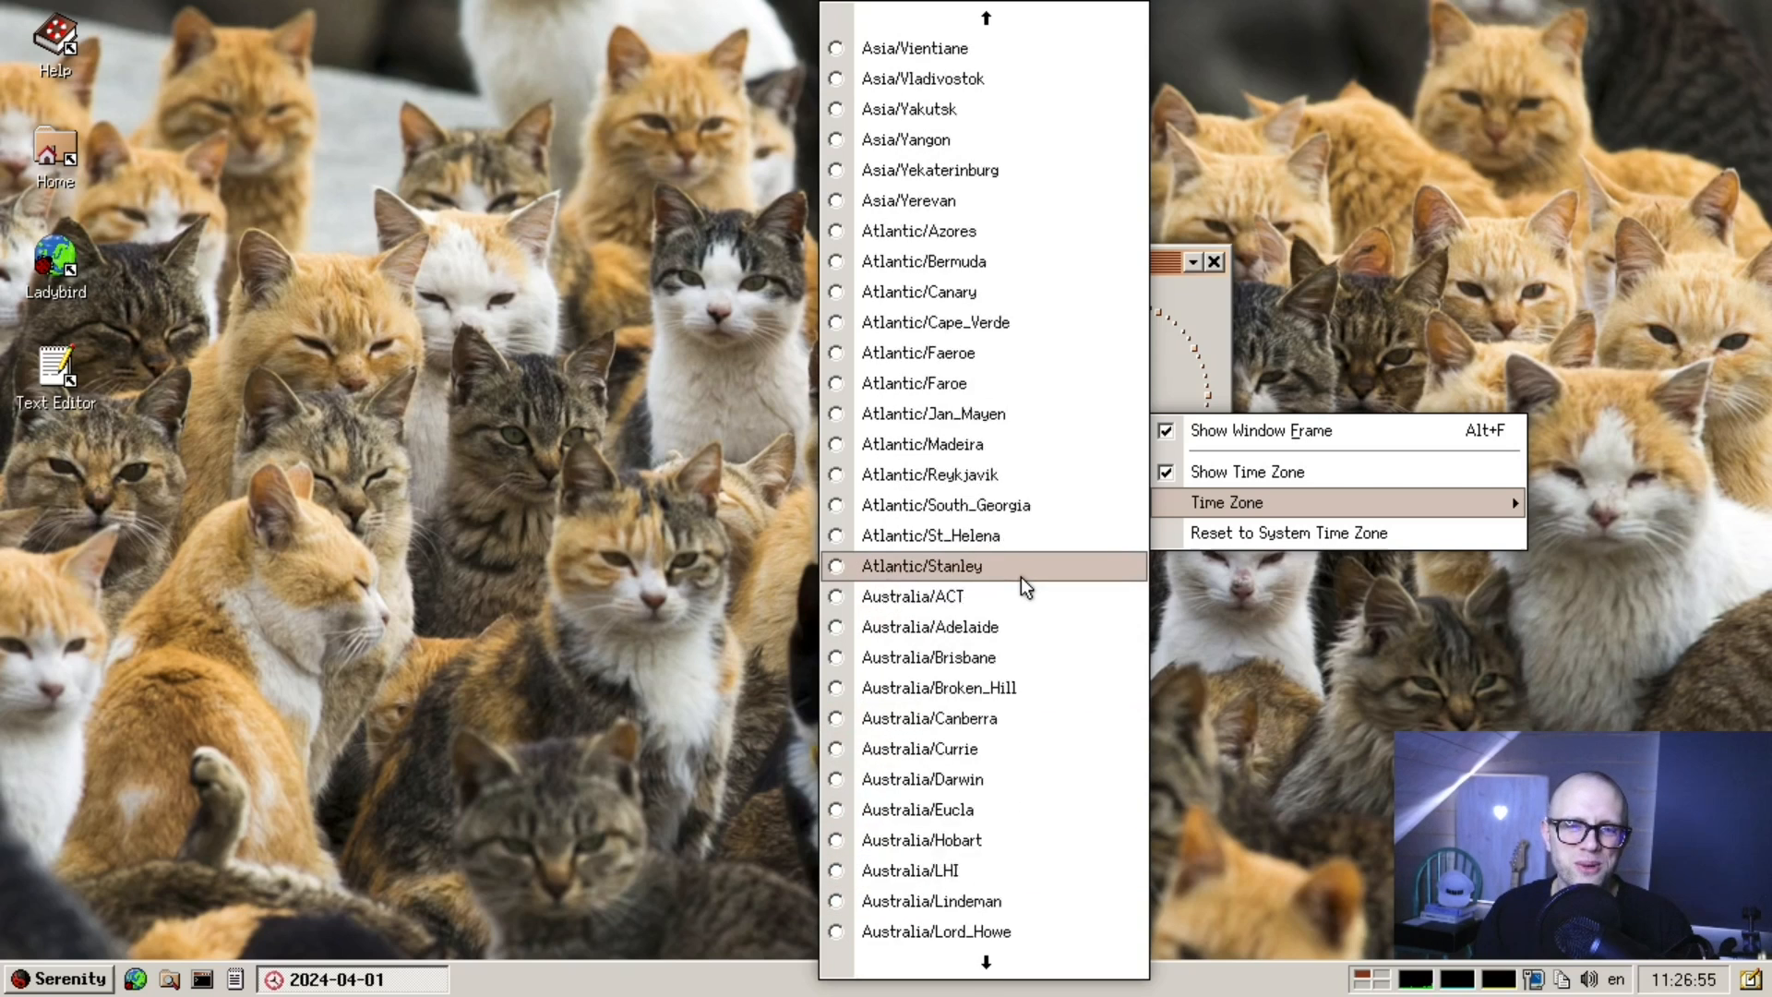
scroll("down", 3)
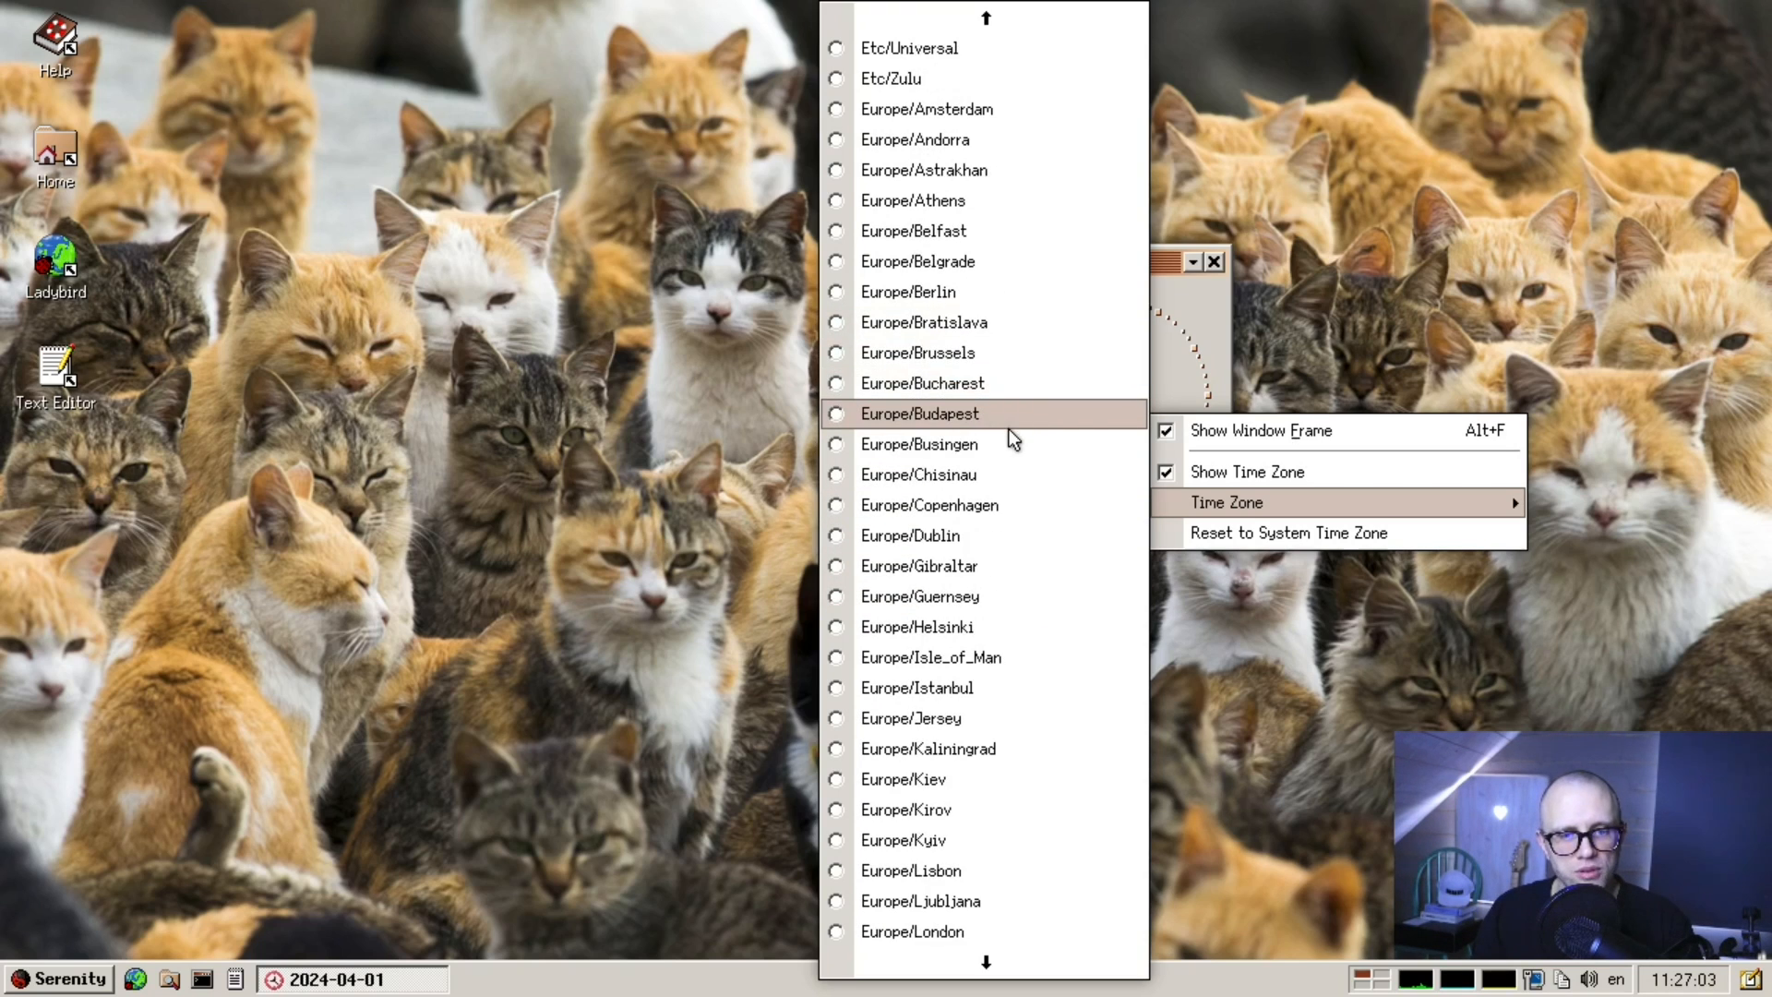
left_click(922, 414)
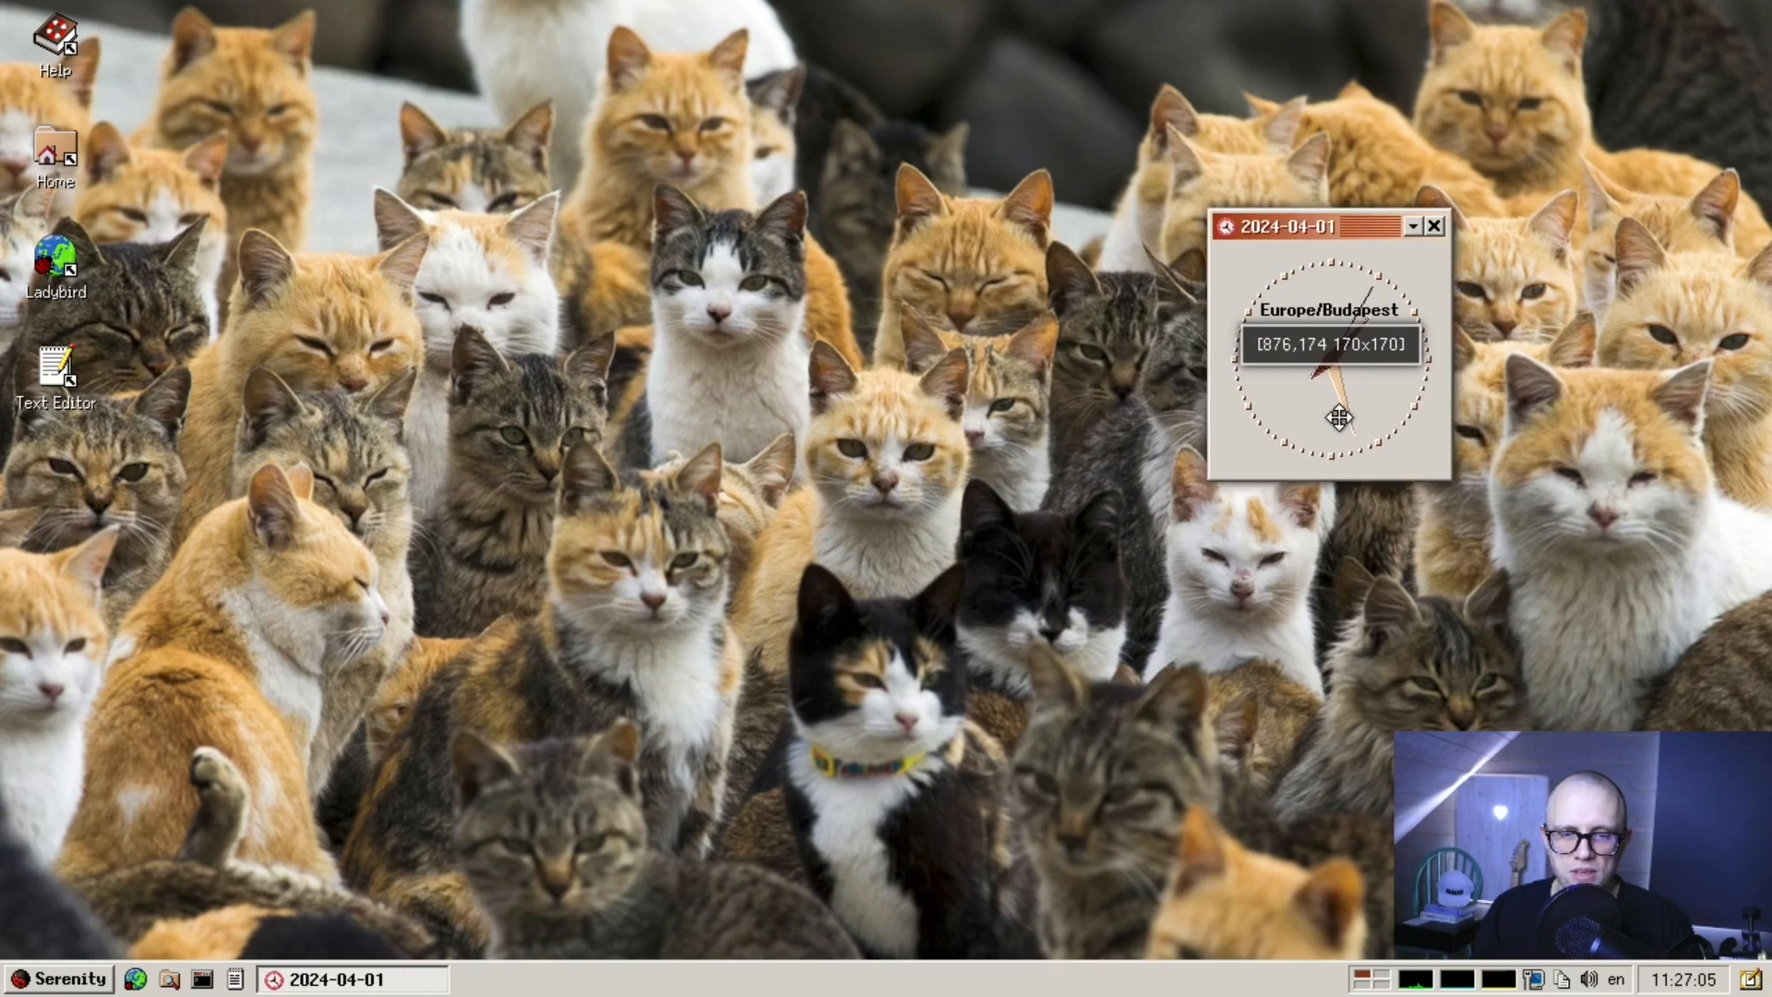
- Check the clock window's options, then close the UTC and Europe/Budapest clocks
left_click(74, 802)
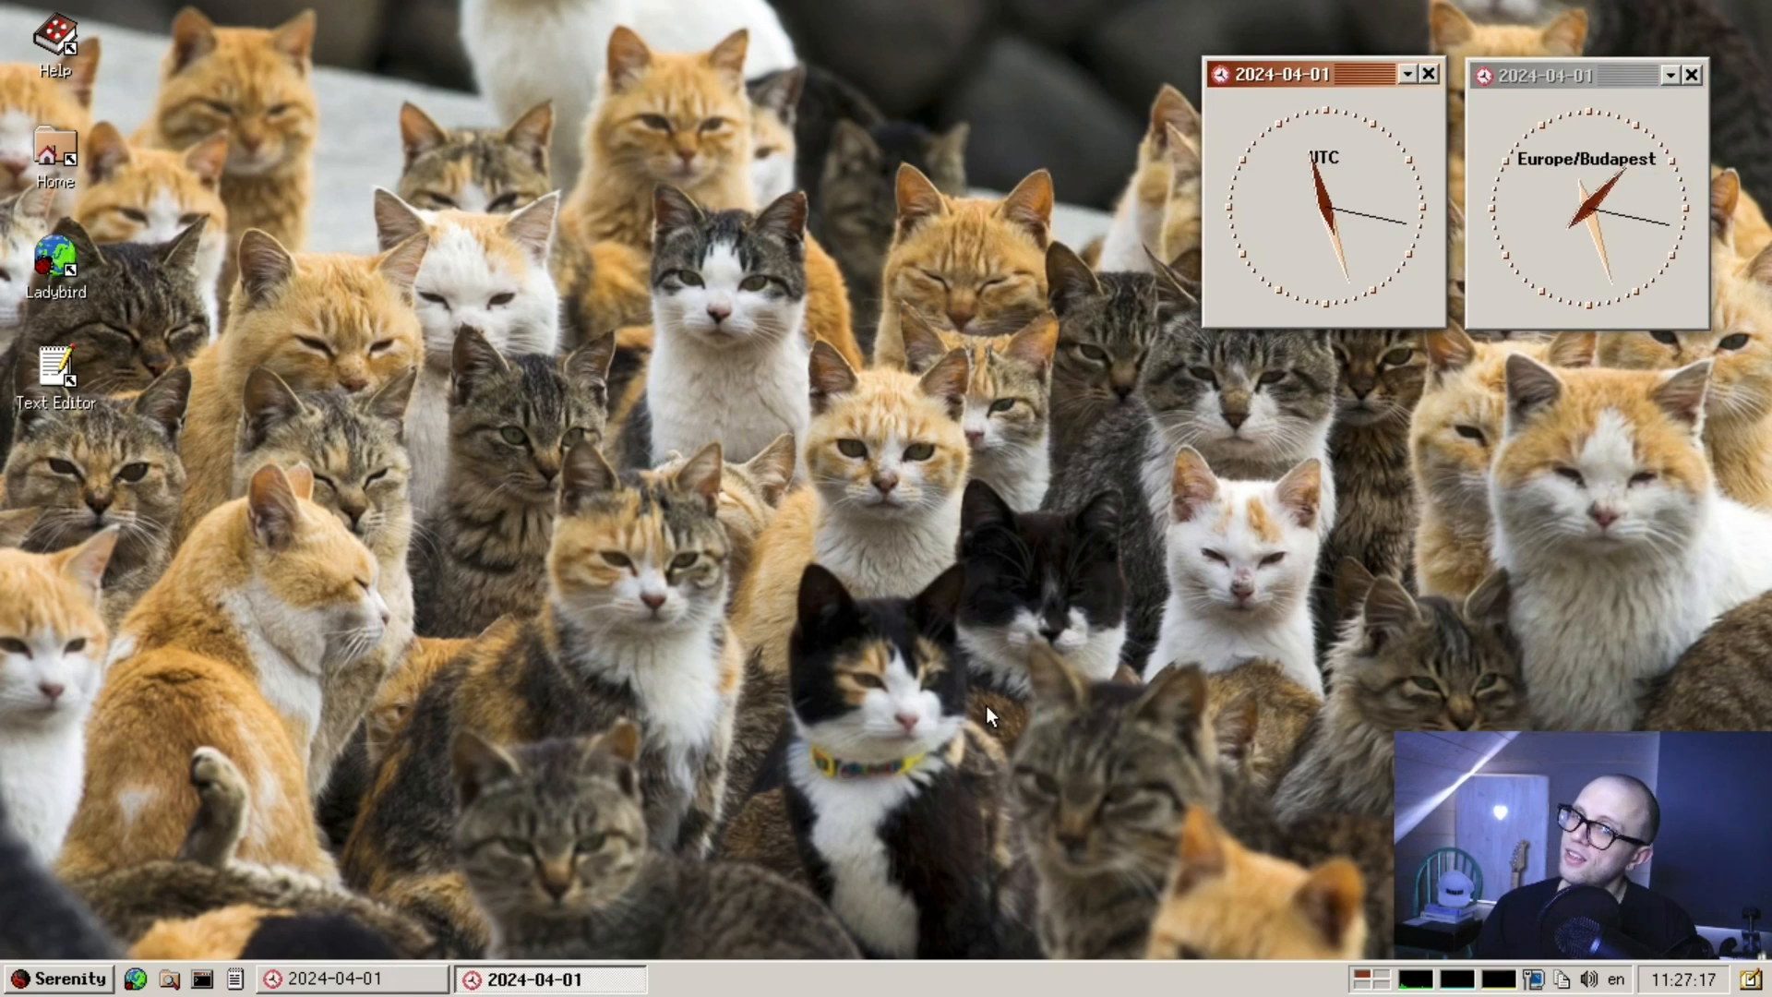
mouse_move(1261, 549)
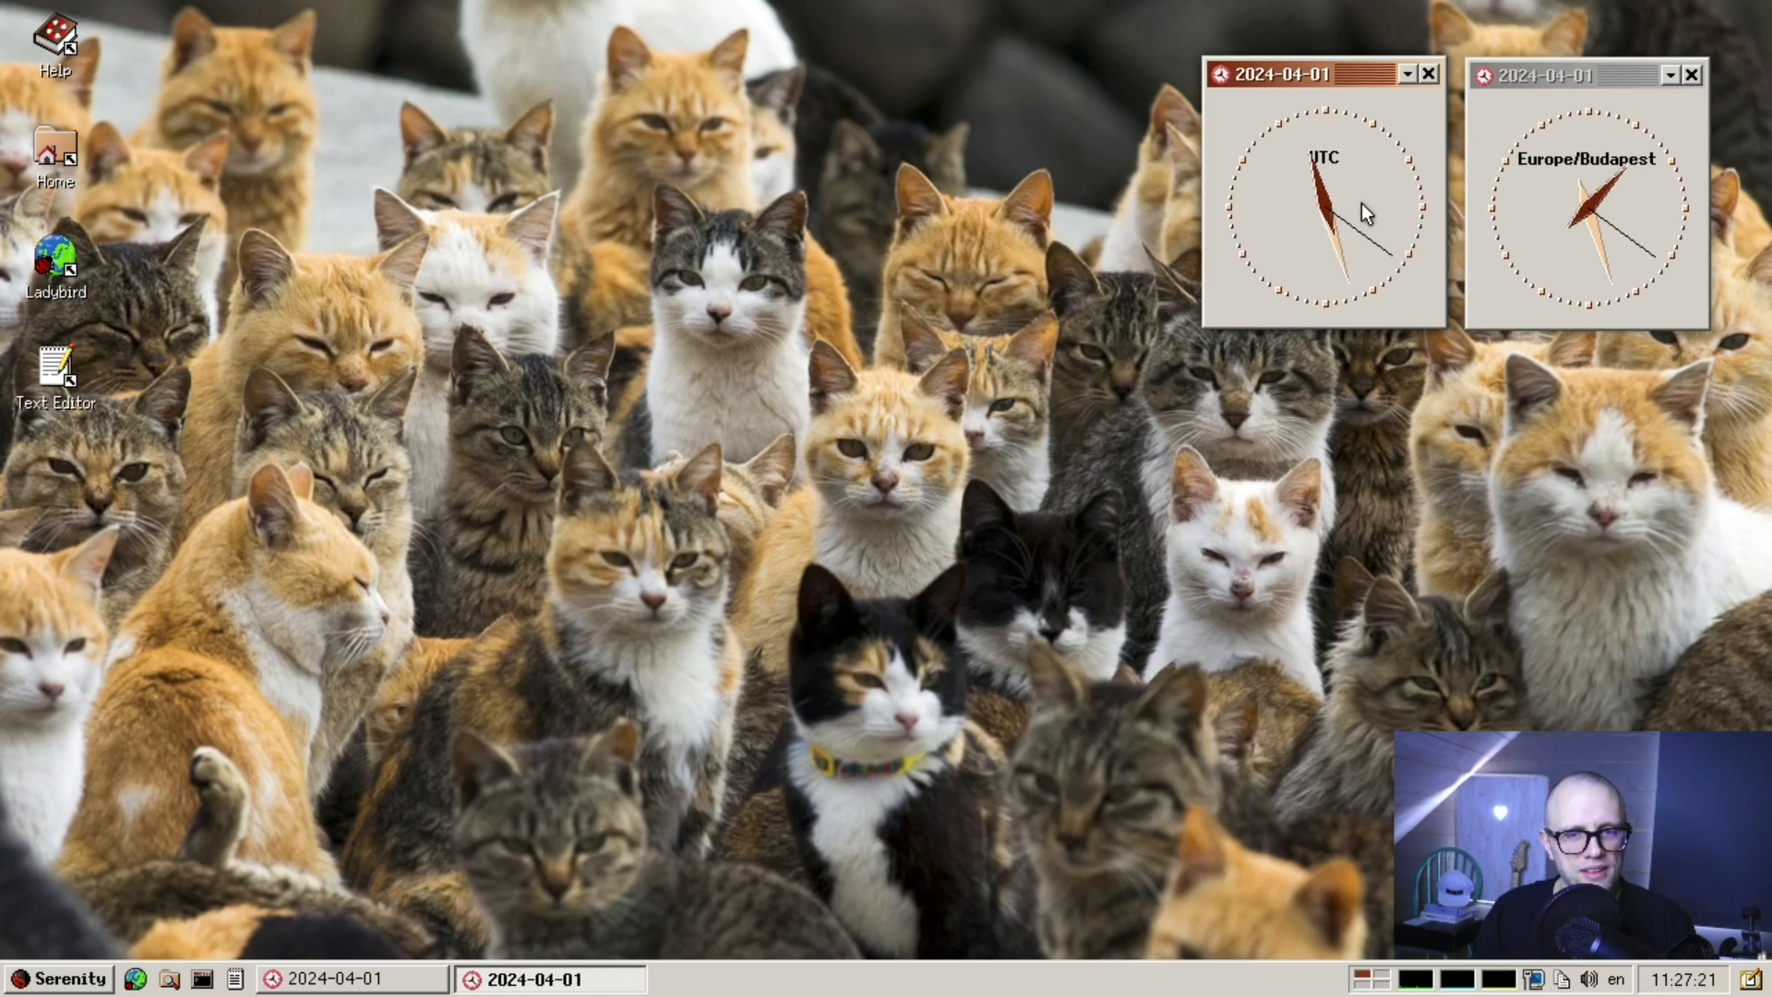
right_click(1364, 213)
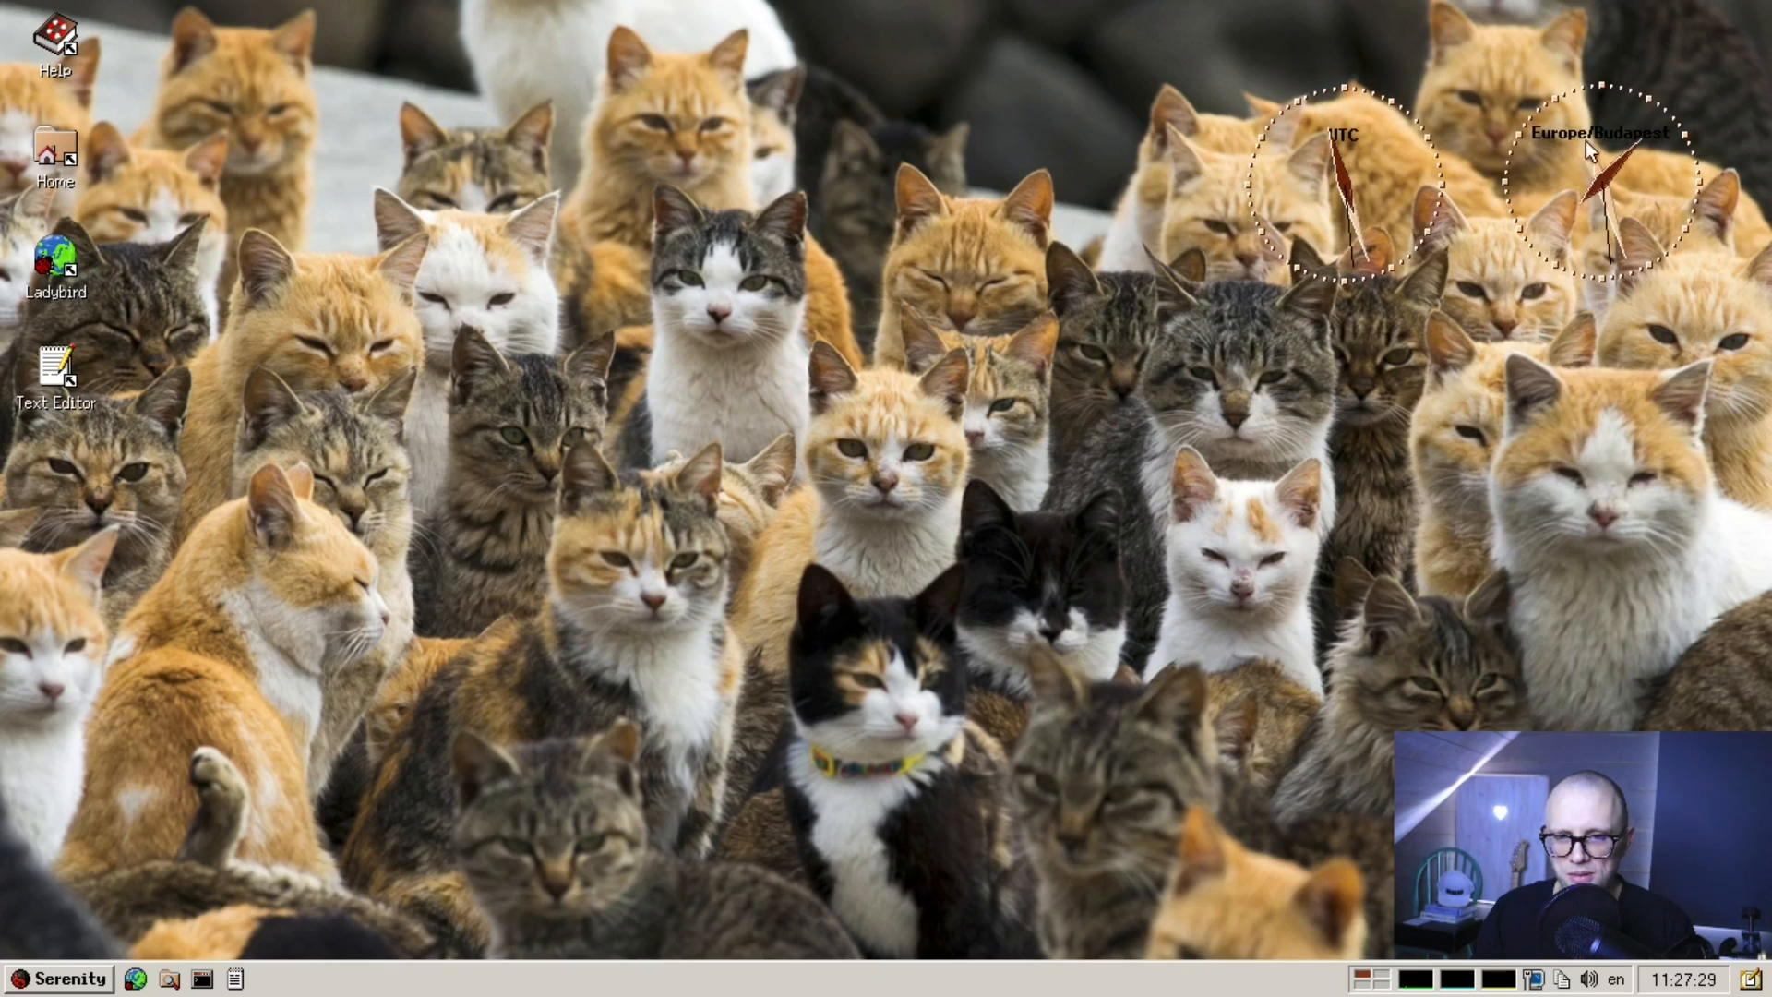
mouse_move(1376, 176)
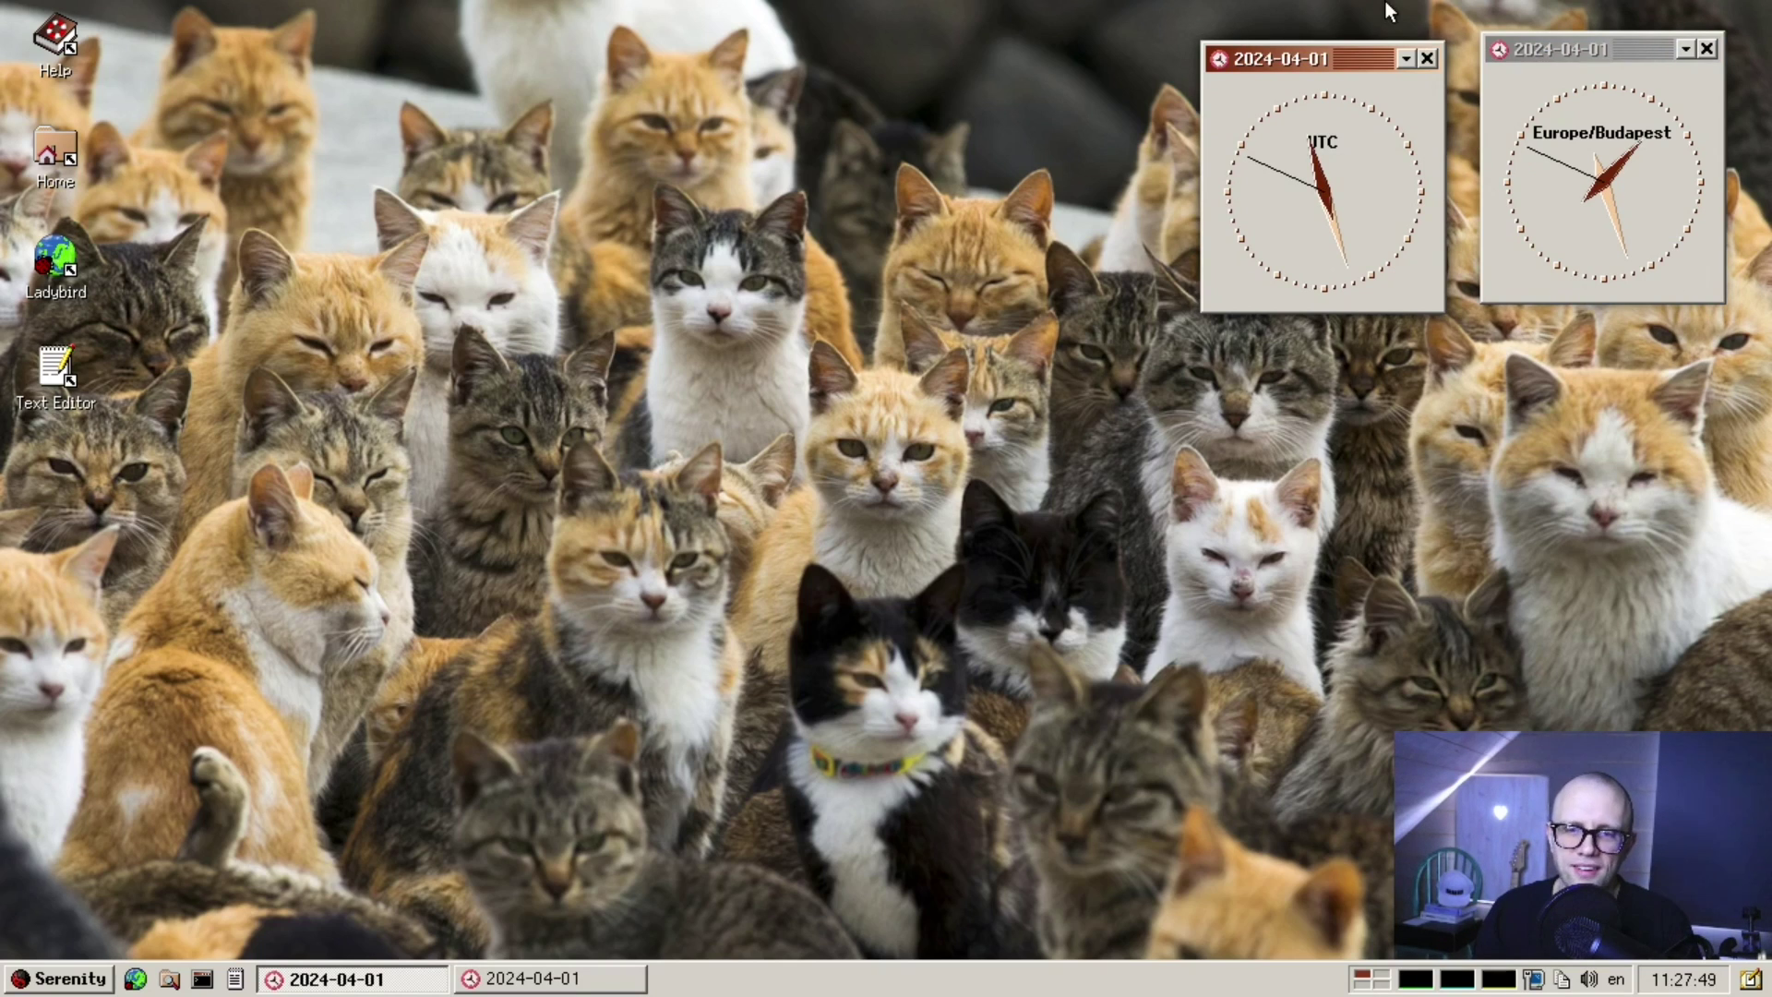
left_click(1426, 59)
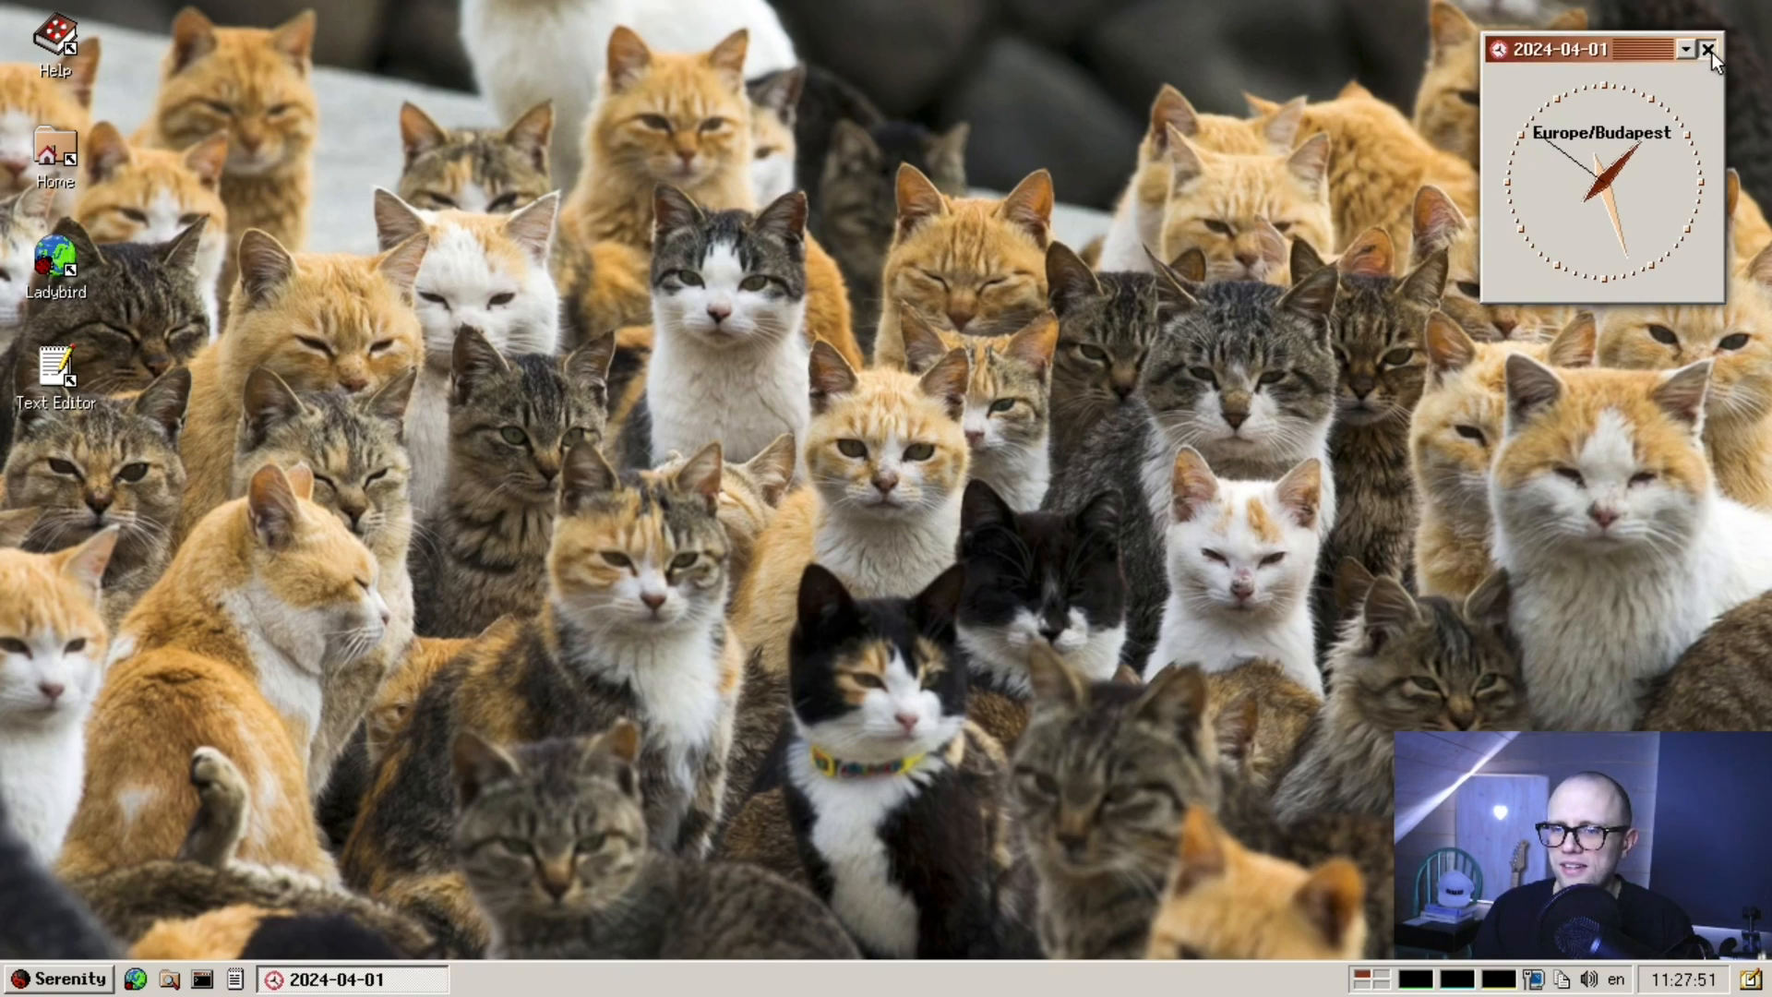
left_click(1704, 51)
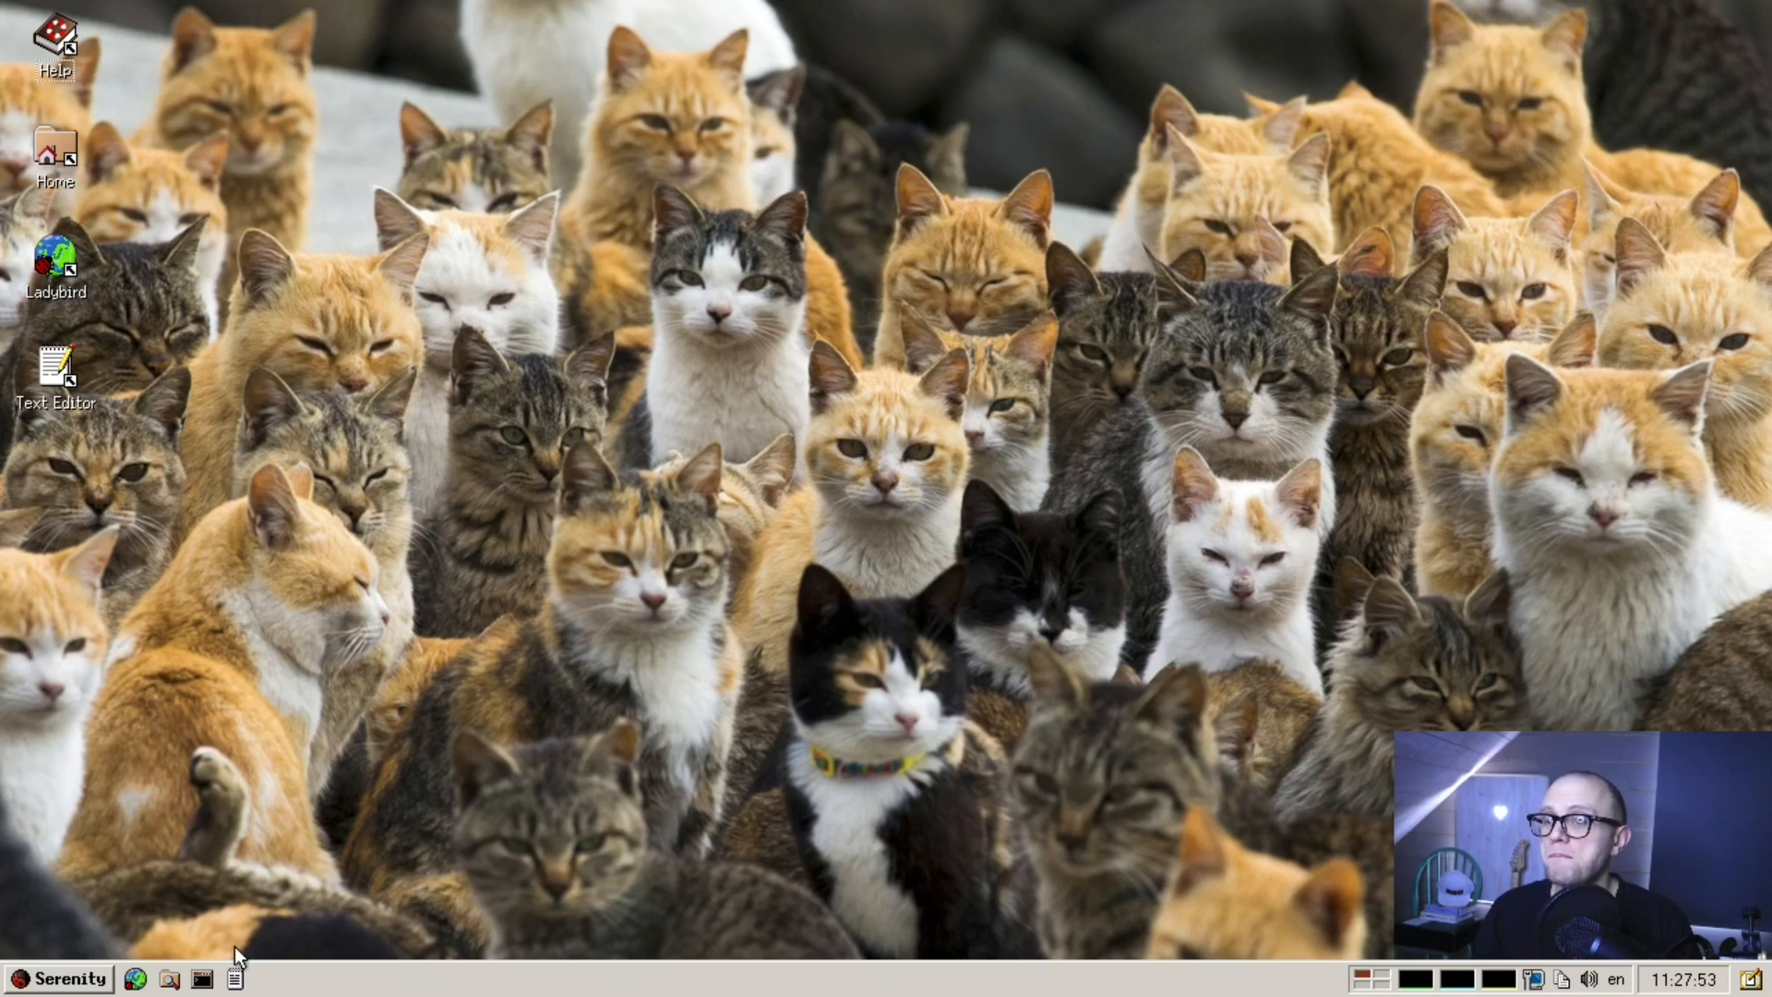
mouse_move(204, 978)
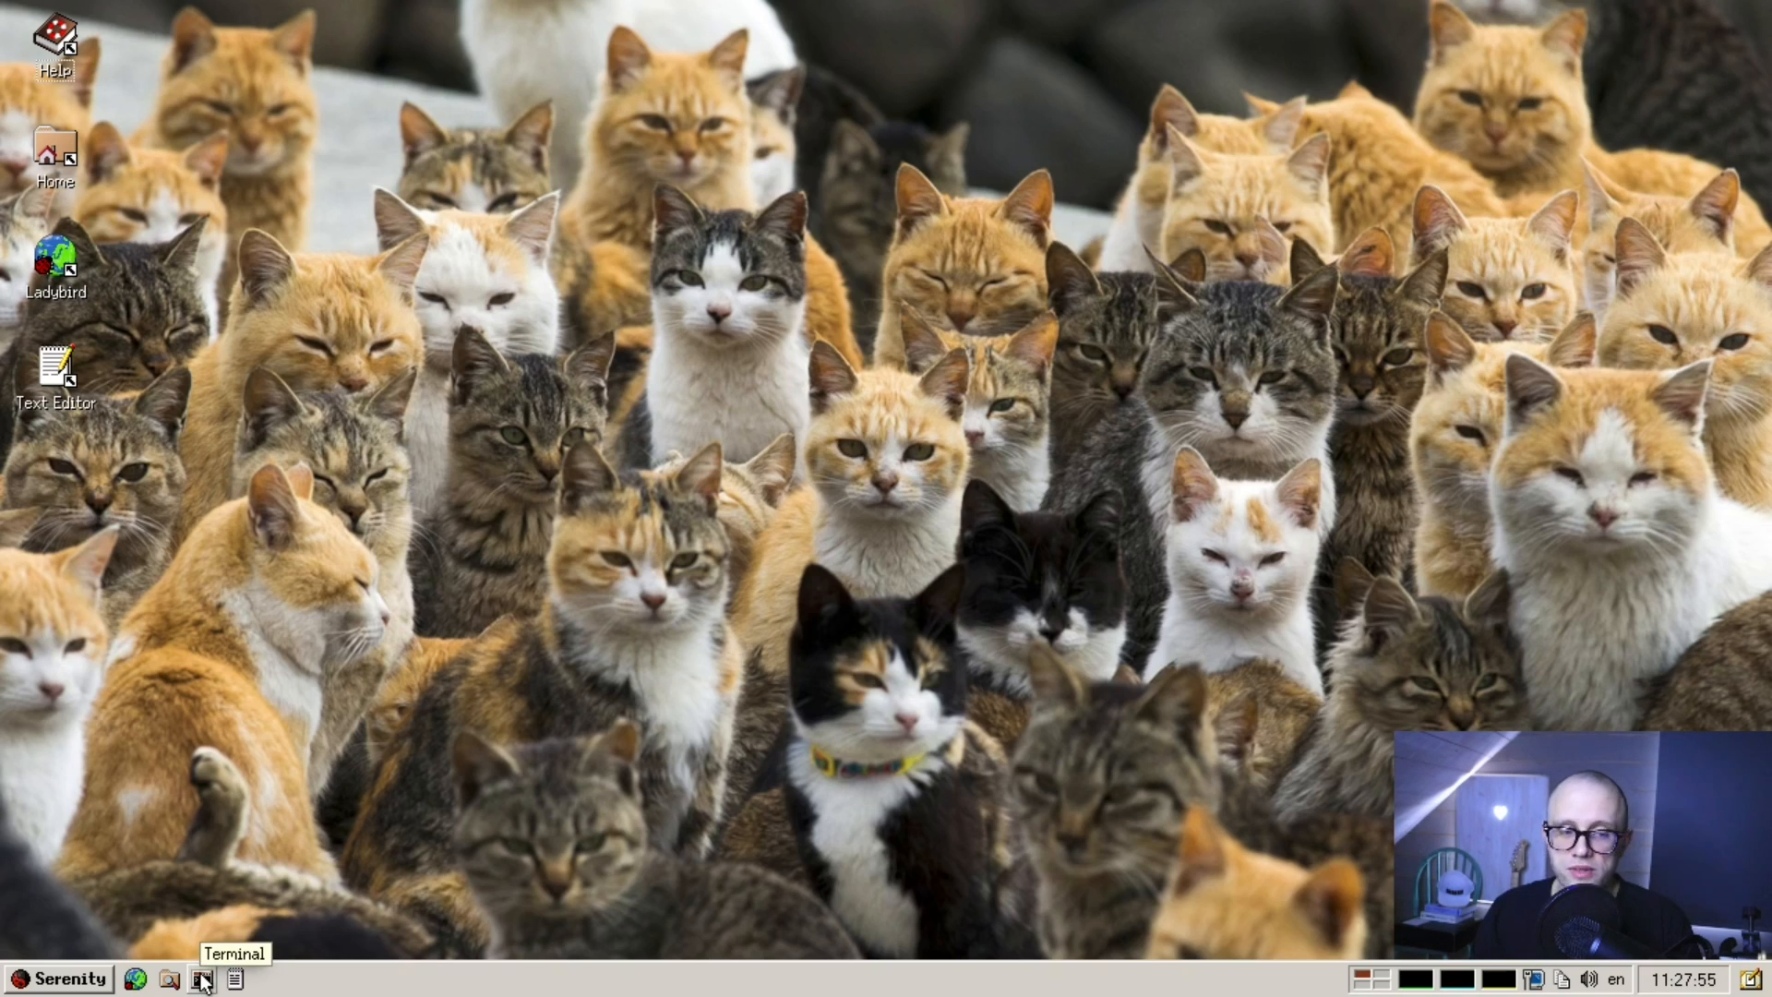
- Launch a Terminal window from the taskbar quick-launch icon
left_click(200, 979)
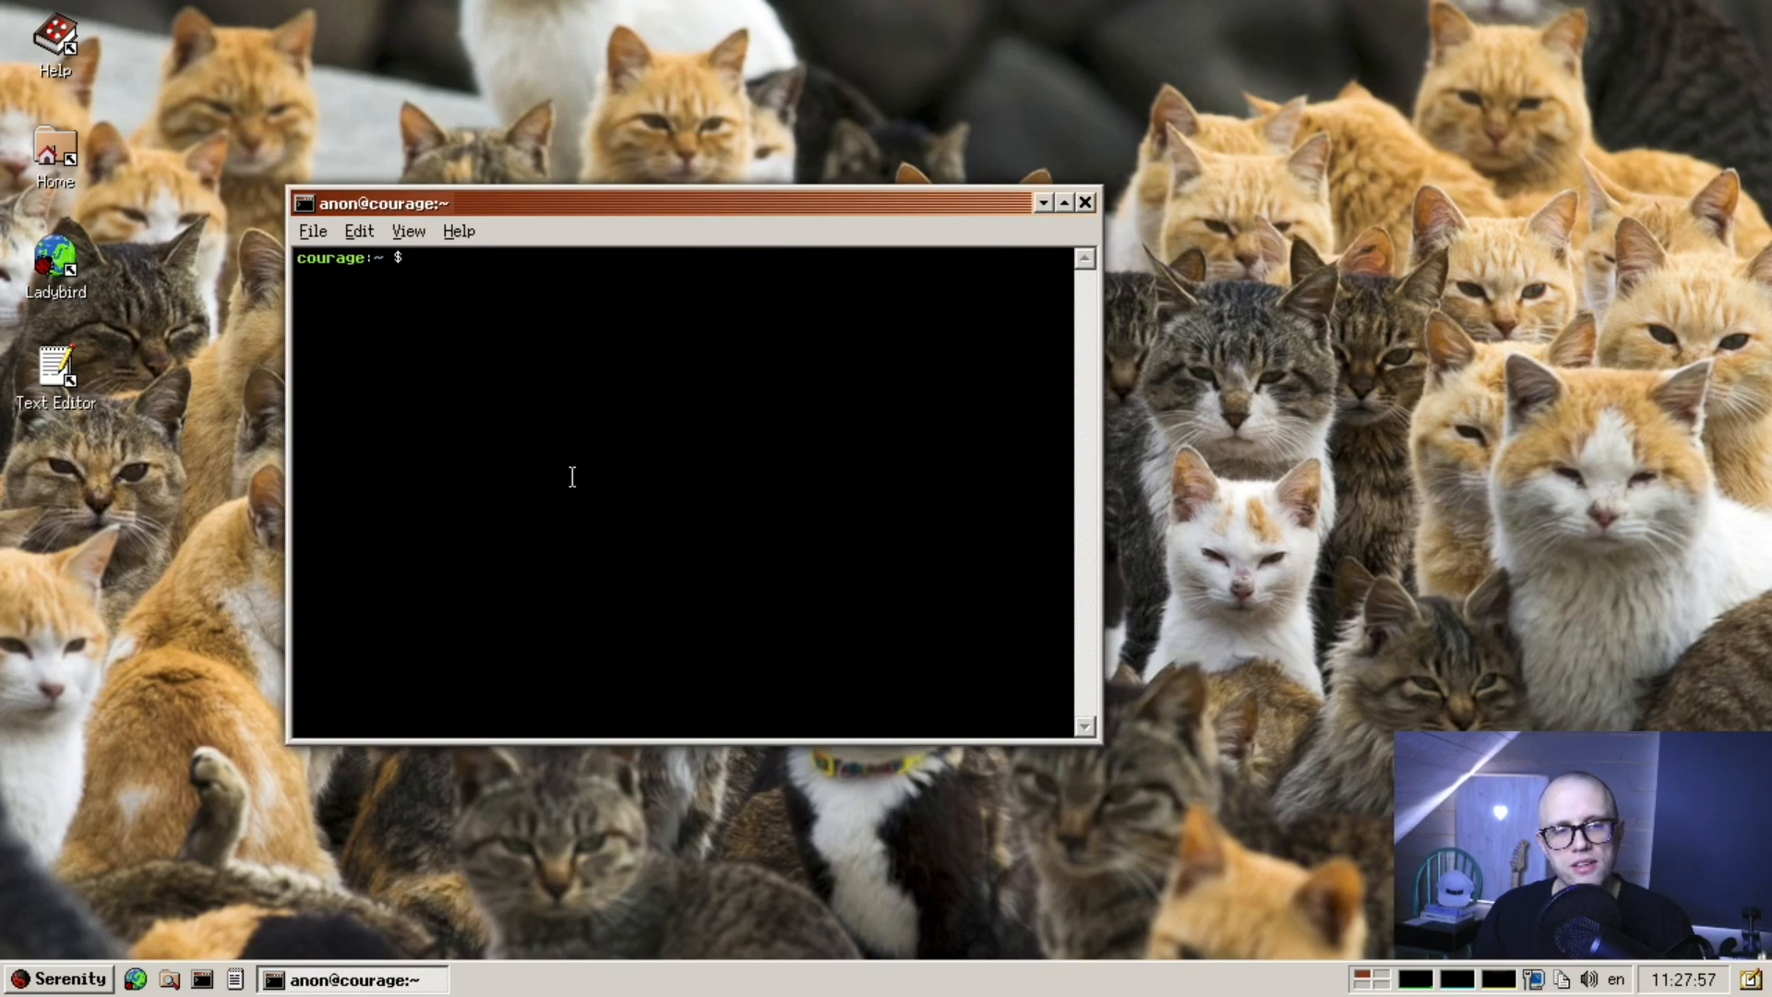
mouse_move(1023, 629)
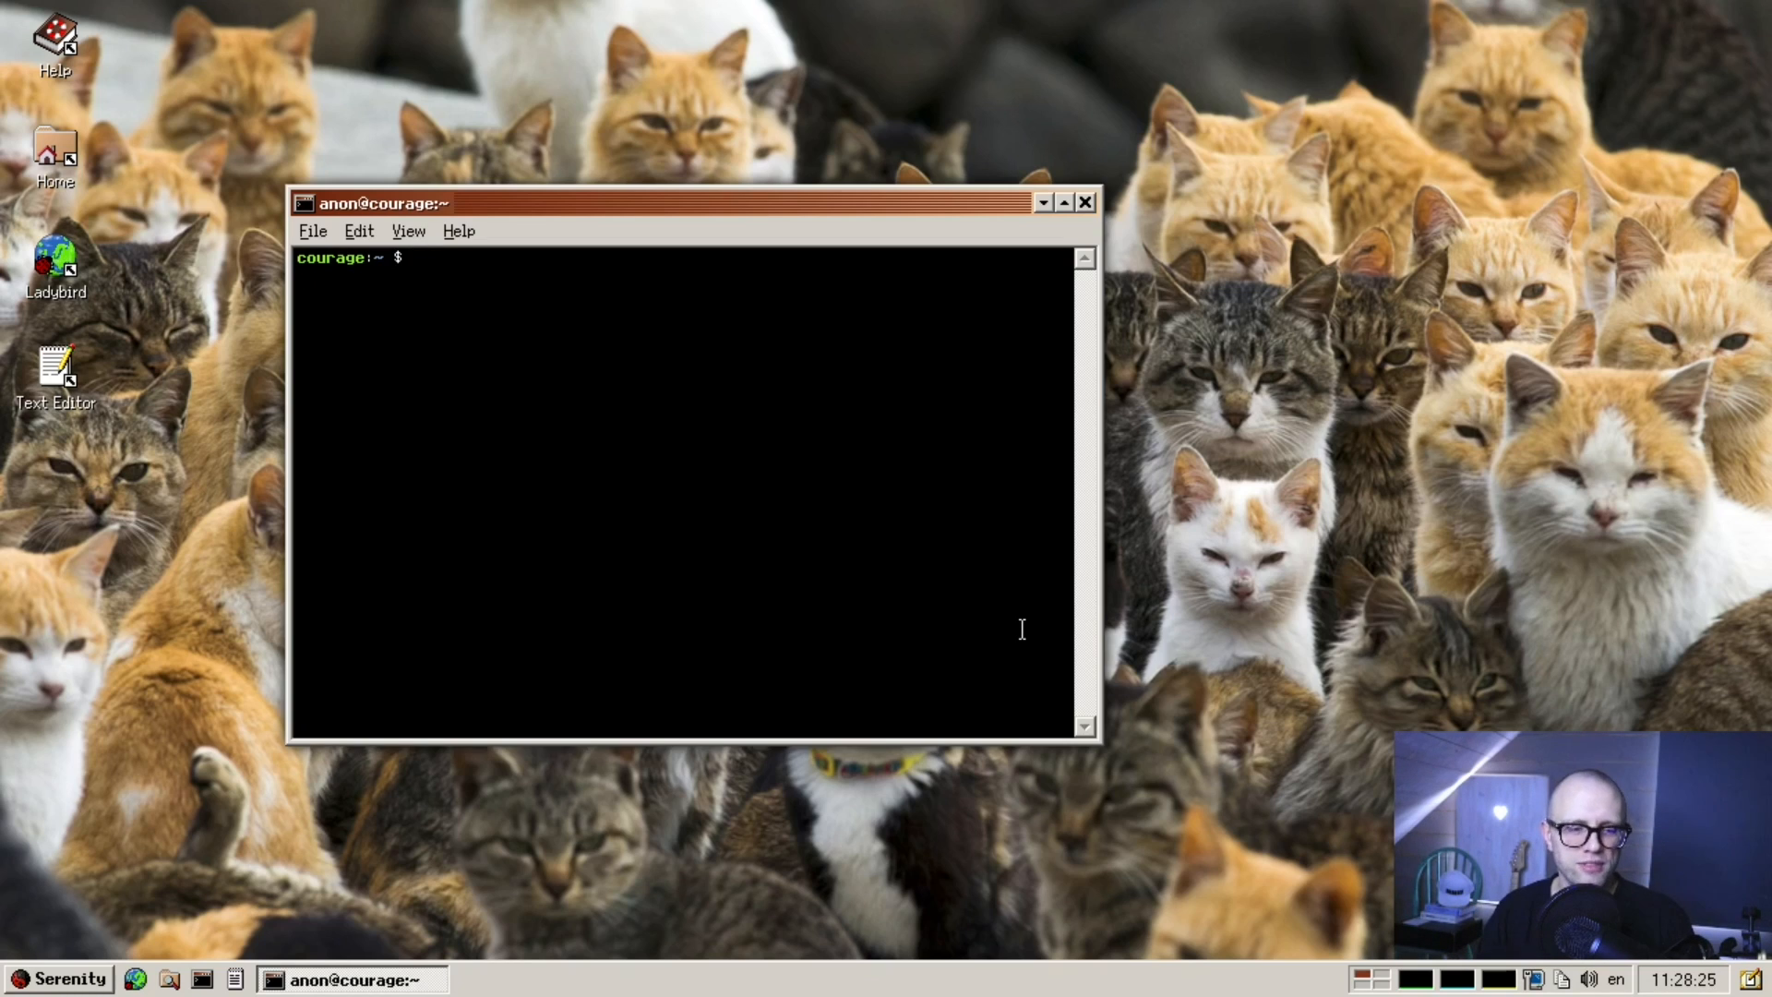
mouse_move(177, 922)
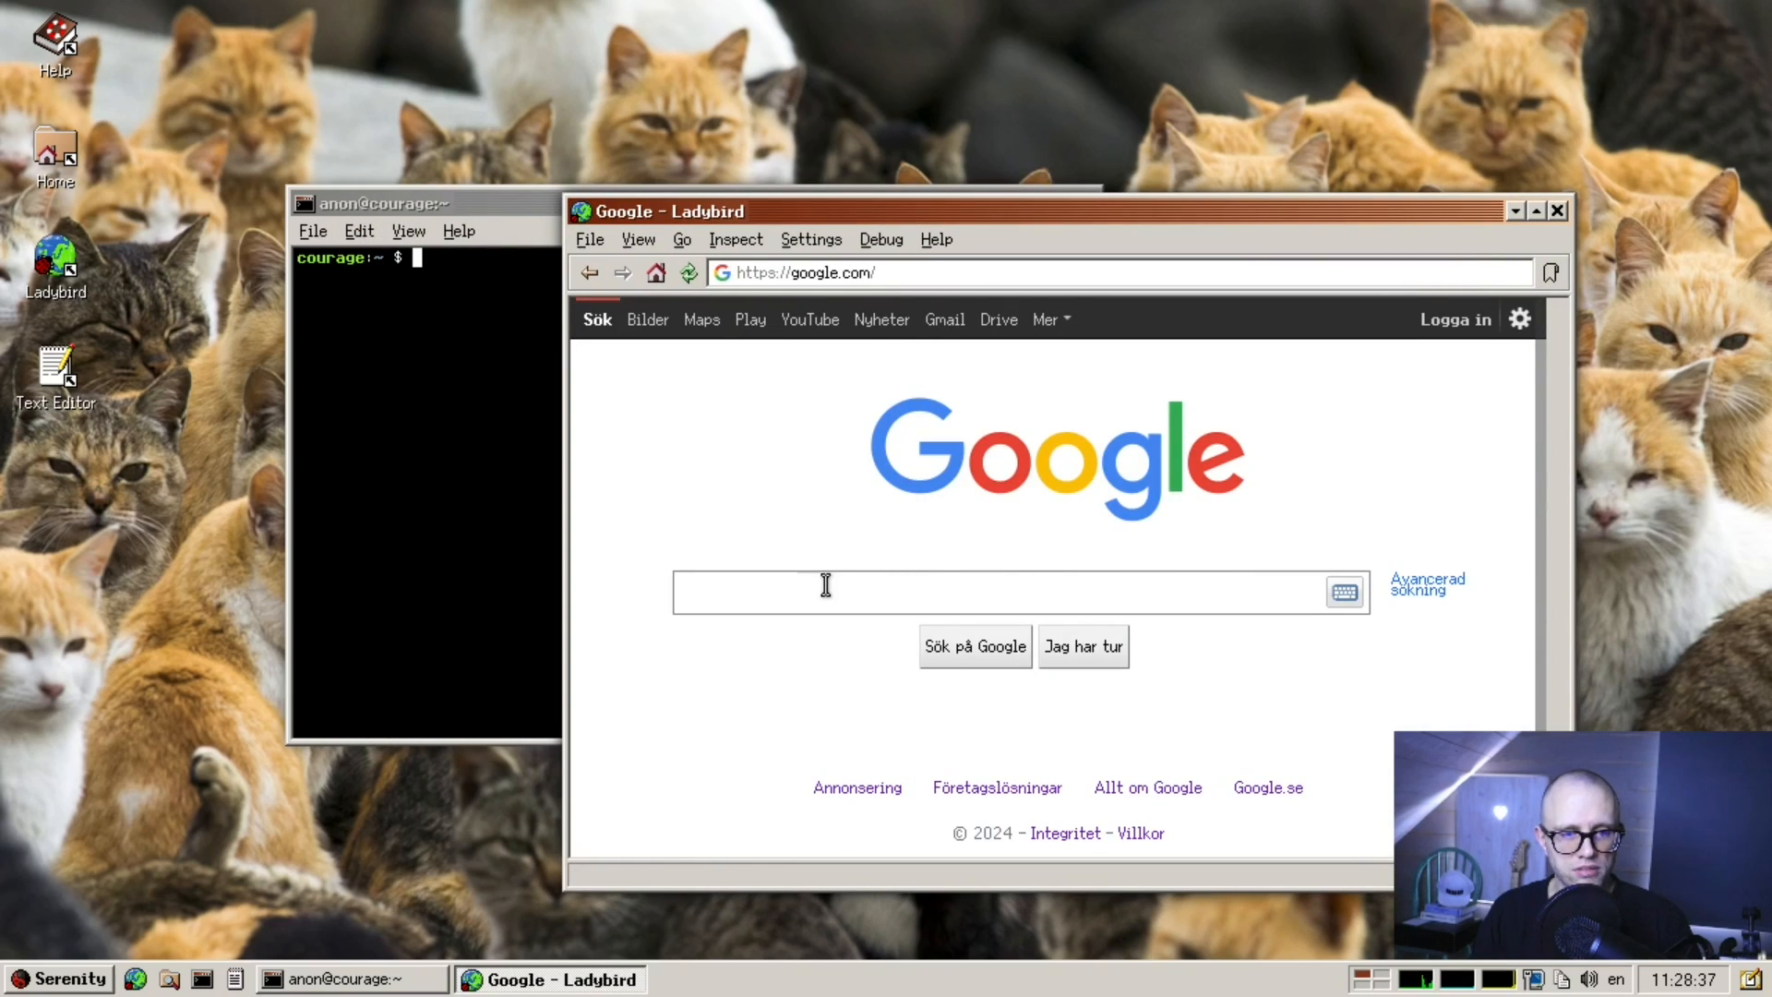
- Search 'dos boot', open AllBootDisks, and download Dos5.0.img into Downloads
type("dos boot disk 6.22")
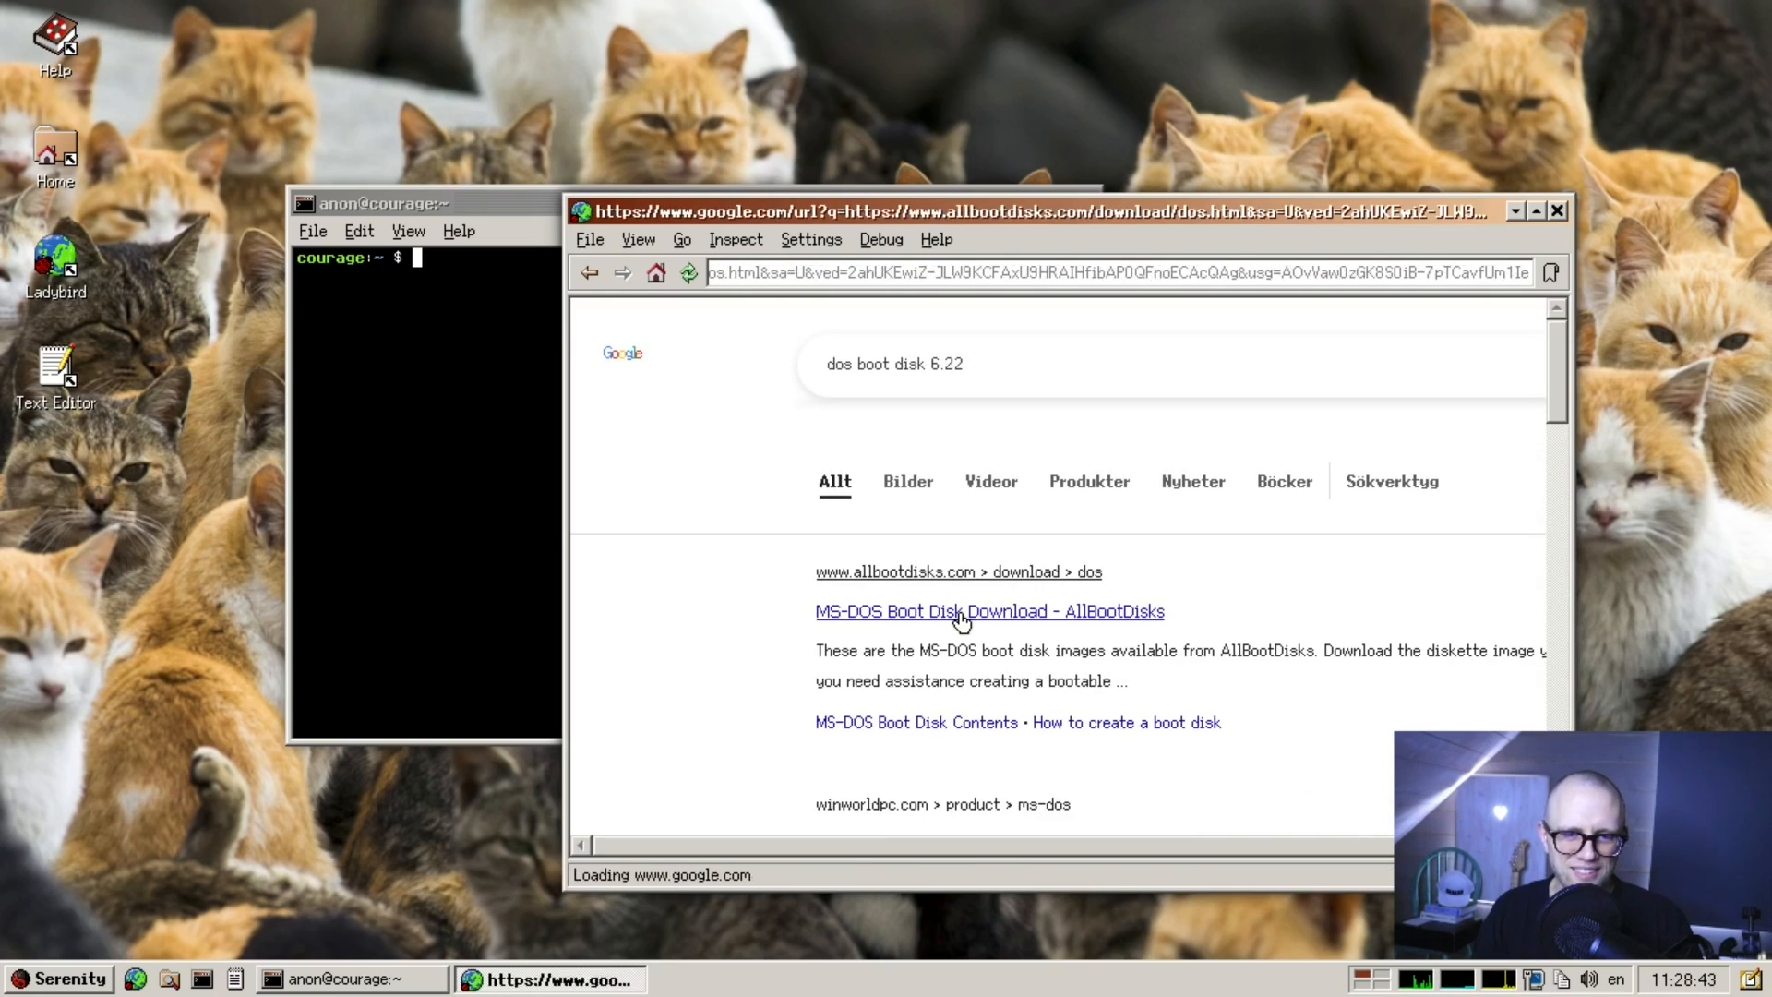
left_click(965, 612)
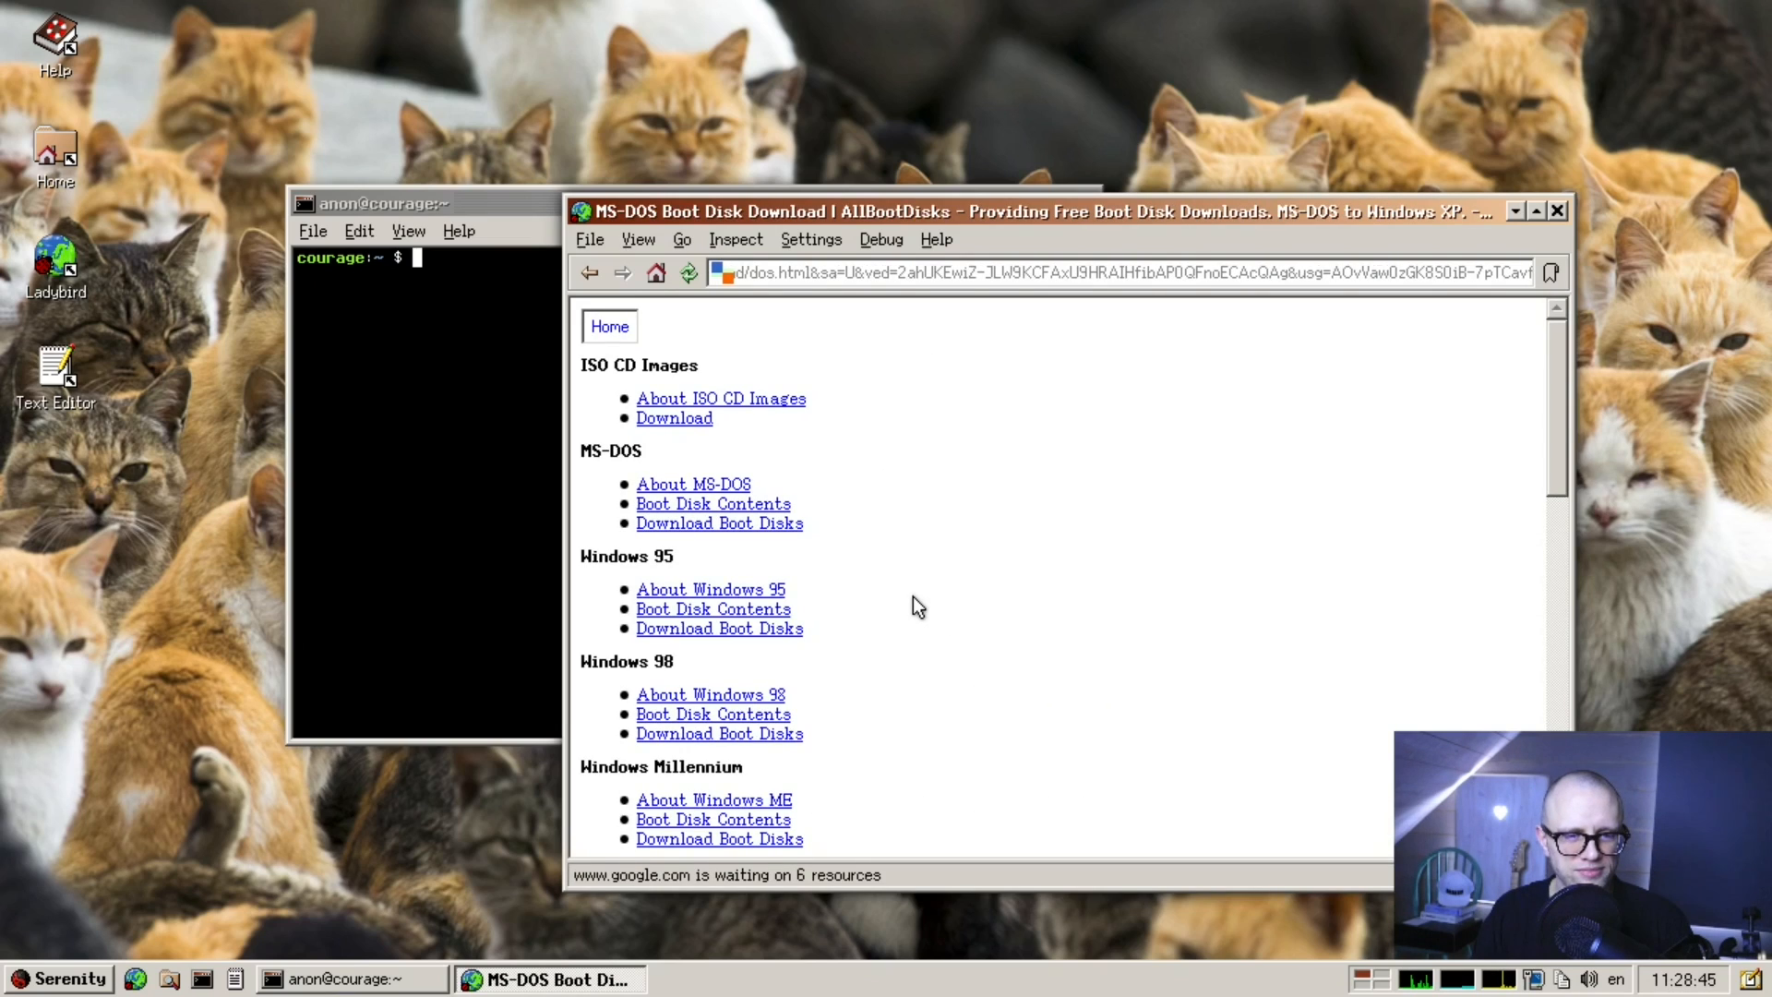
left_click(719, 522)
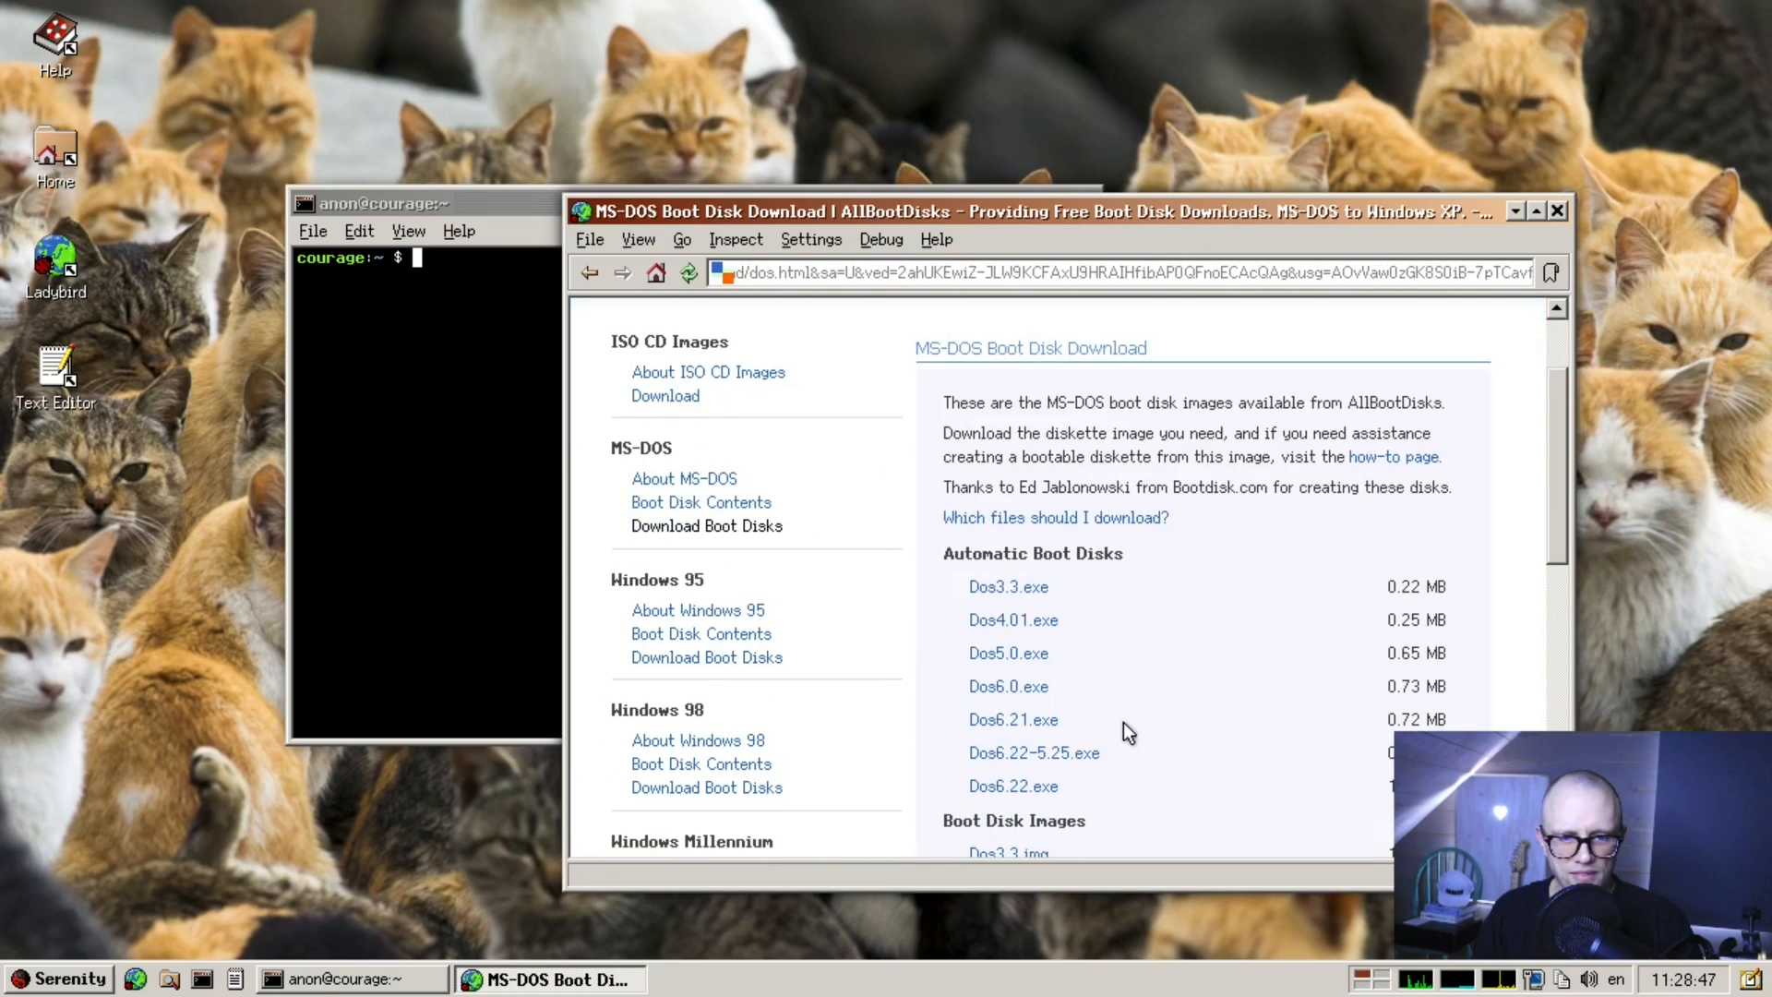
mouse_move(1028, 662)
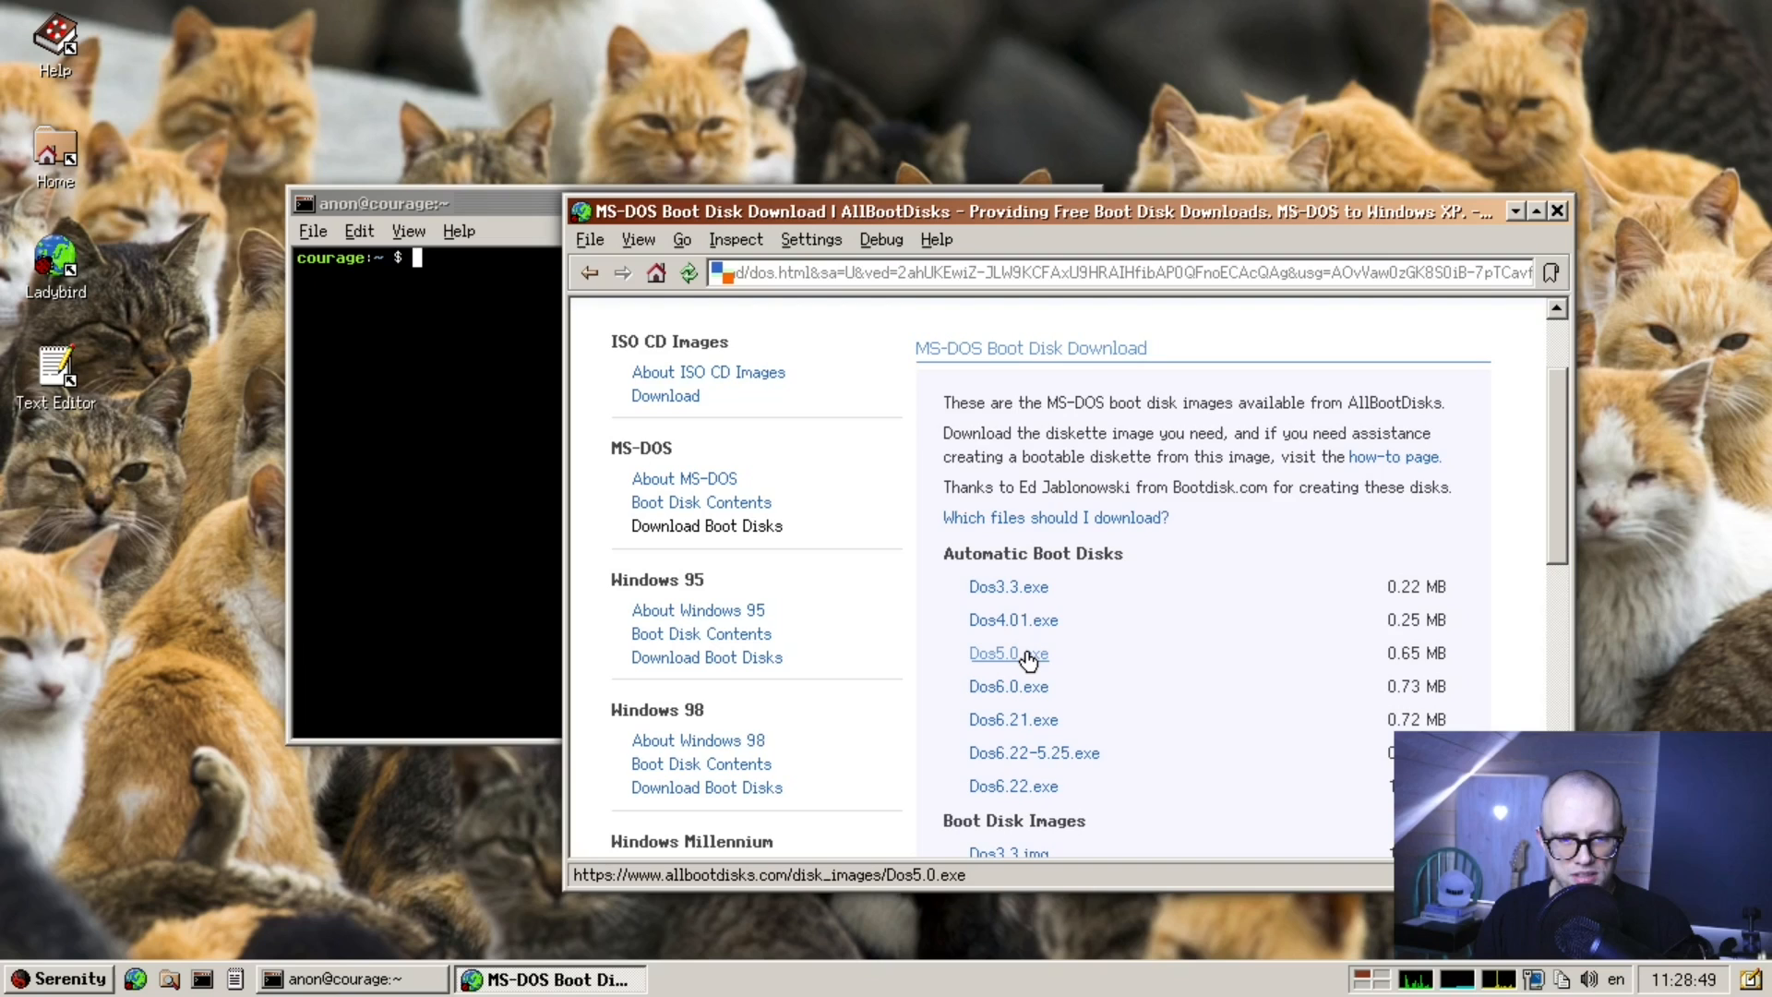
right_click(1003, 655)
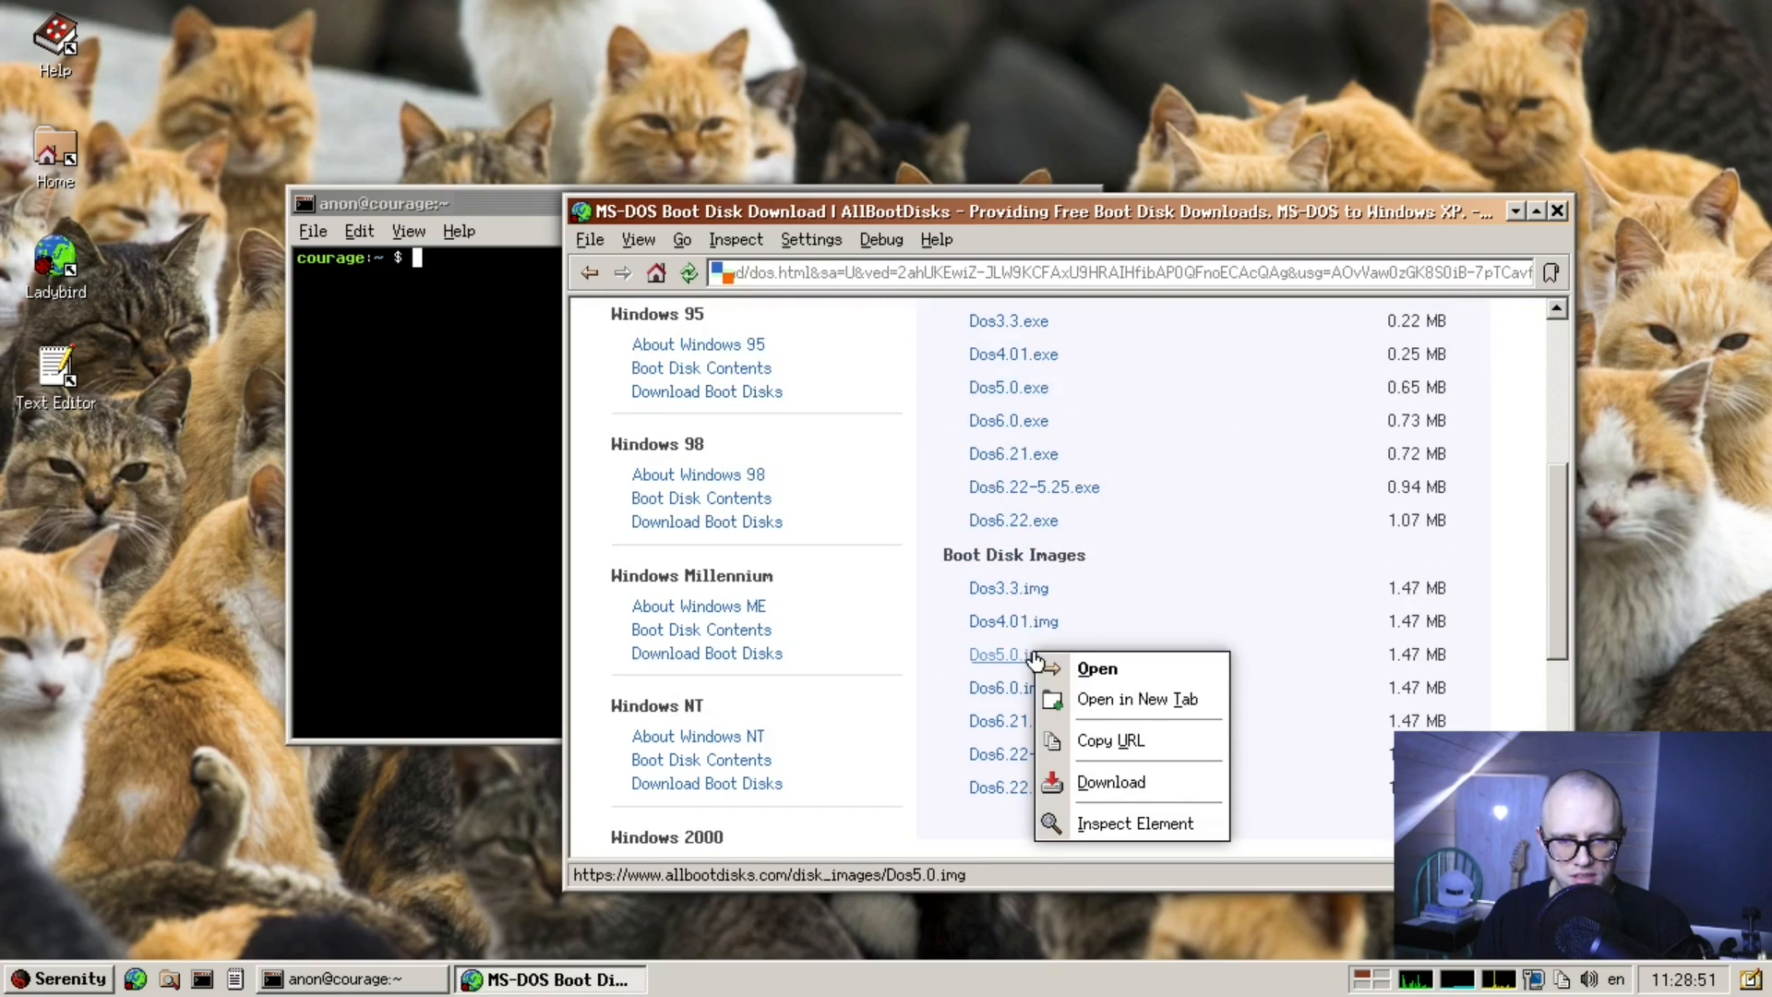
left_click(1111, 782)
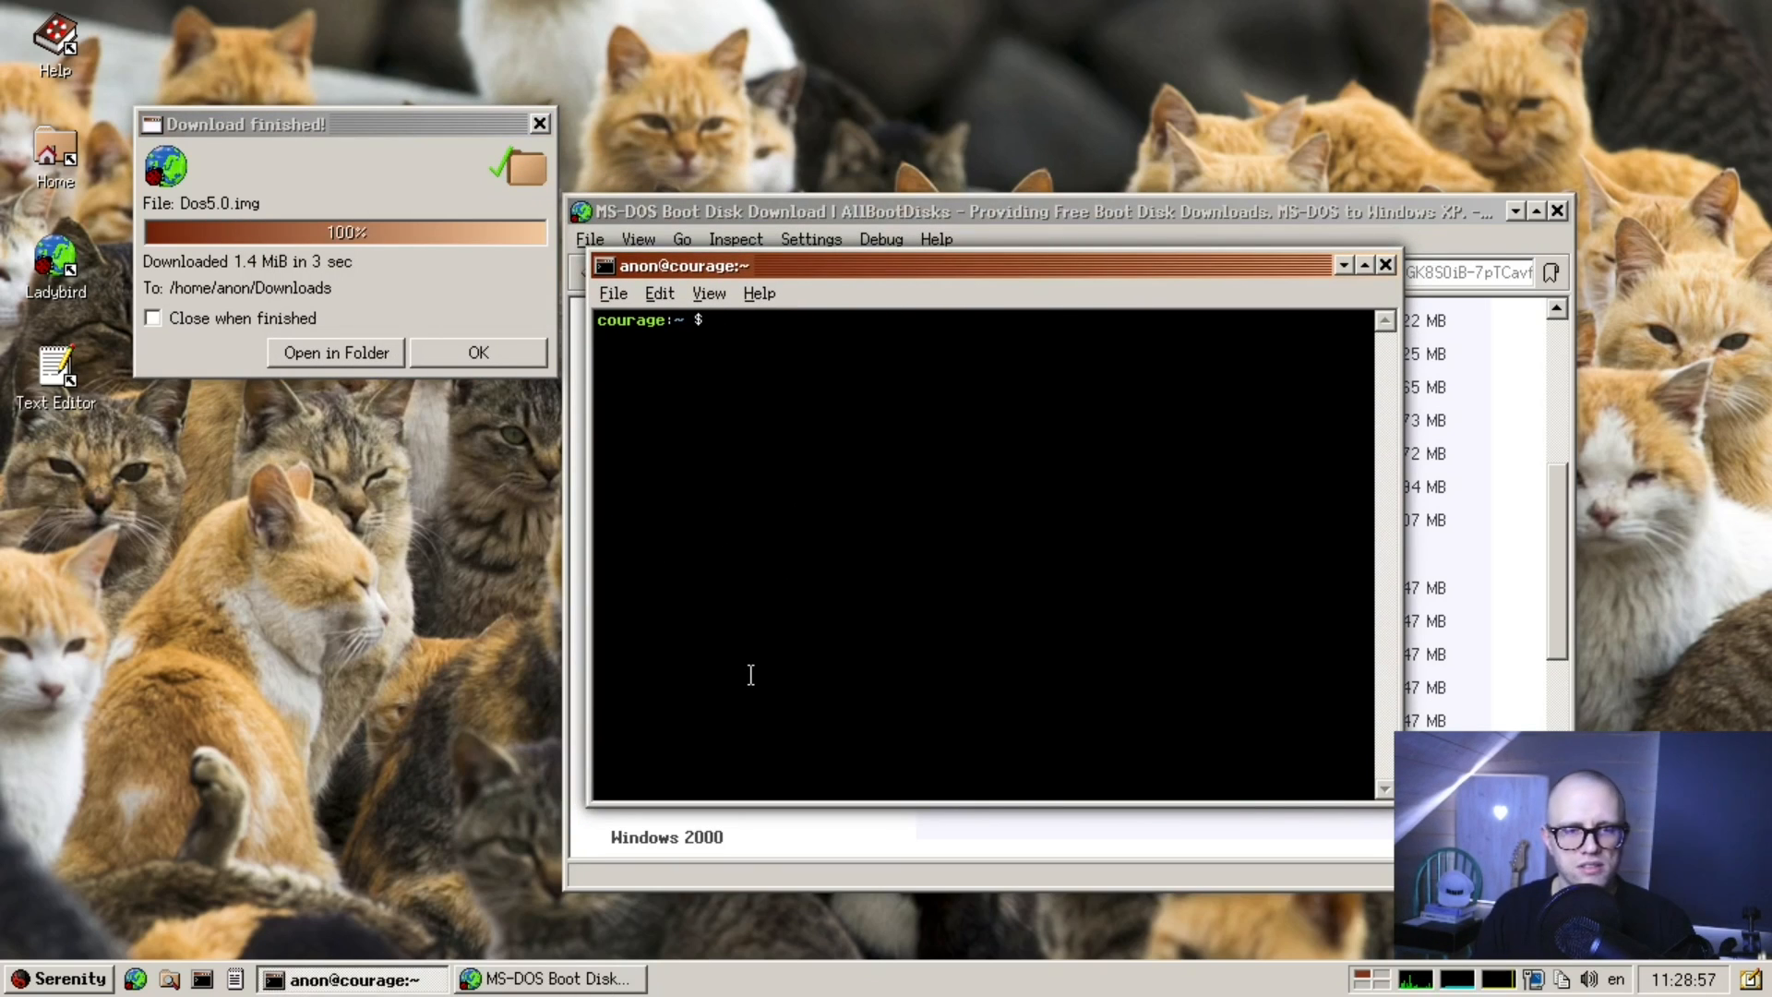
- As root, mount Dos5.0.img with -t fat at /mnt/floppy after creating /mnt/floppy
type("su")
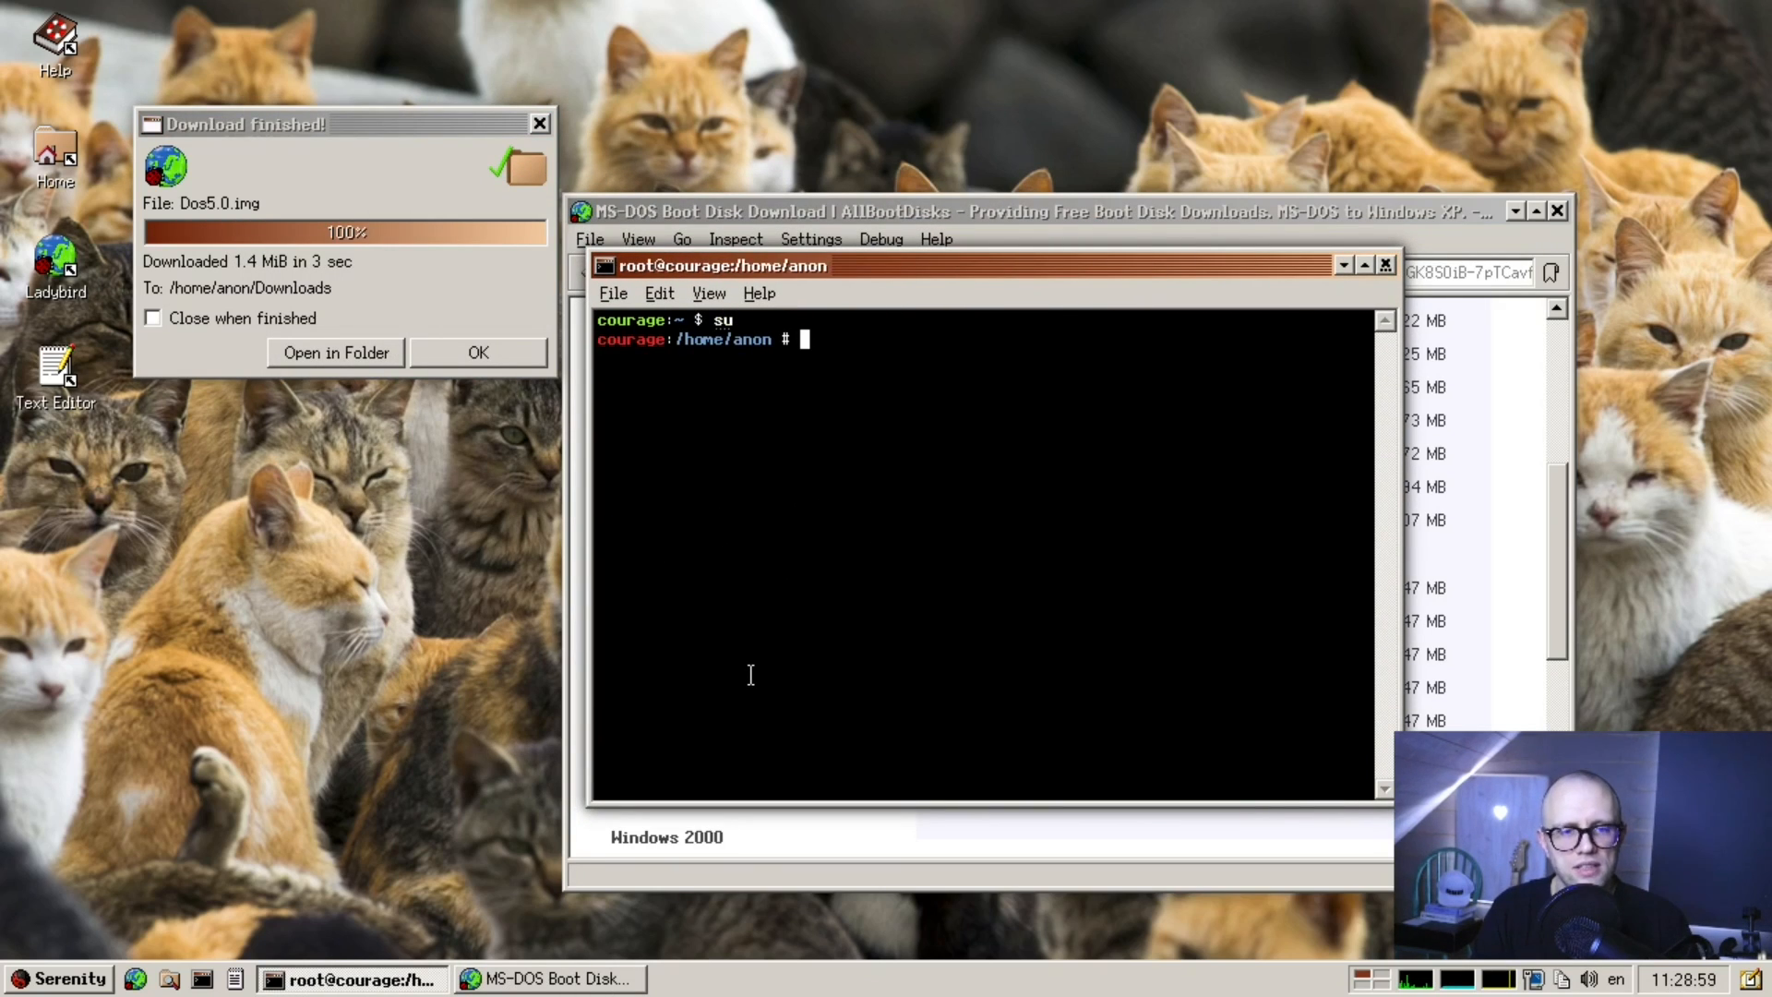
type("mount -")
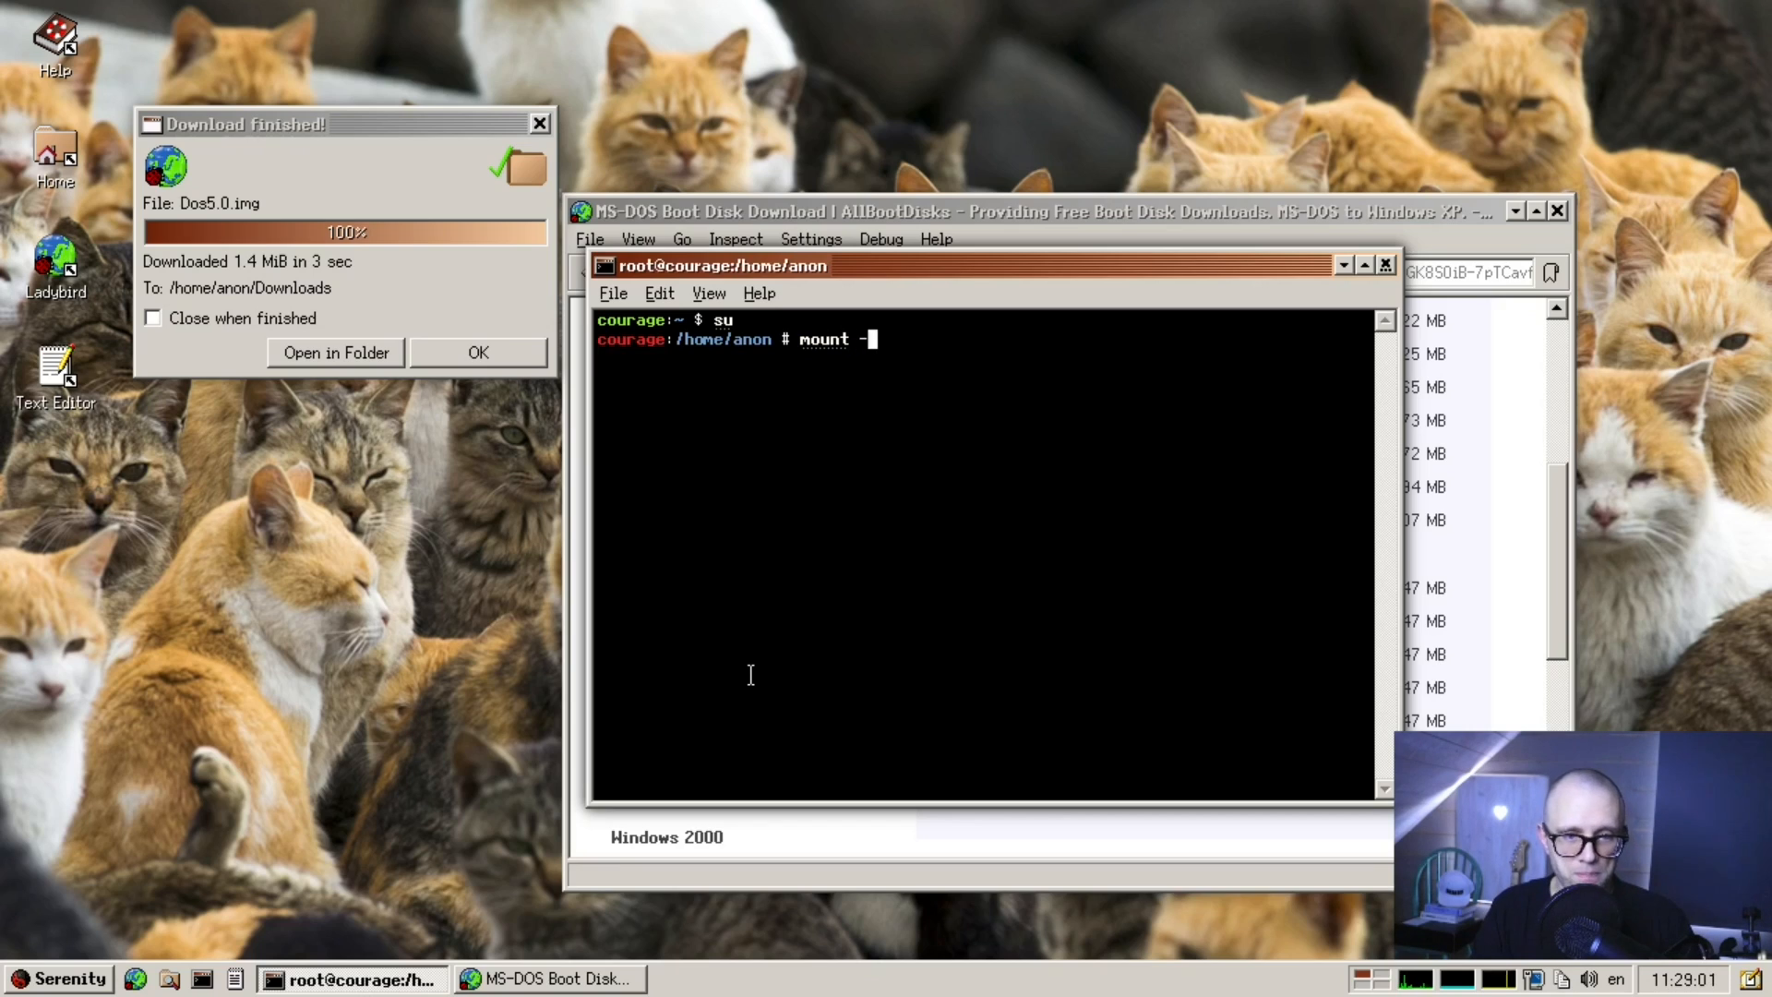
type("t")
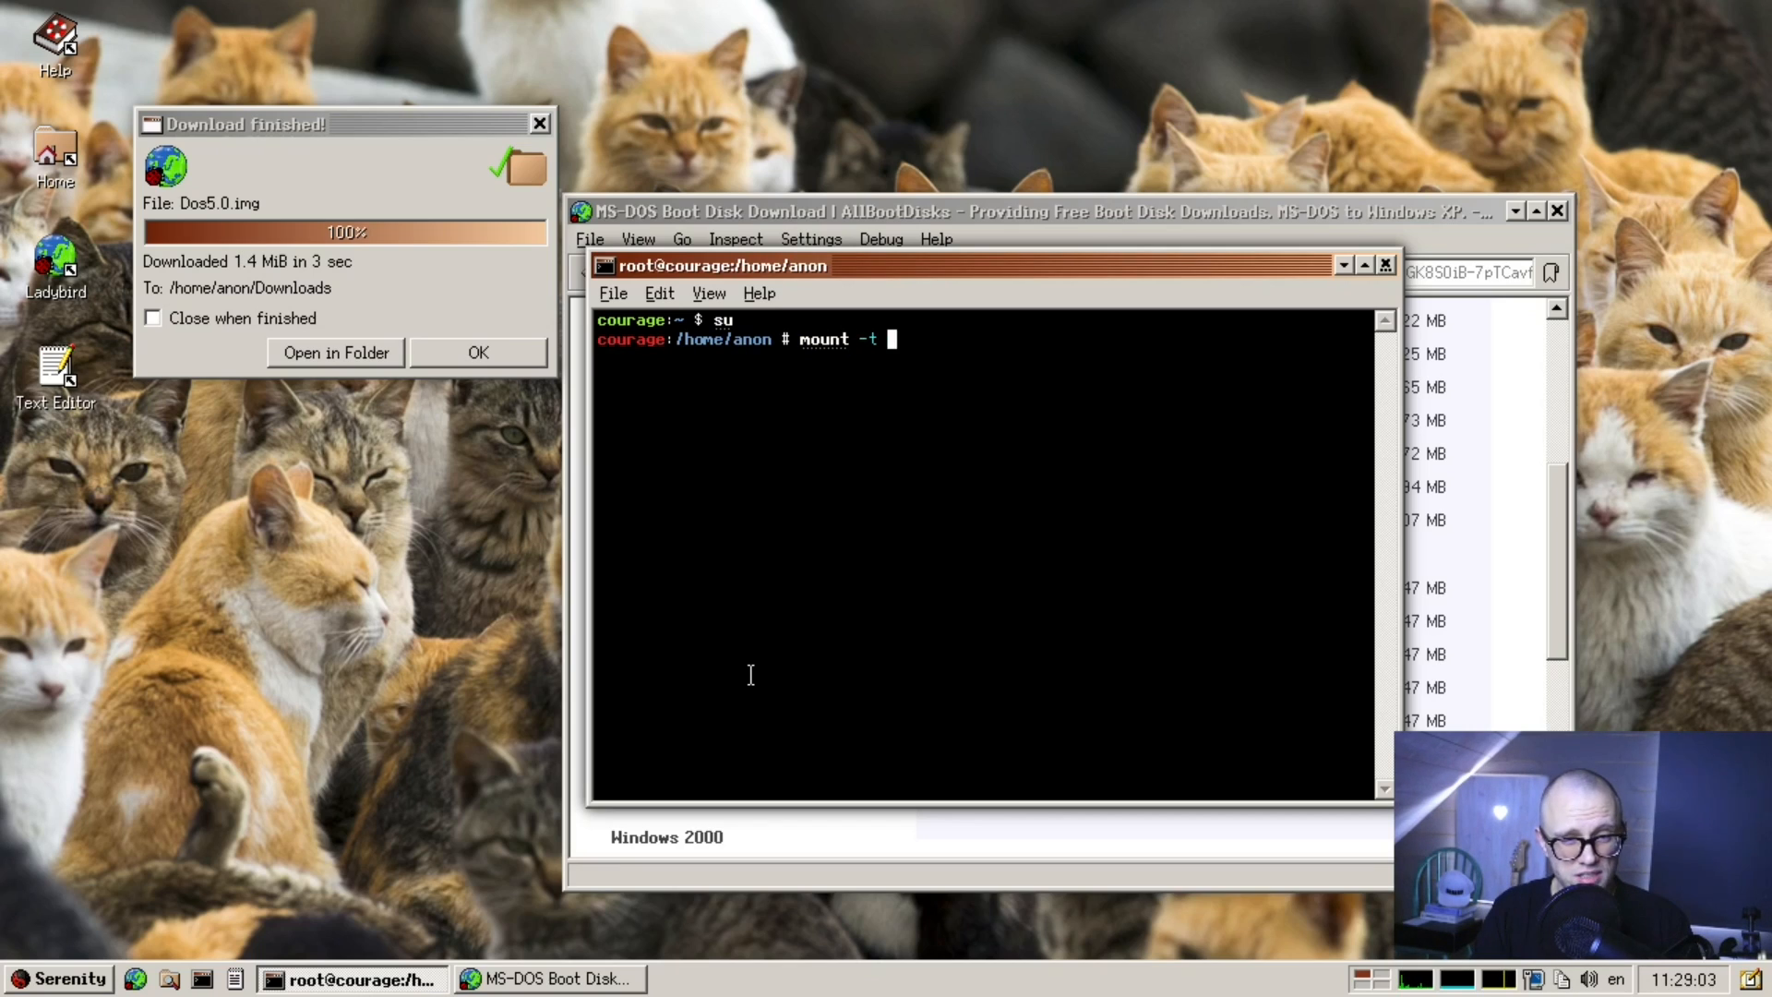
type("fat /")
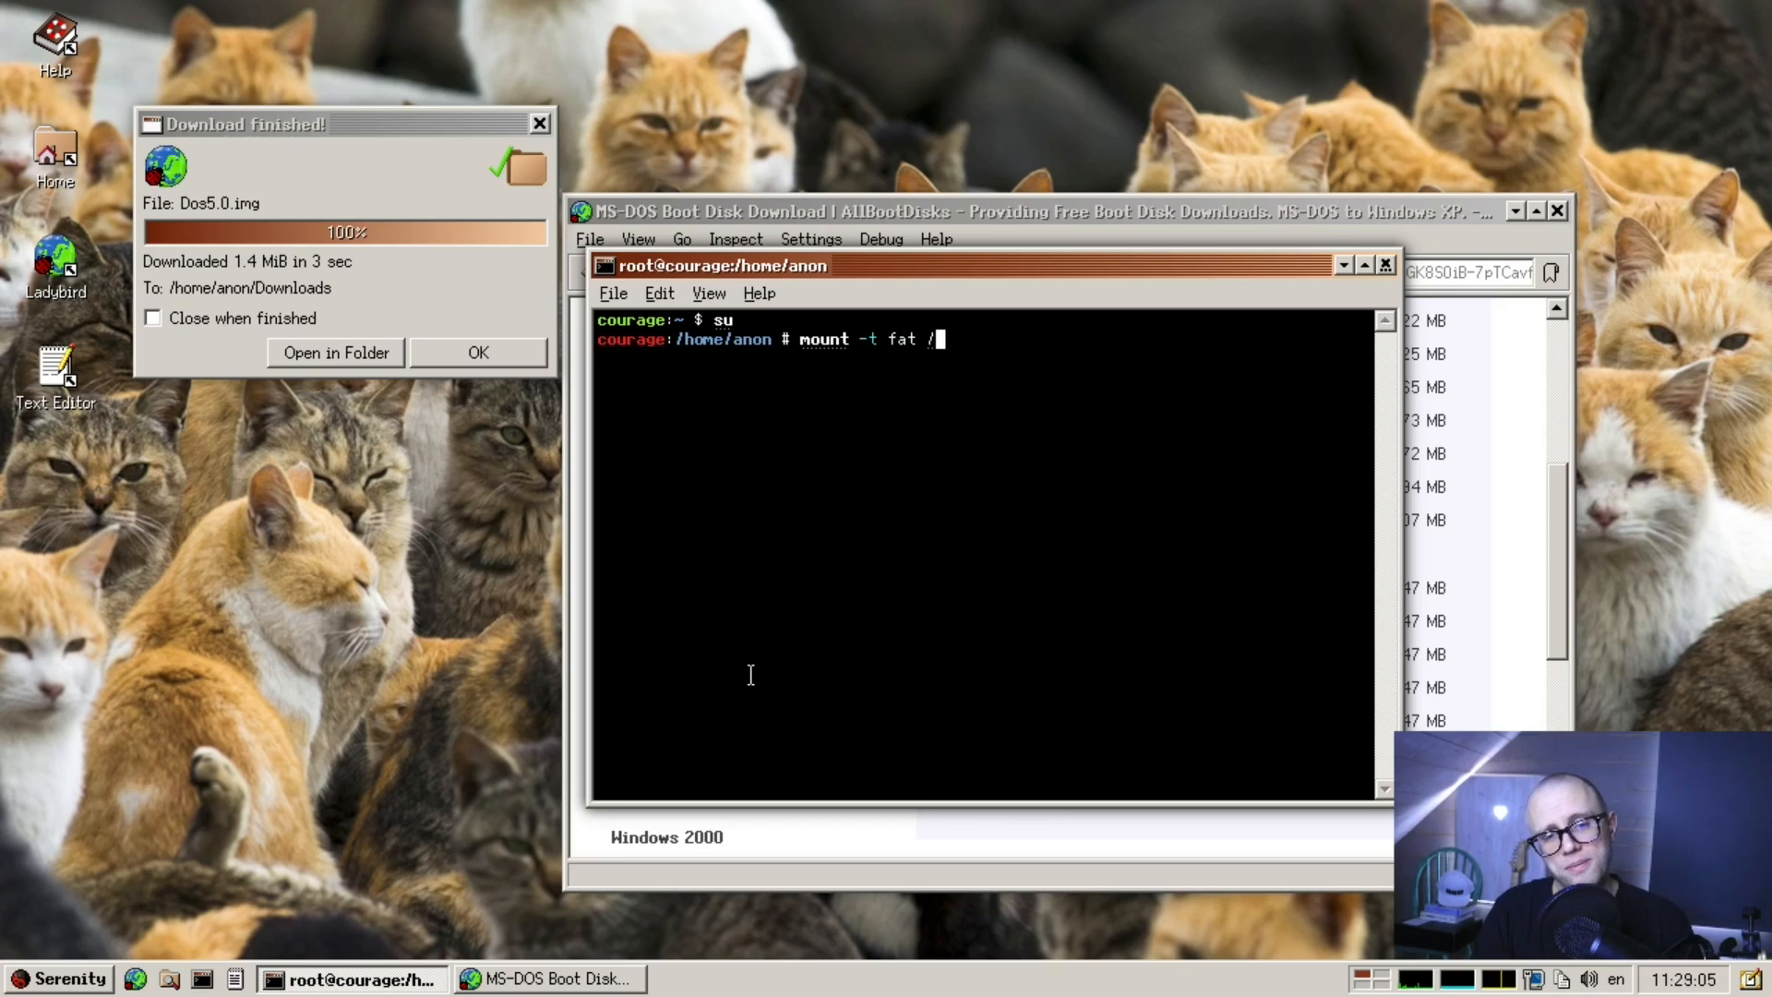
type("home/")
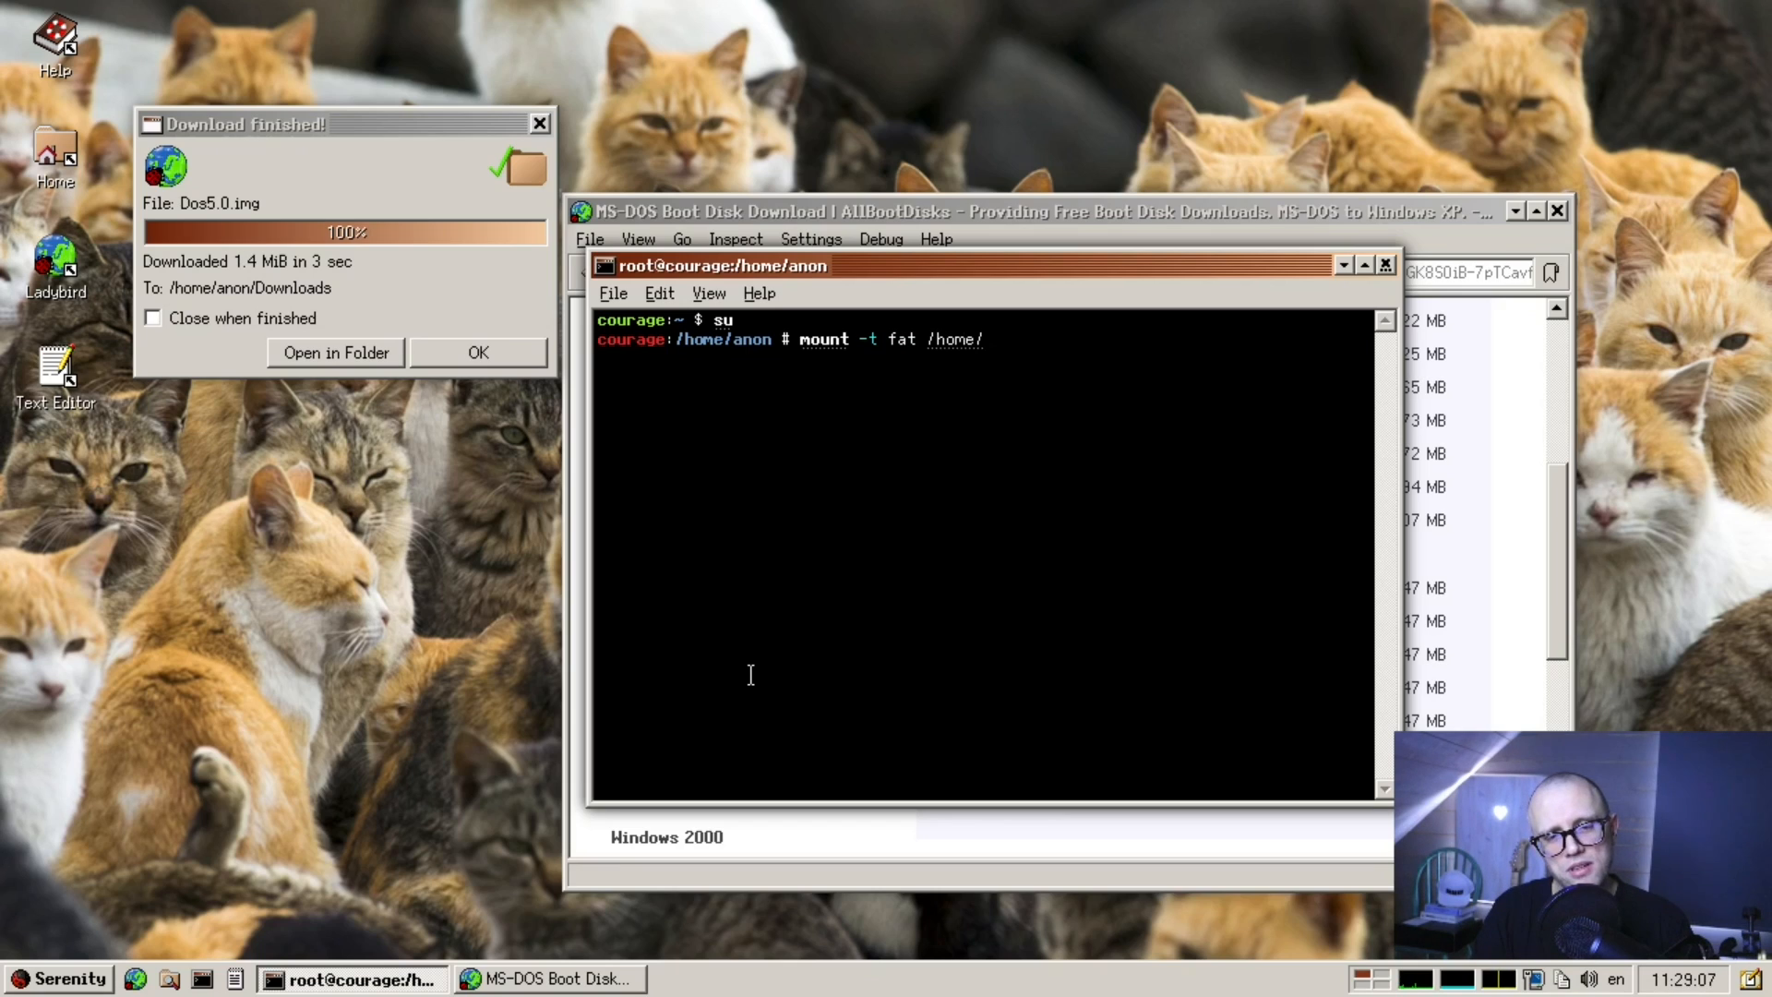
type("kl")
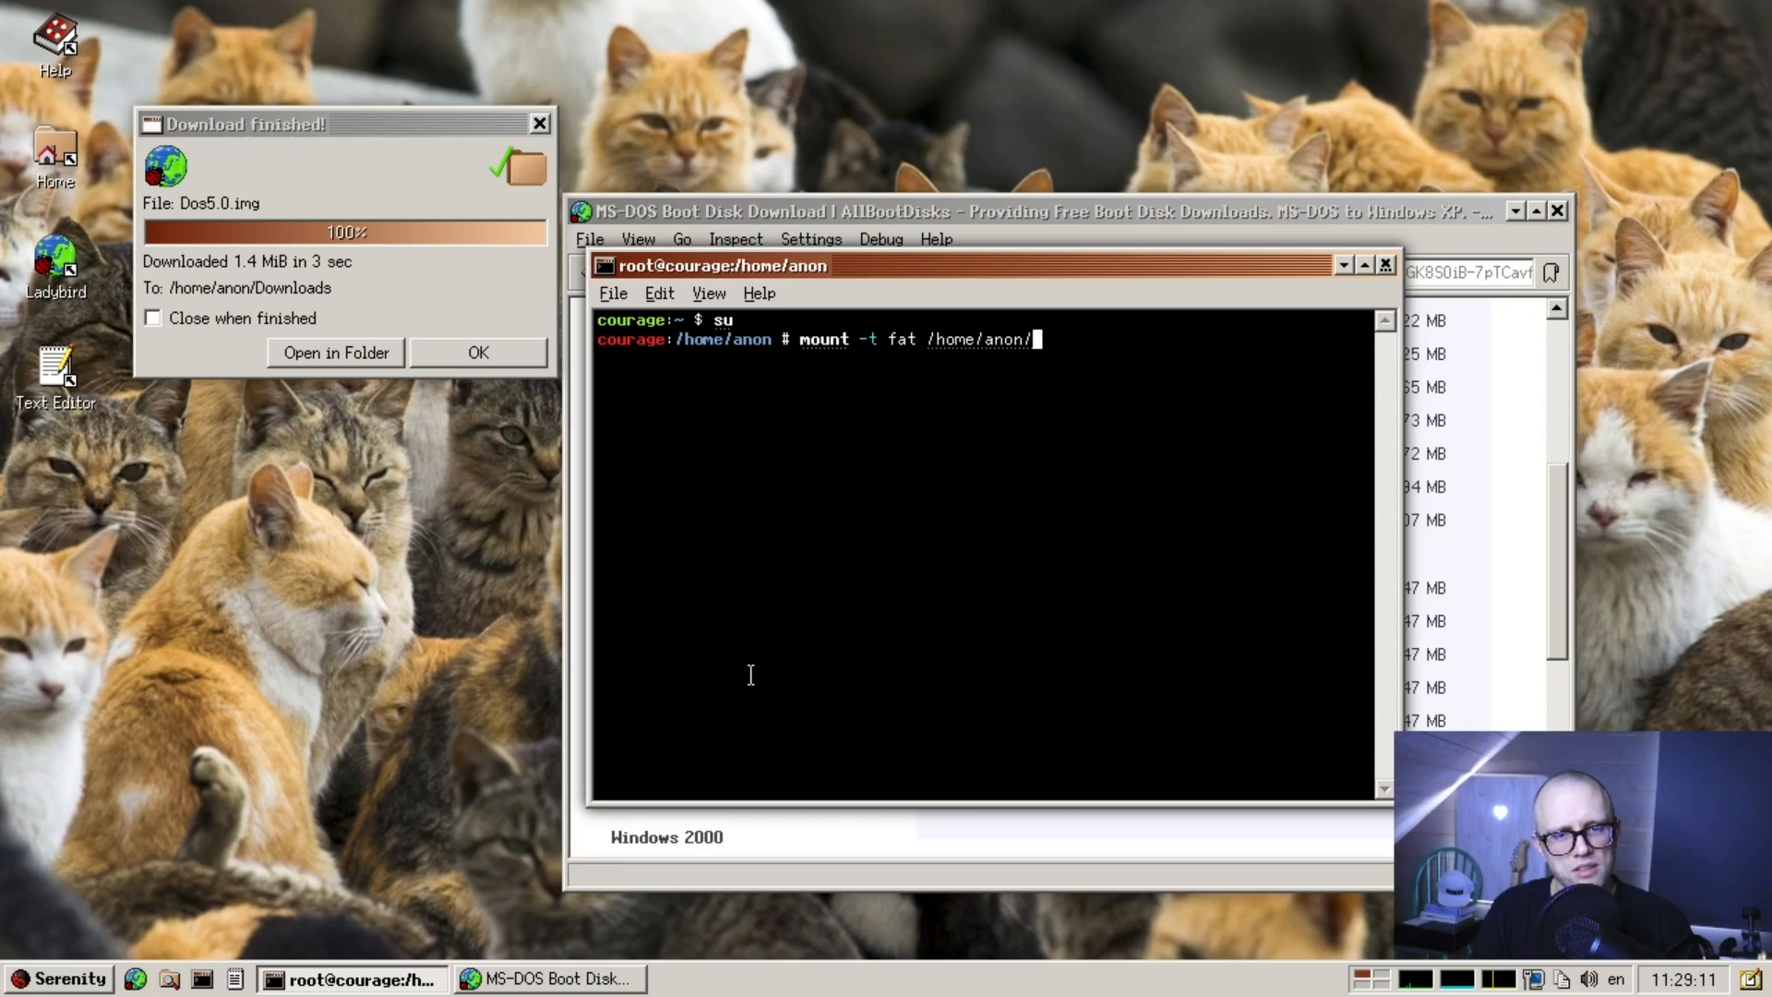
type("Downloads/do")
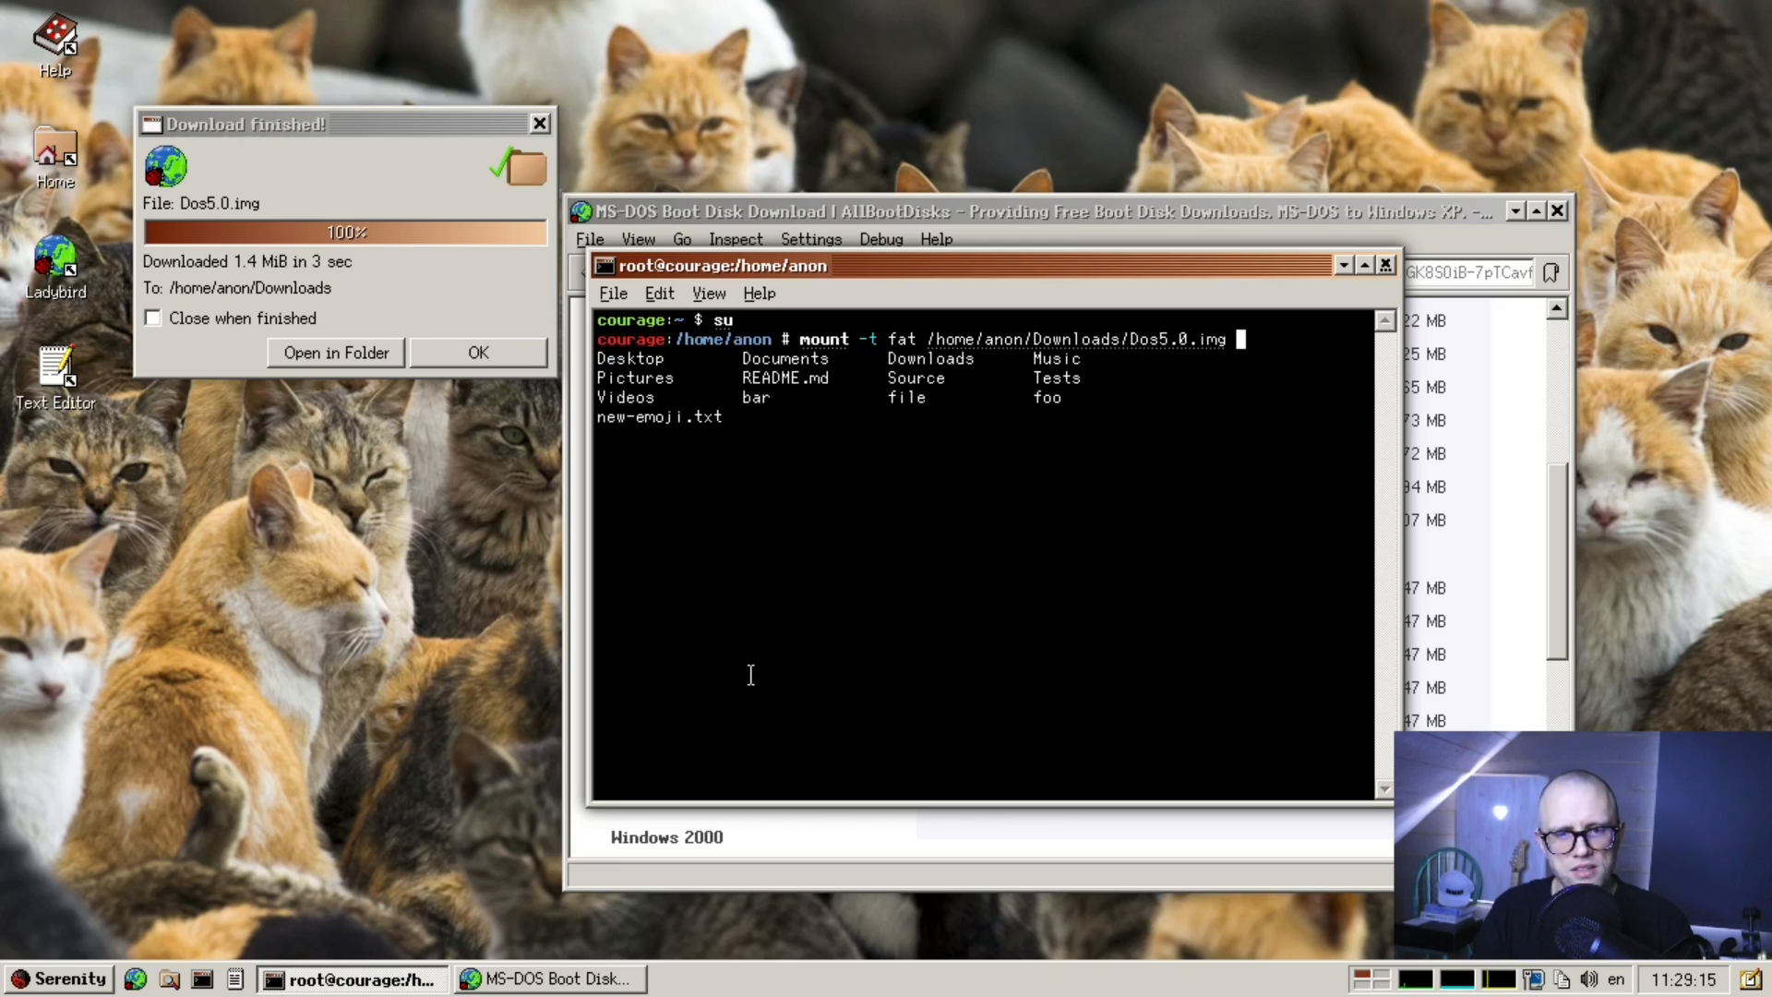
type("/")
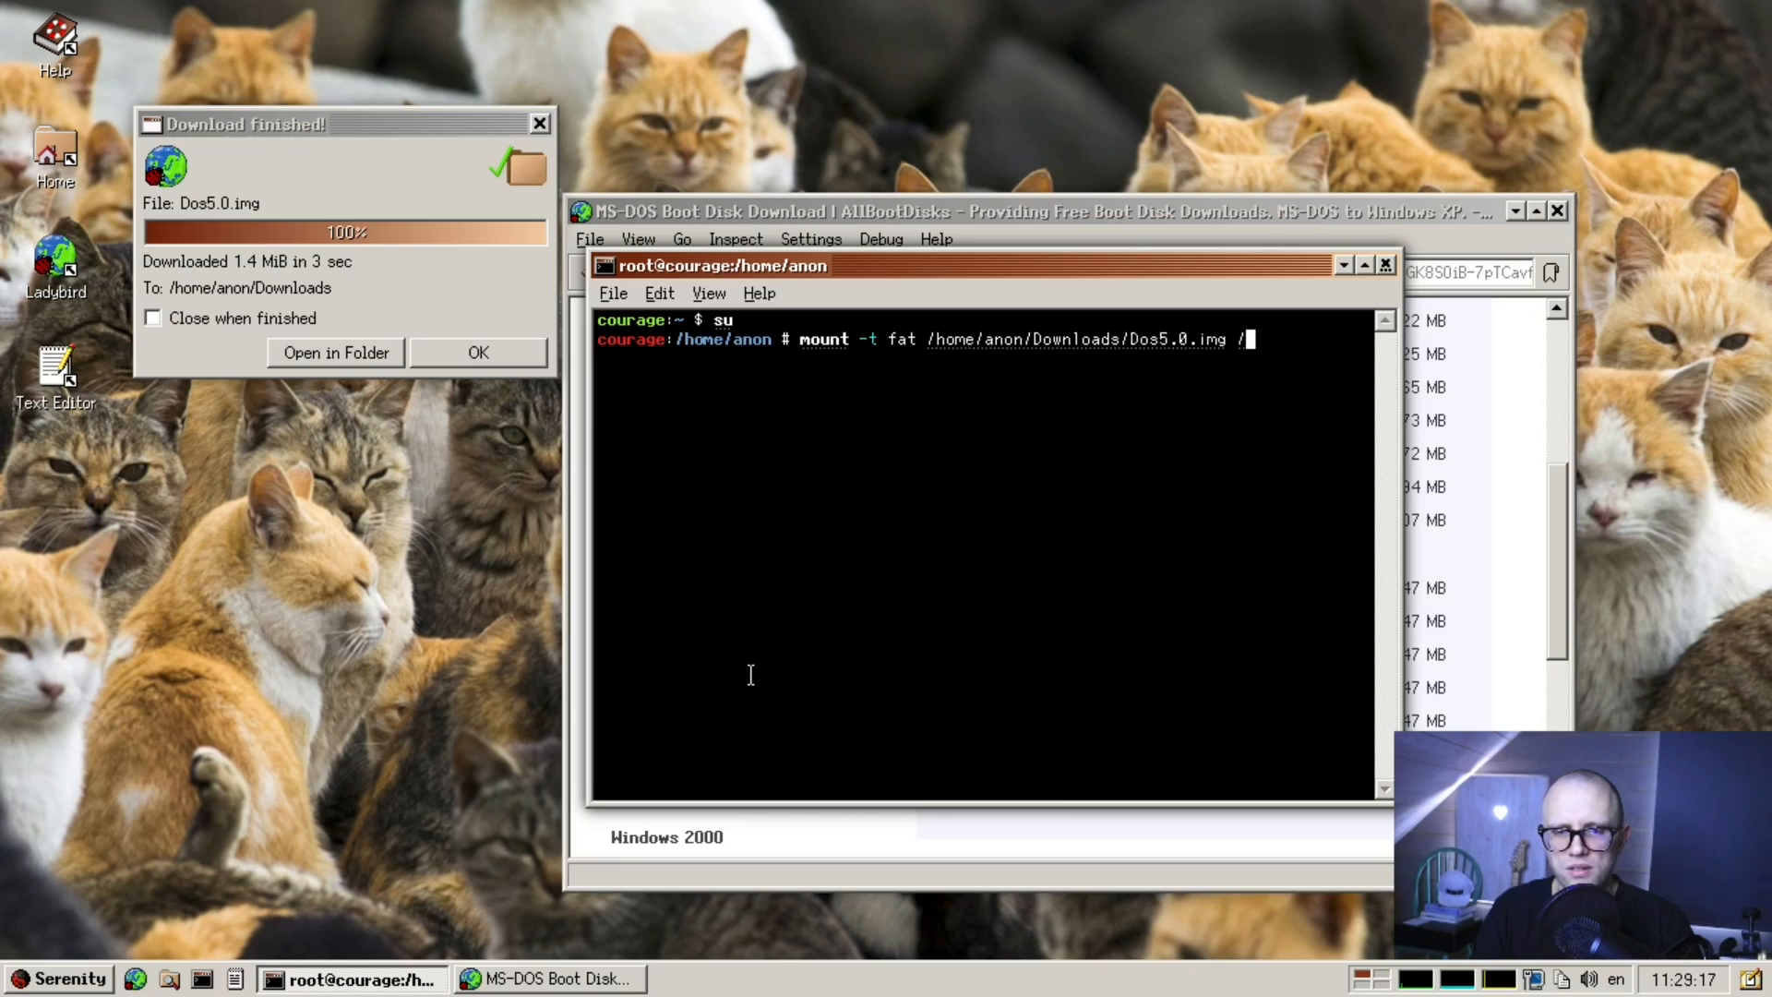
type("mnt/")
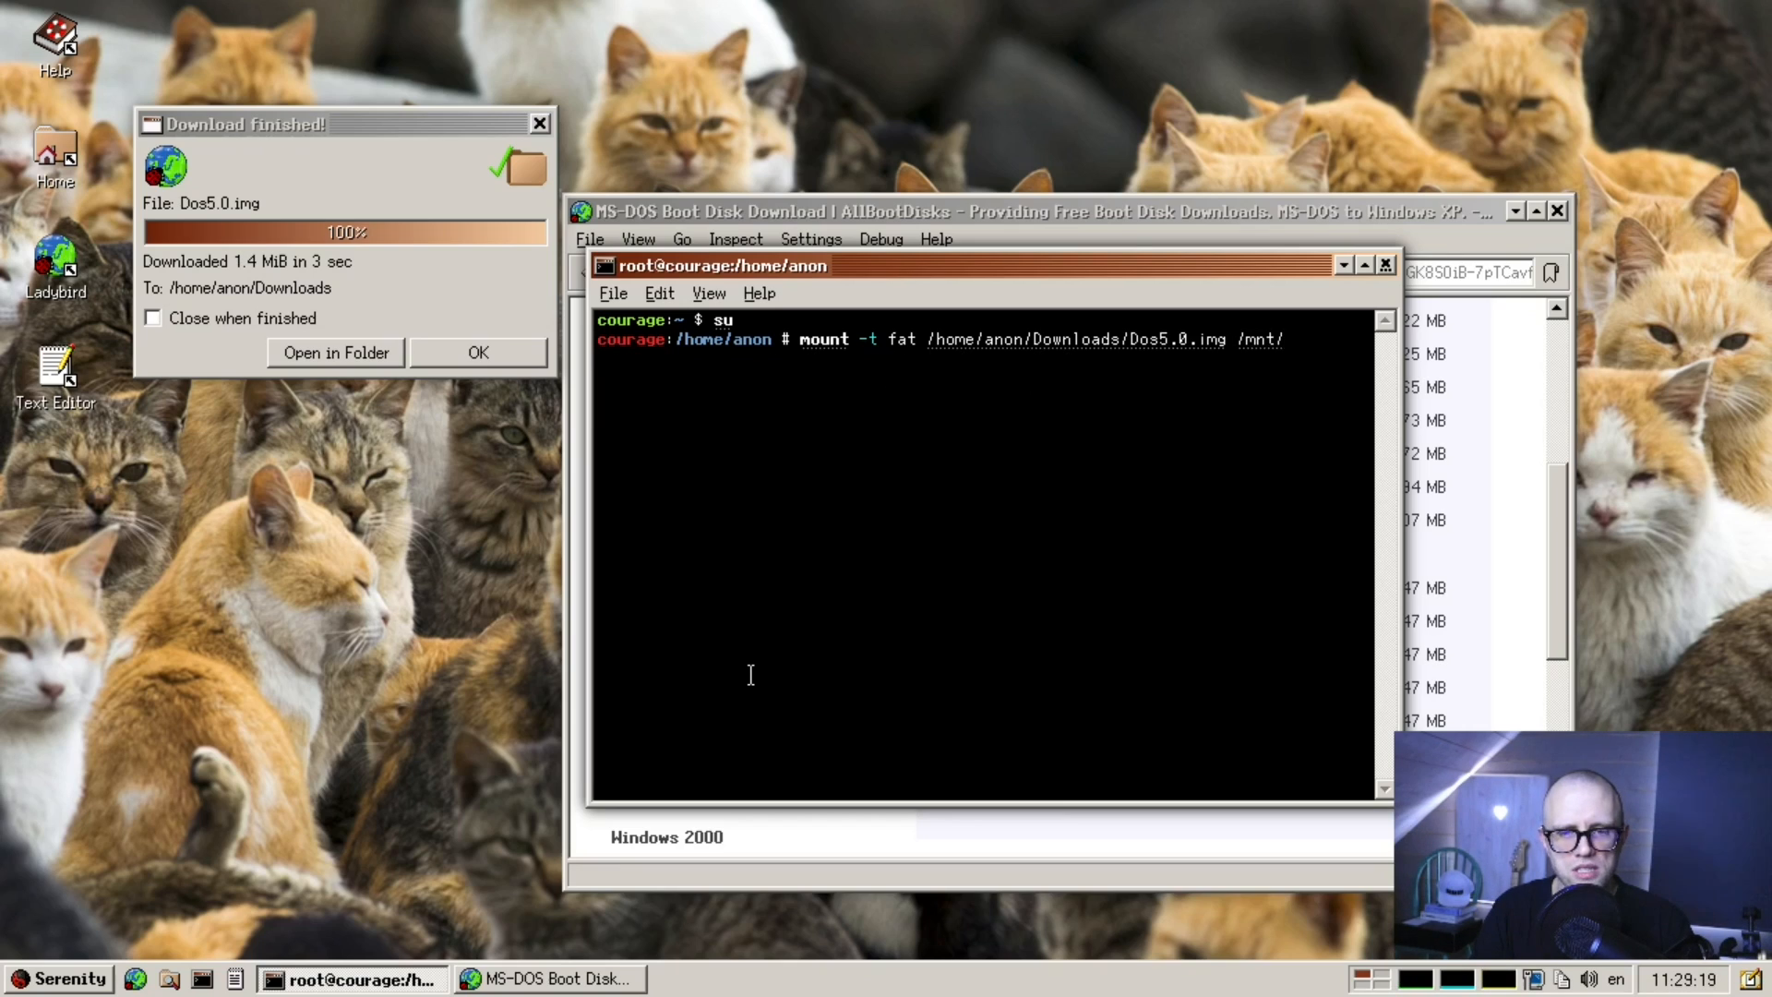
type("floppy")
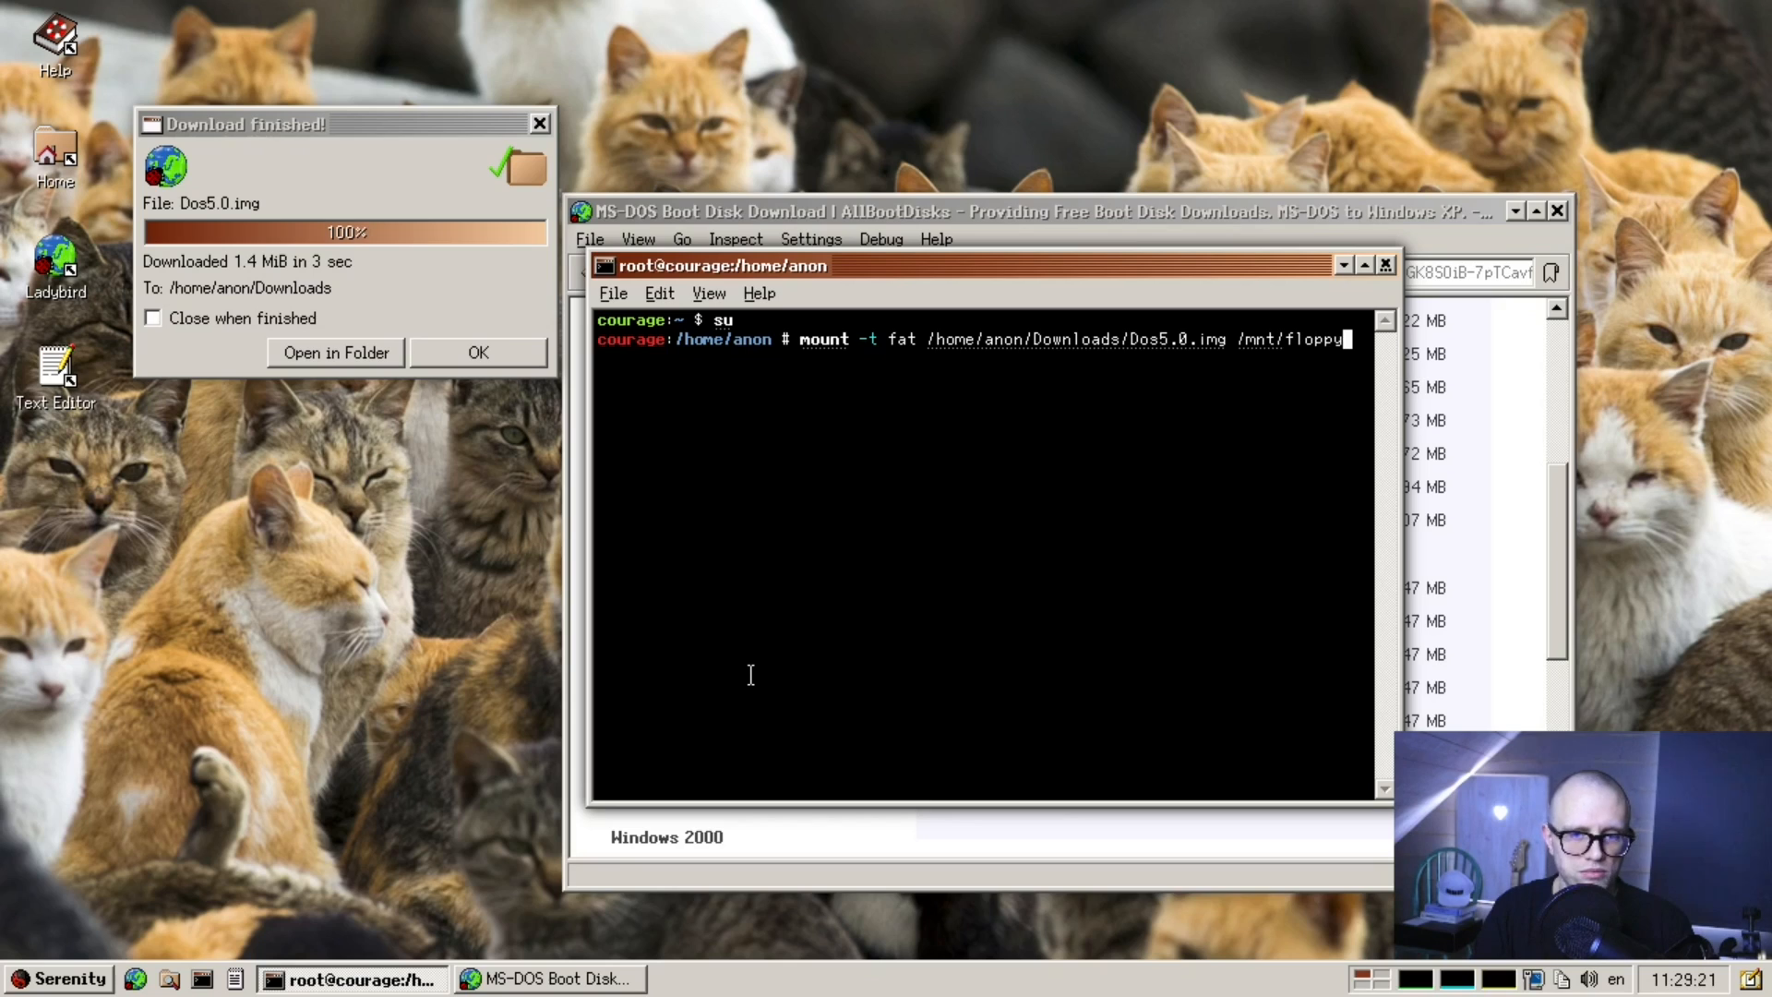
type("mkdir /mnt/floppy")
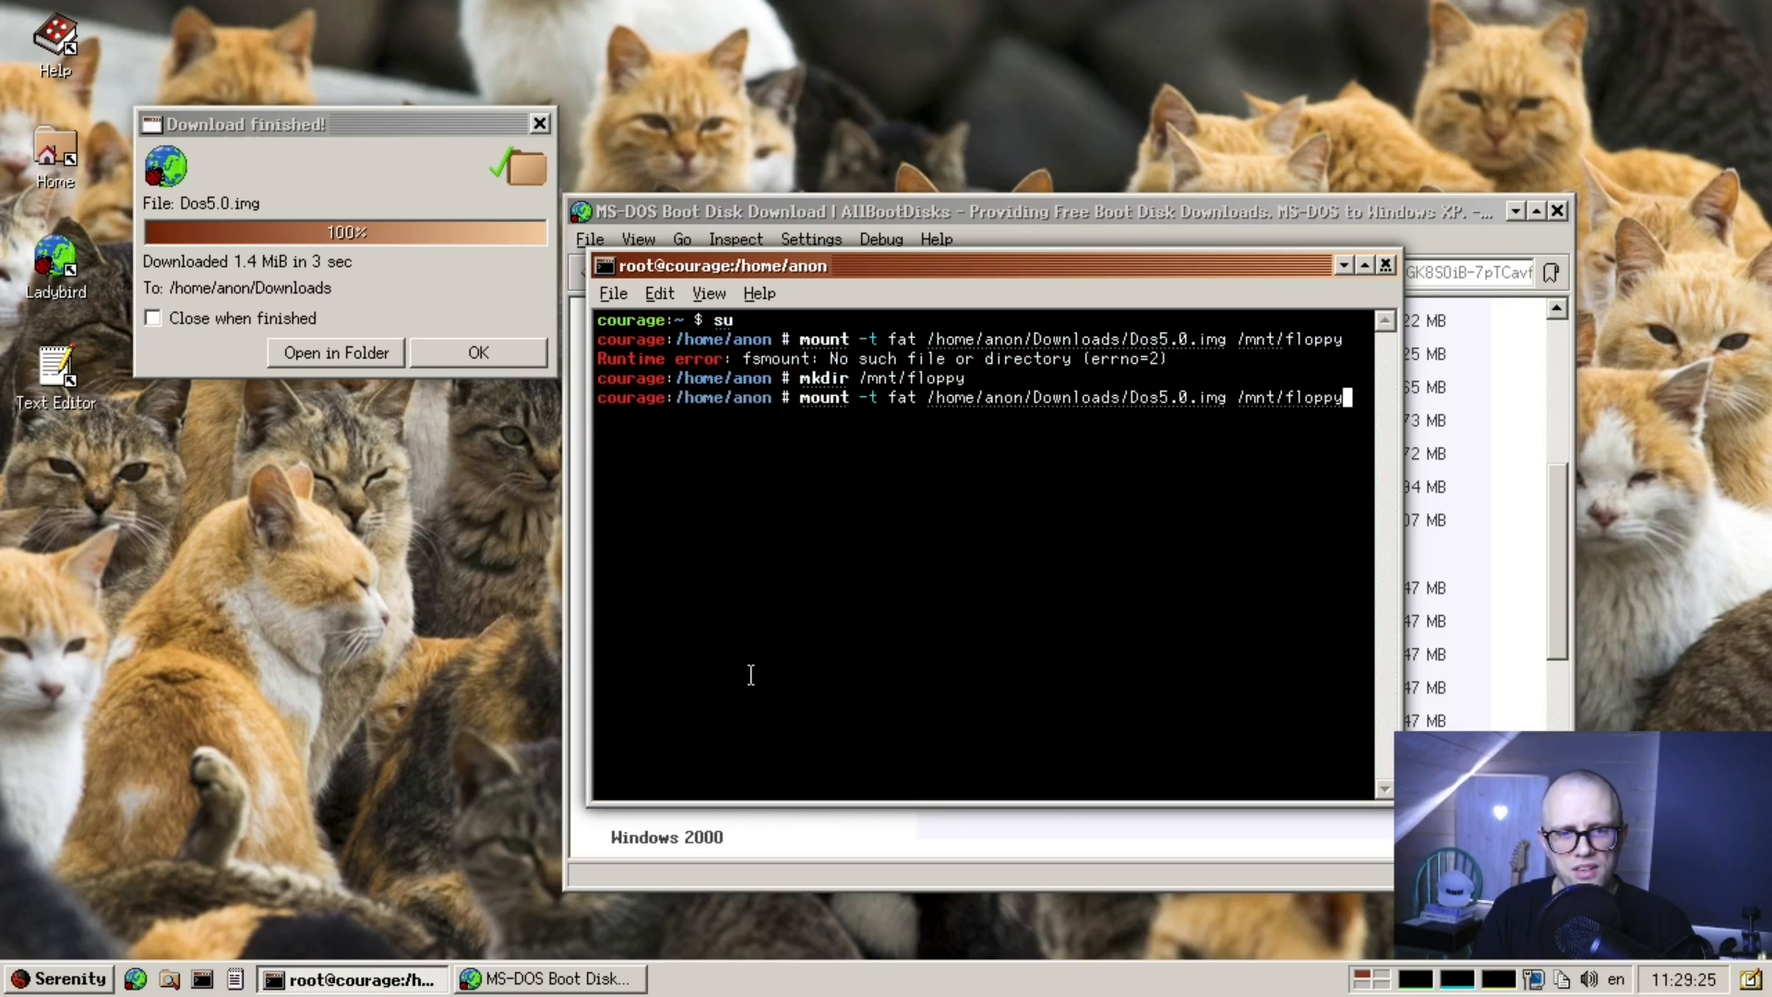
key("Return")
type("ls -l !$")
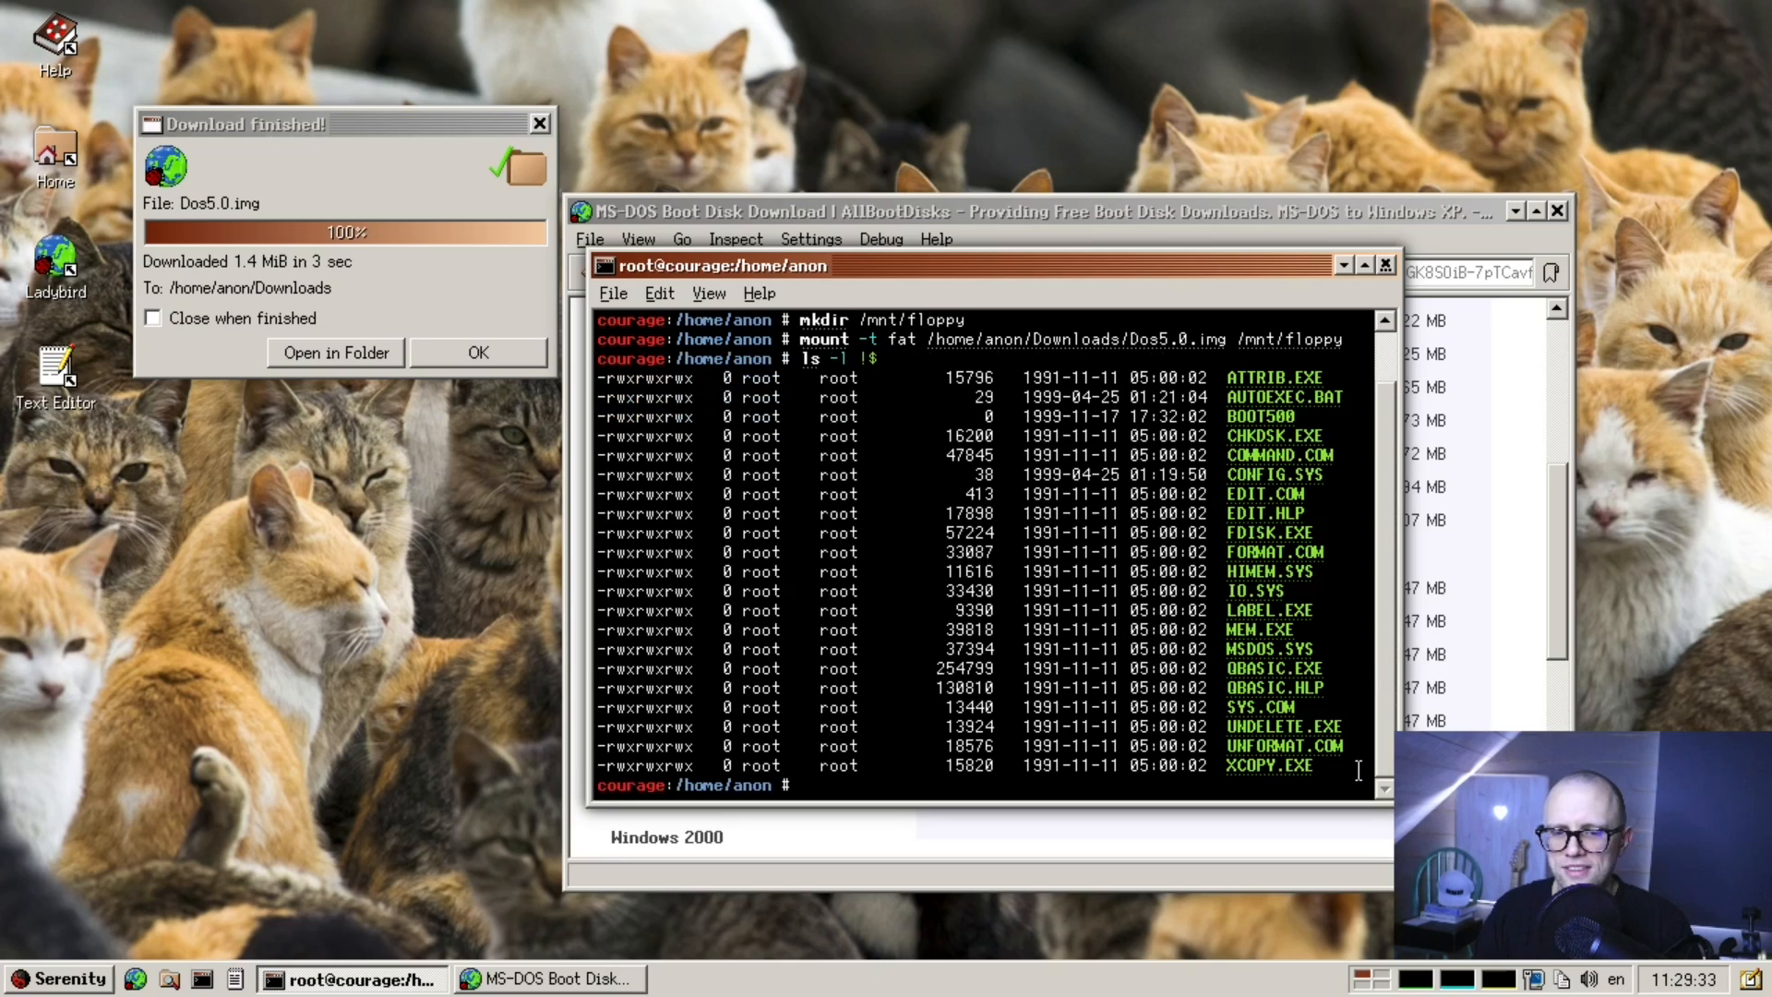
mouse_move(912, 429)
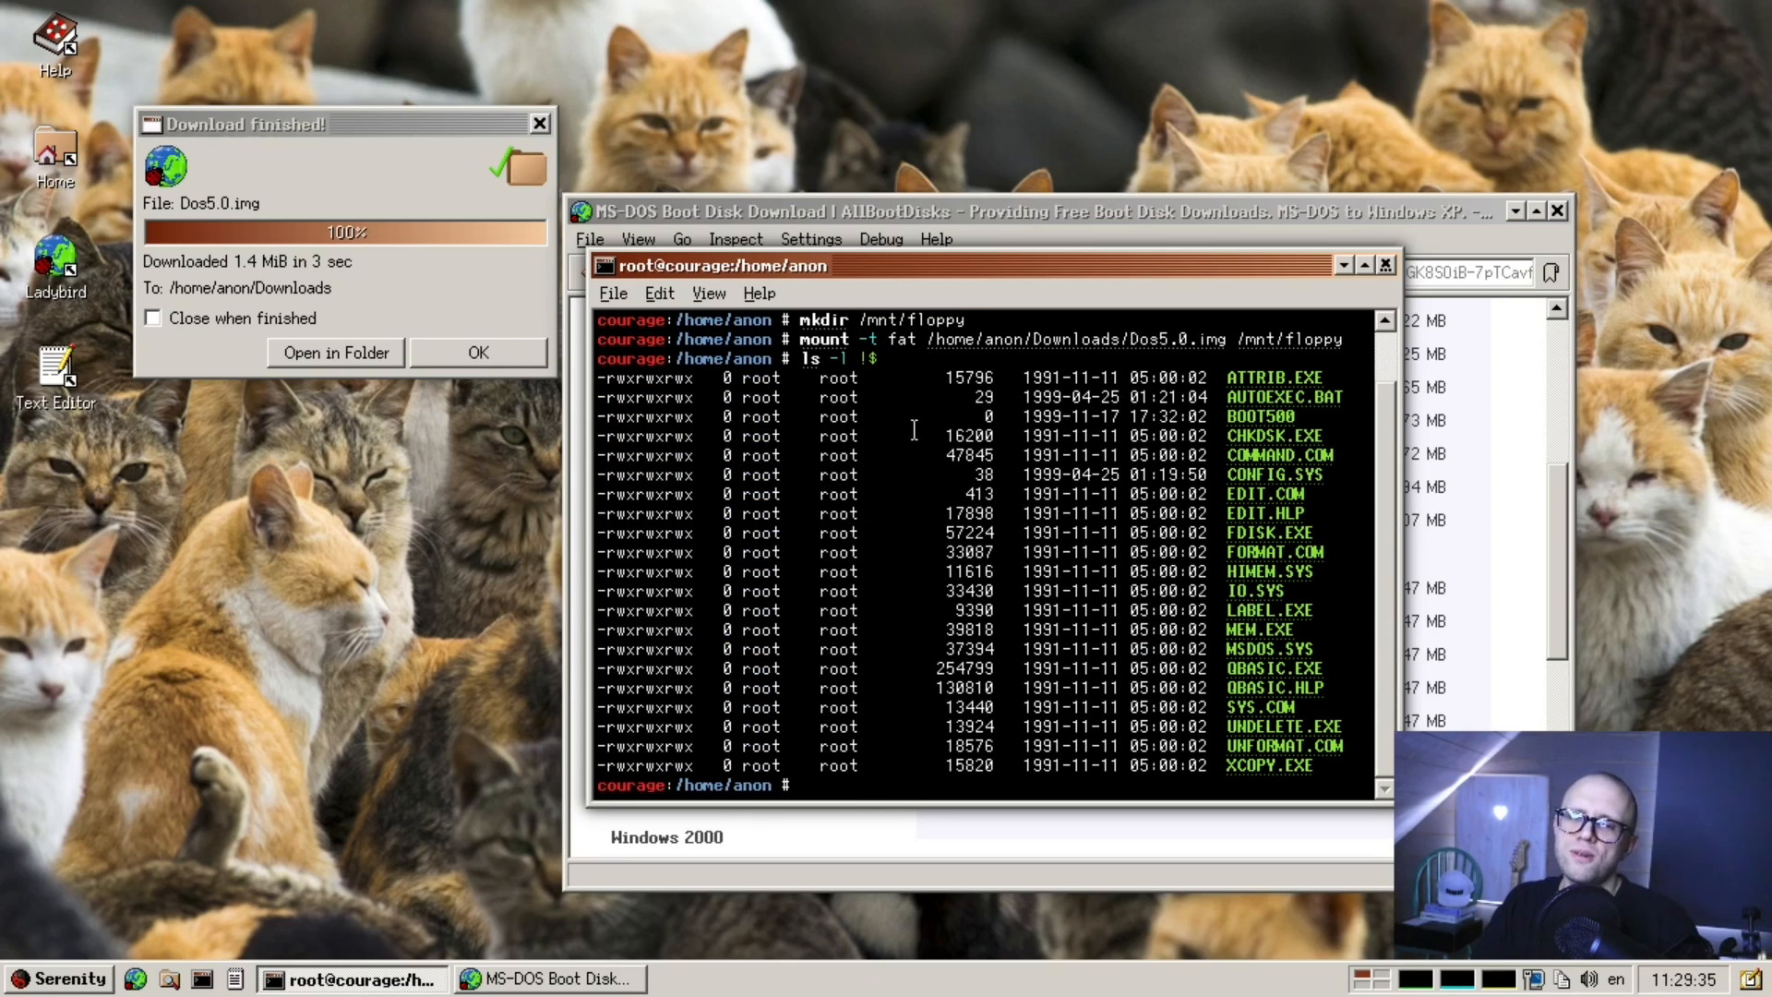
- Run mount, ls -l /dev/, dmesg and dmesg|grep loop to inspect the mounted image
type("mount")
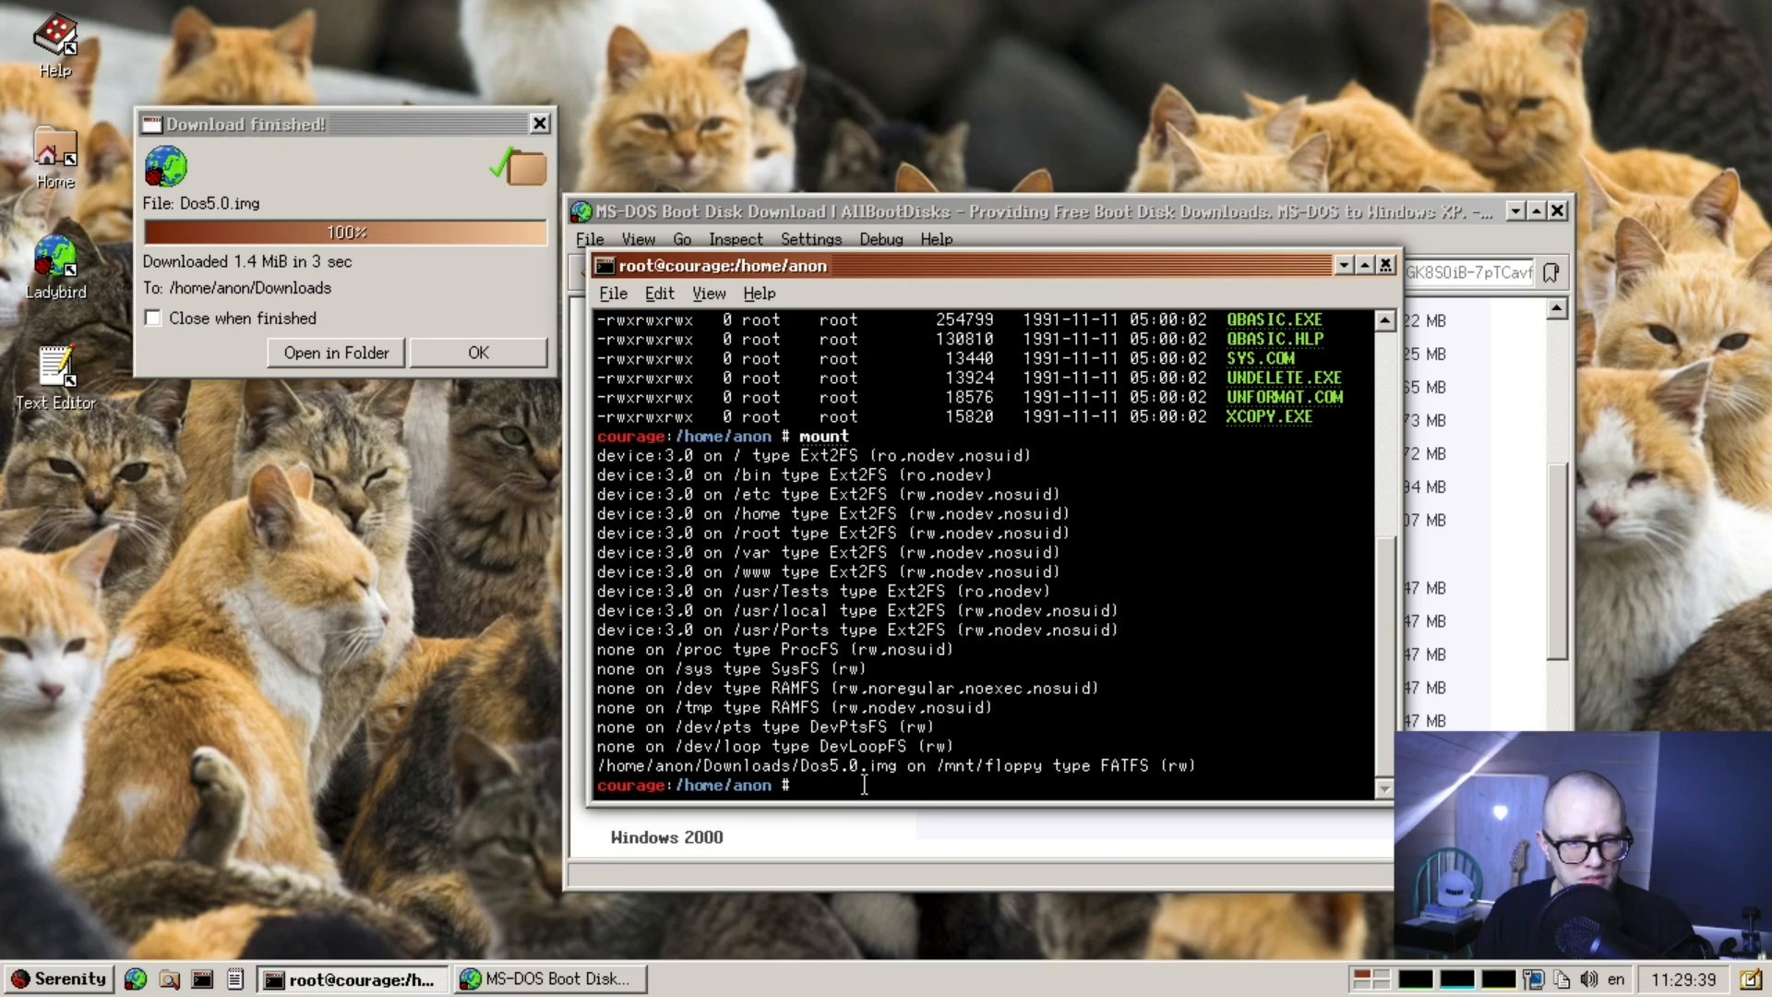
type("ls -l /dev/loop/")
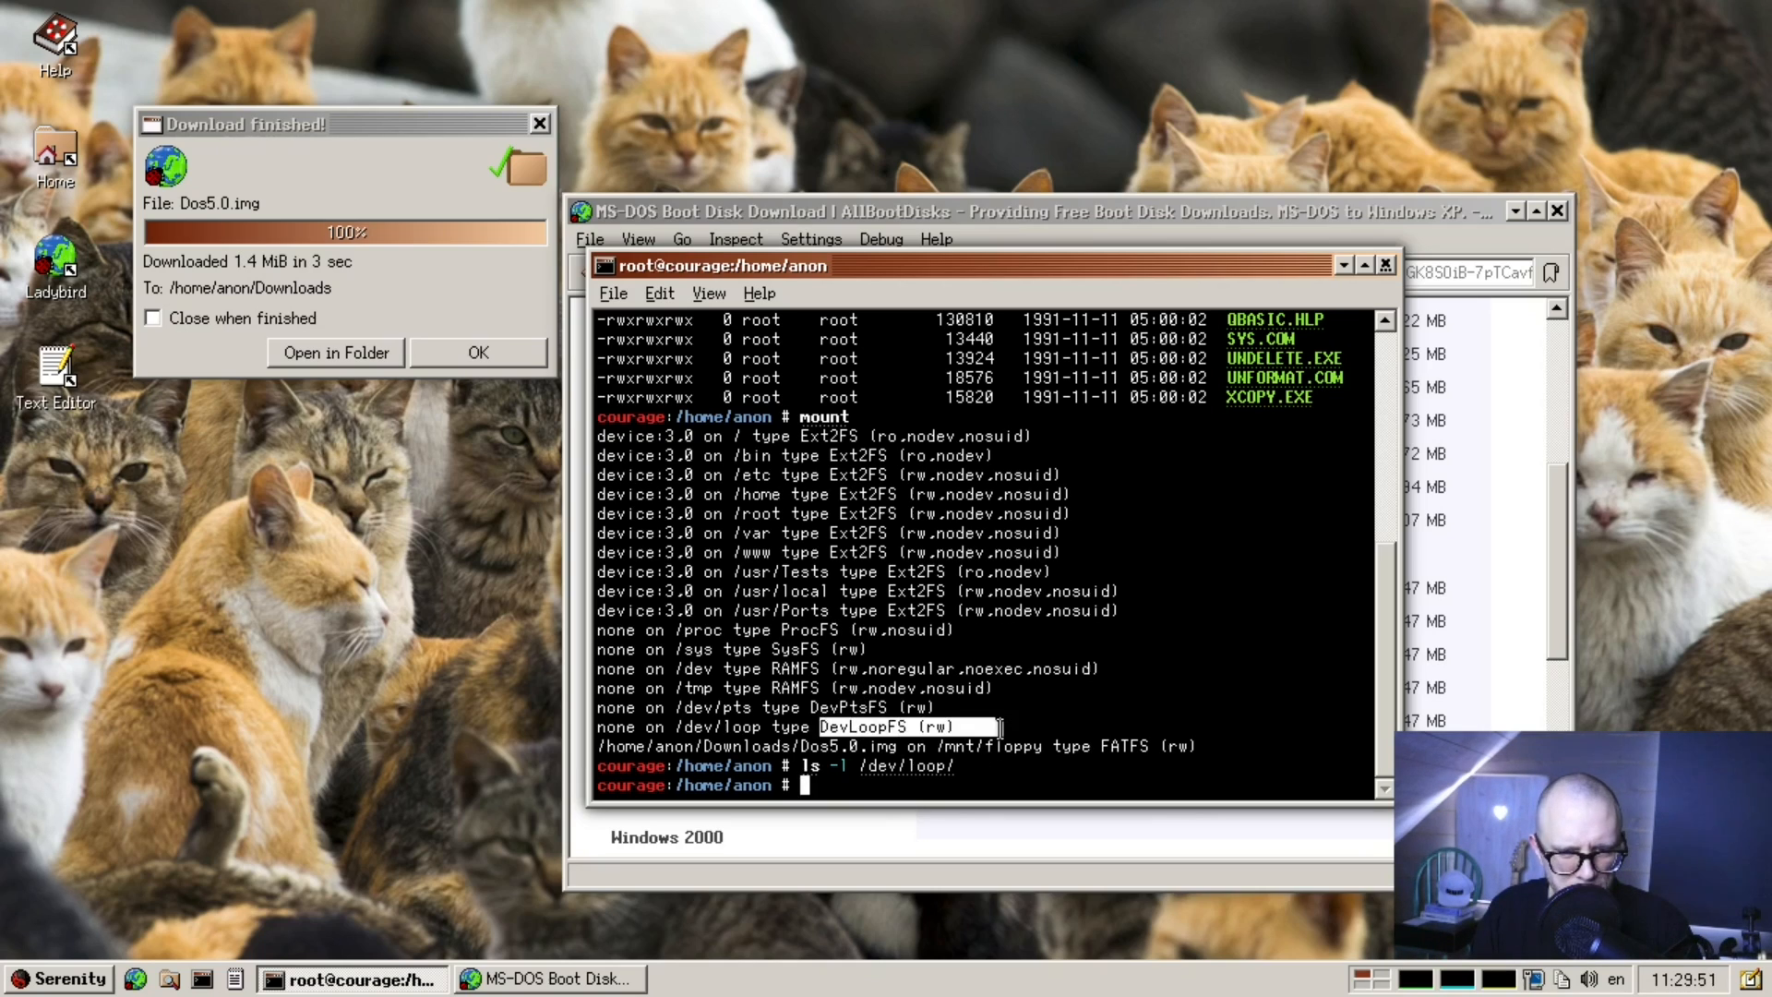
type("dmes")
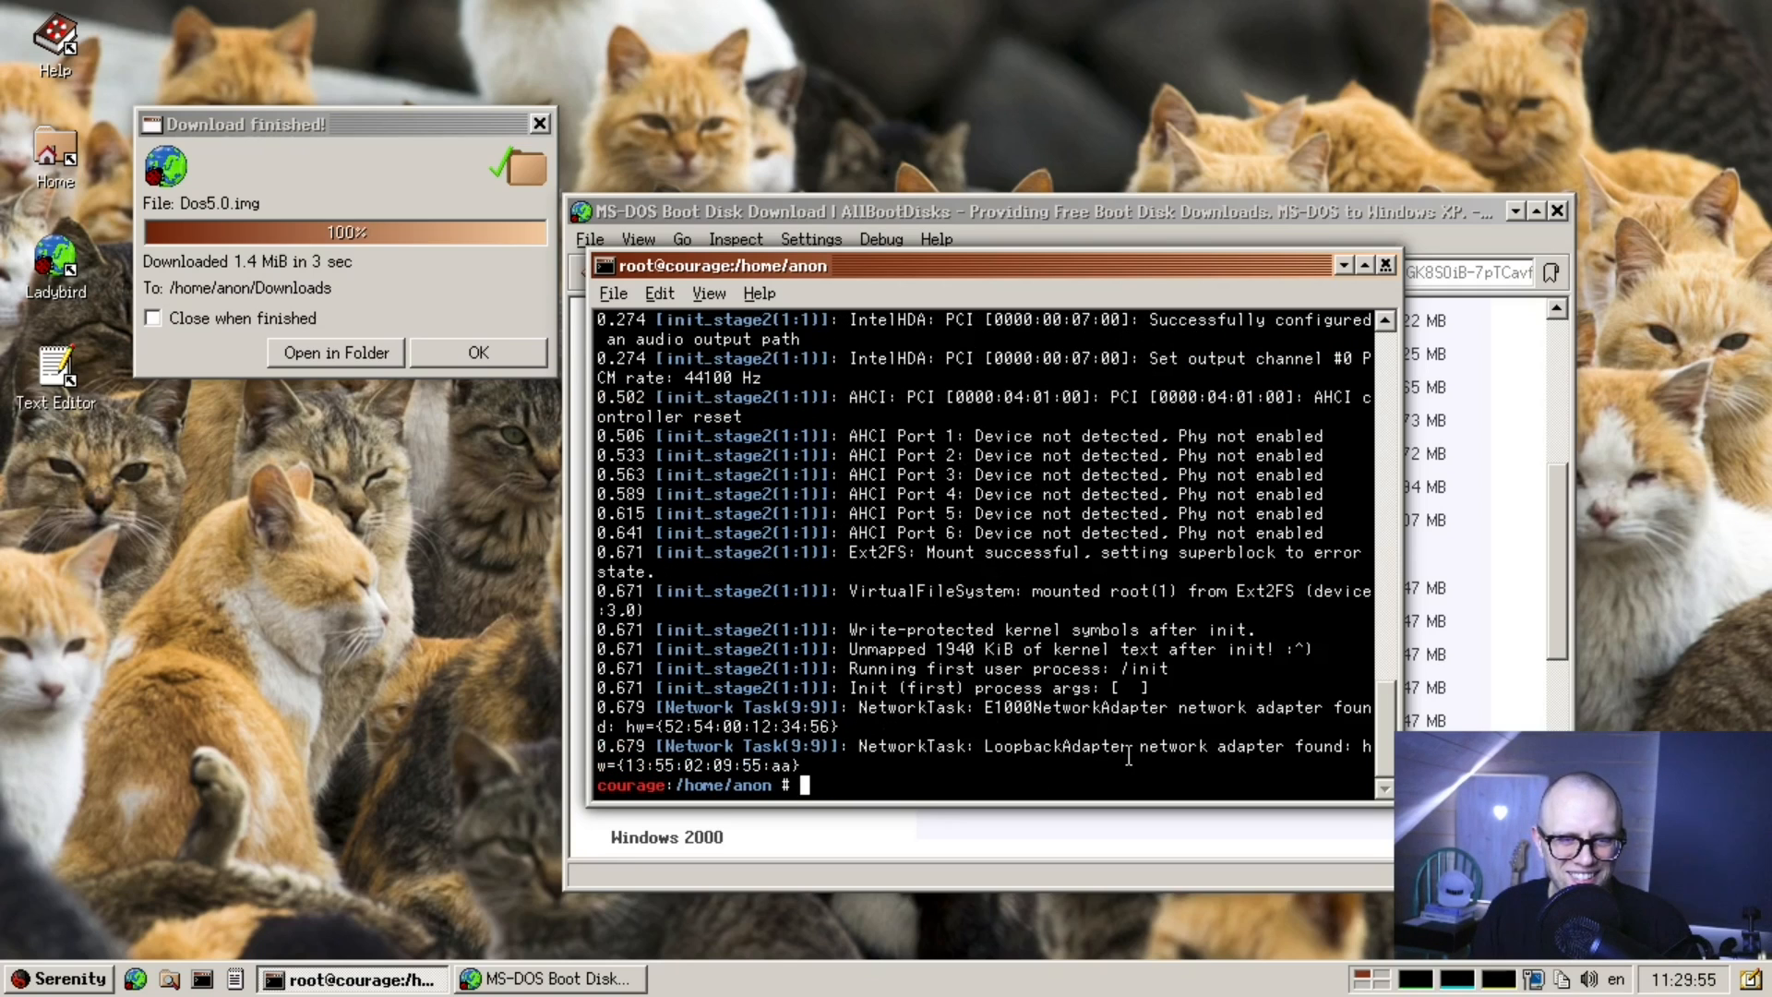
mouse_move(1258, 707)
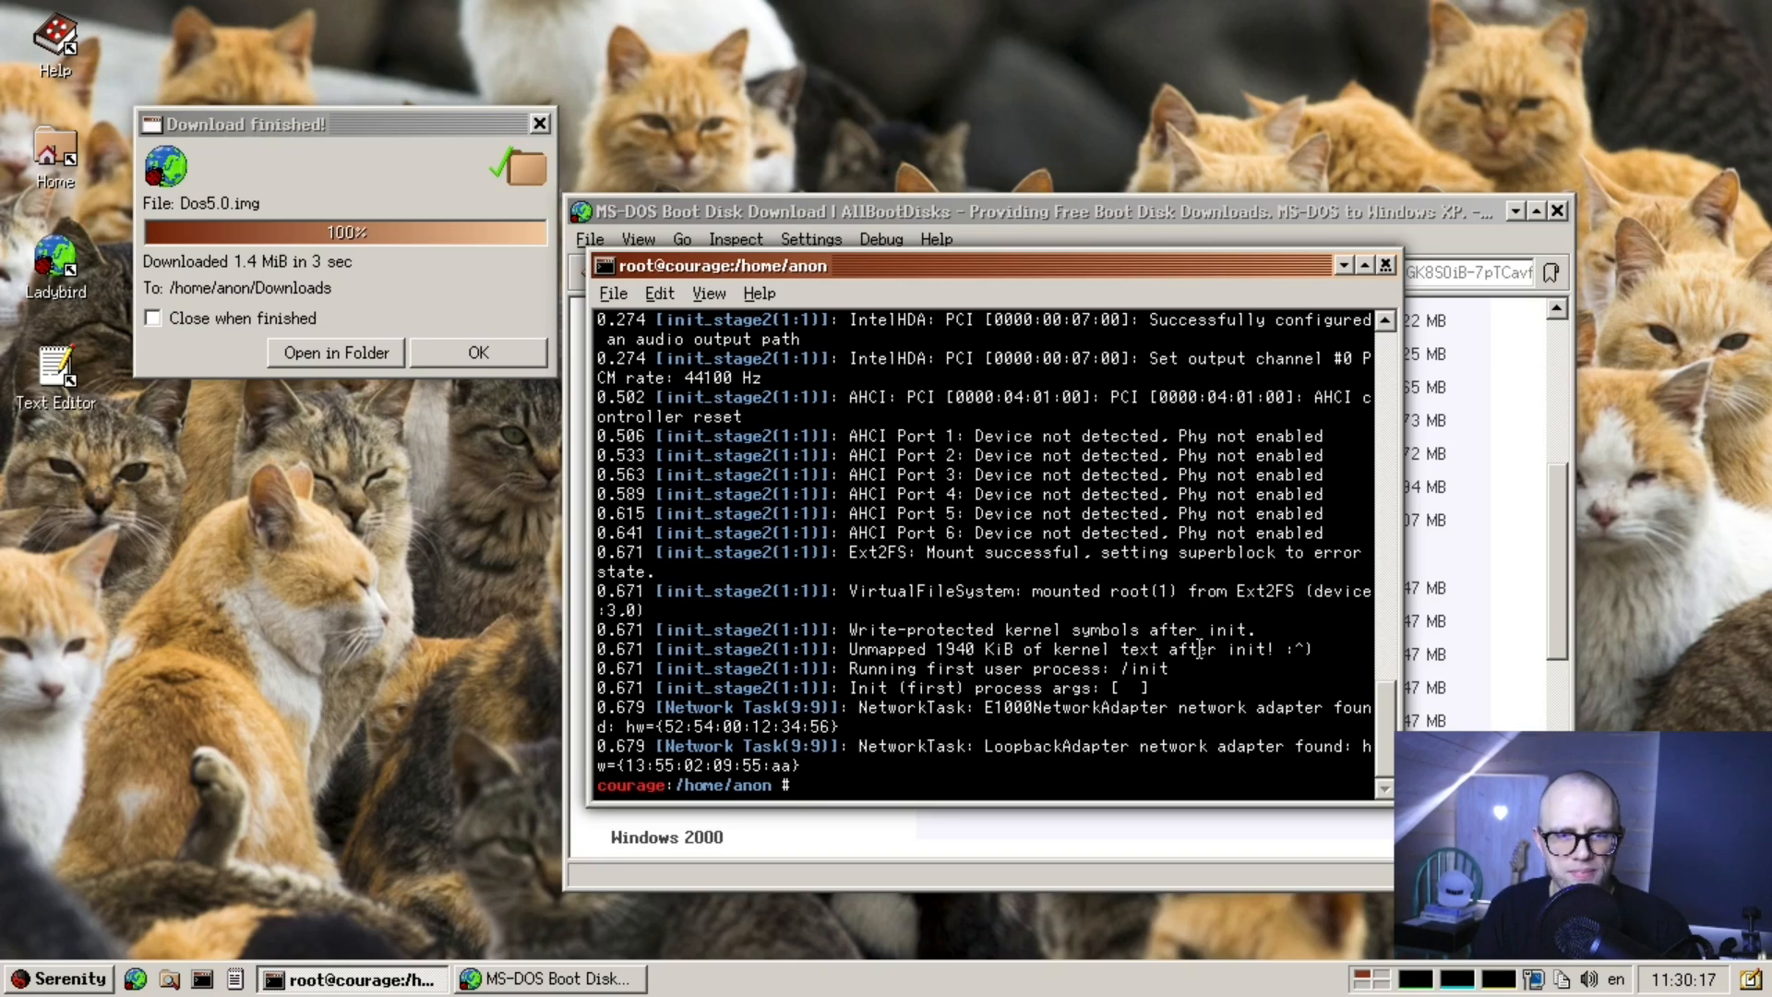
type("dmesg|grep loop")
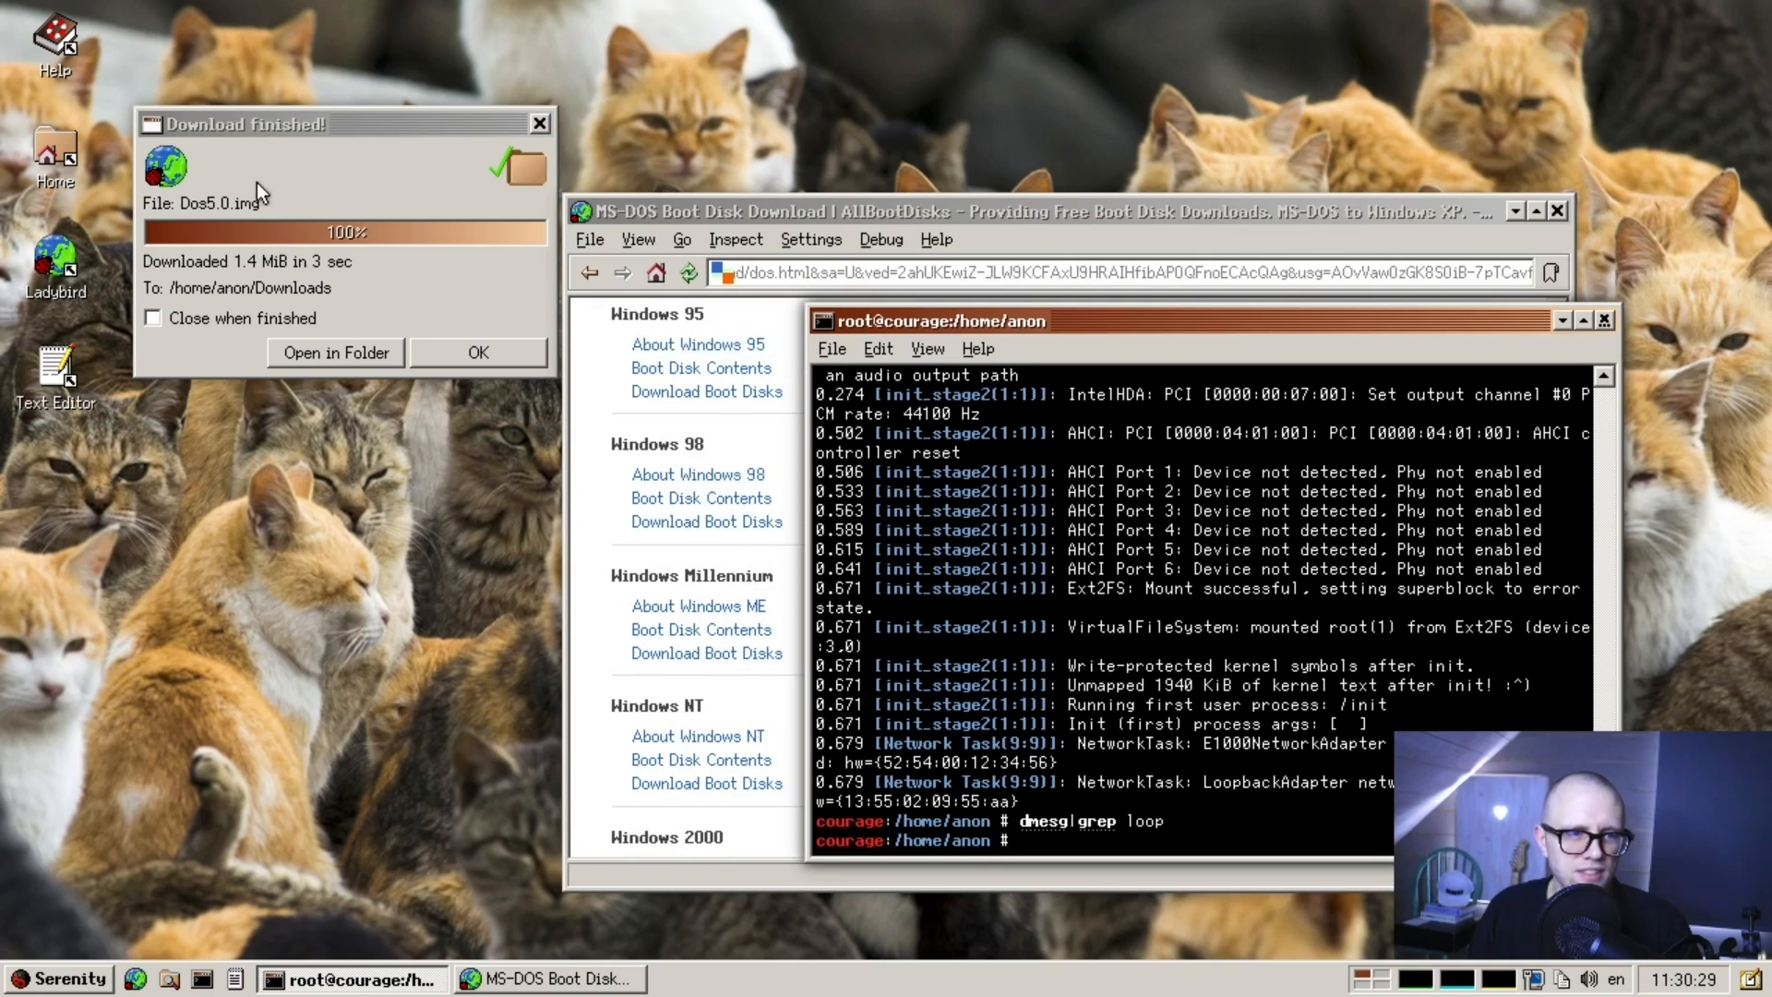
mouse_move(72, 145)
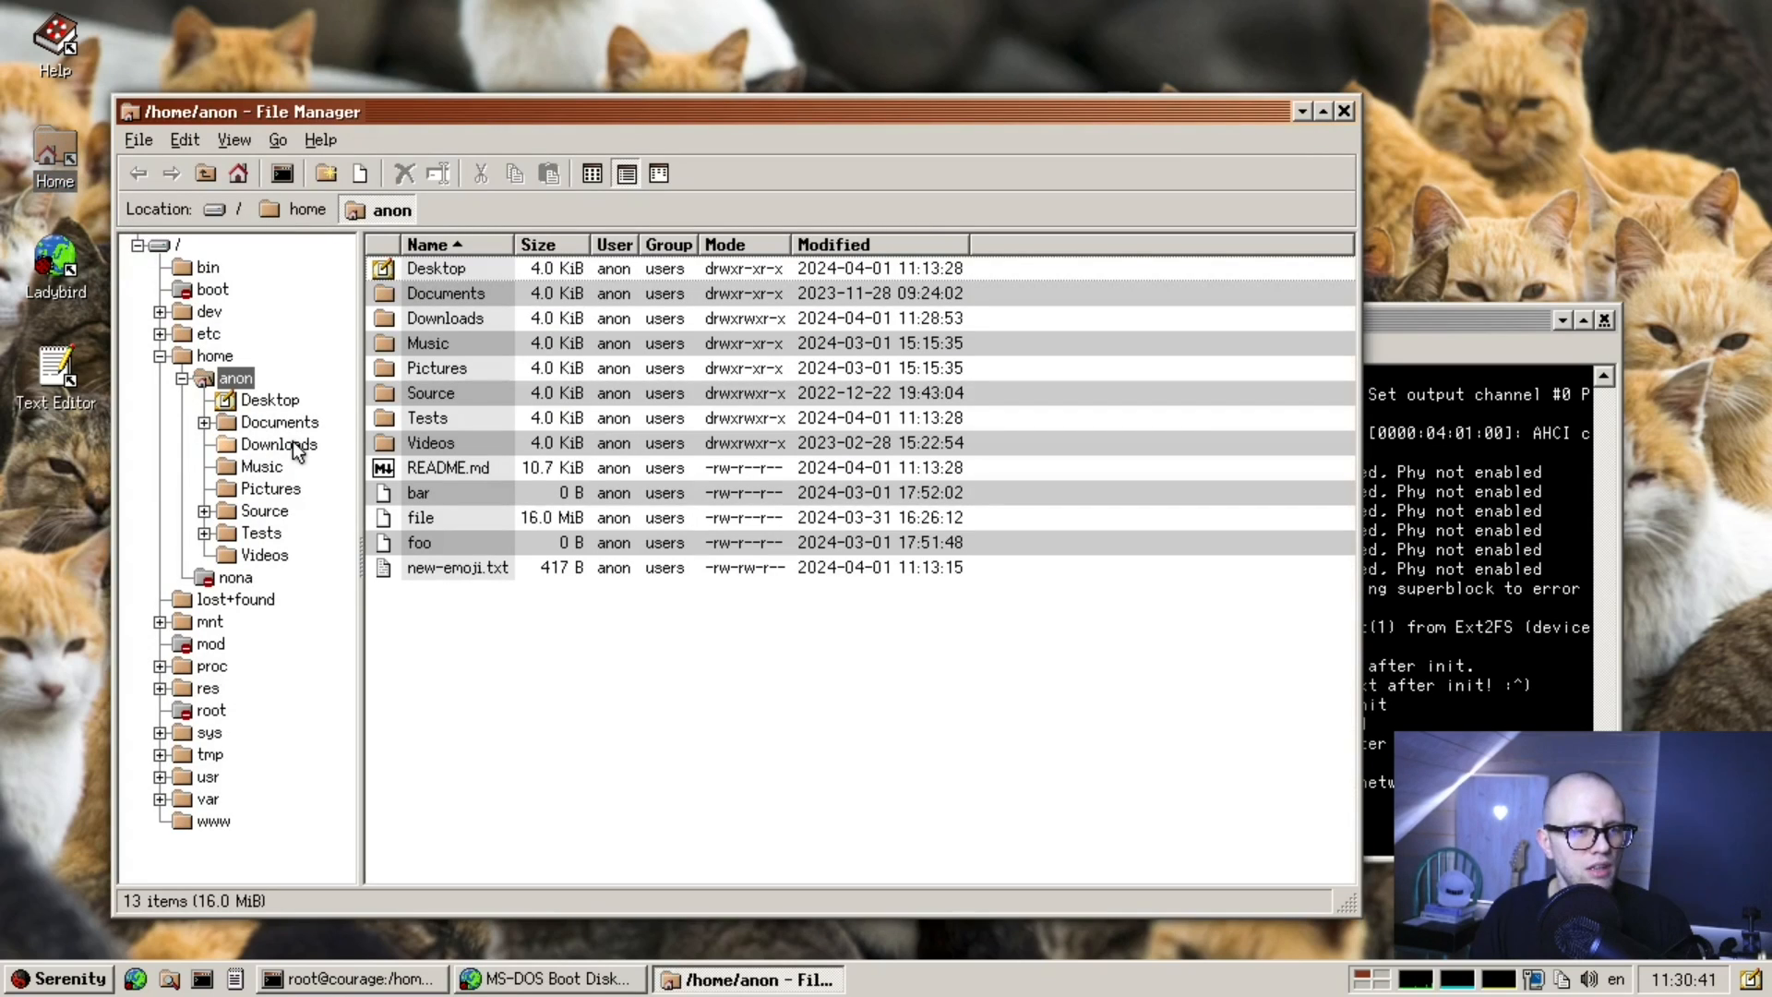
mouse_move(210, 643)
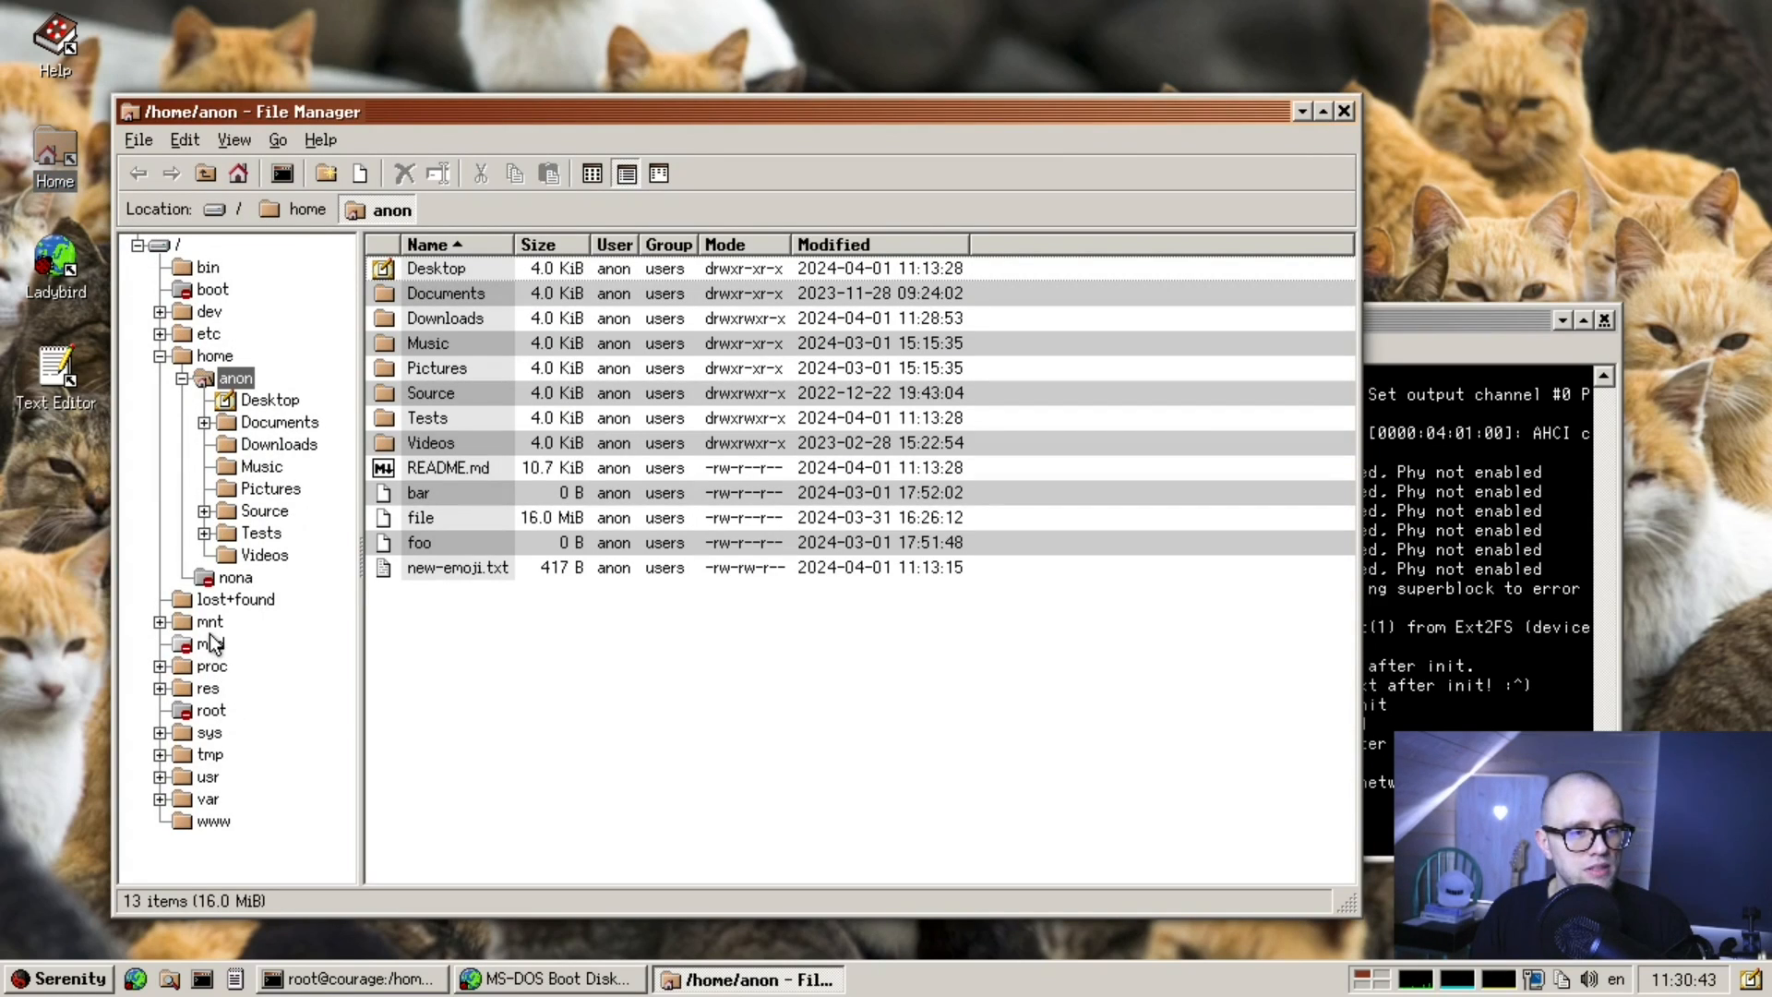
- Browse /mnt/floppy and bring up the context menu for AUTOEXEC.BAT
left_click(242, 665)
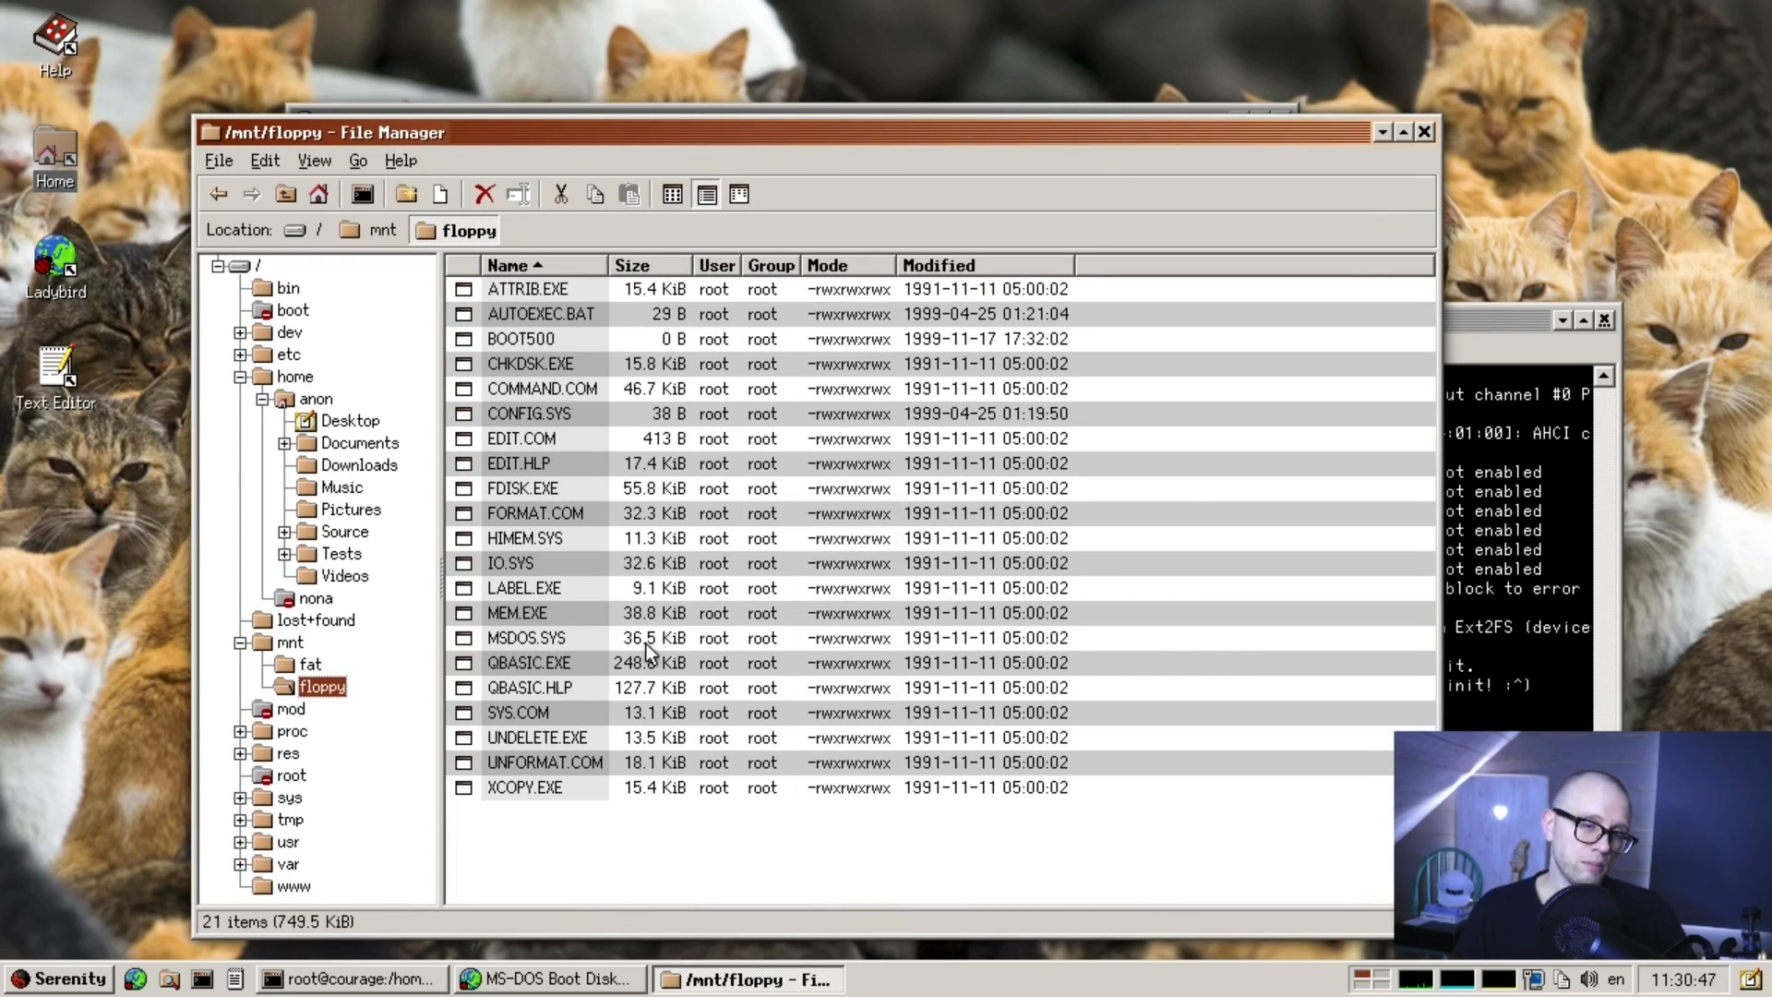
right_click(526, 314)
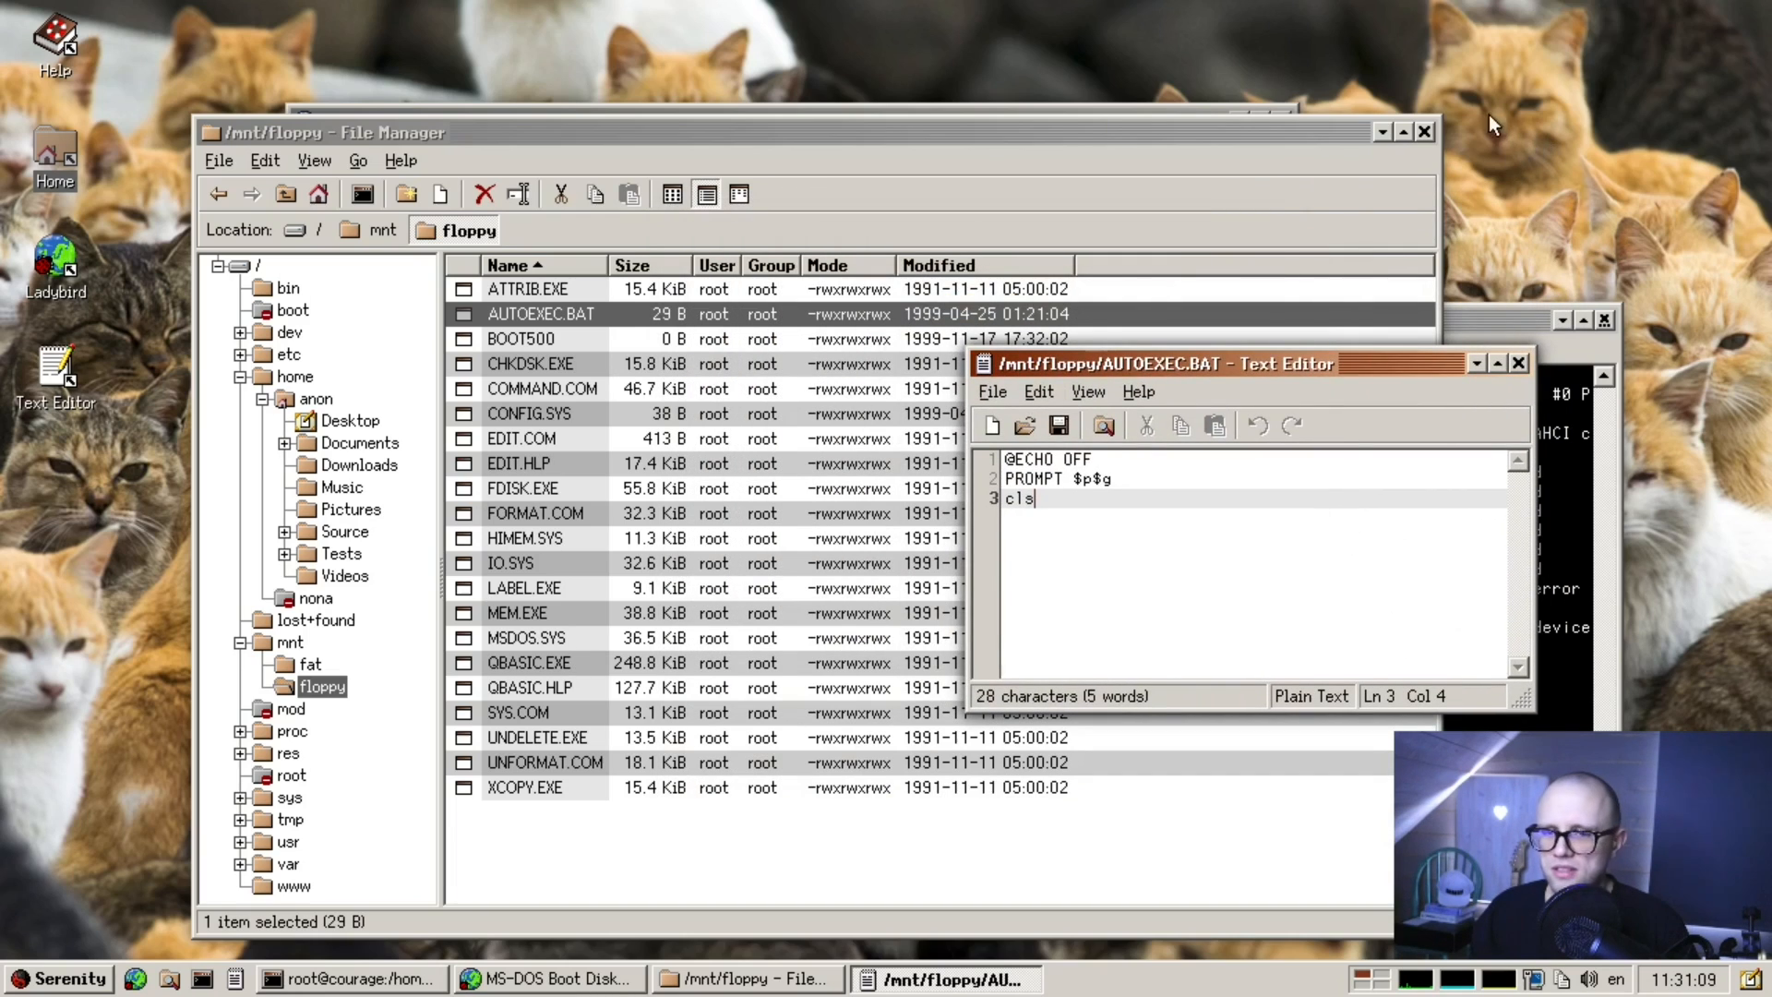
mouse_move(718, 538)
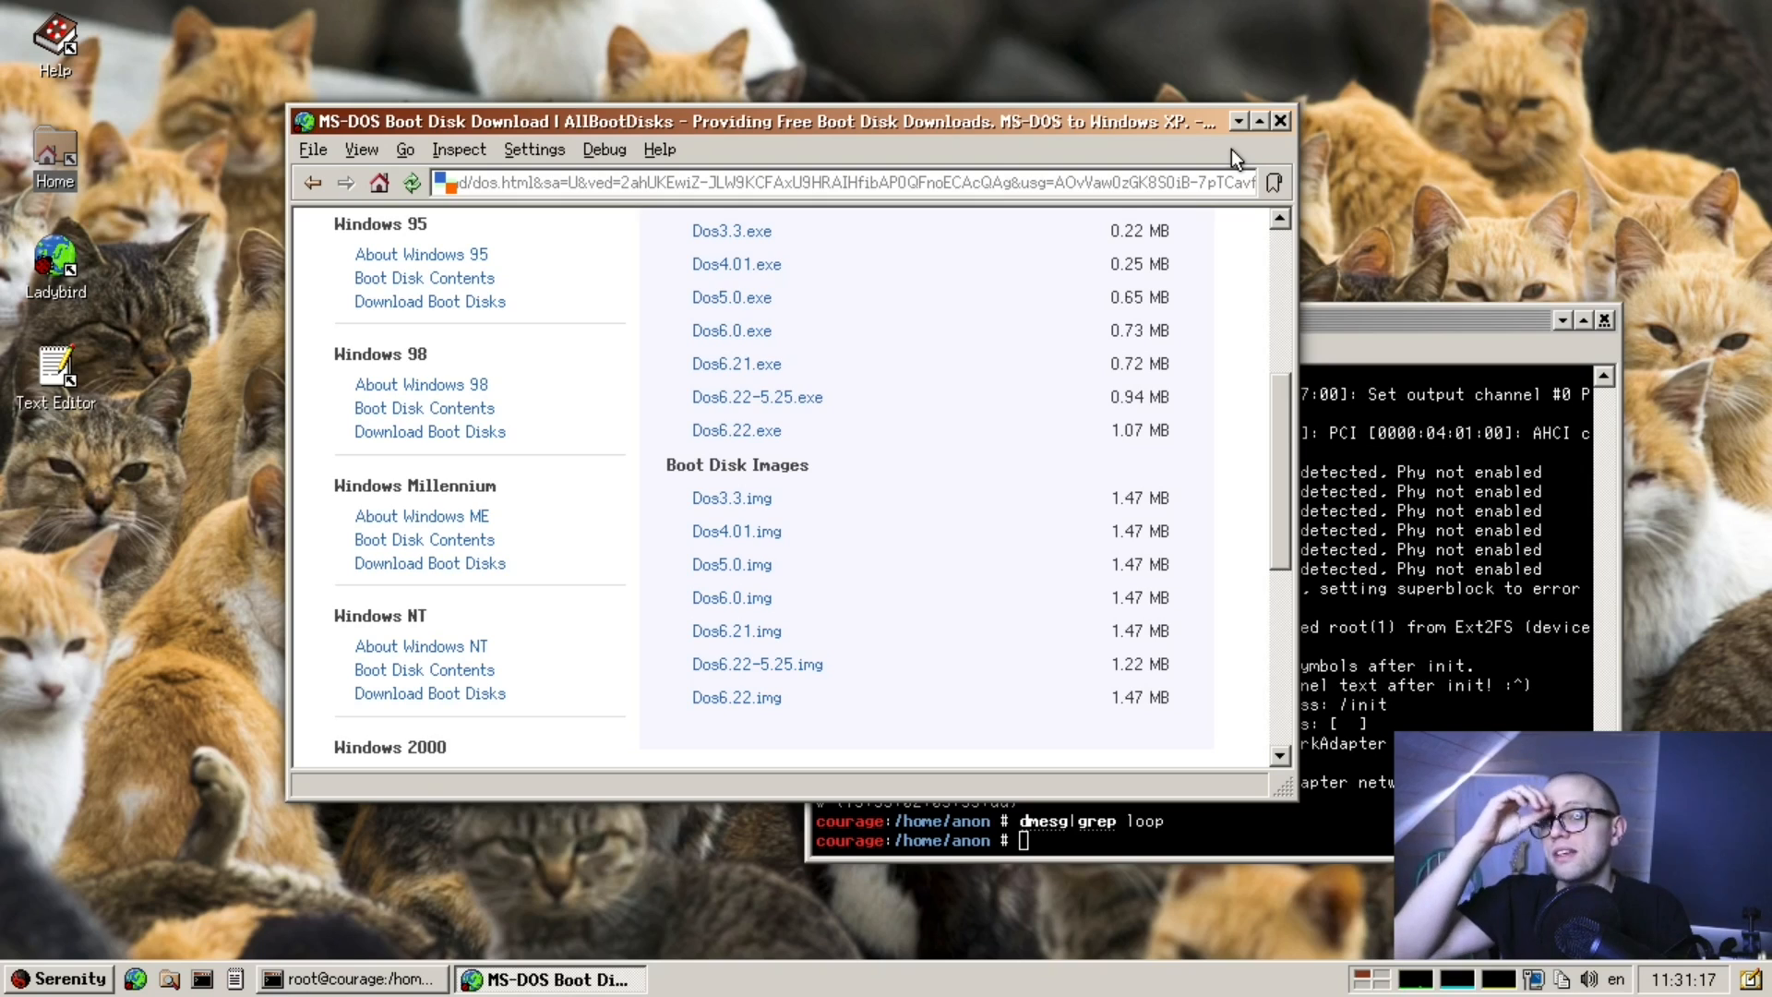
mouse_move(1190, 83)
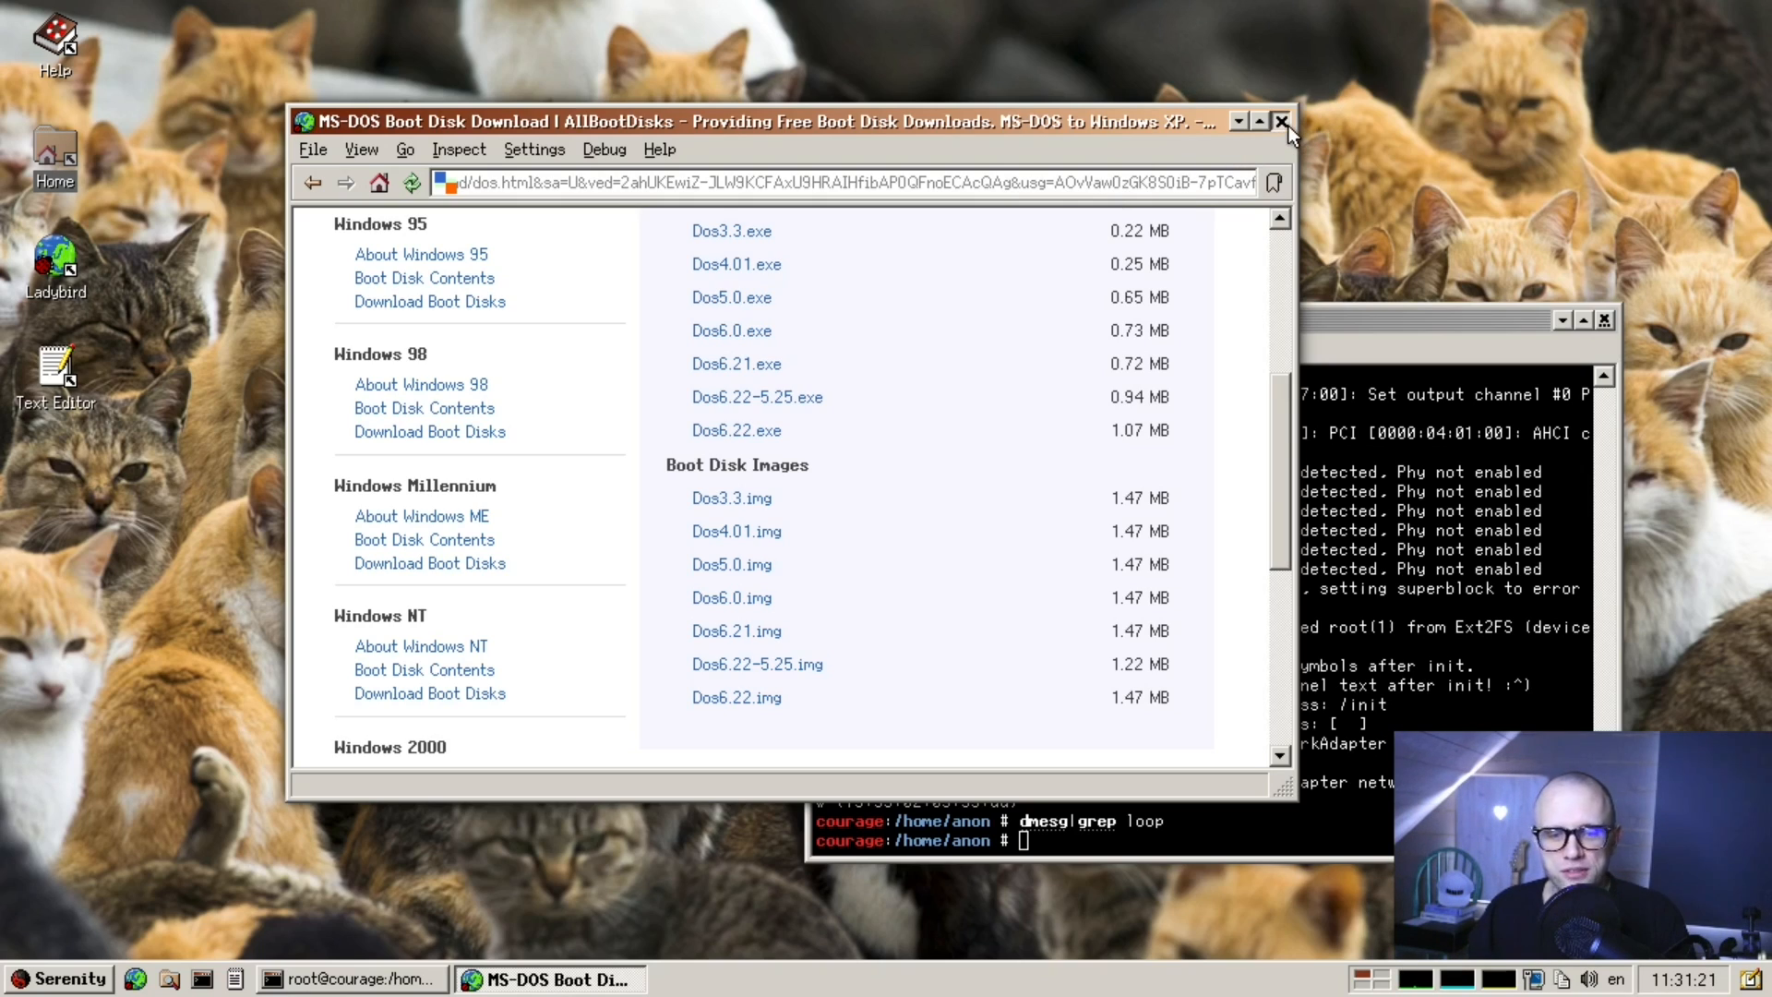
mouse_move(902, 209)
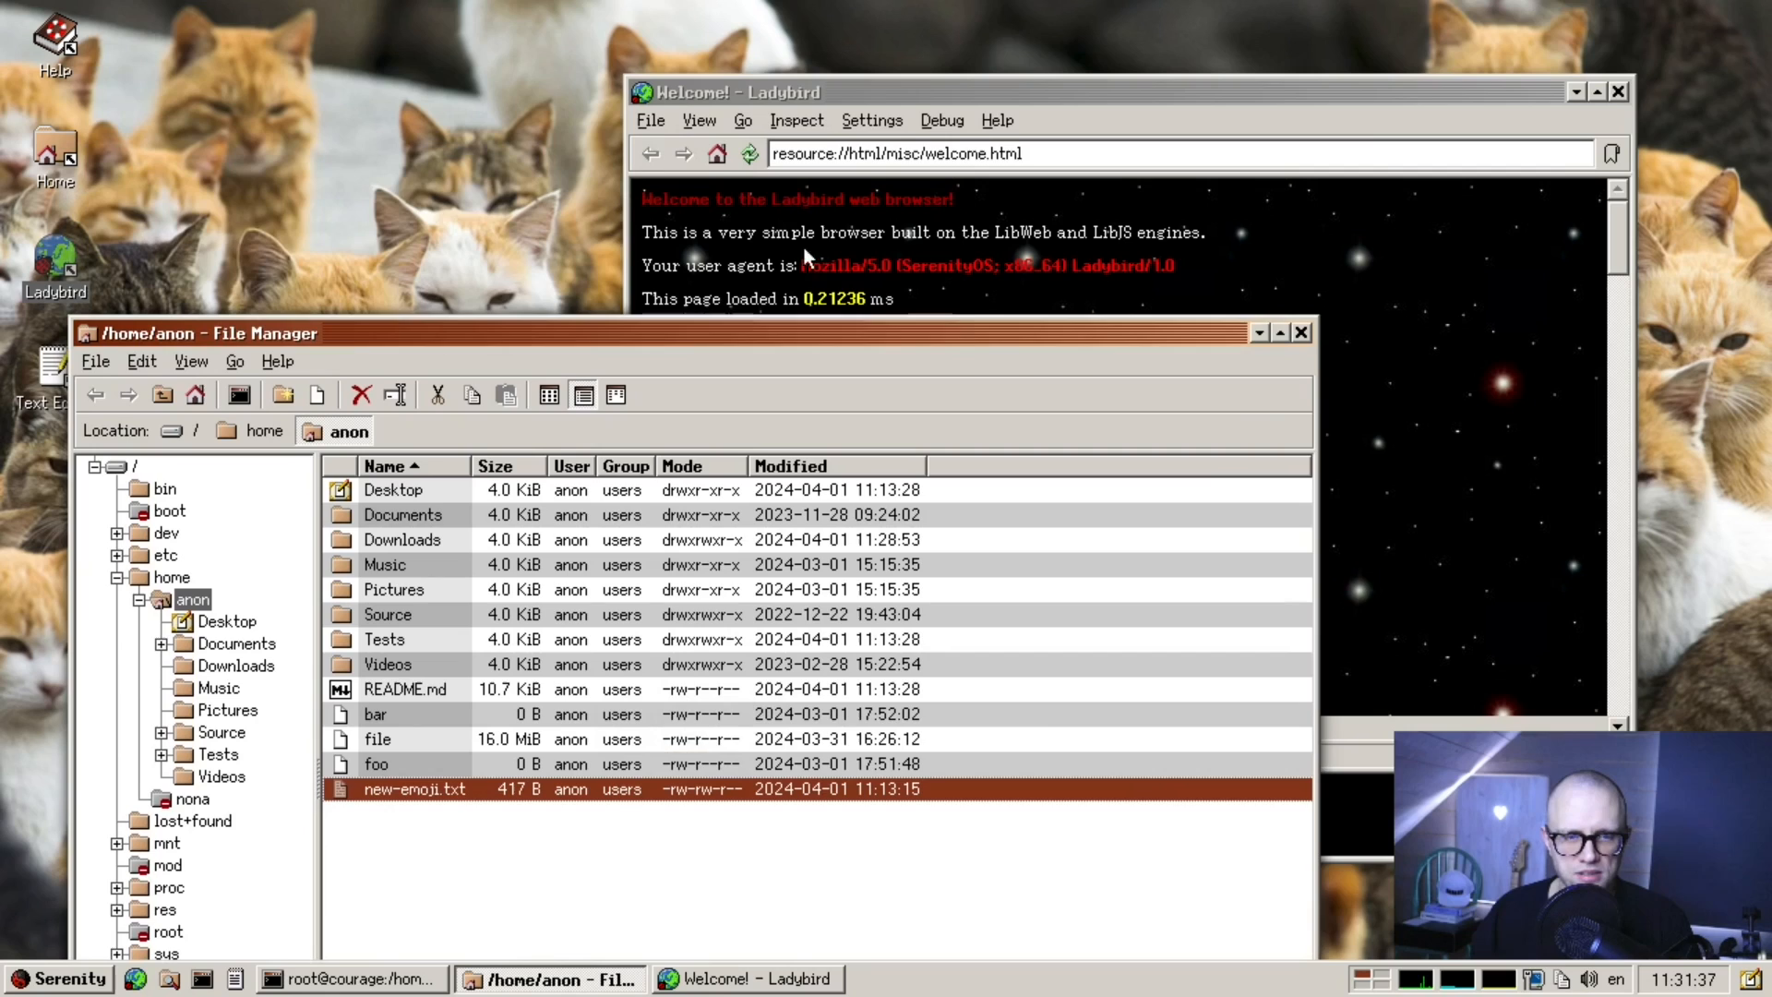
- Open new-emoji.txt from /home/anon in Text Editor via Open with
right_click(414, 789)
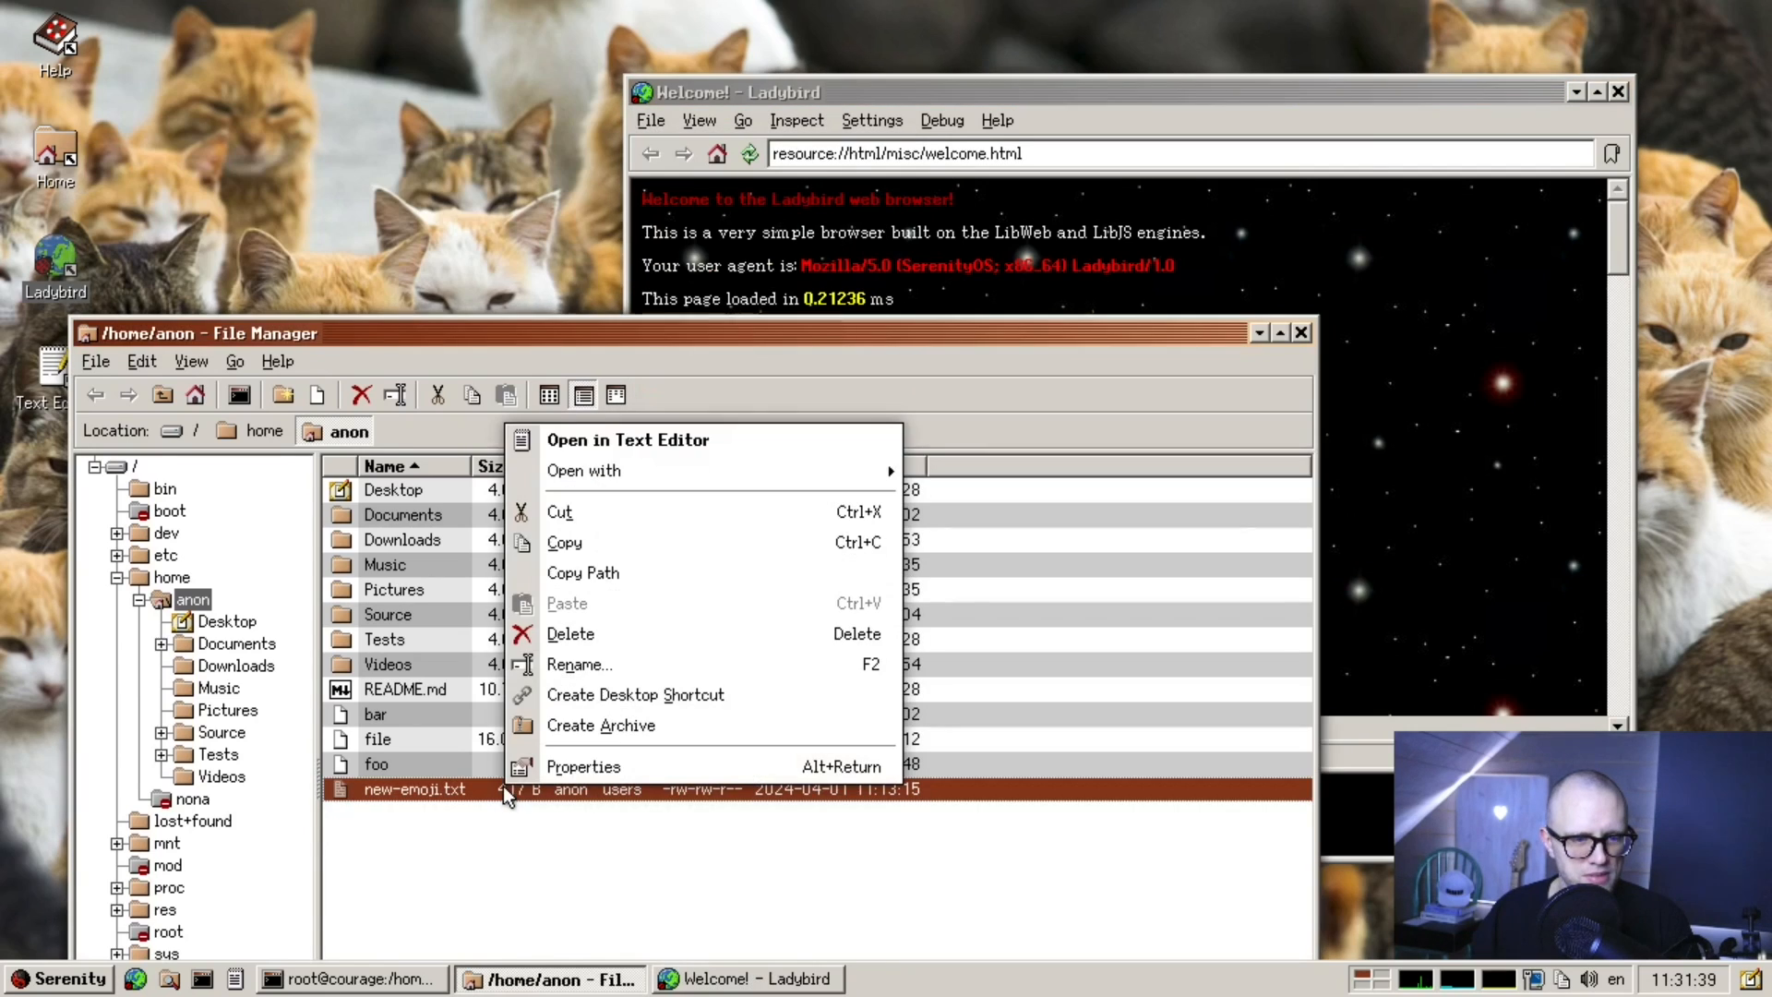
mouse_move(584, 471)
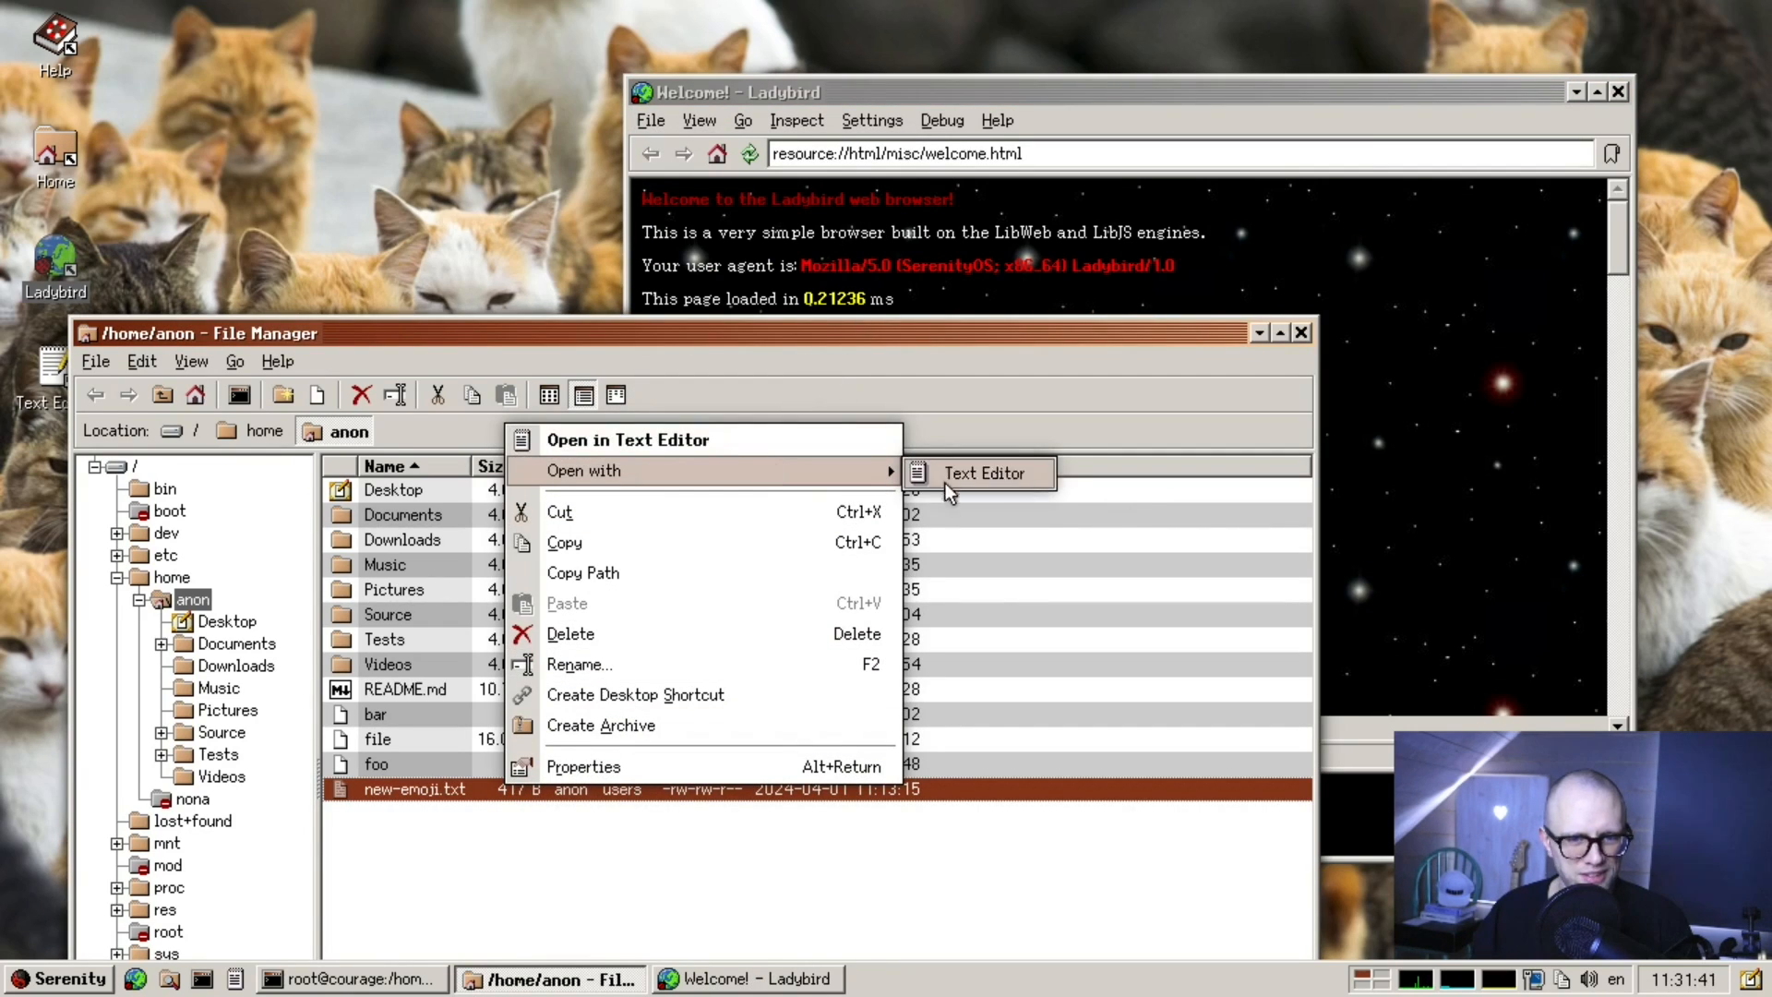
left_click(983, 472)
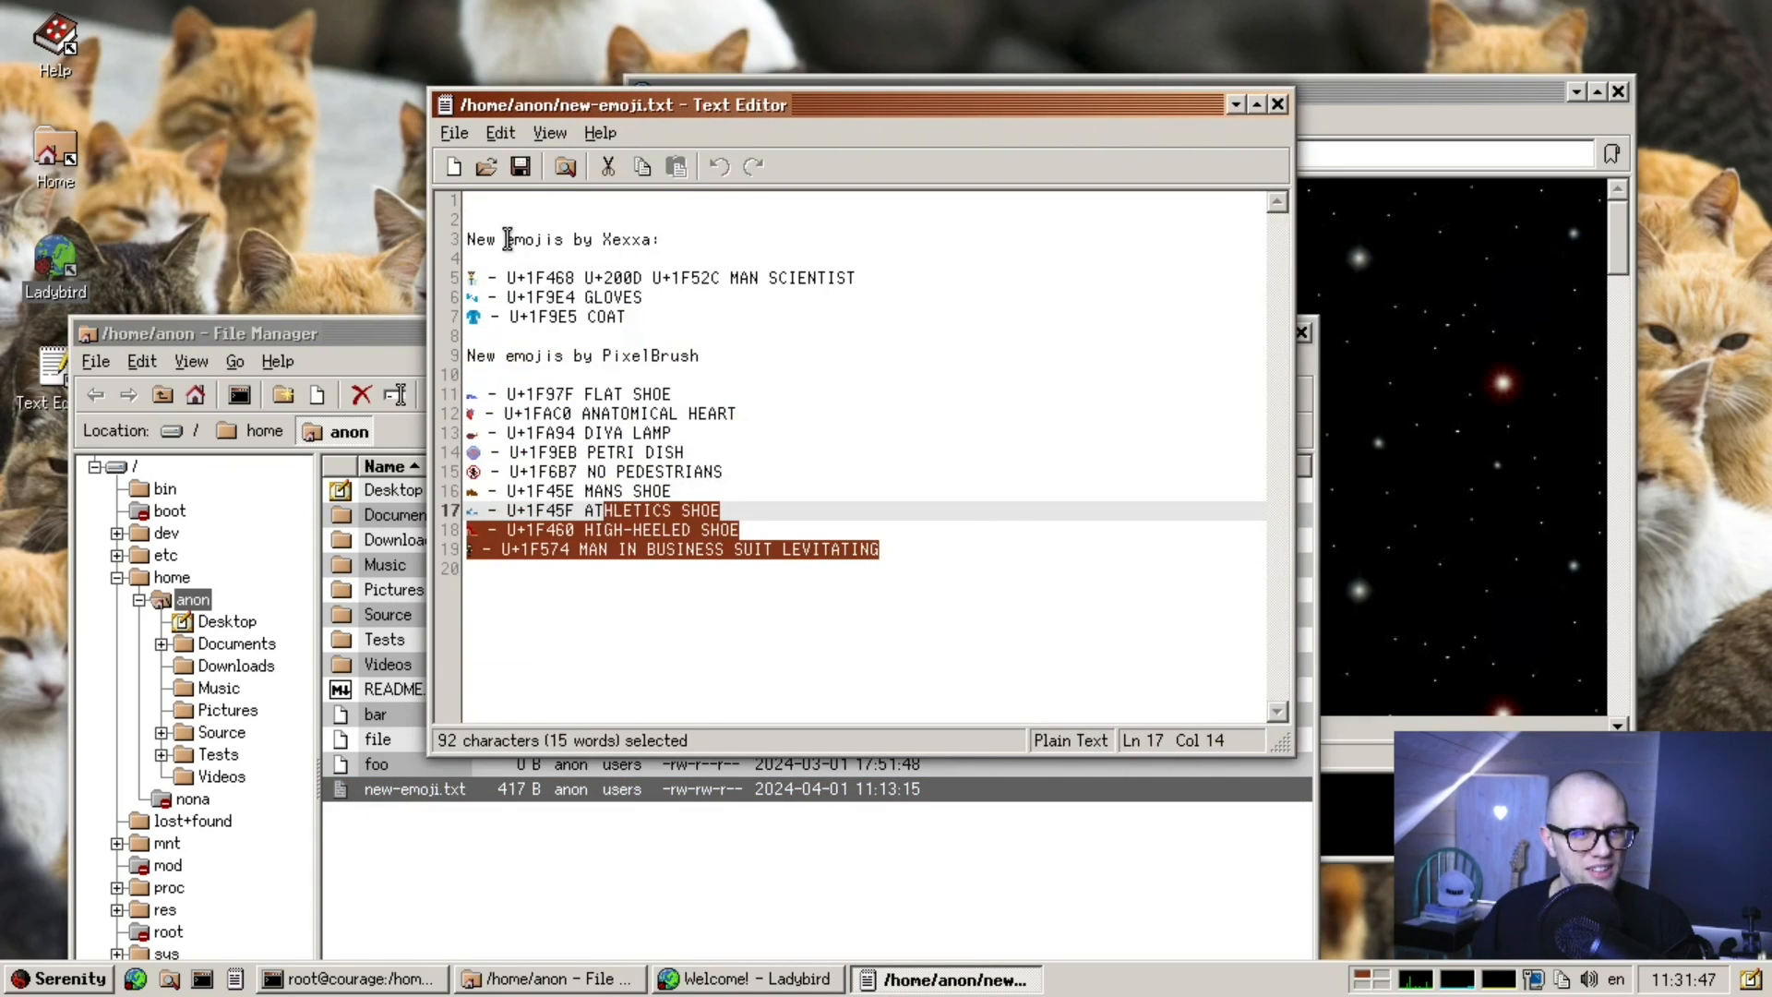
- Pick a larger font size through View > Change Font
left_click(550, 133)
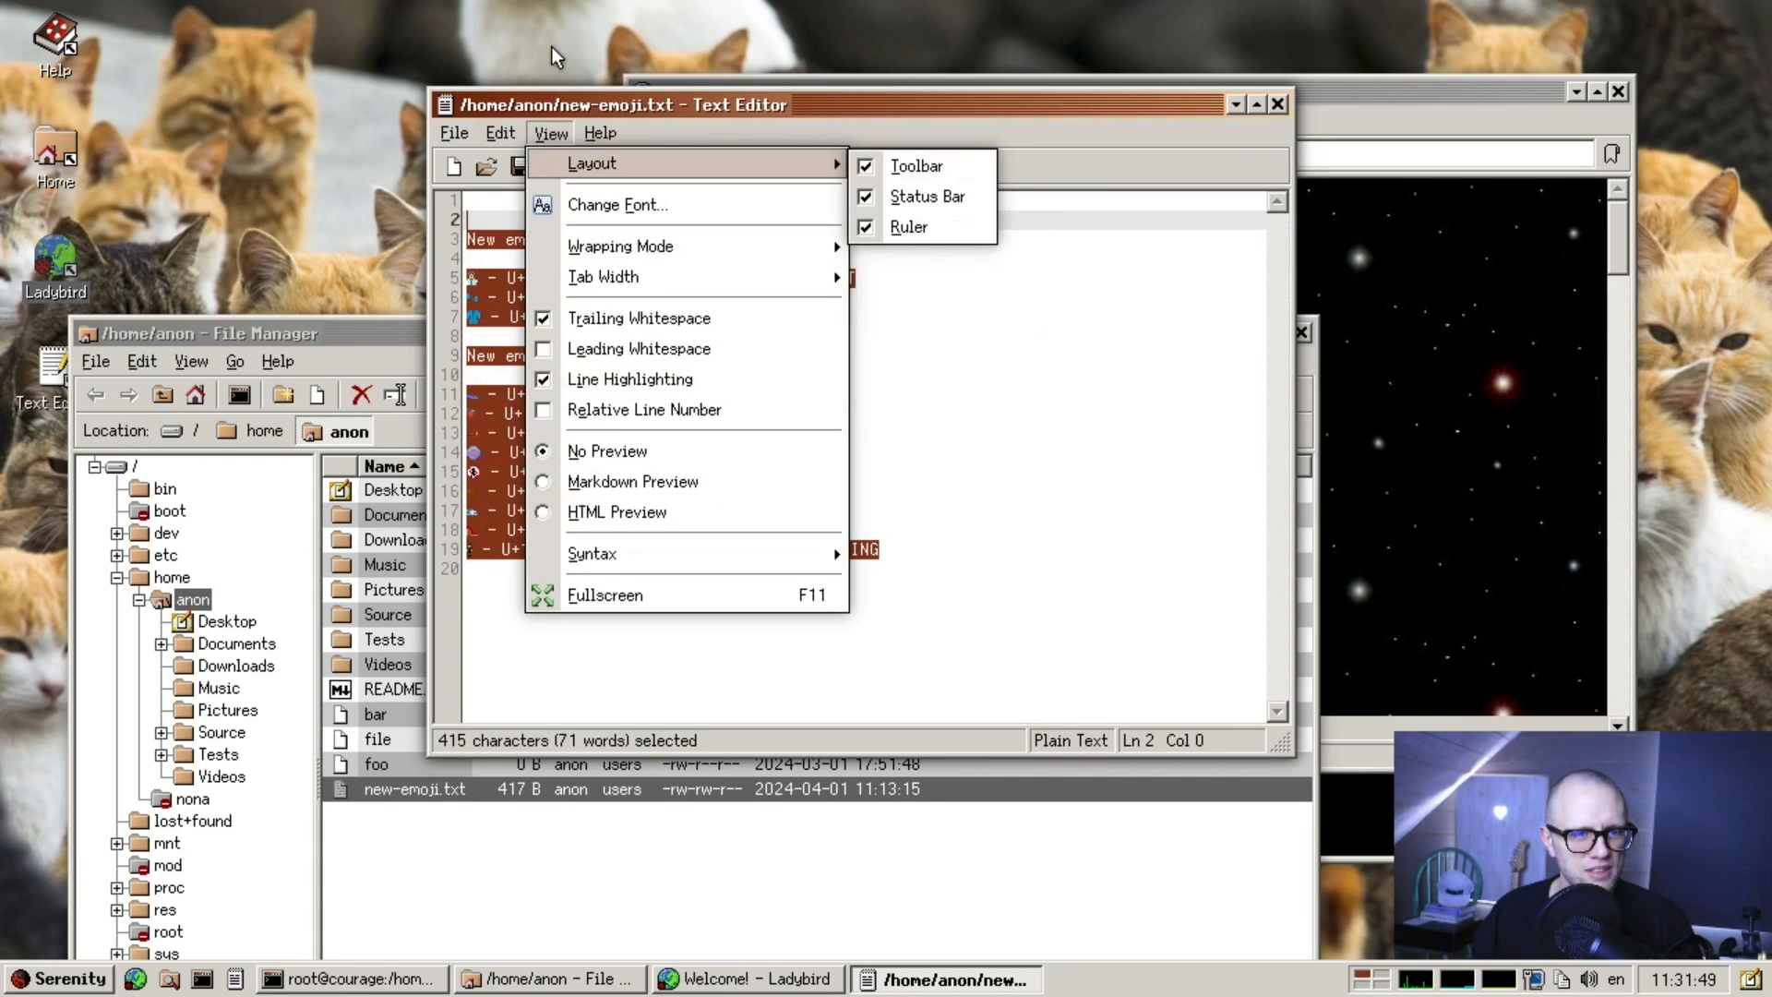
mouse_move(662, 228)
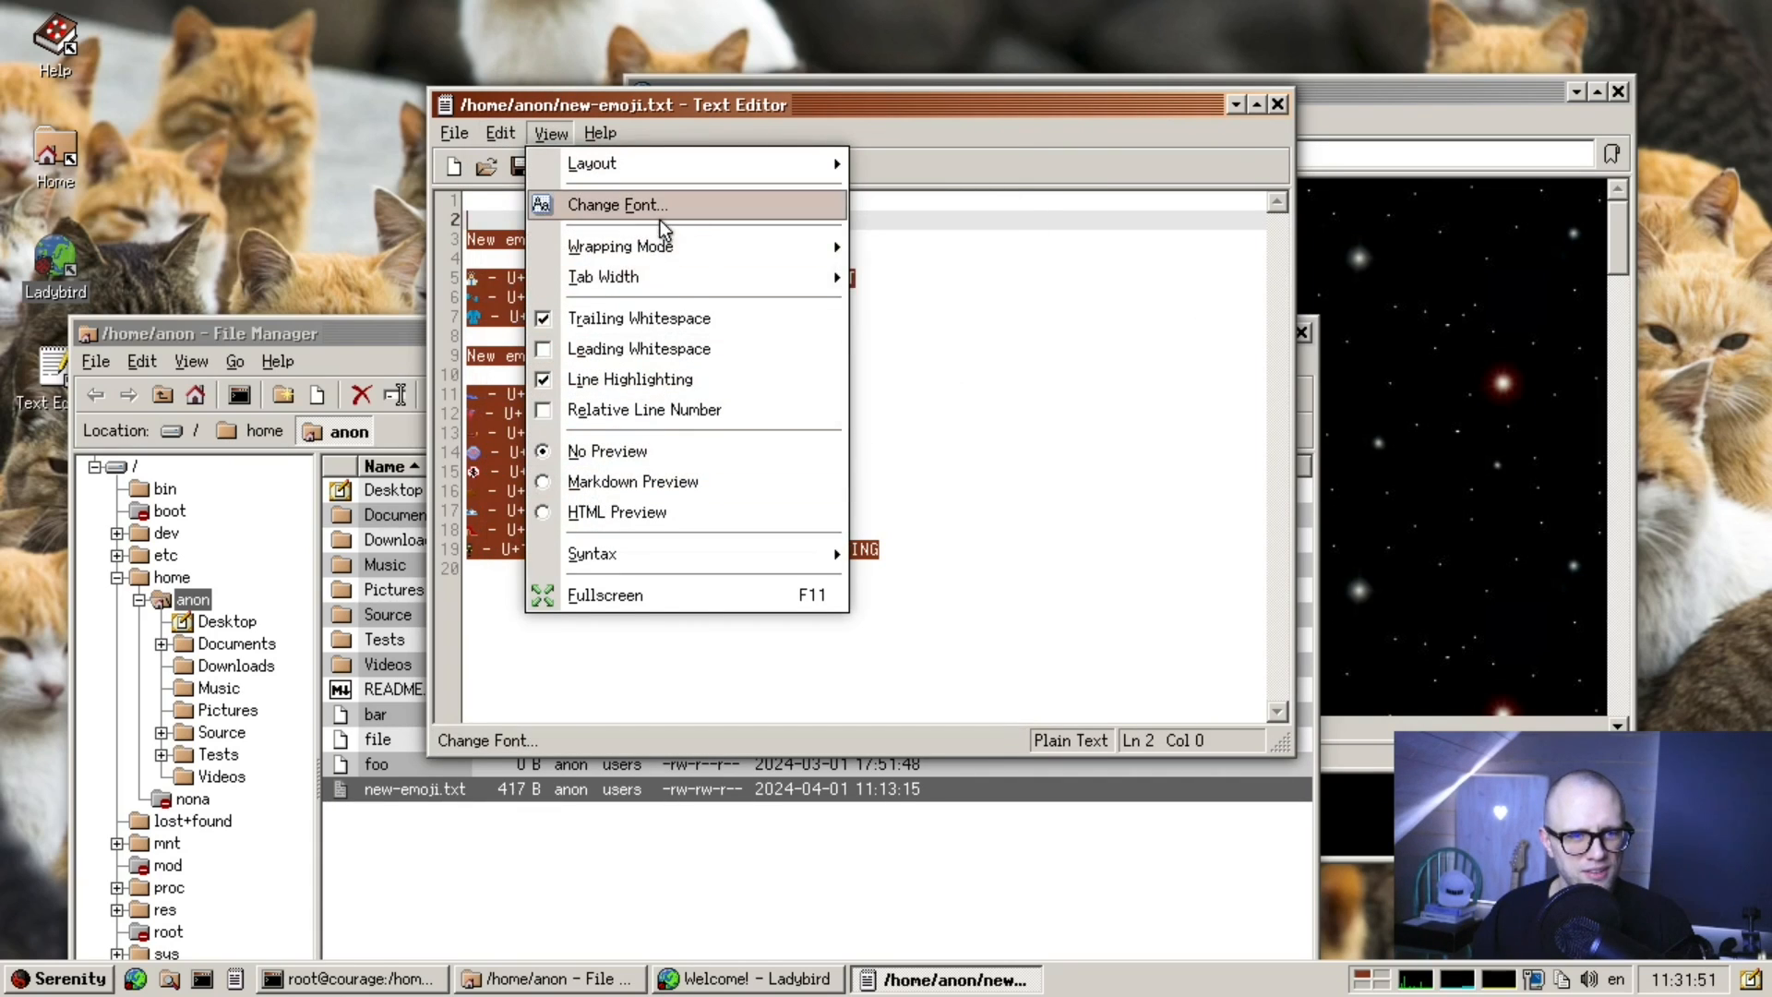
left_click(620, 205)
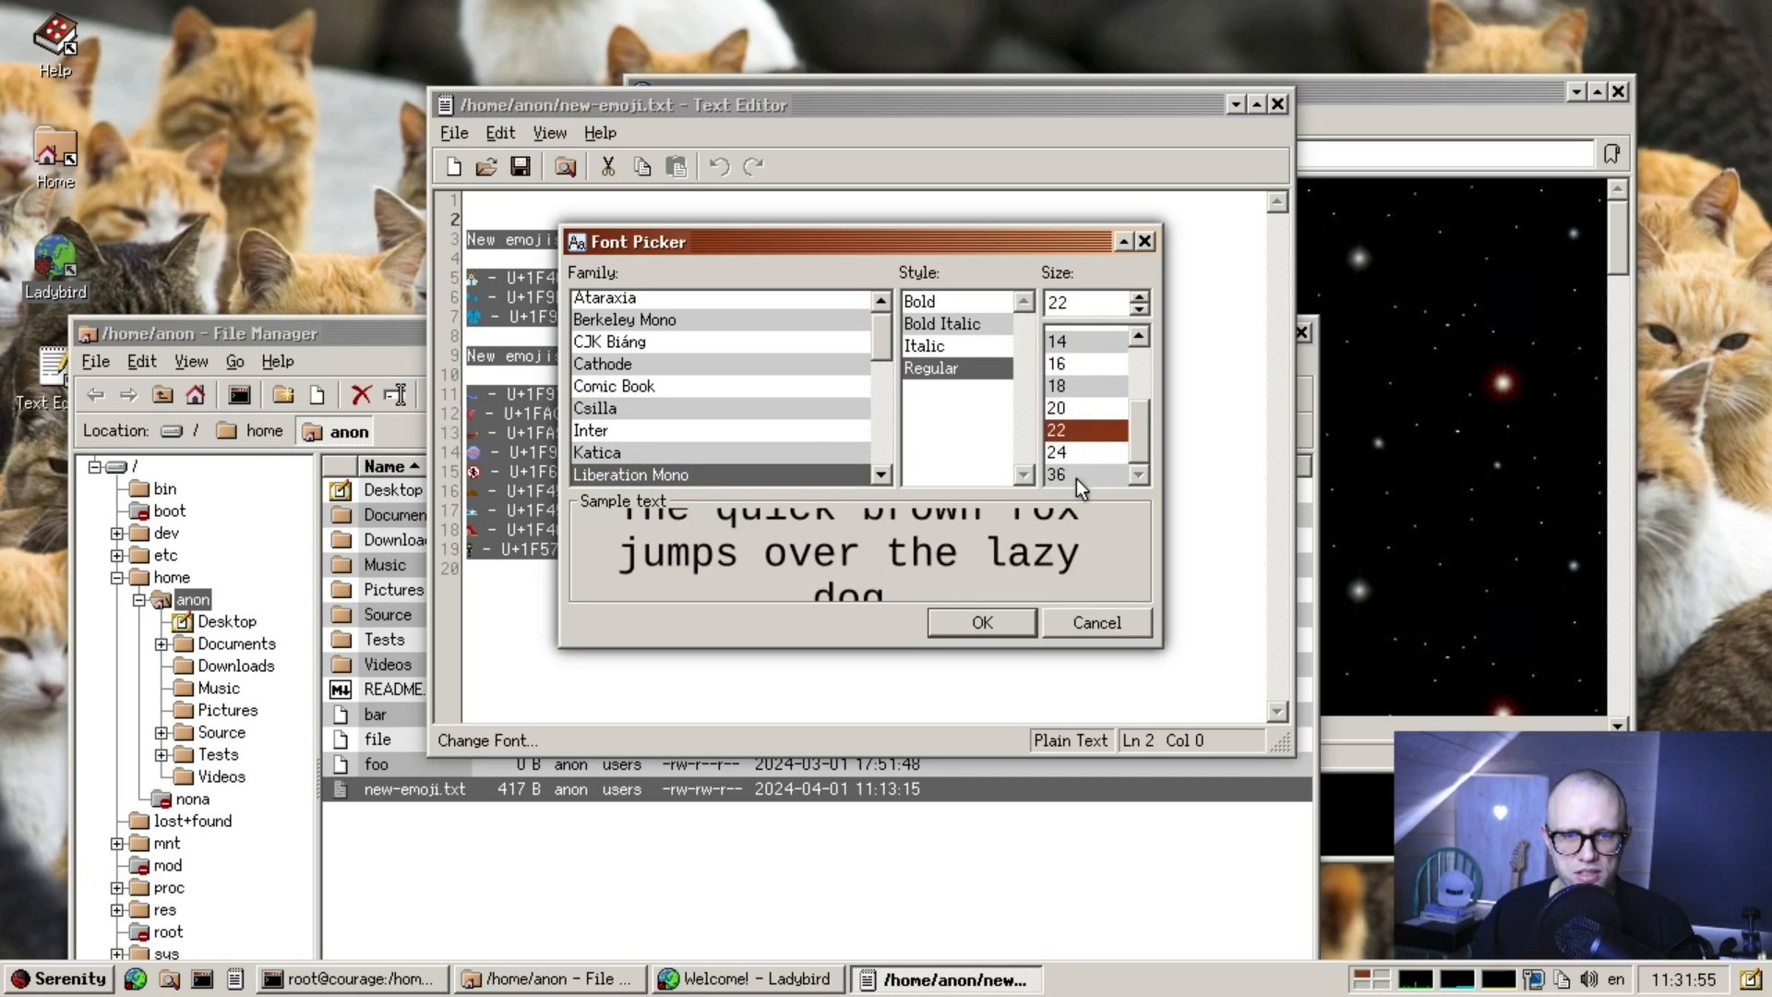
left_click(981, 622)
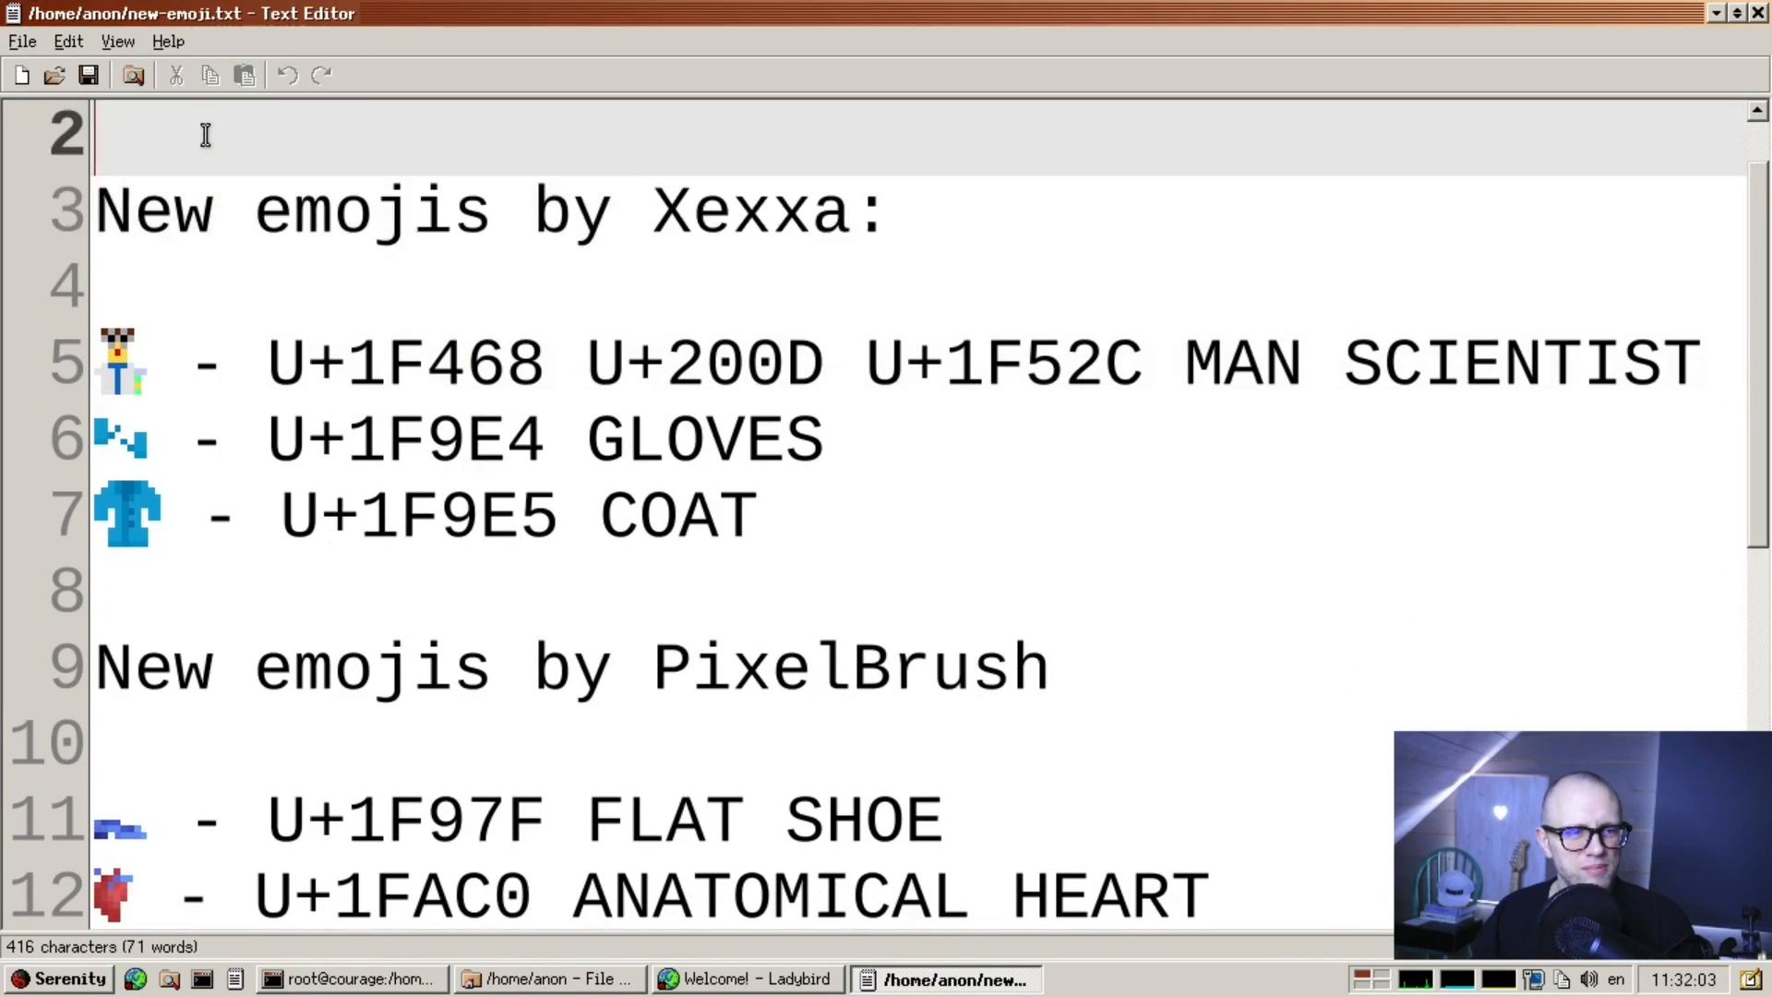
- Scroll new-emoji.txt down to MAN IN BUSINESS SUIT LEVITATING and close Text Editor
scroll("down", 3)
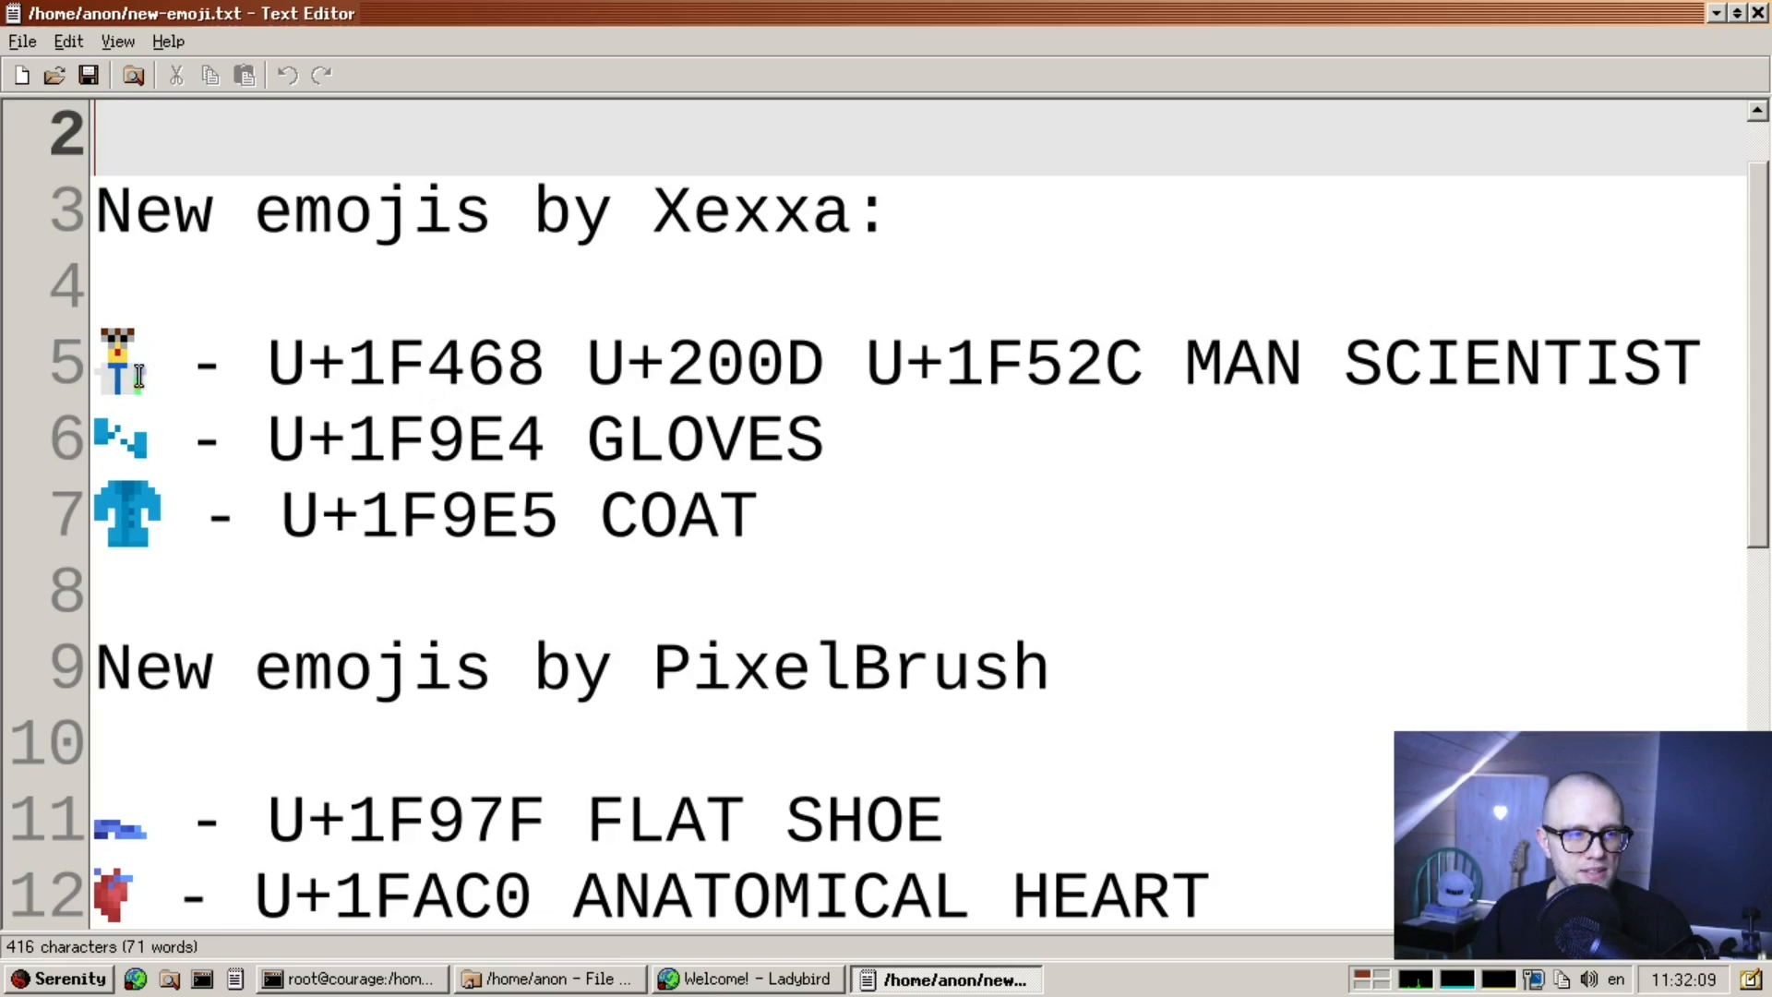
scroll("down", 3)
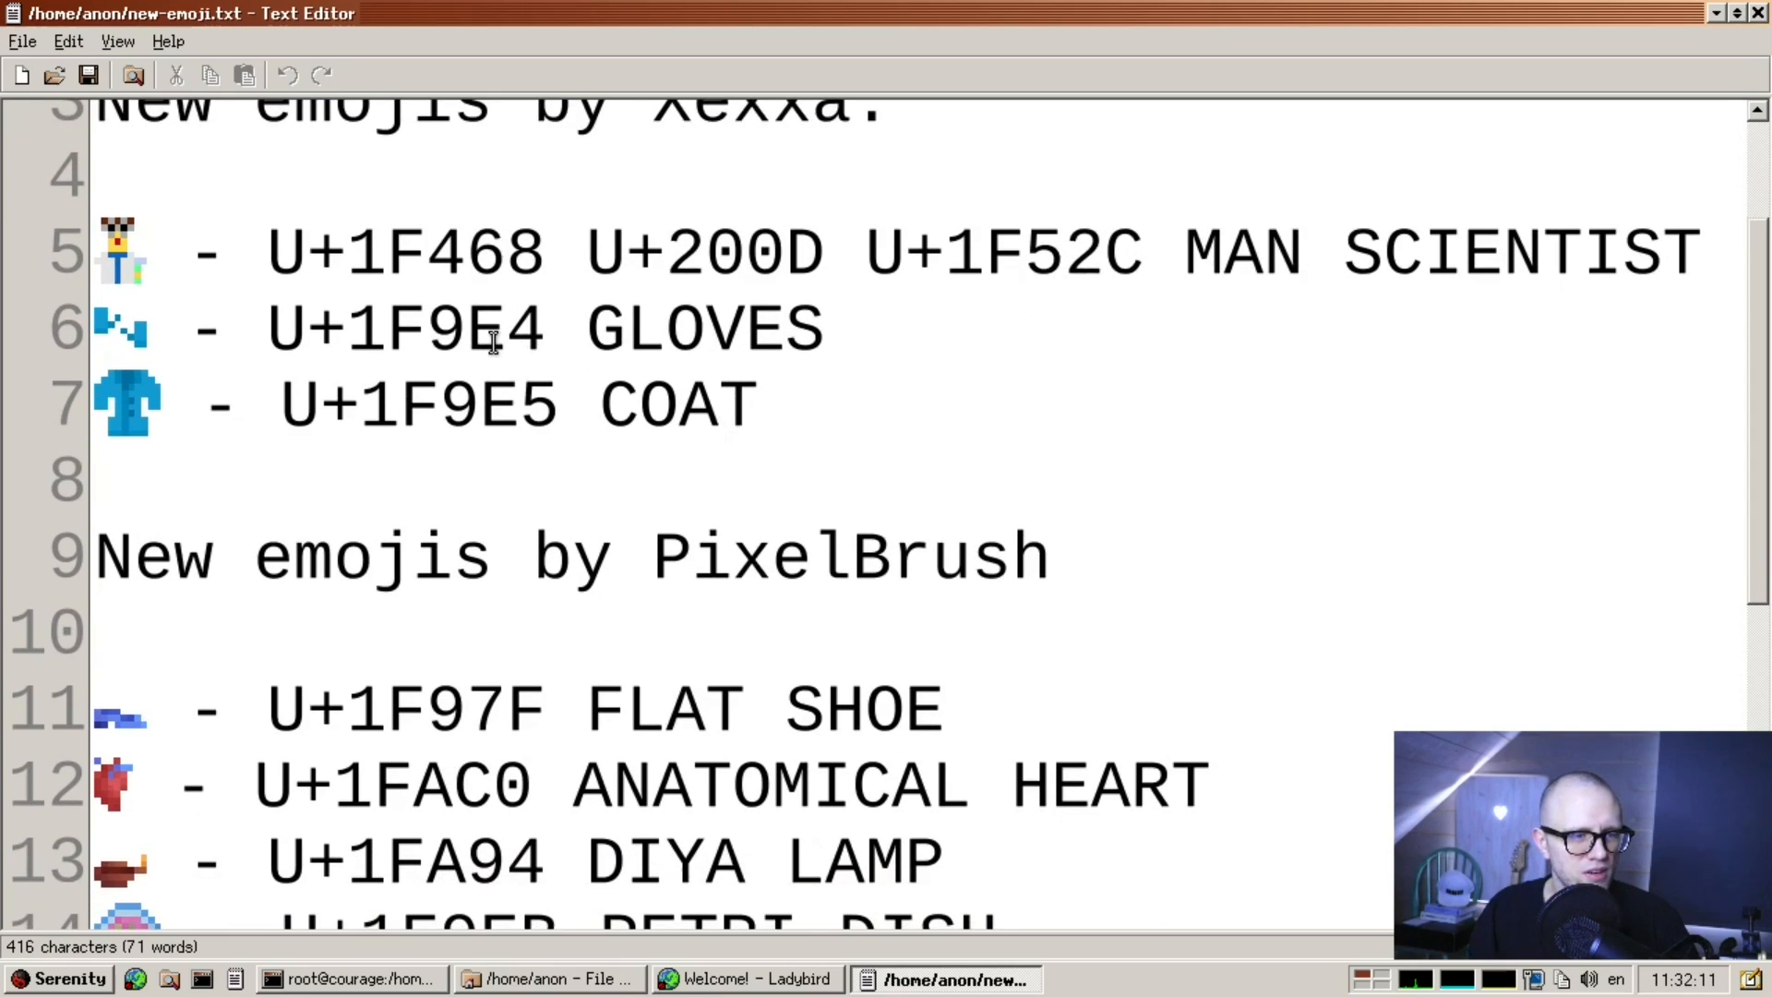
scroll("down", 3)
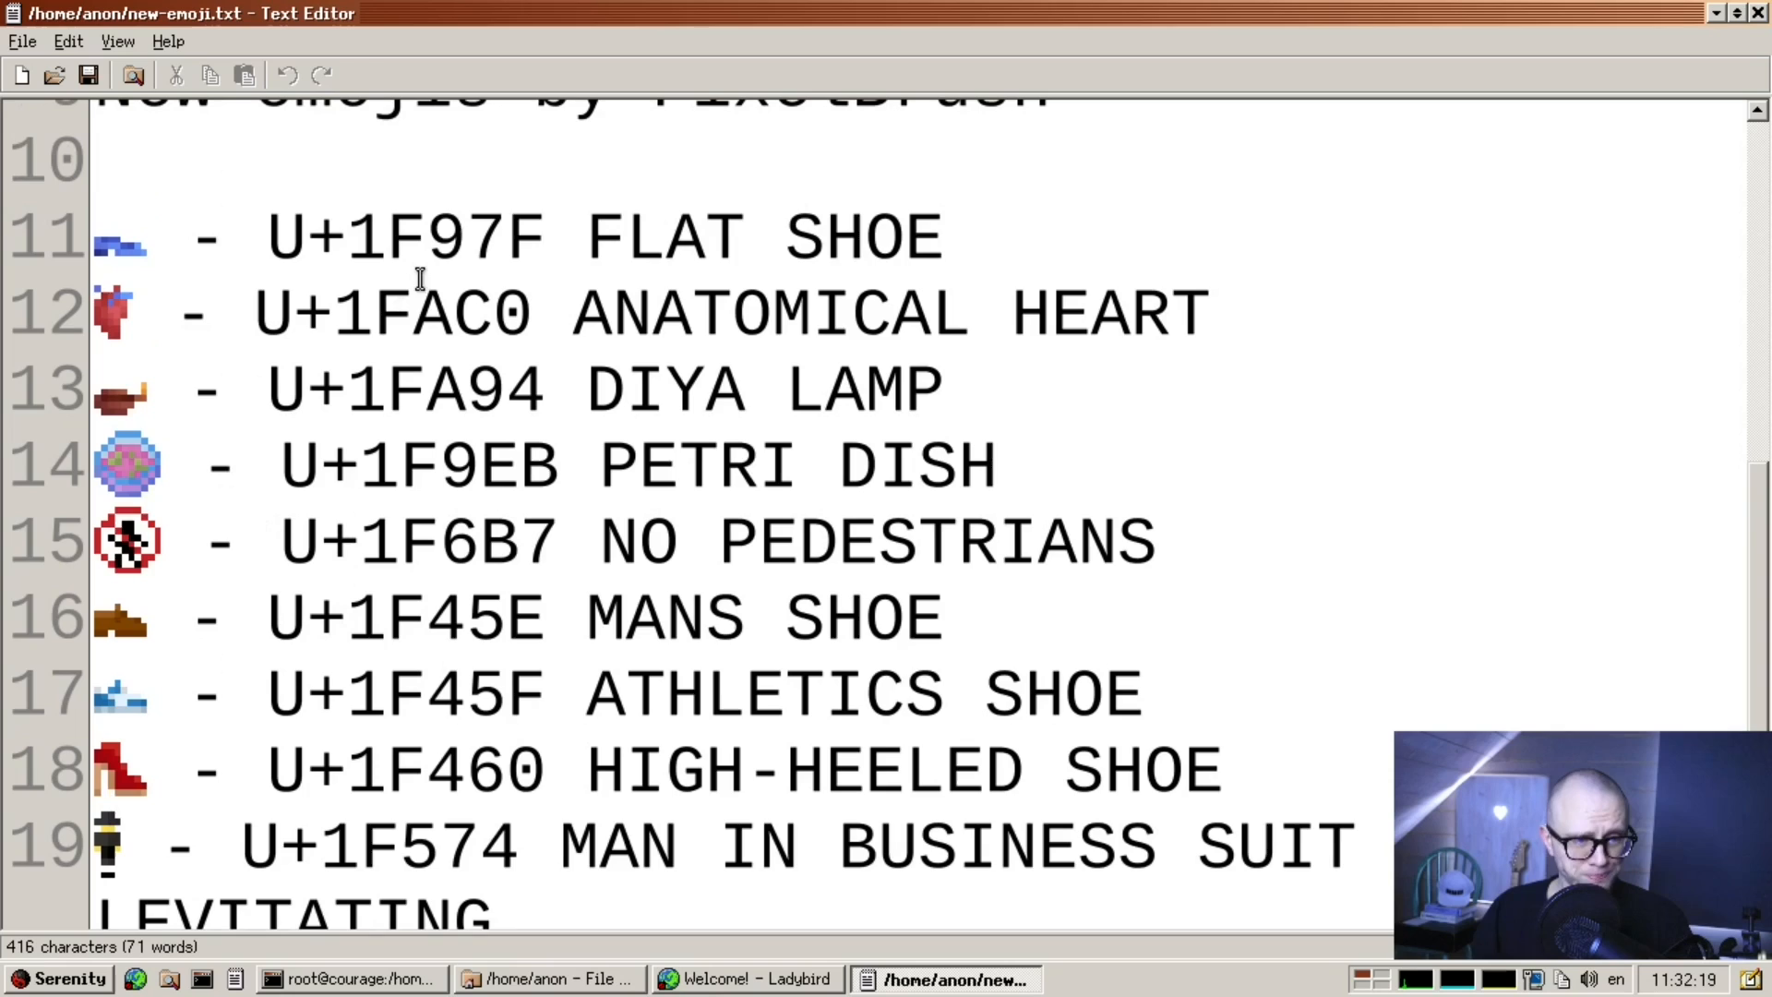
mouse_move(840, 384)
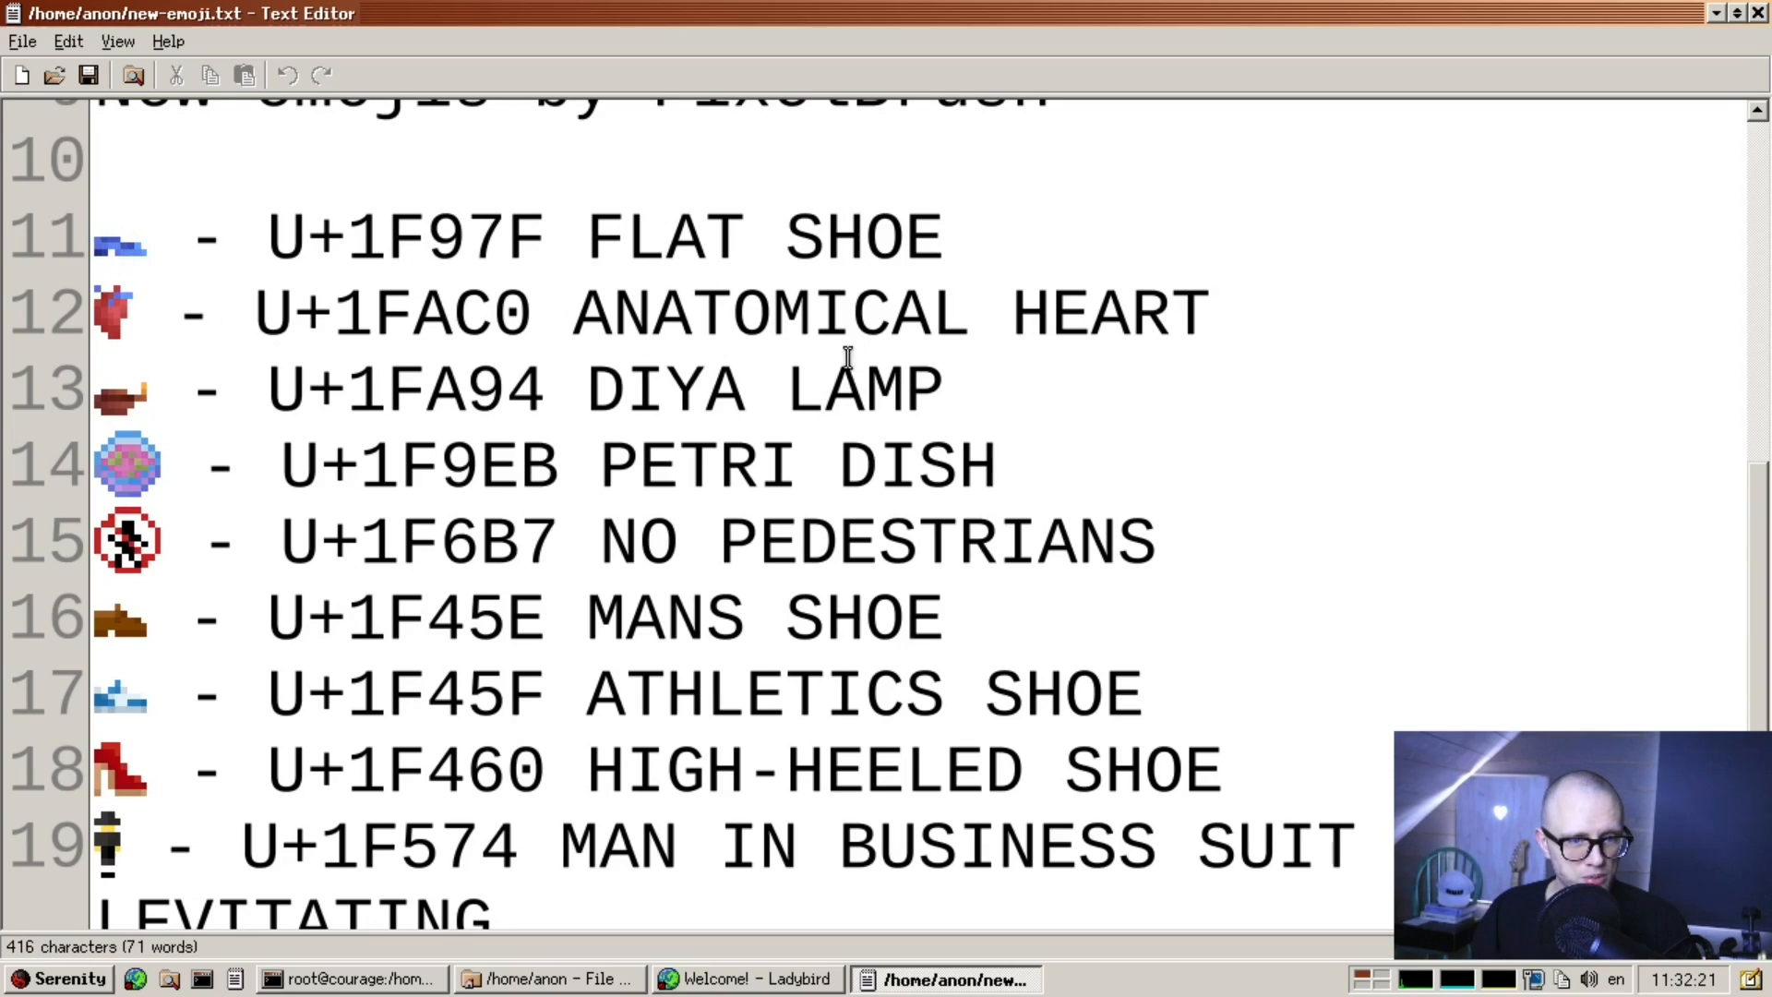
scroll("down", 3)
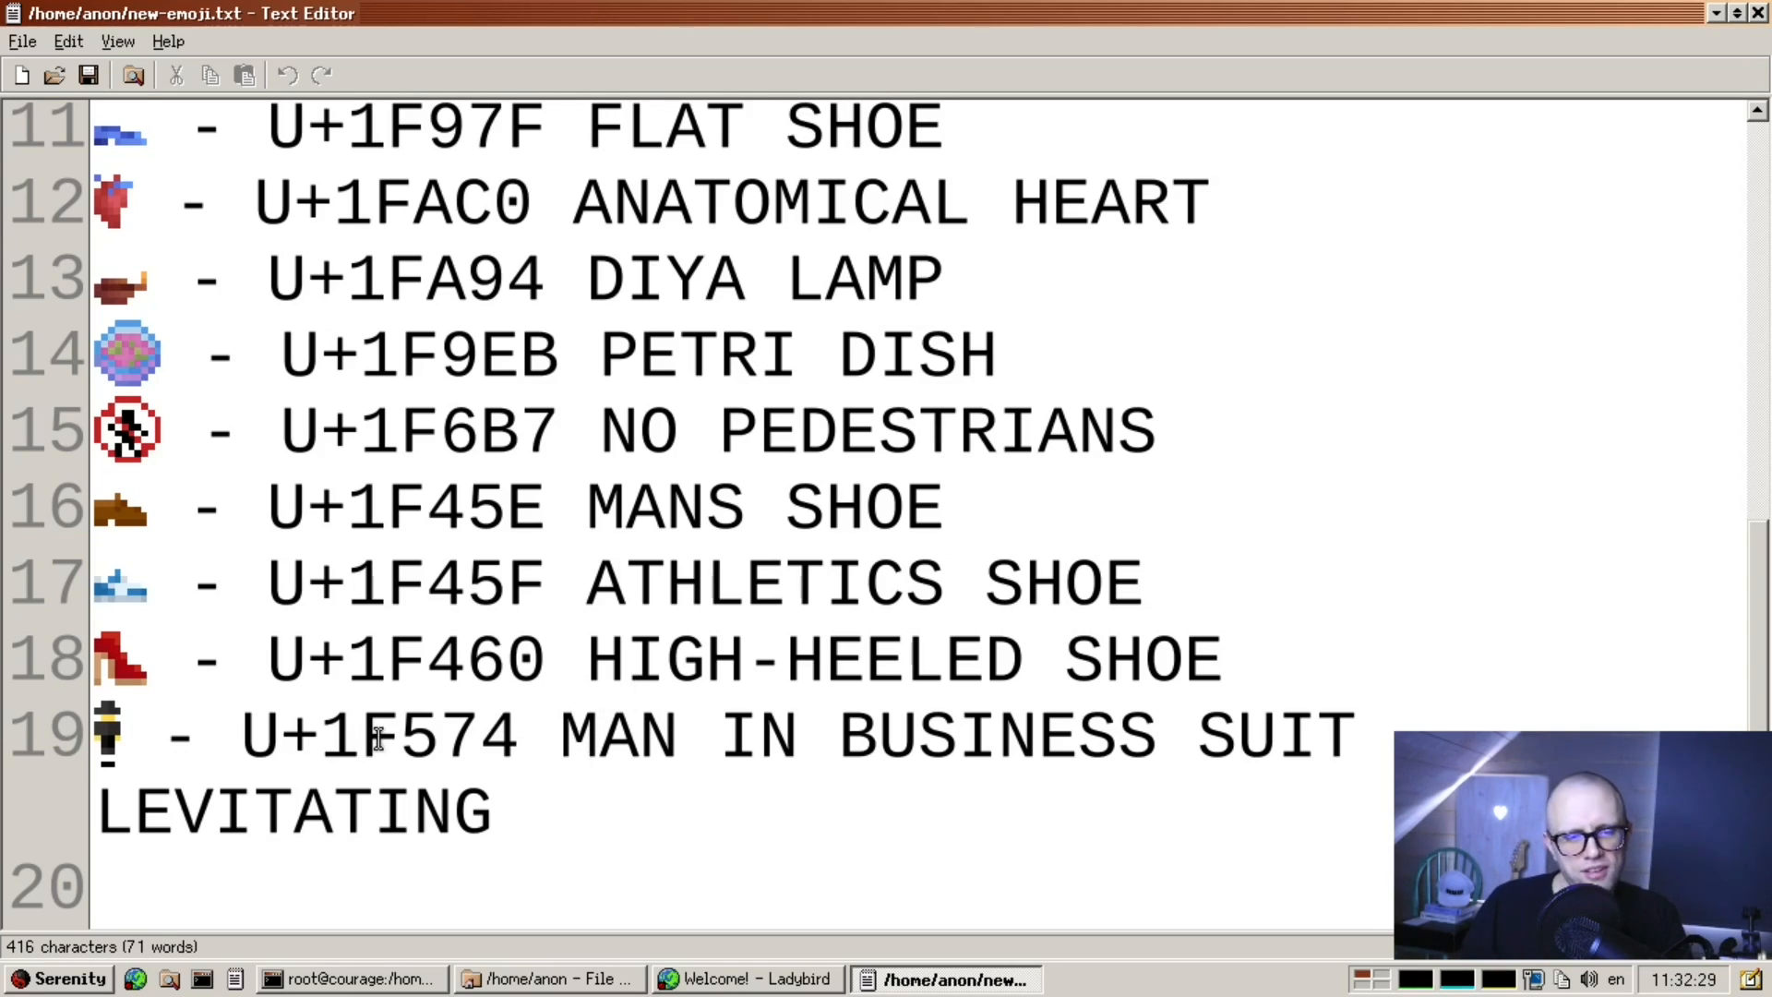
left_click(638, 735)
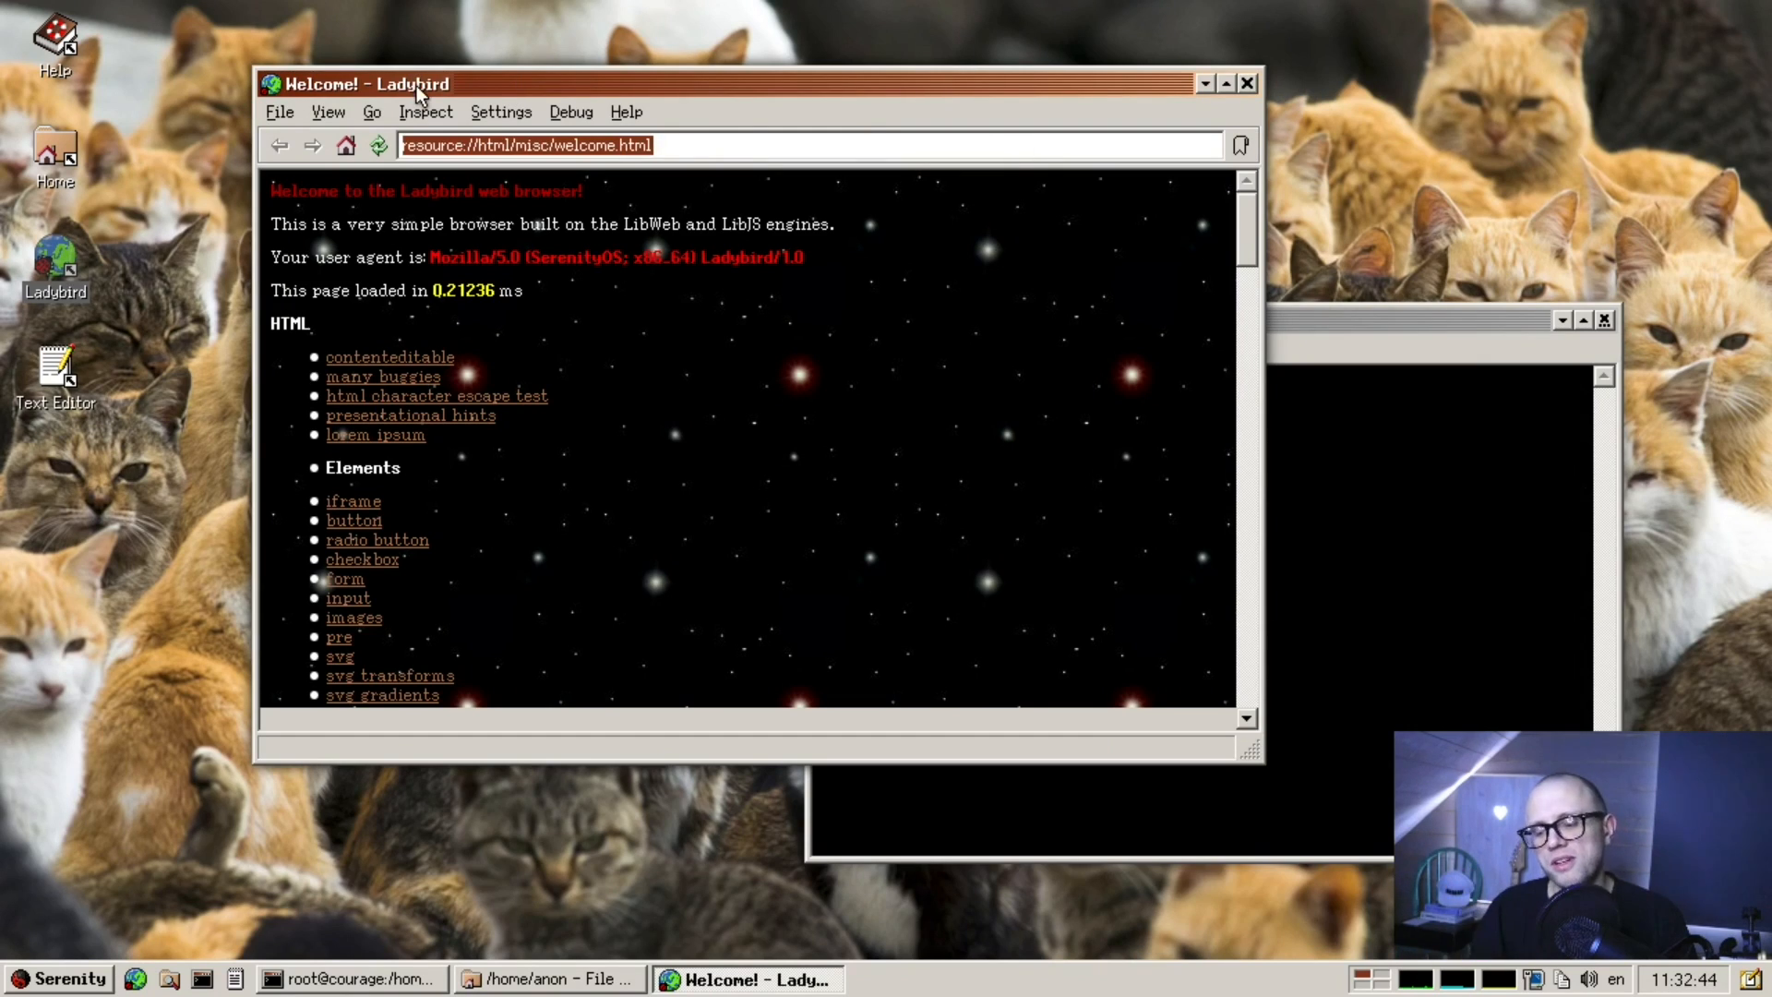
- Load emojipedia.org/serenityos in Ladybird and scroll down the SerenityOS emoji page
type("emojipedia.org/serenityos")
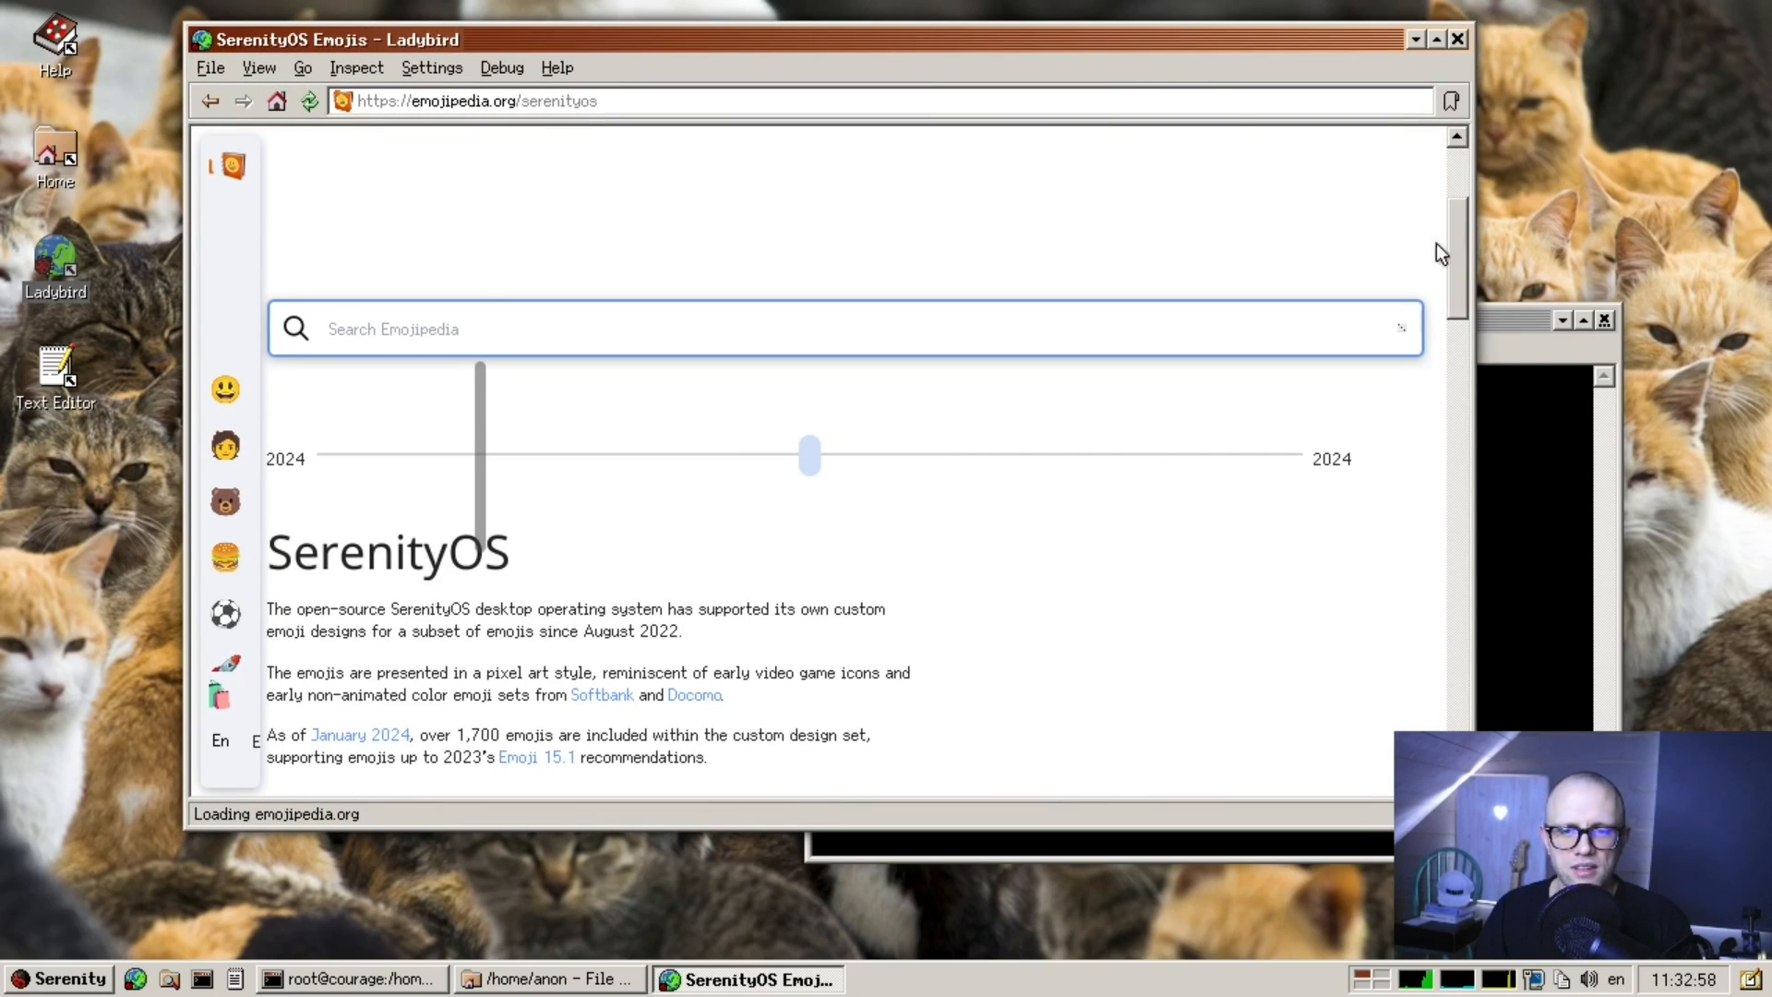
scroll("down", 3)
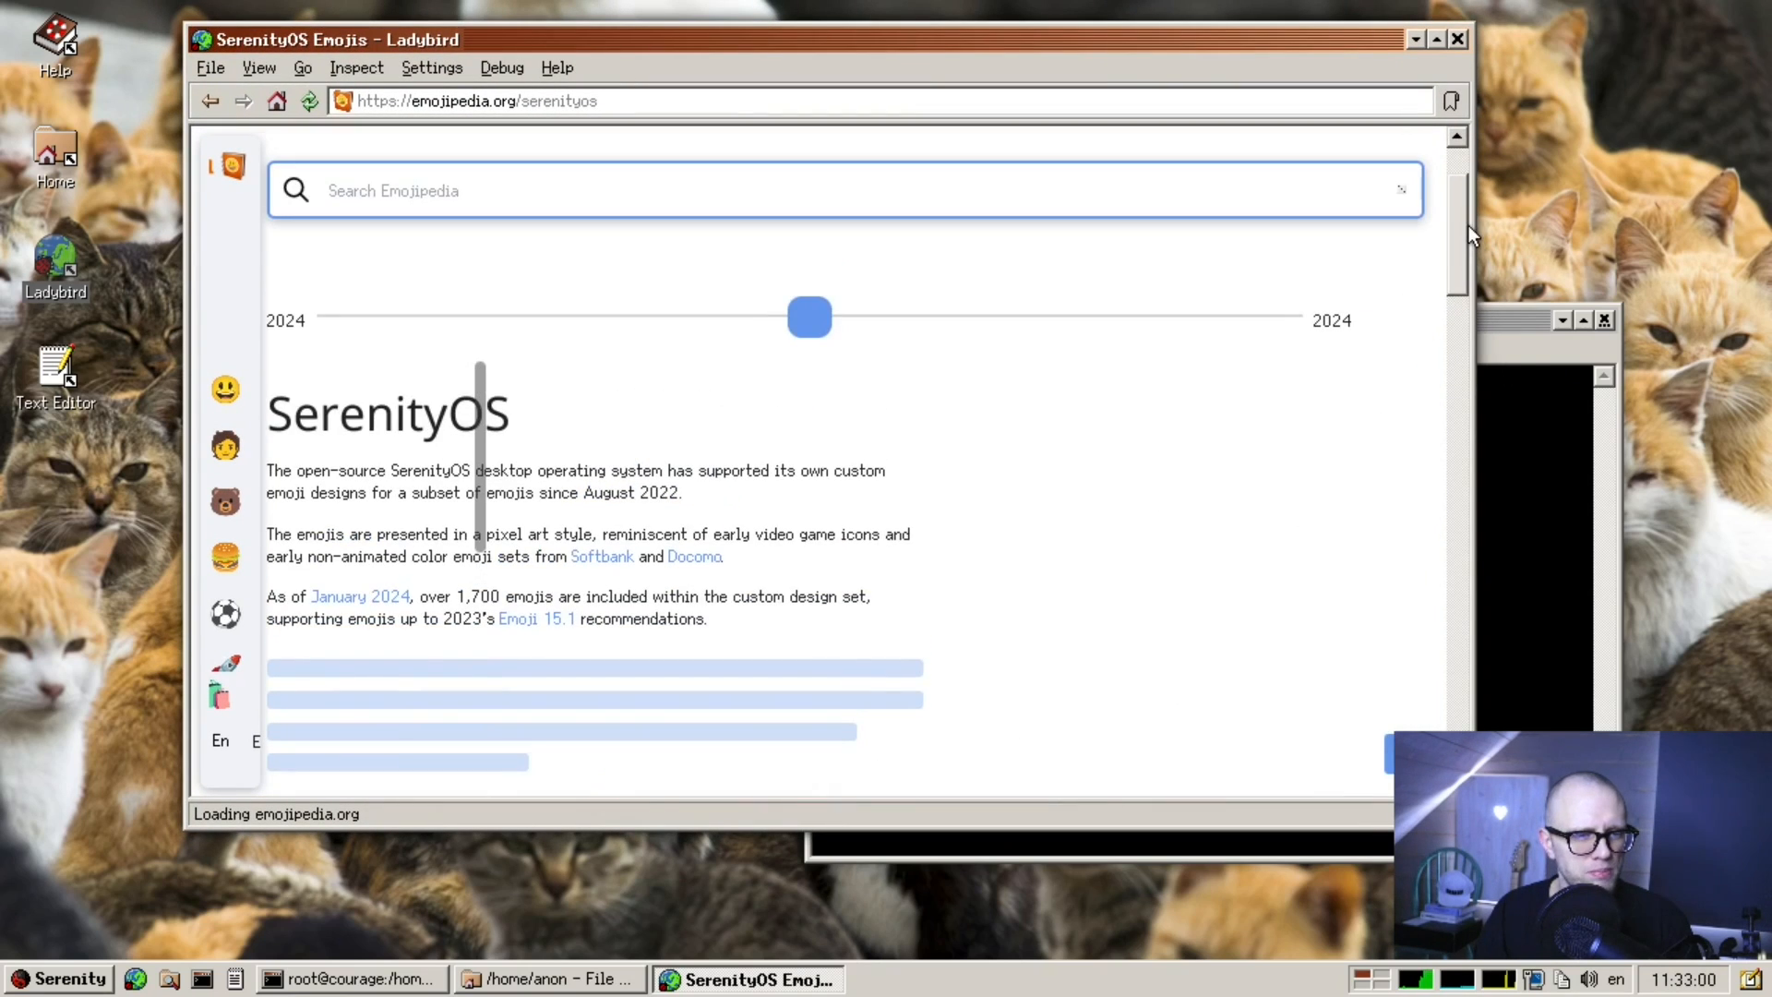
scroll("down", 3)
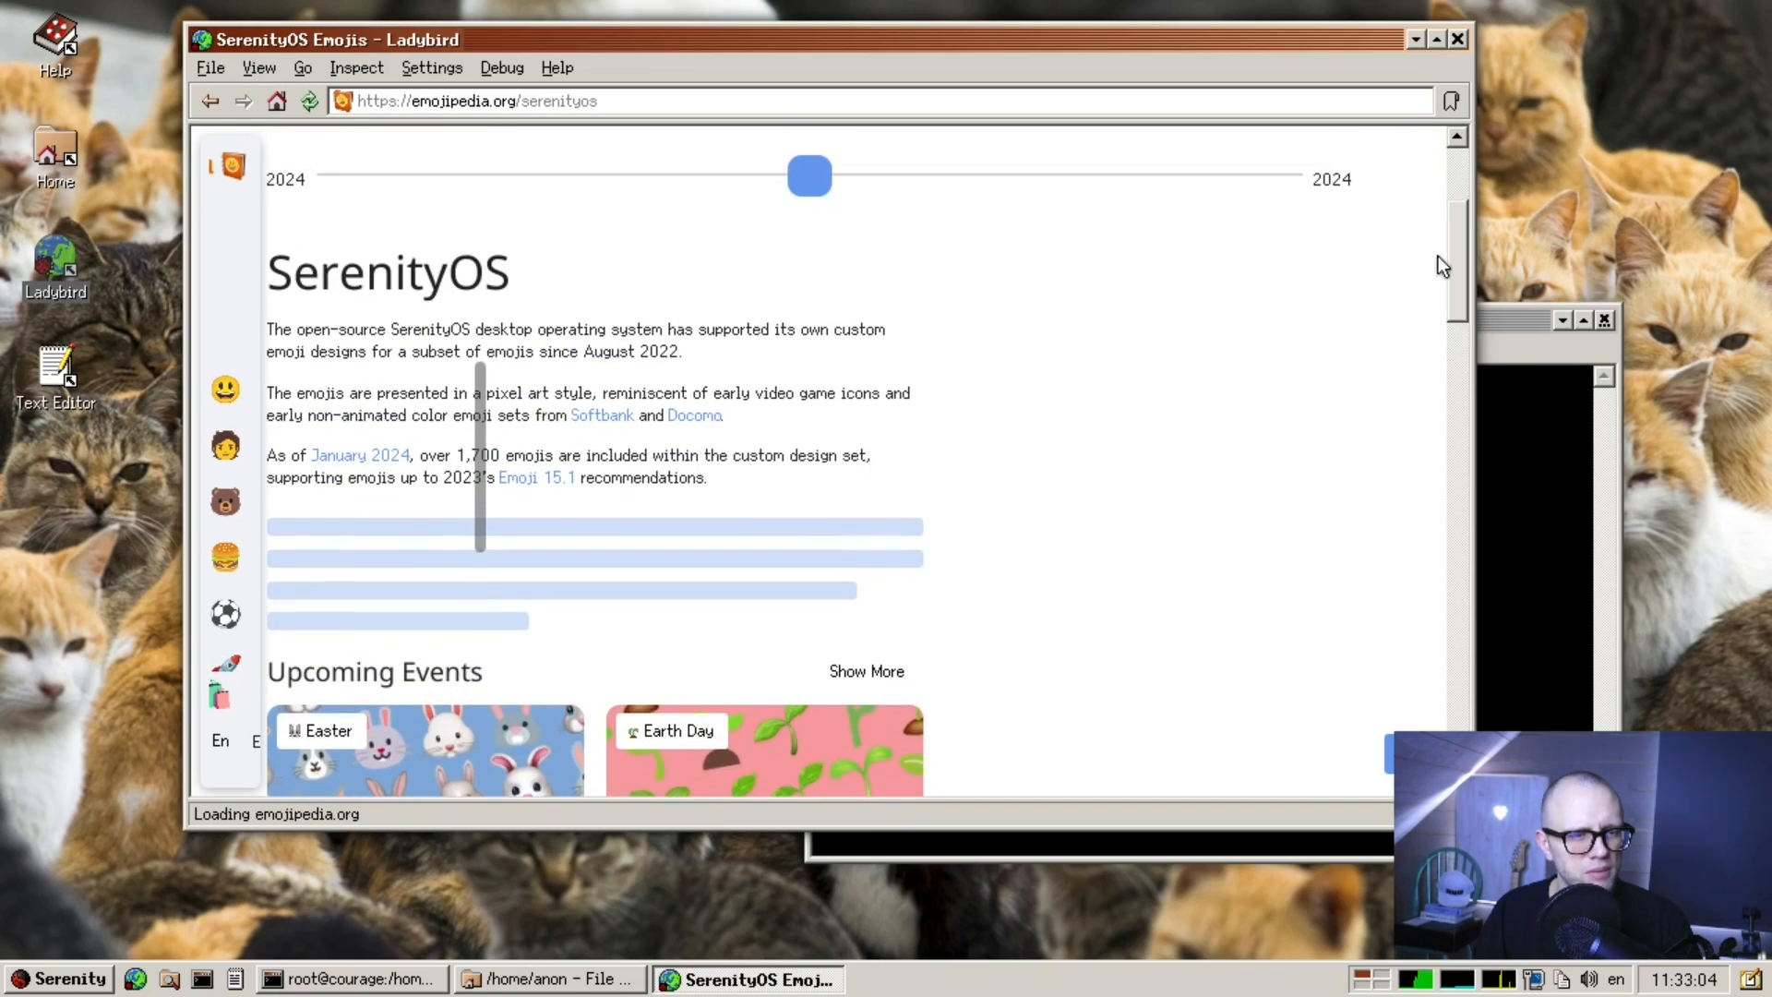
mouse_move(523, 359)
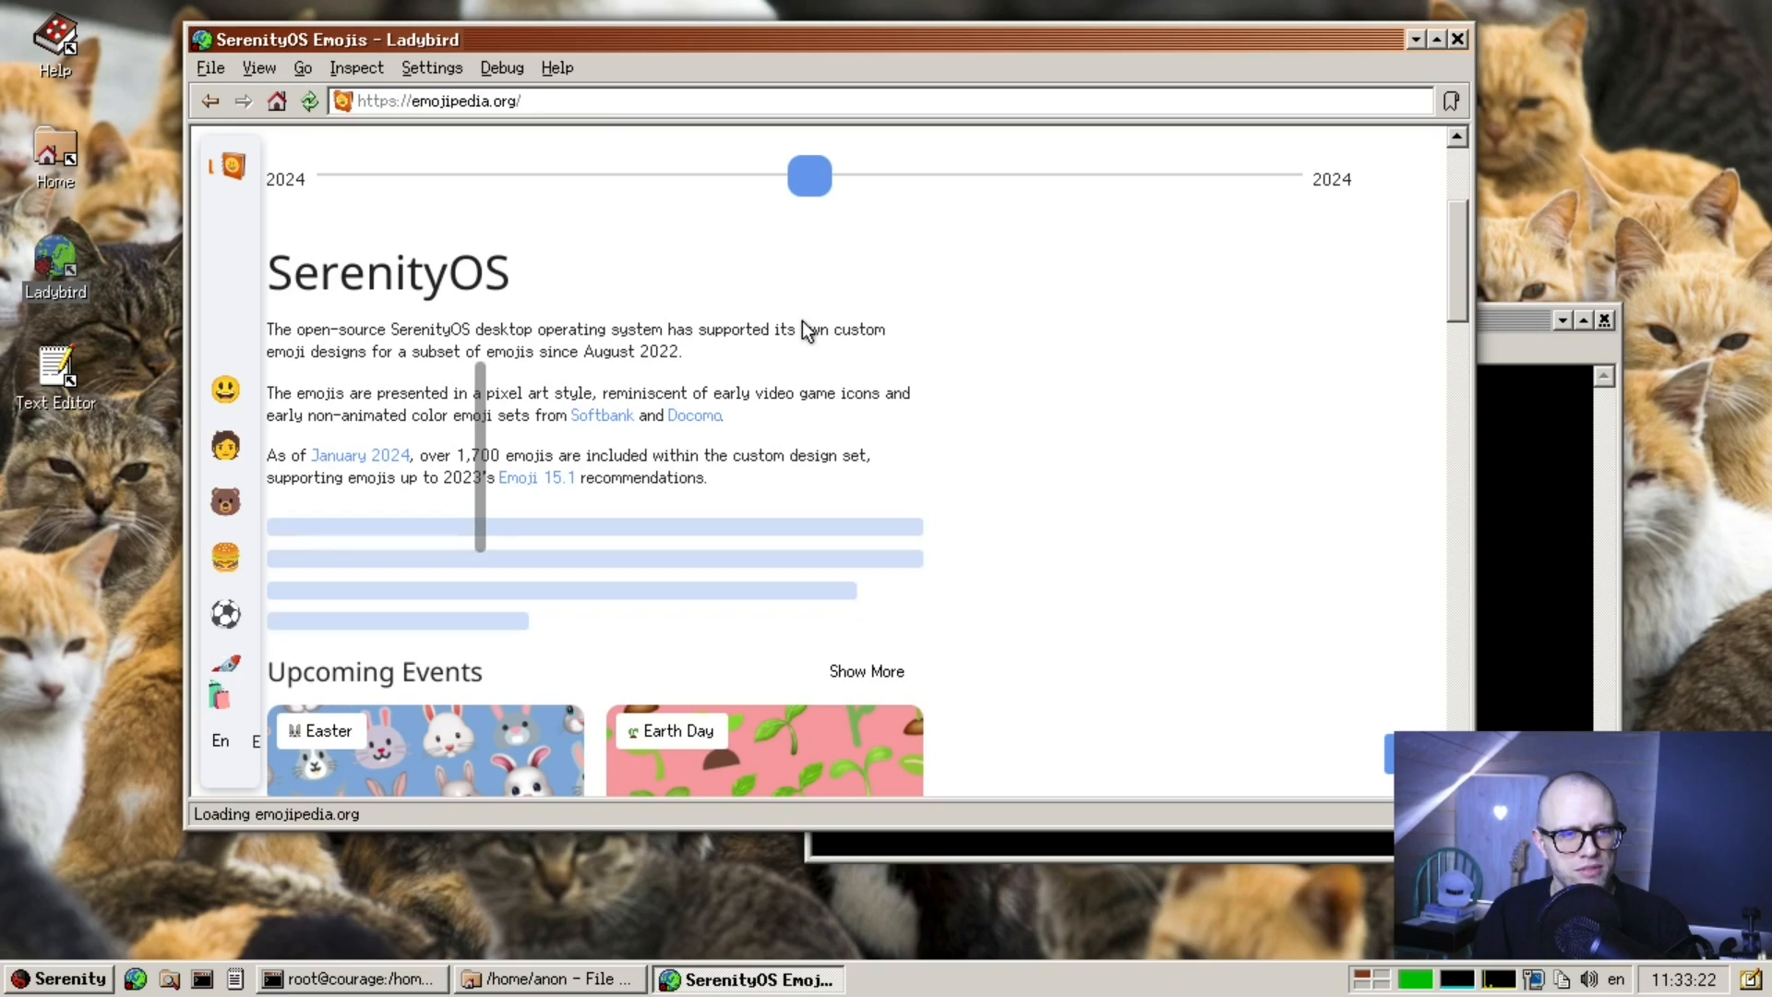
- Load emojipedia.org/nerd-face and scroll past JoyPixels, Toss Face and Noto to SerenityOS (2024)
type("heart")
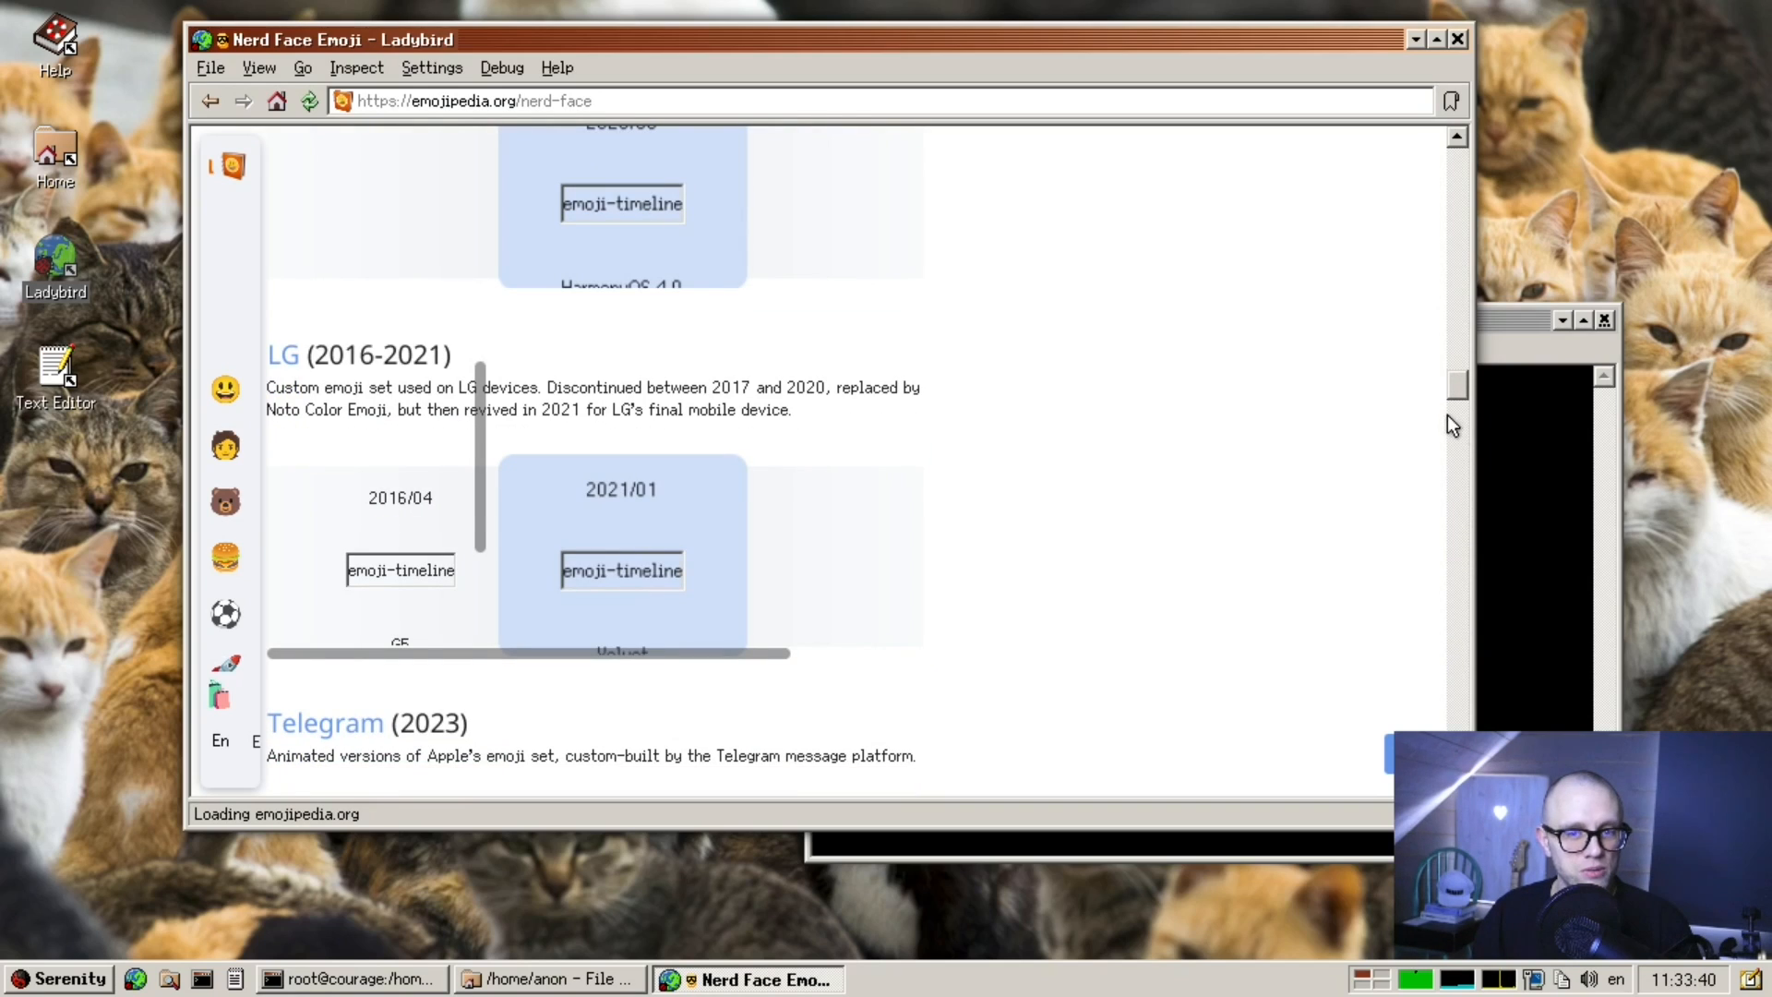
scroll("down", 3)
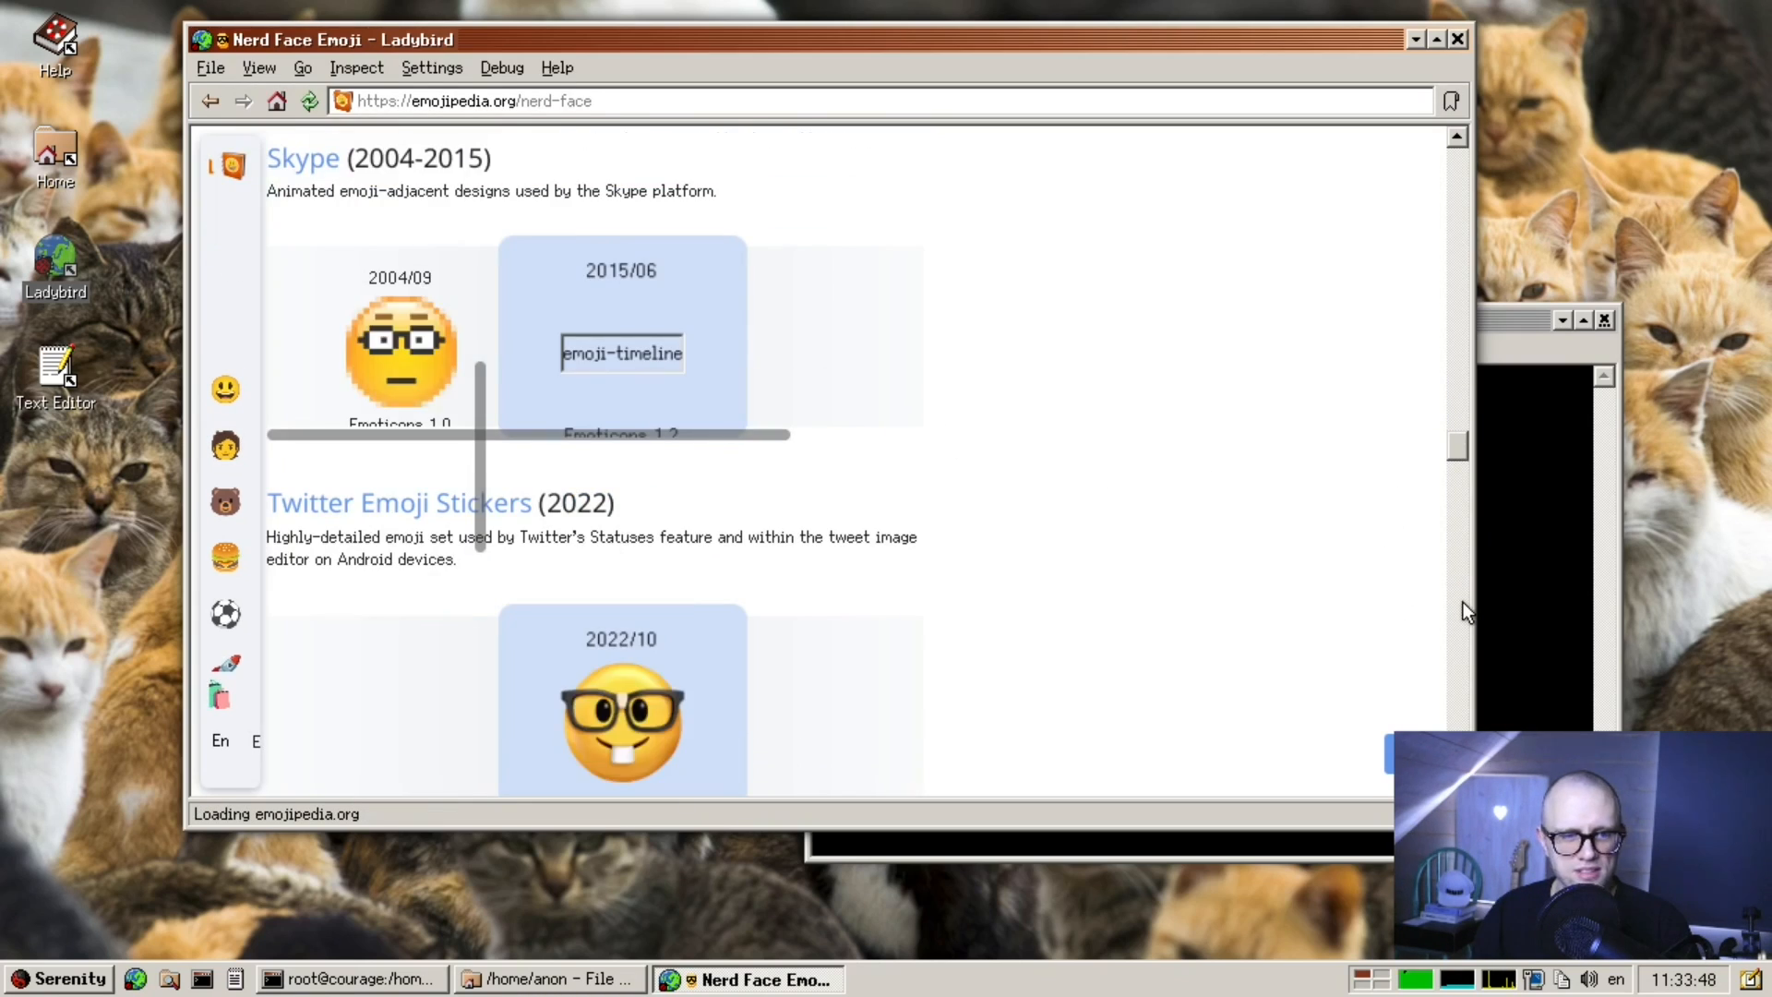
scroll("down", 3)
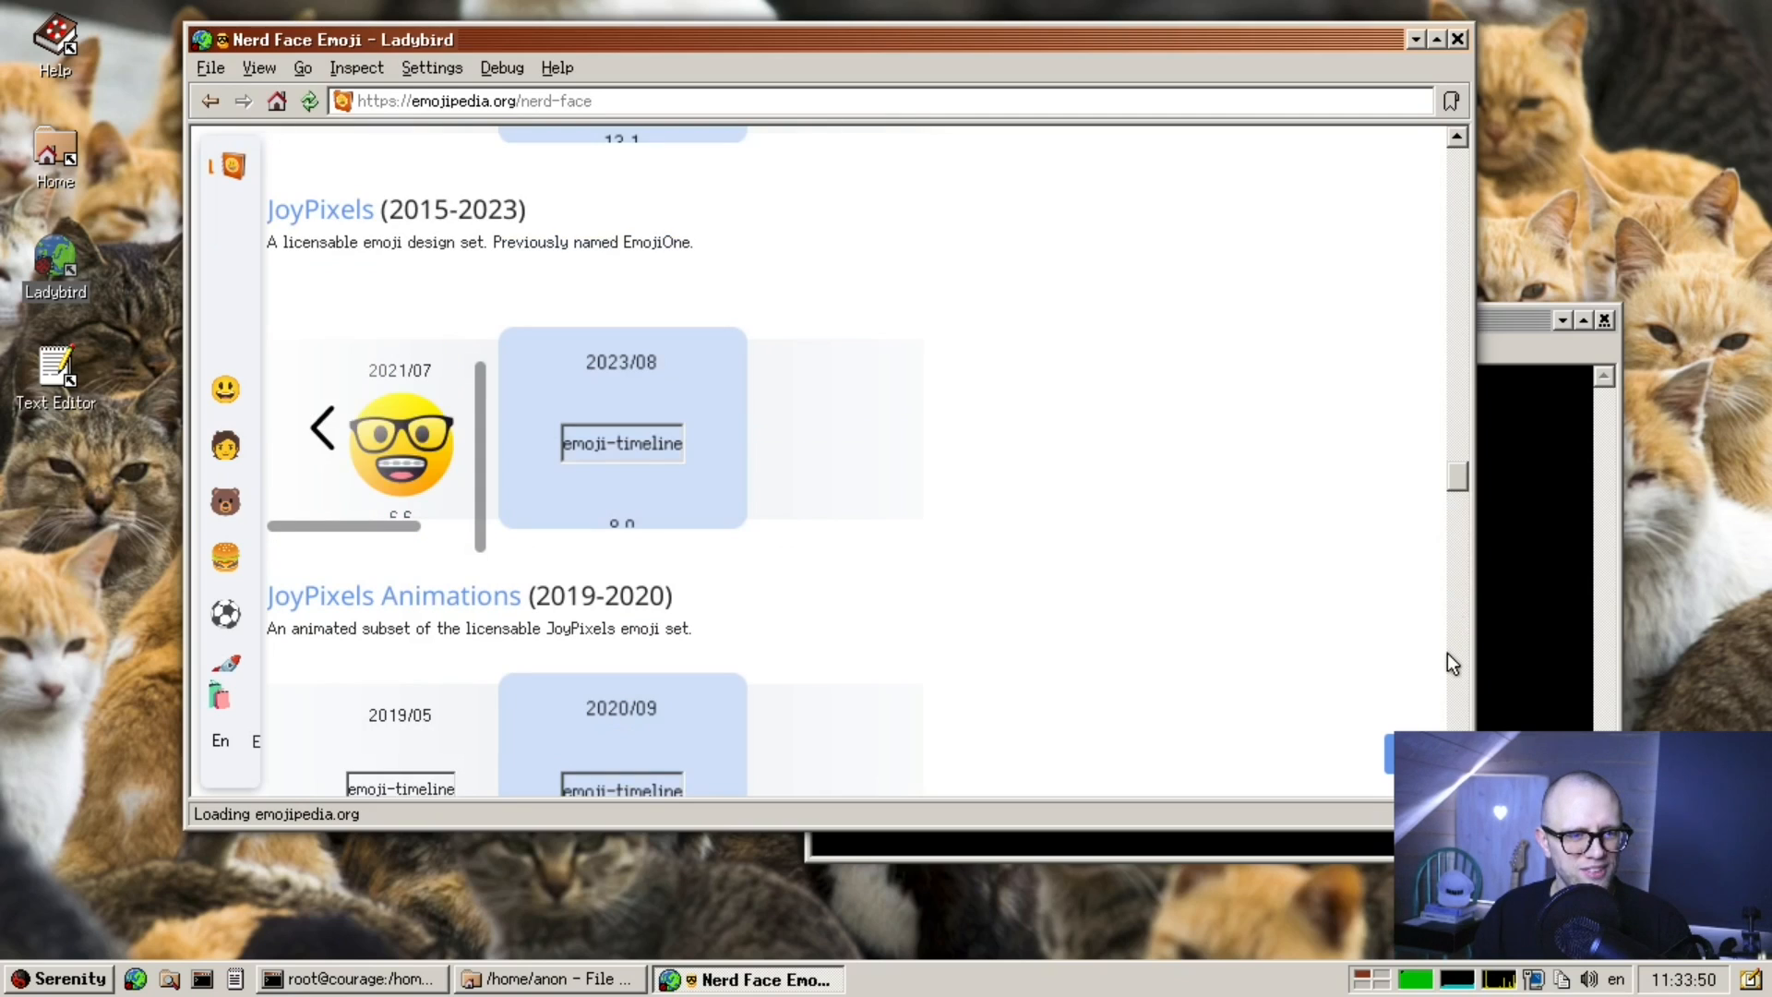
scroll("down", 3)
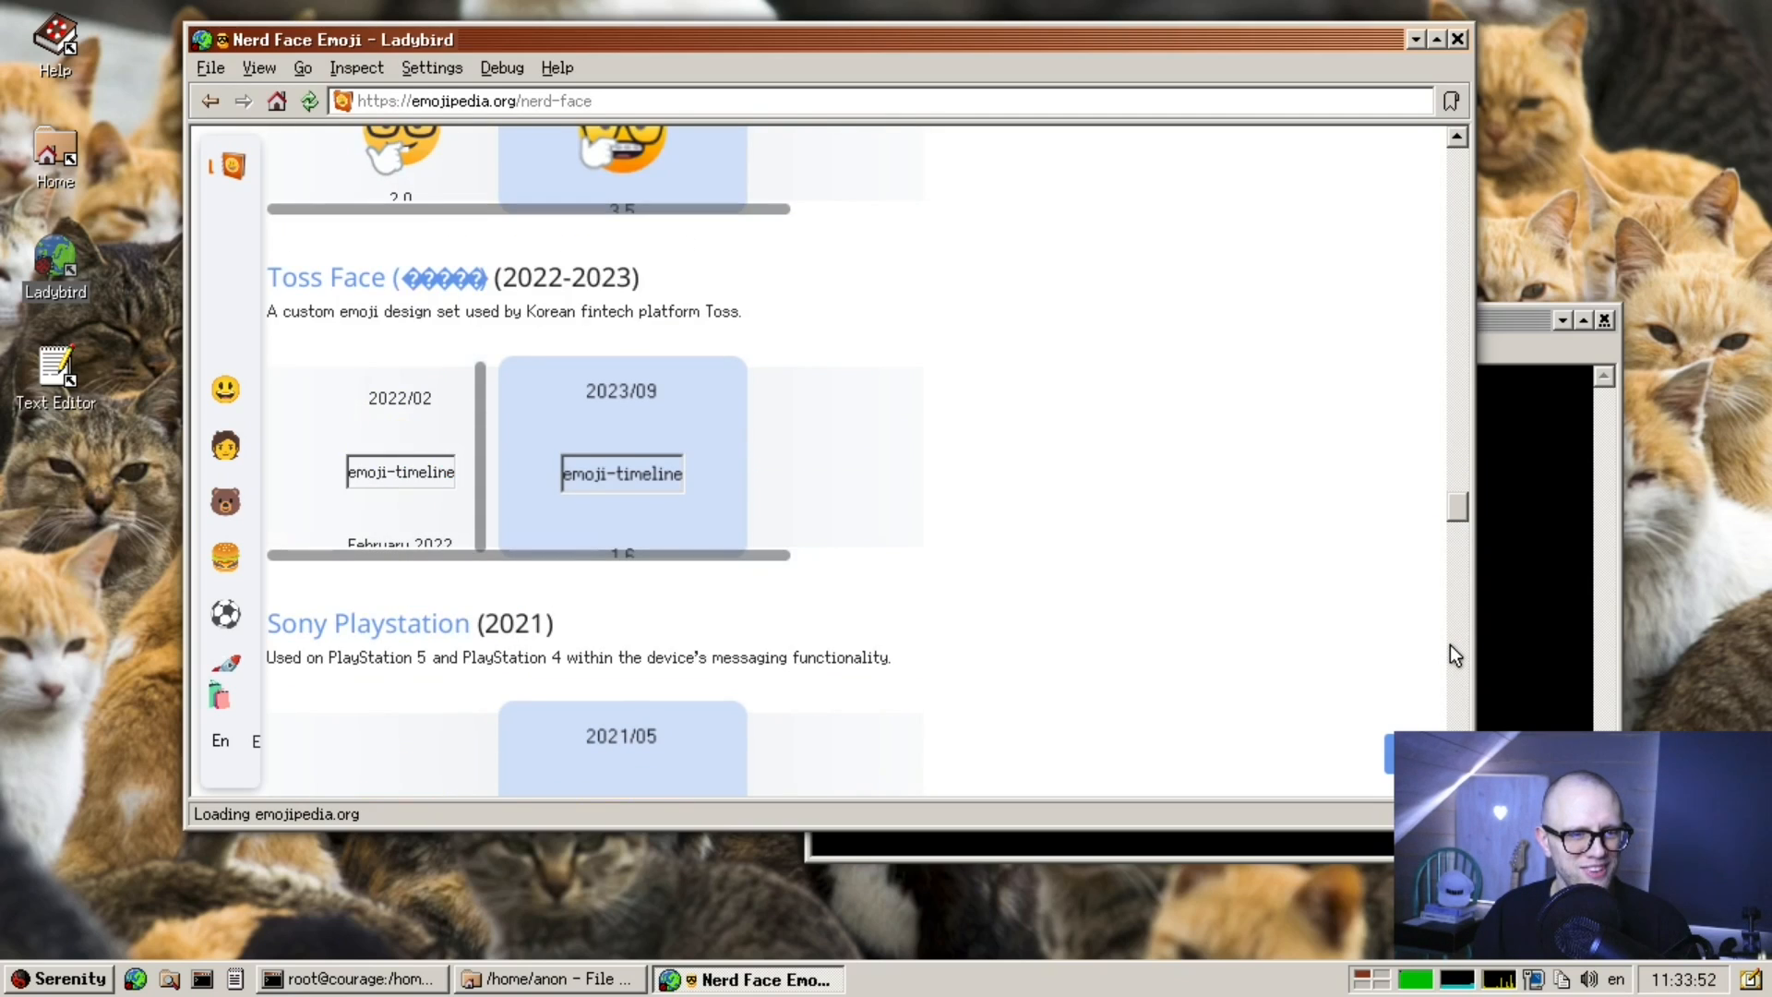
scroll("down", 3)
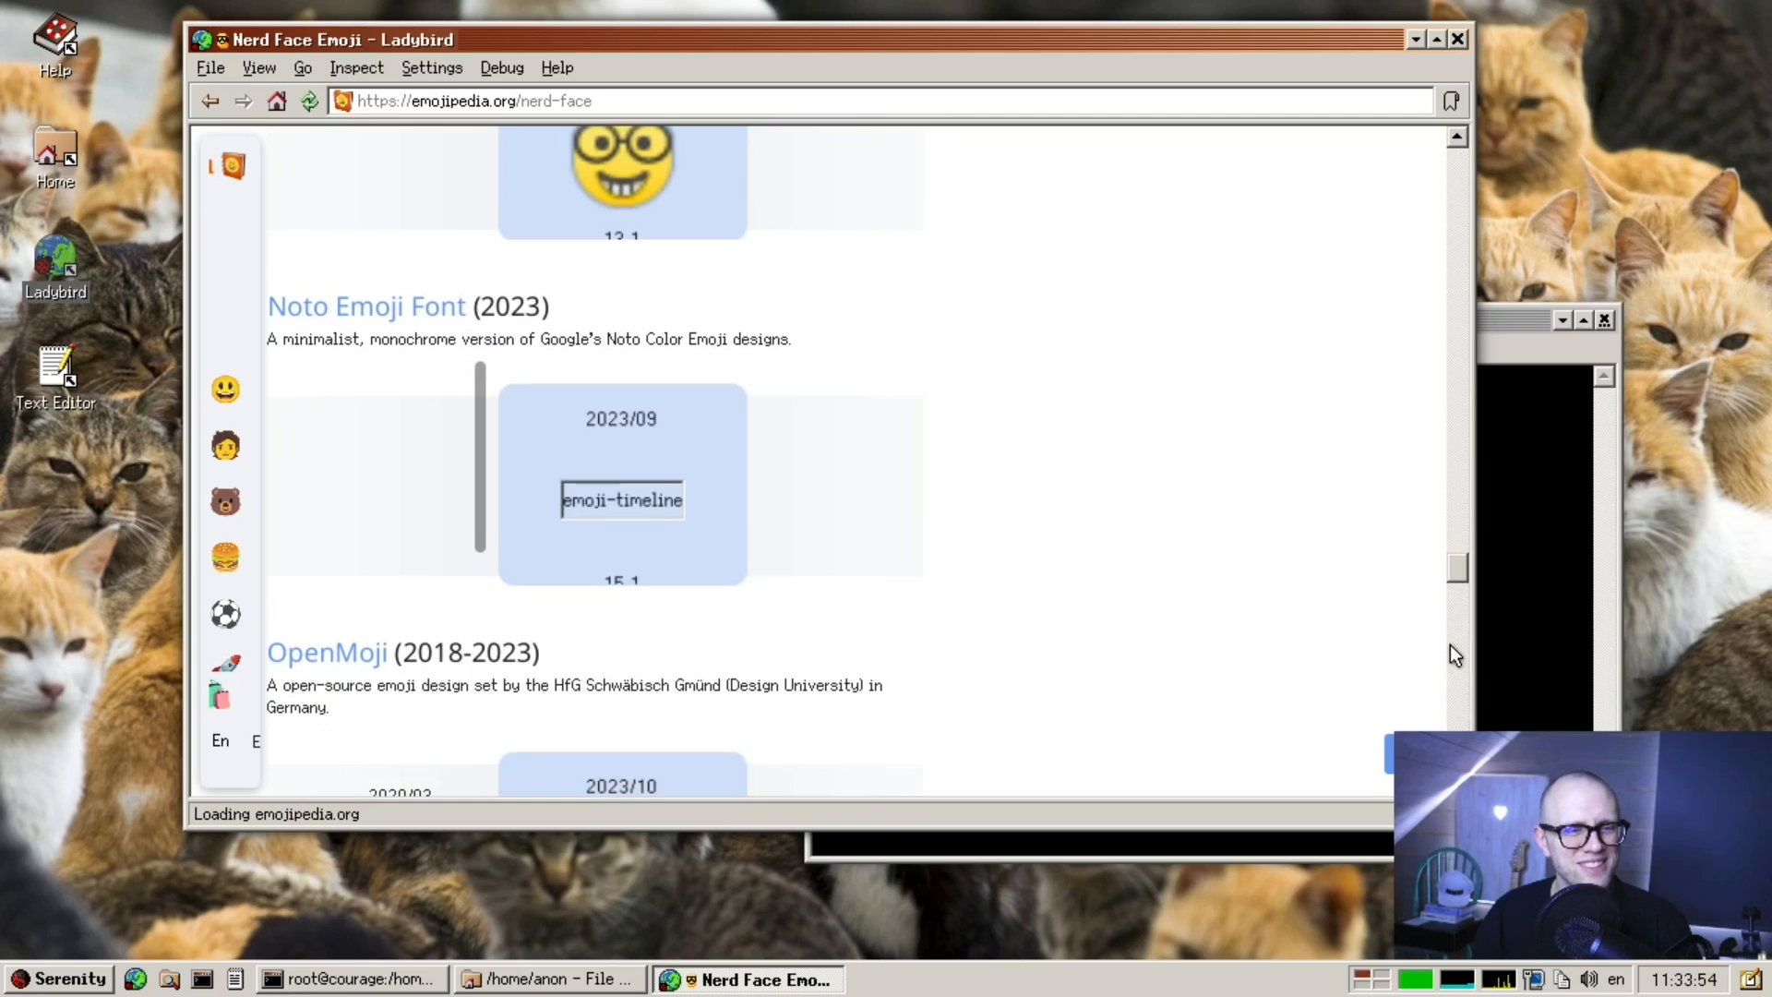
mouse_move(1460, 688)
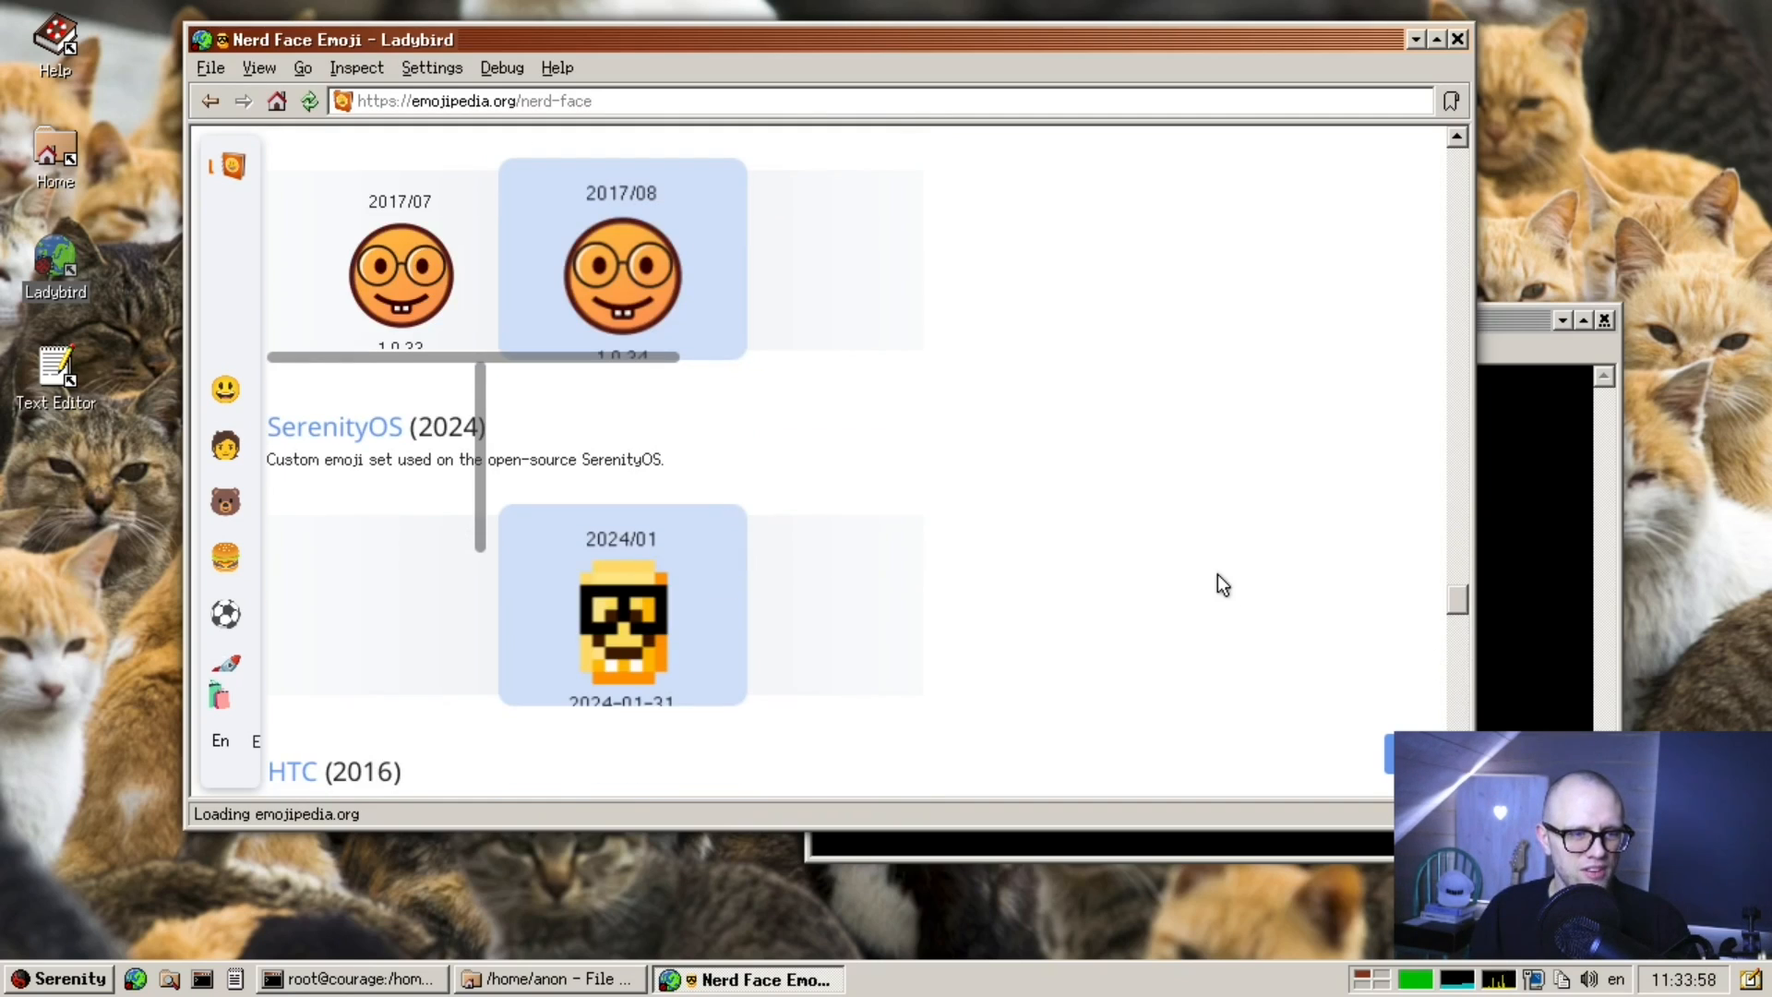
mouse_move(1218, 612)
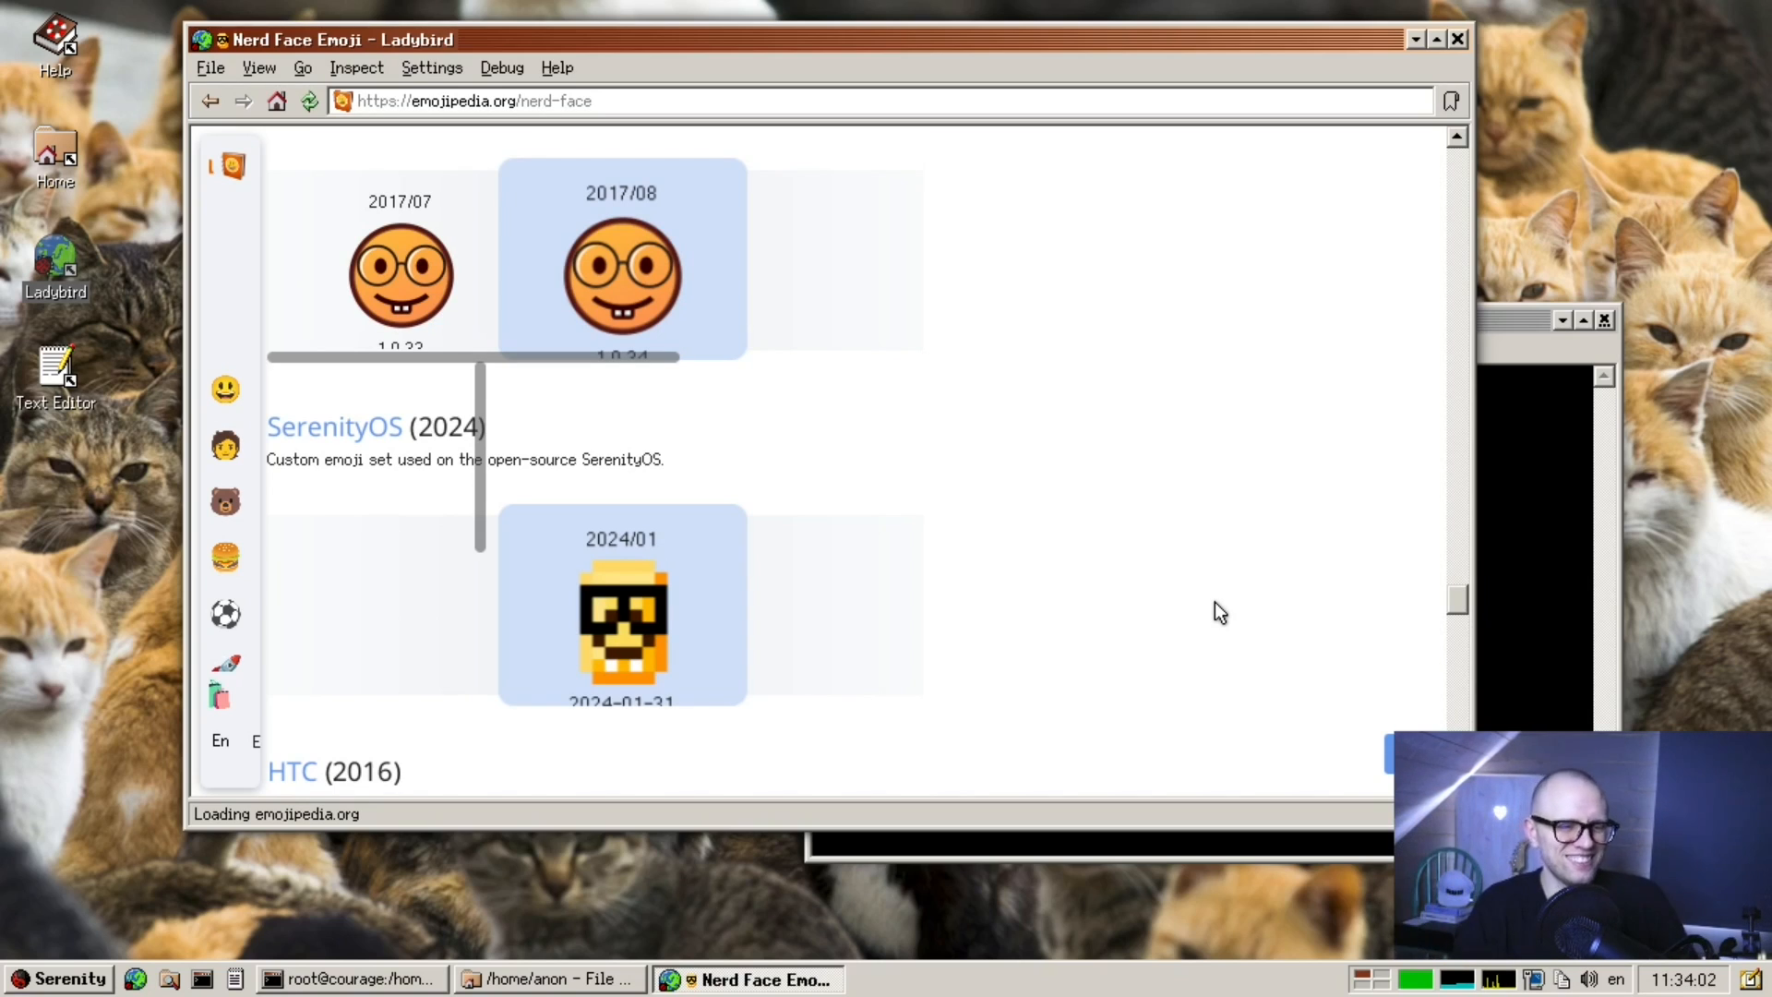
mouse_move(1421, 610)
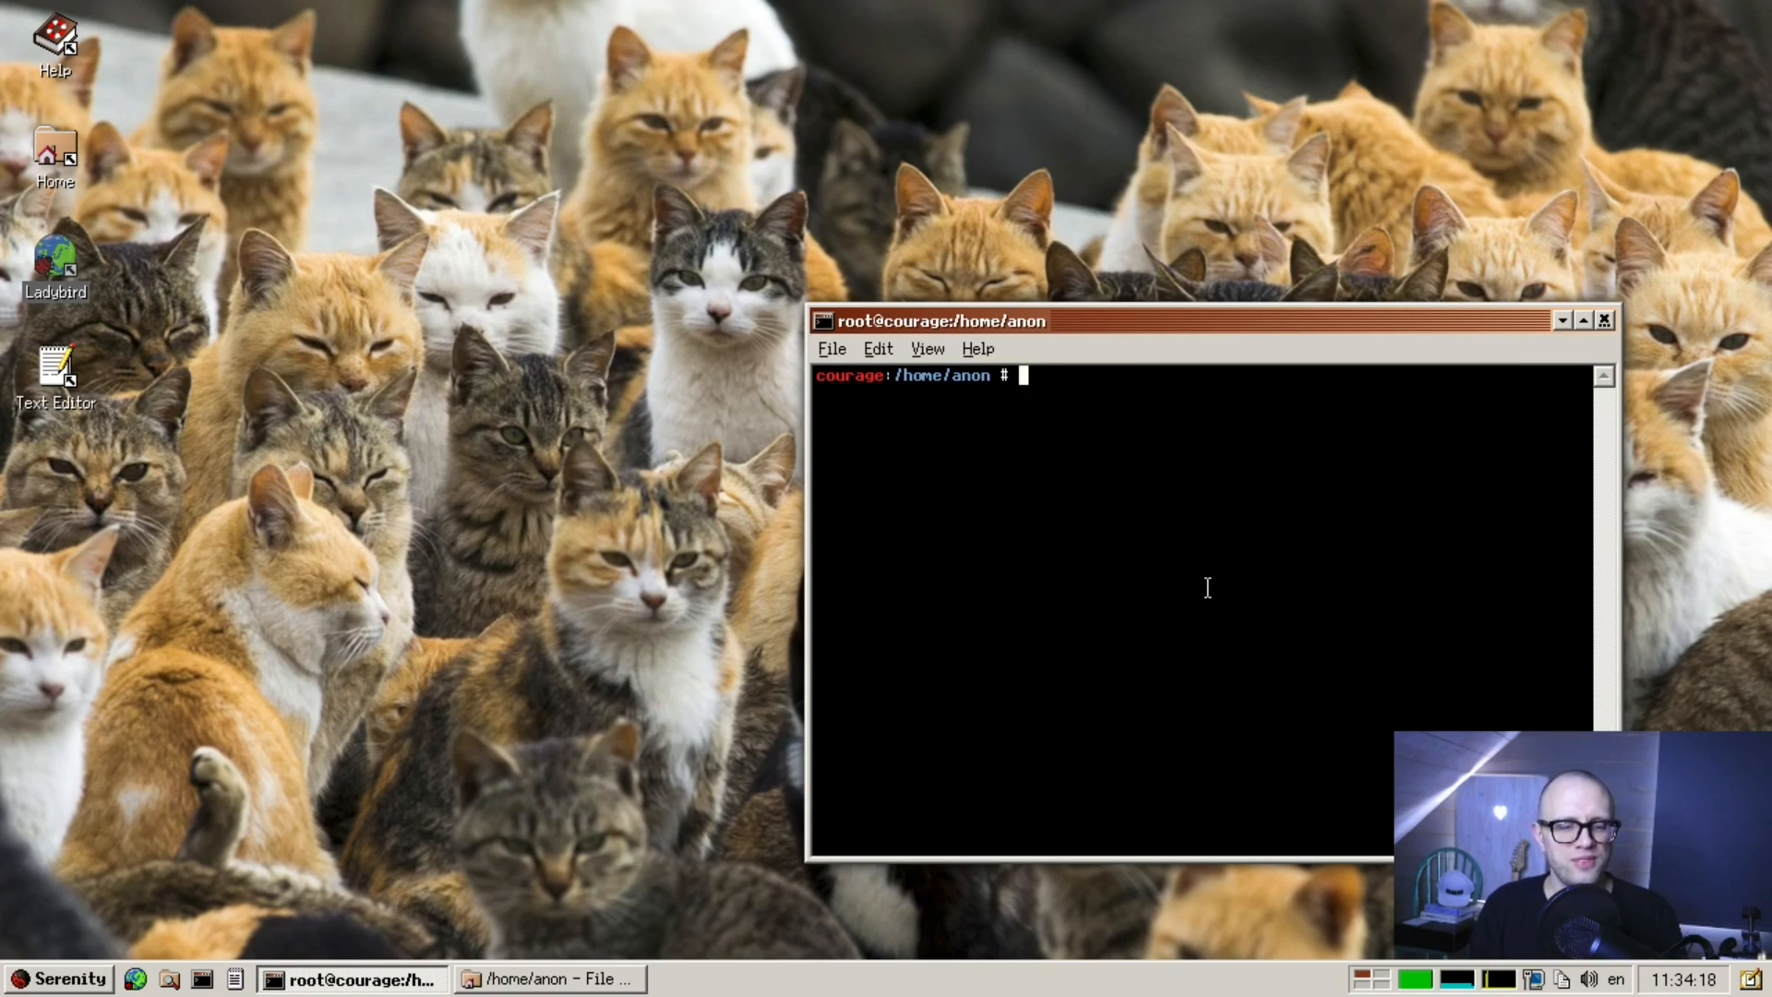
mouse_move(1105, 649)
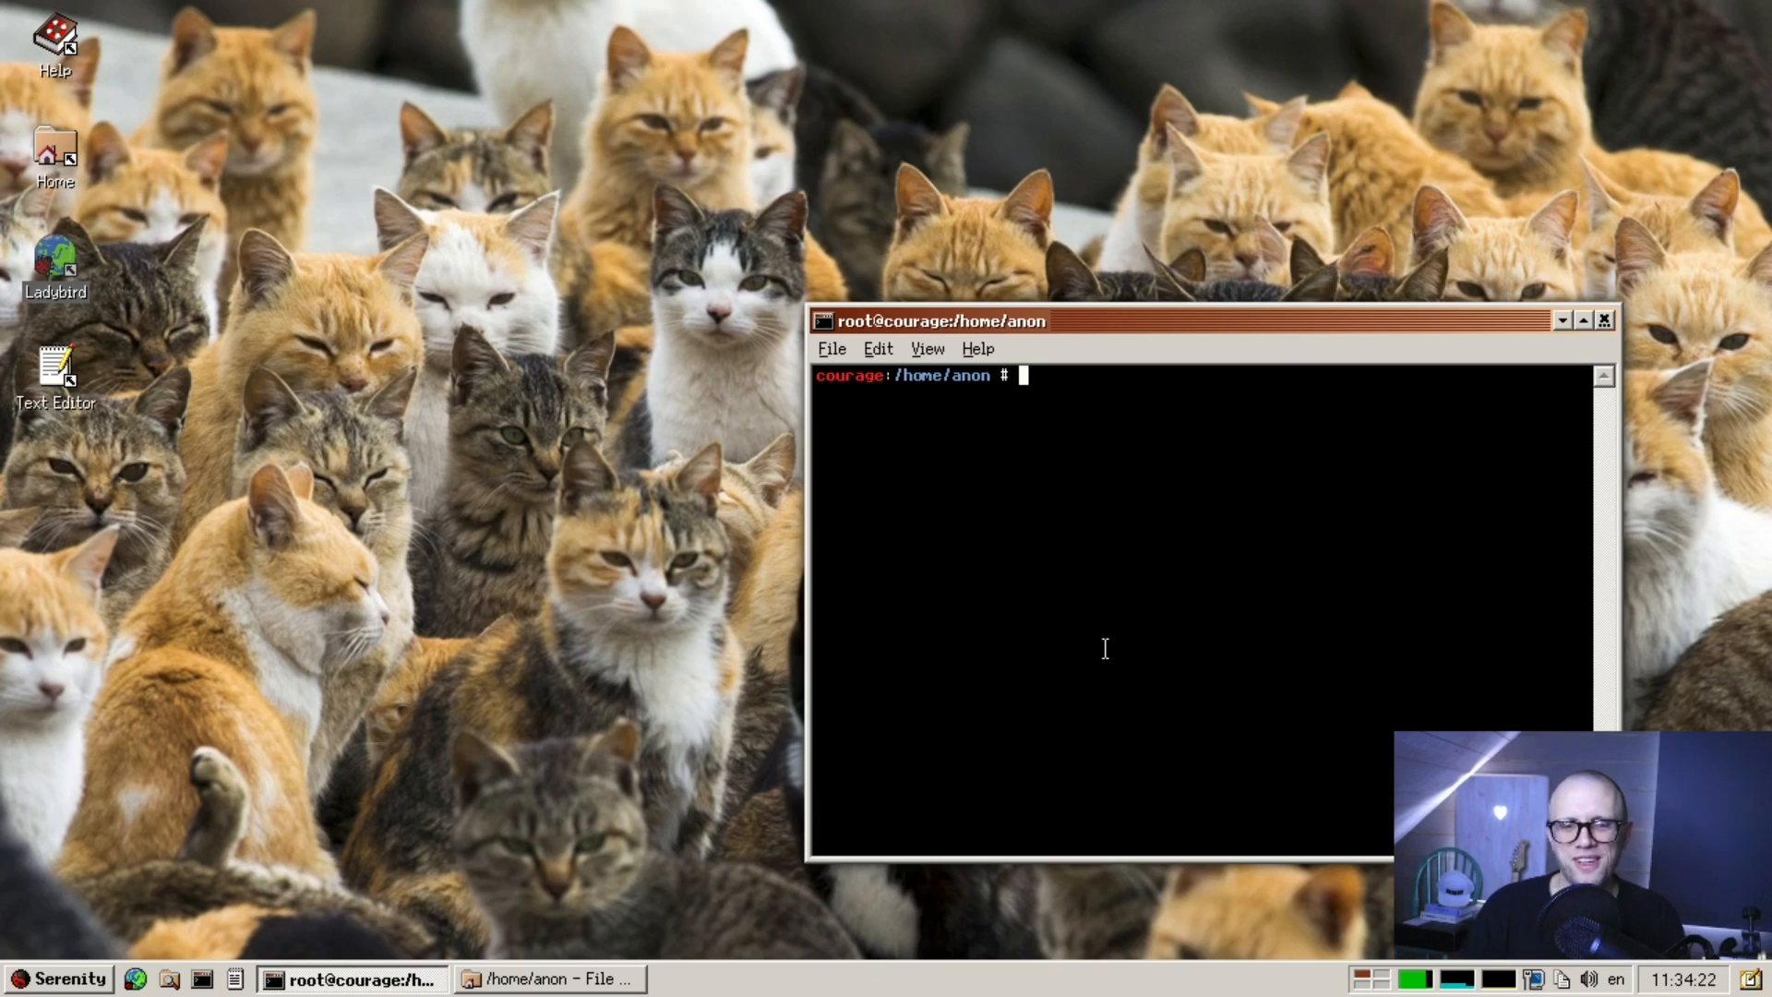
- Close the Terminal window and confirm killing its running process
left_click(1608, 320)
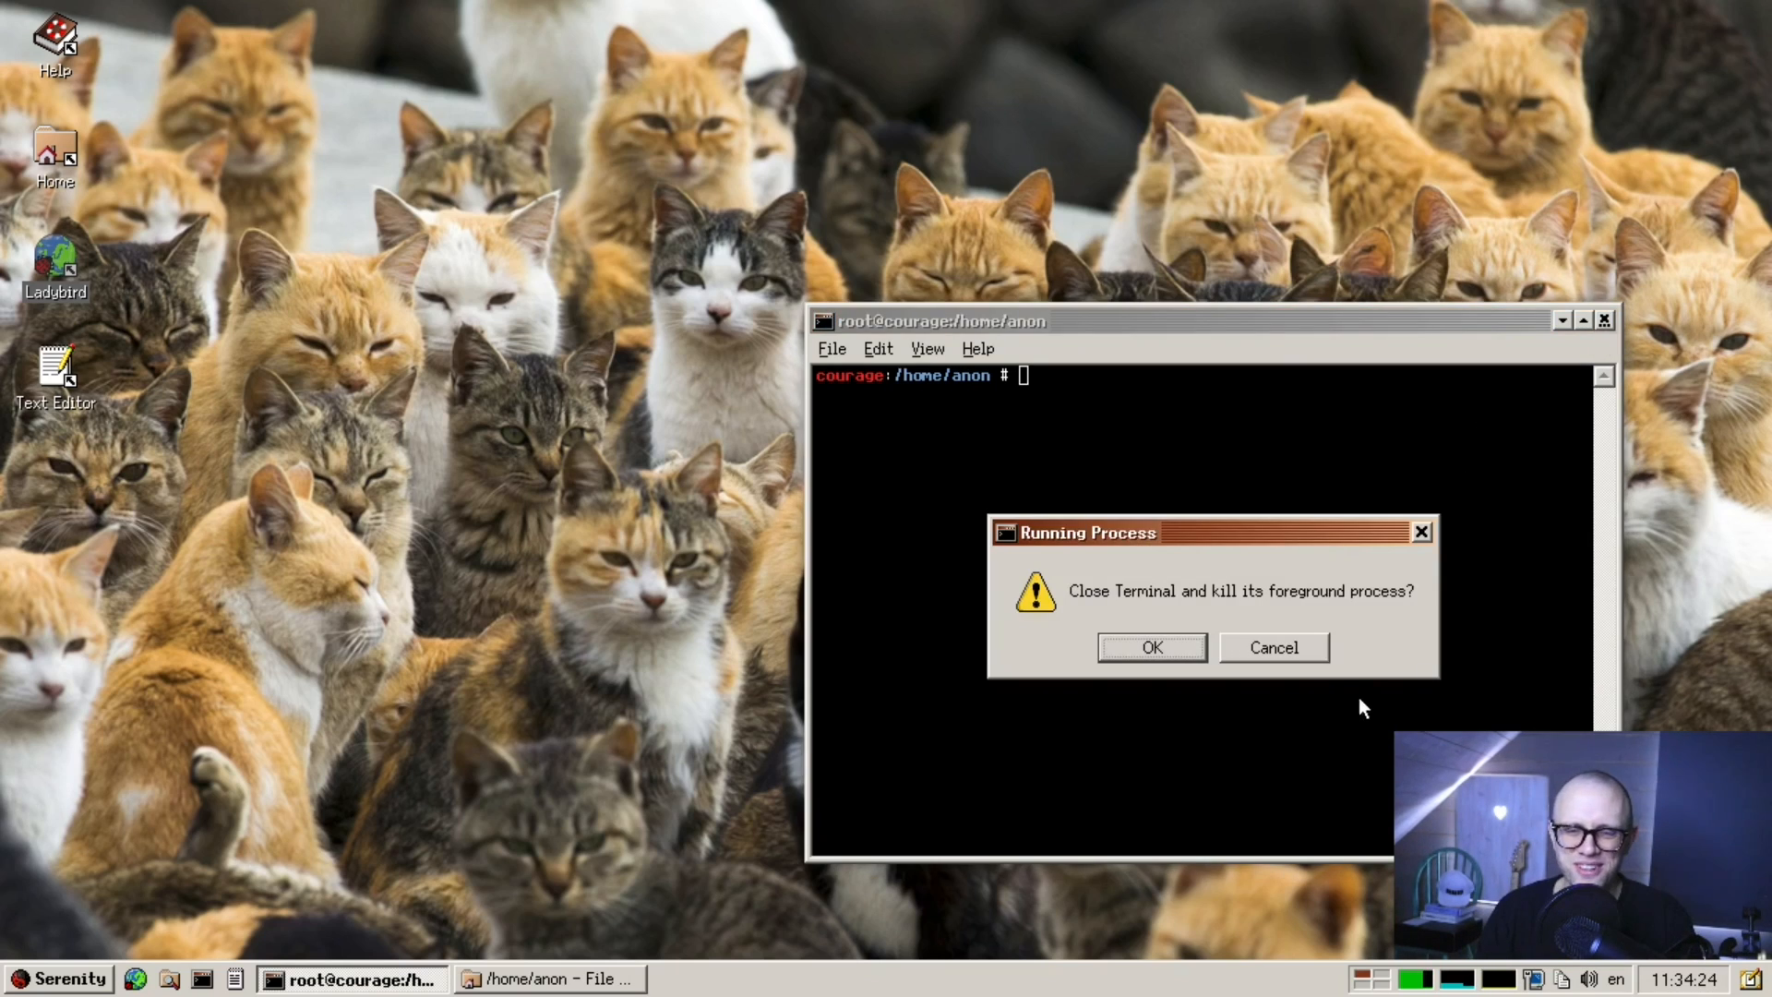
left_click(1151, 647)
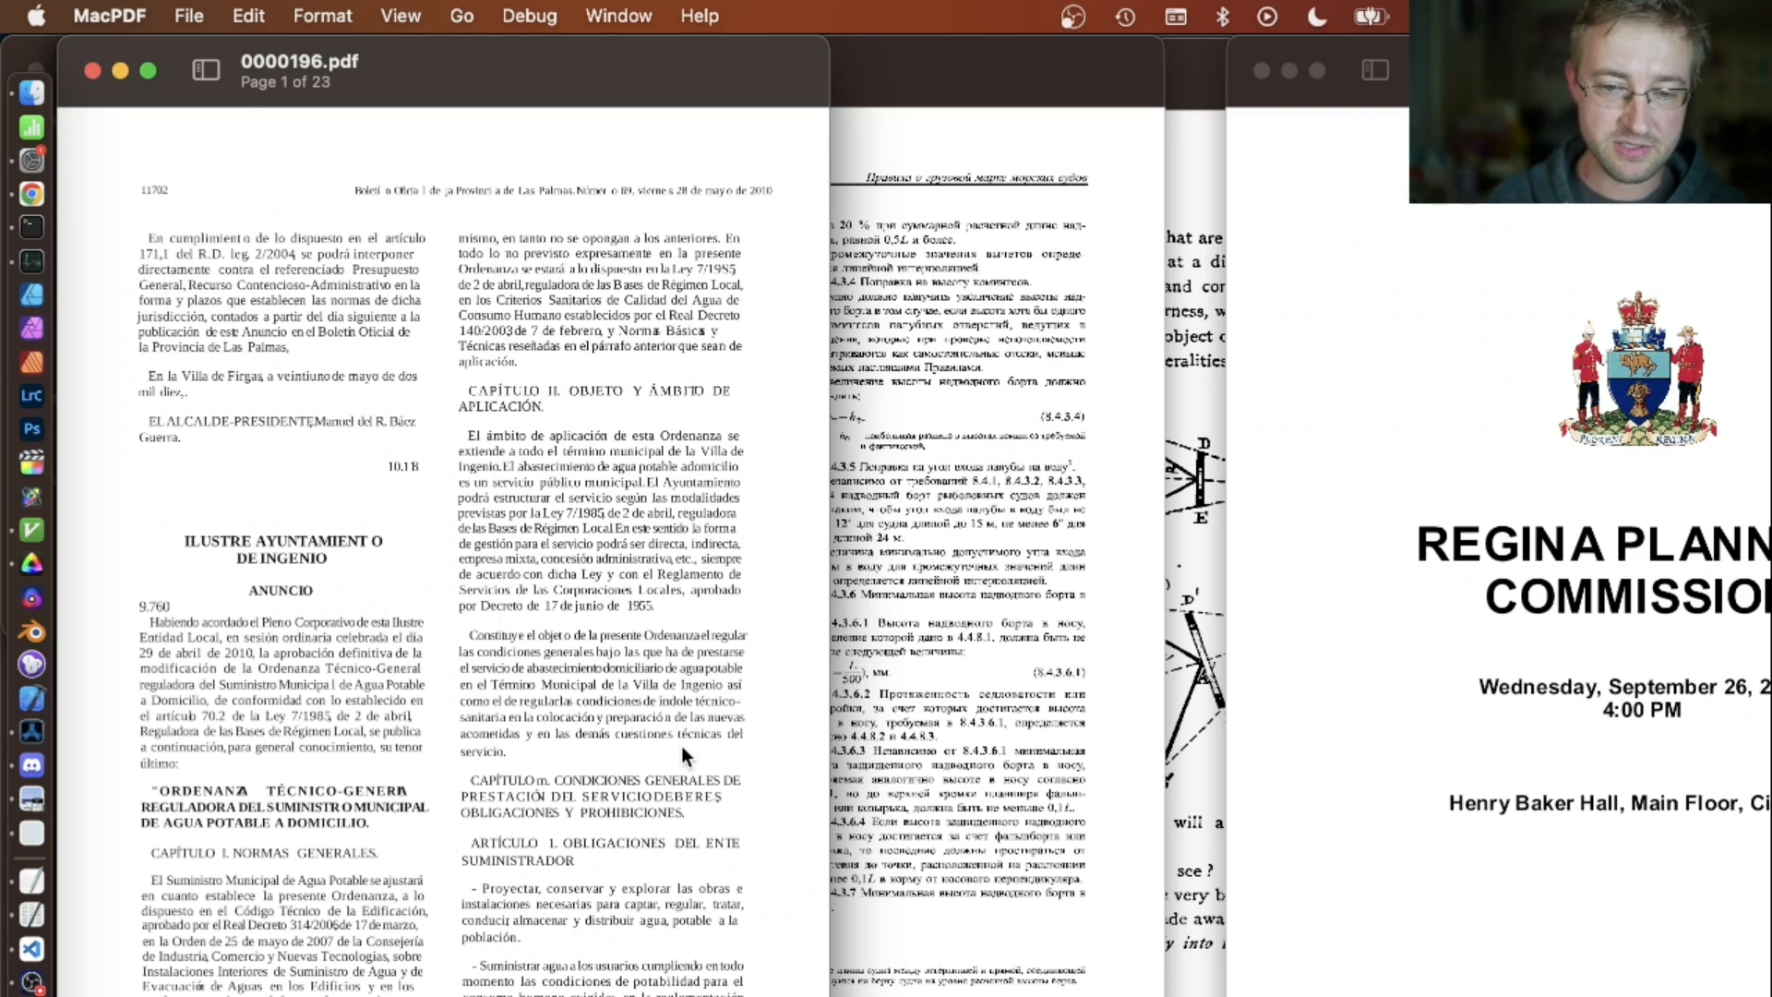
mouse_move(431, 155)
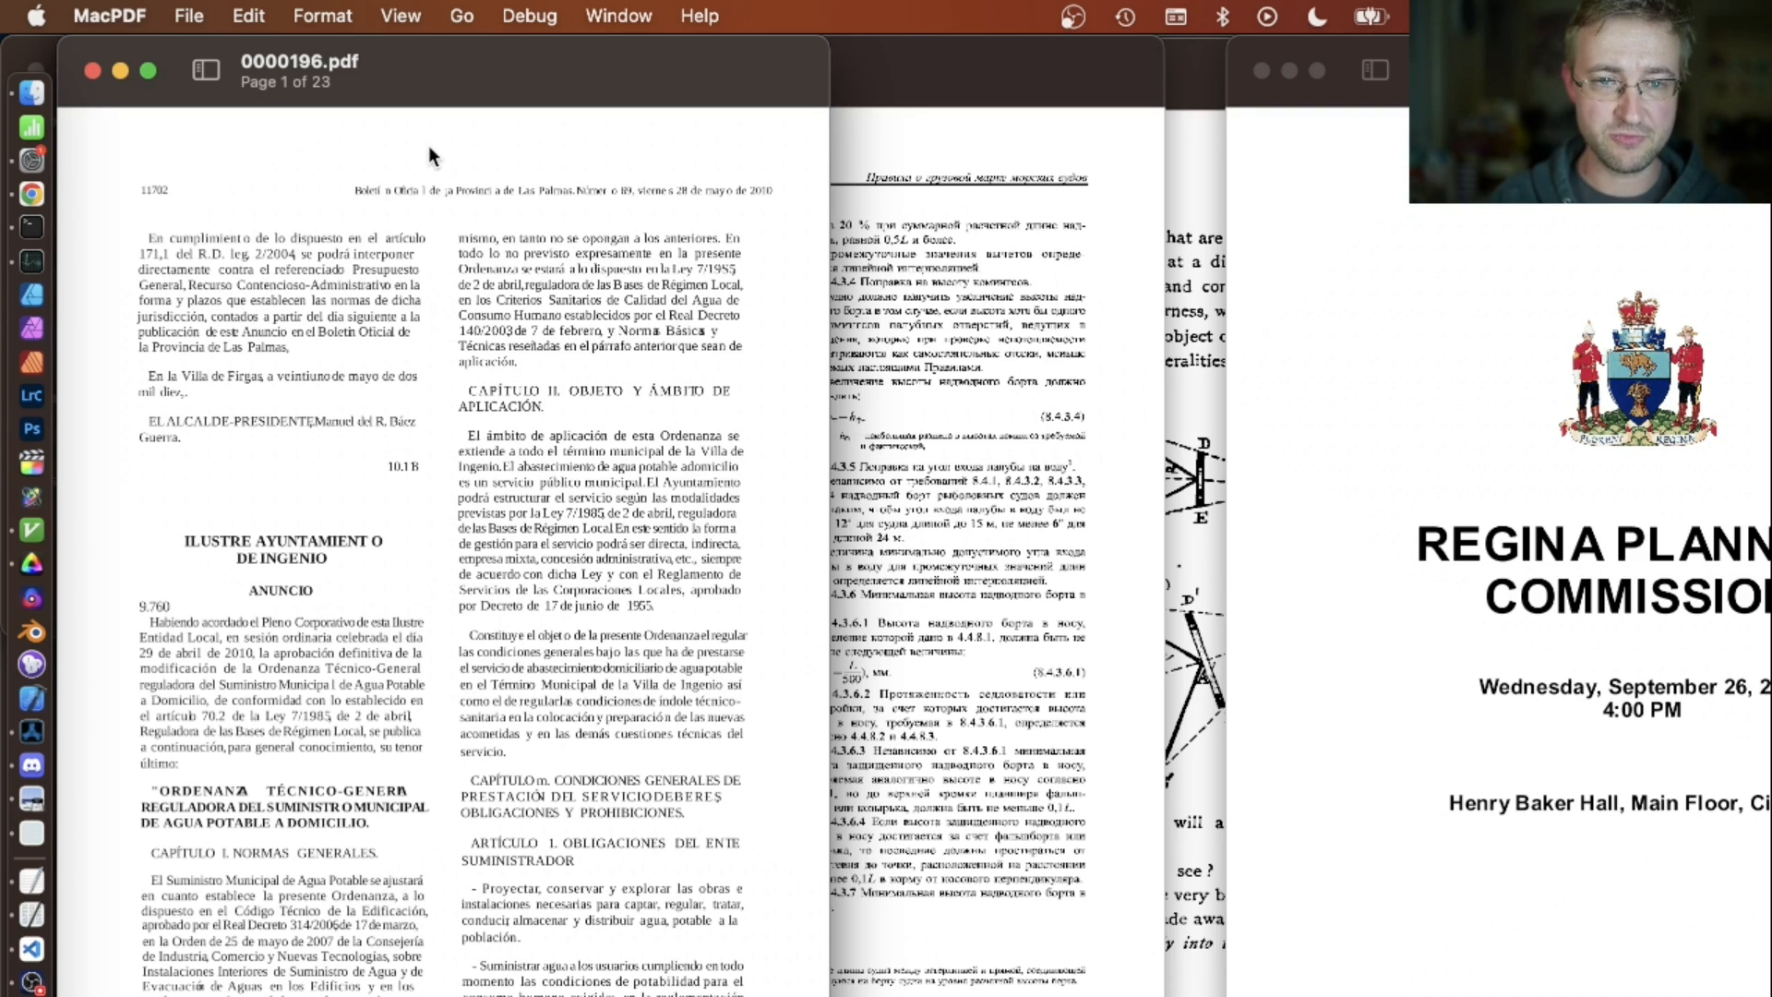
- Turn on Debug > Show Images for 0000196.pdf
left_click(527, 15)
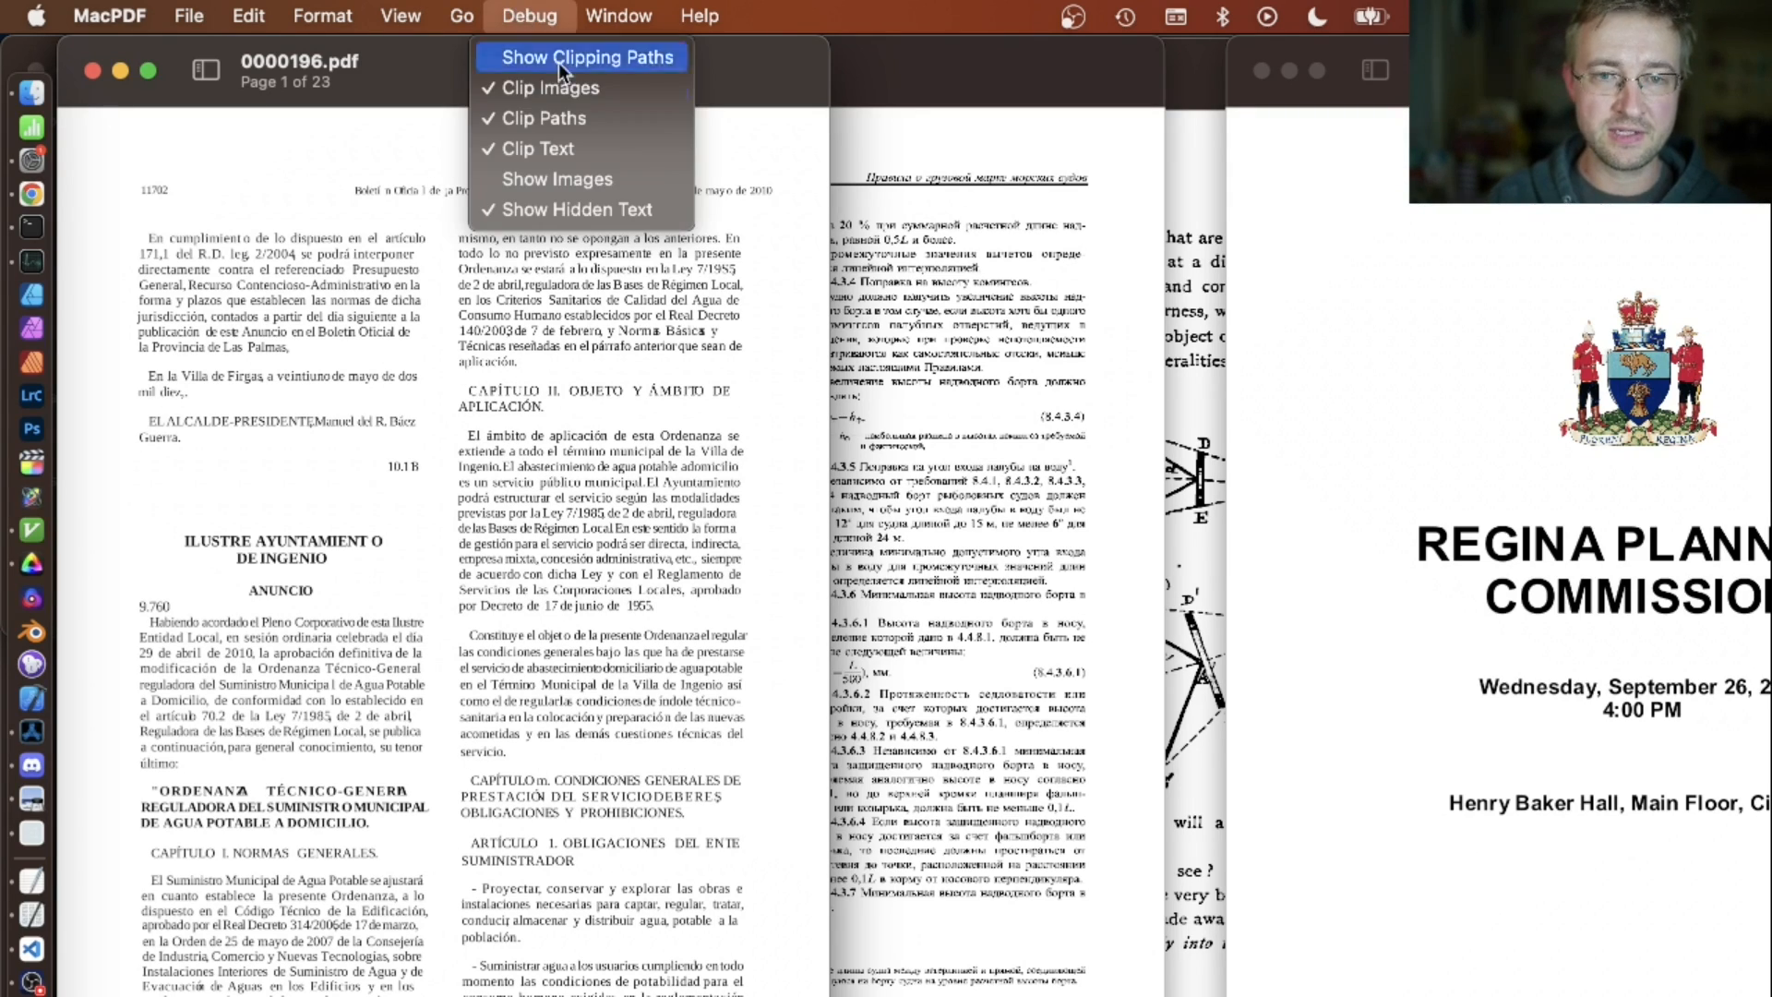
left_click(583, 58)
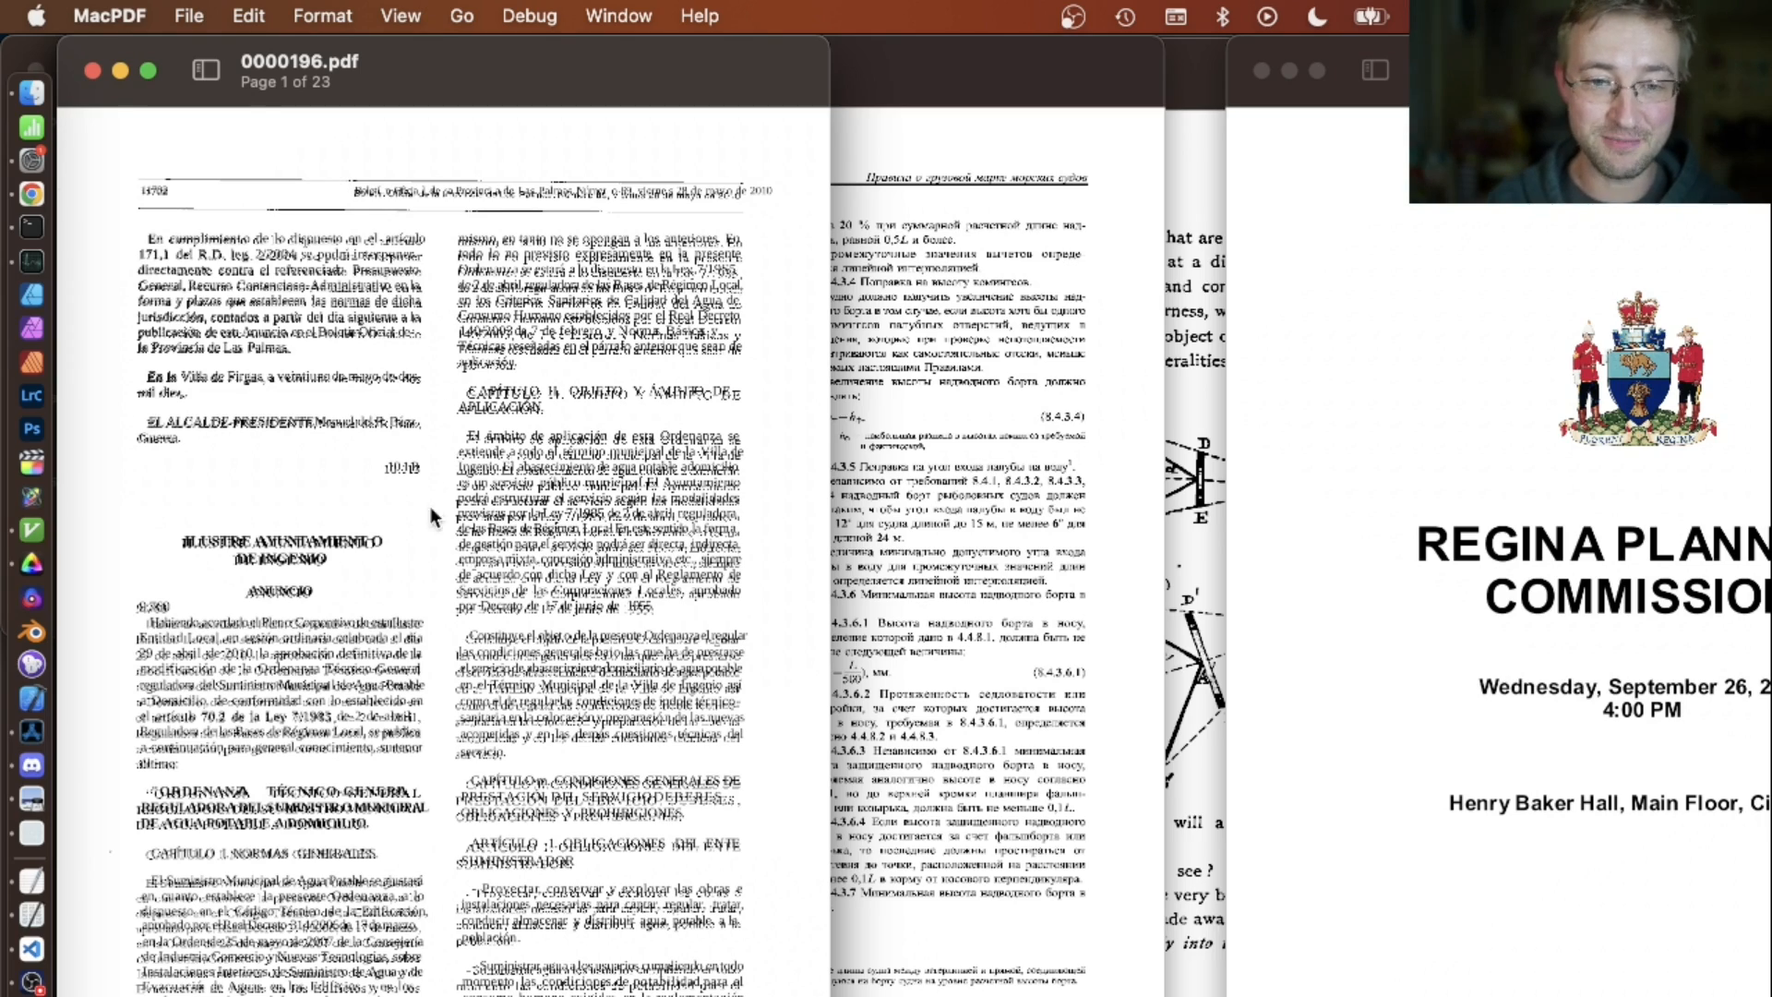
mouse_move(511, 207)
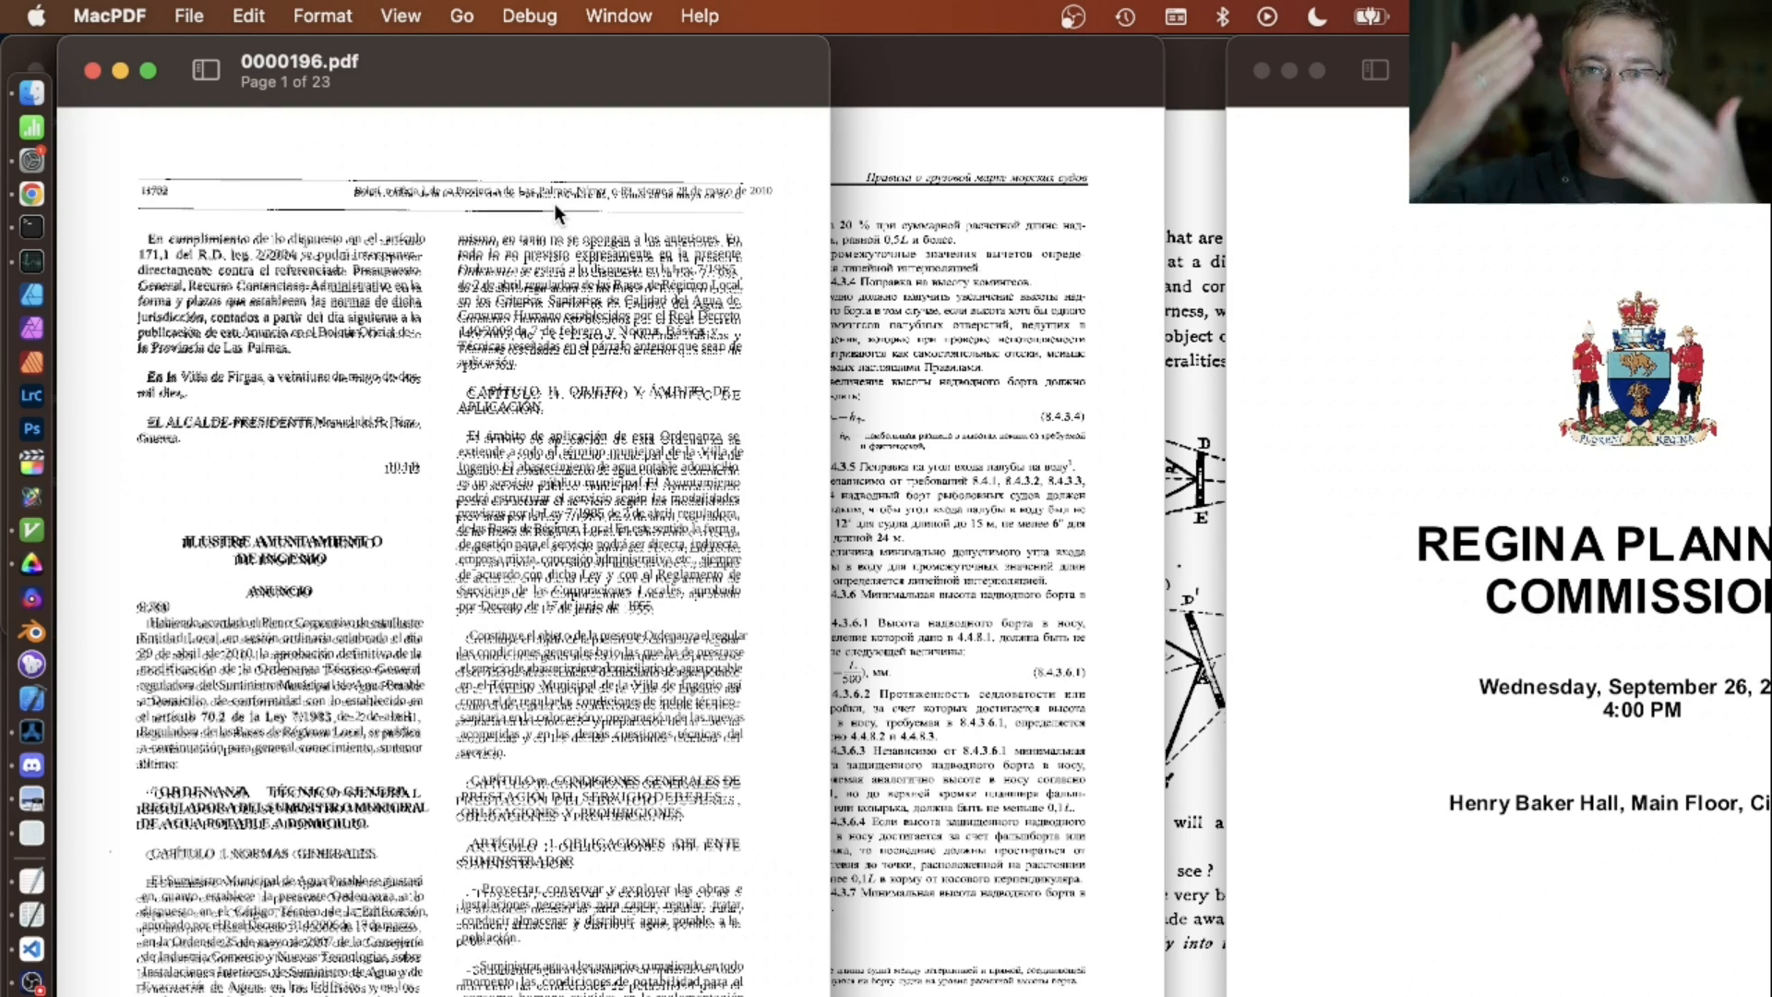
mouse_move(265, 251)
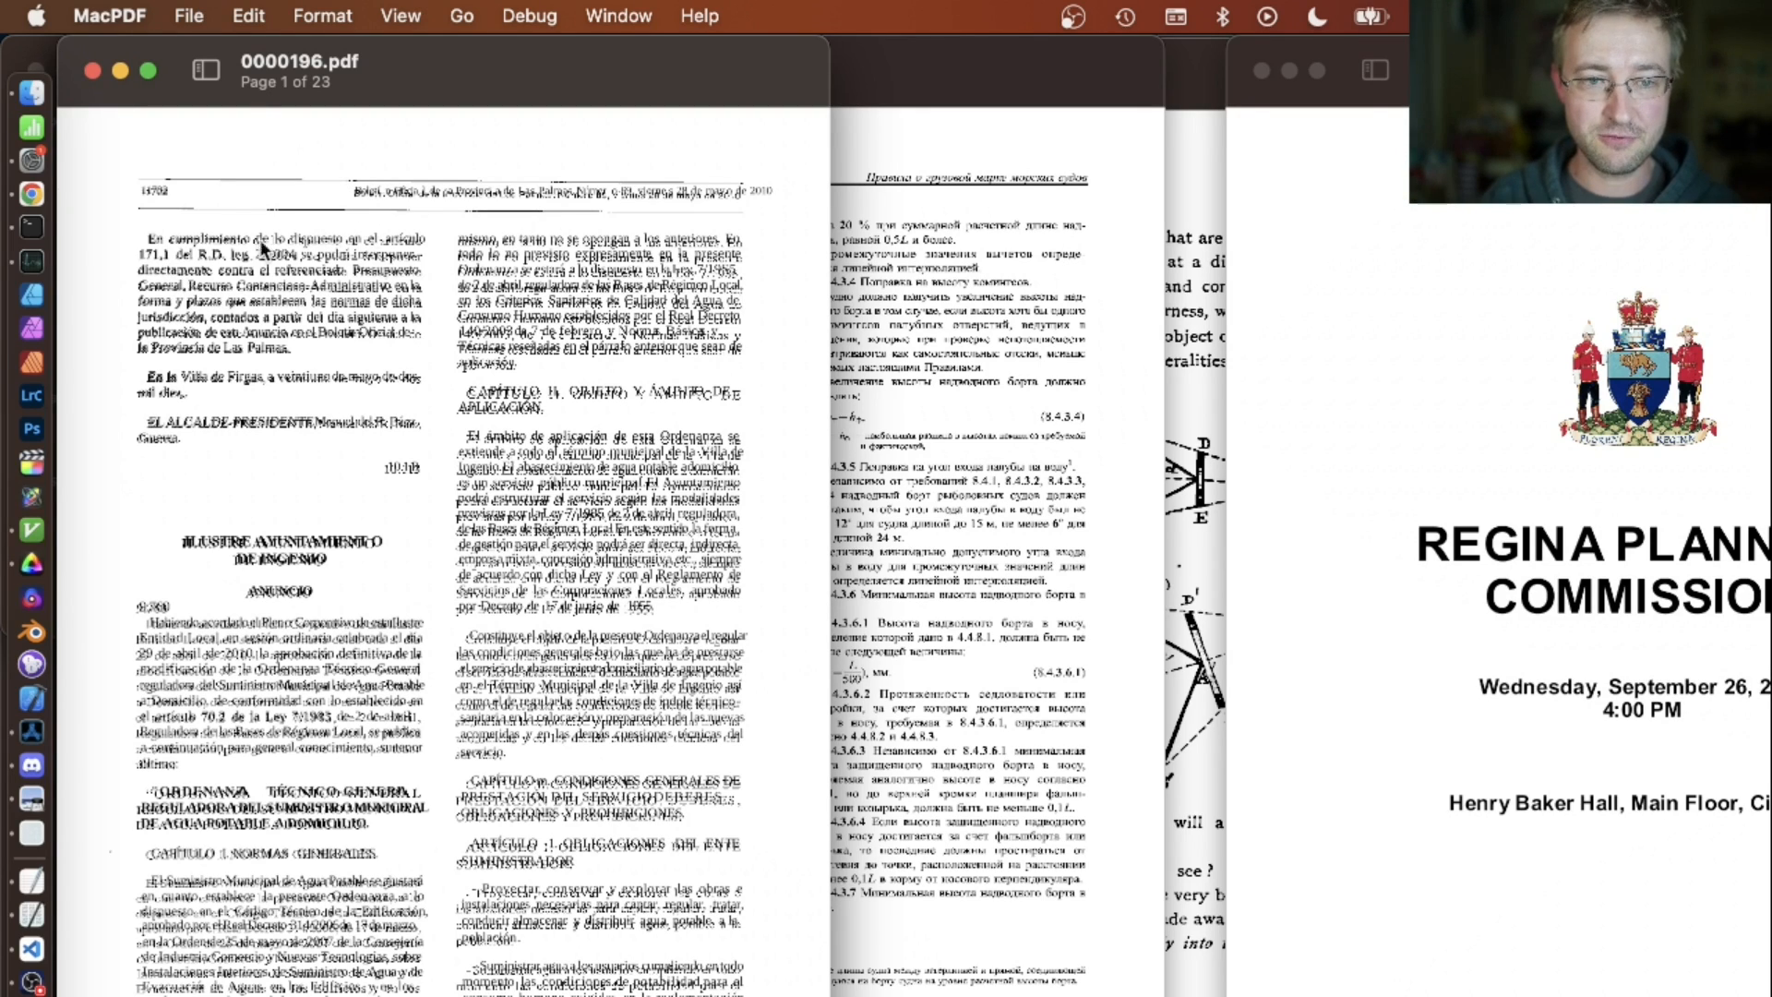
left_click(527, 16)
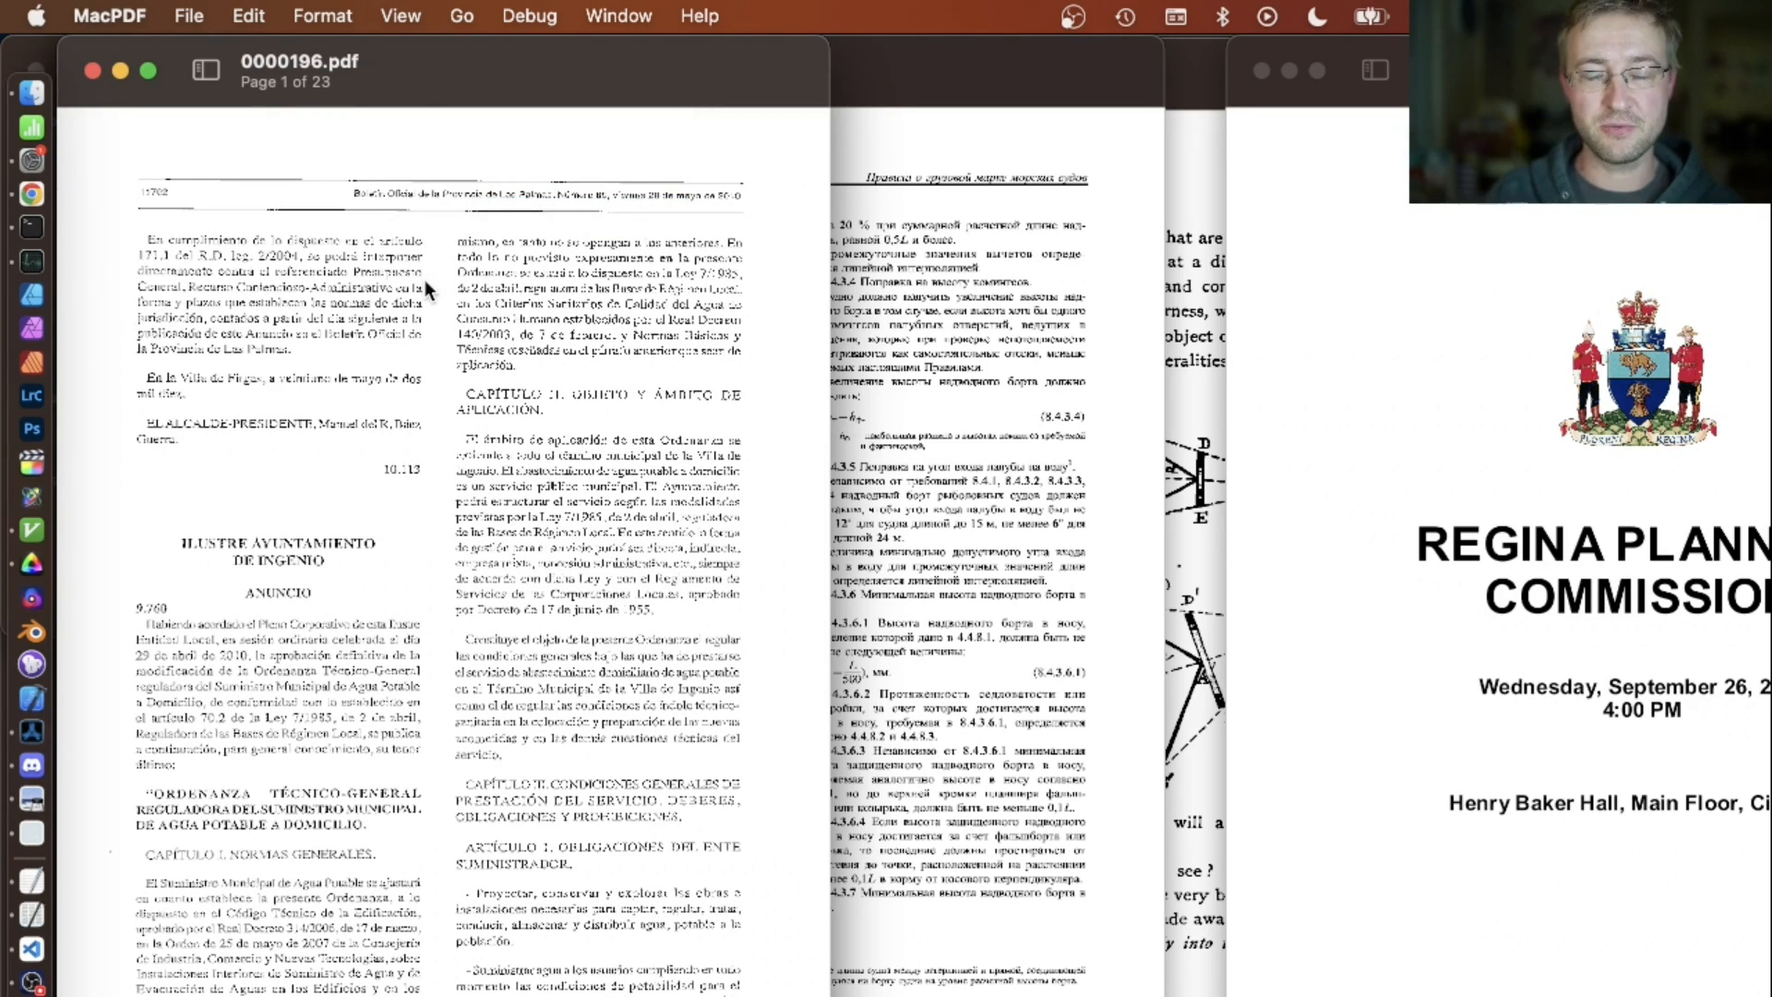
mouse_move(690, 270)
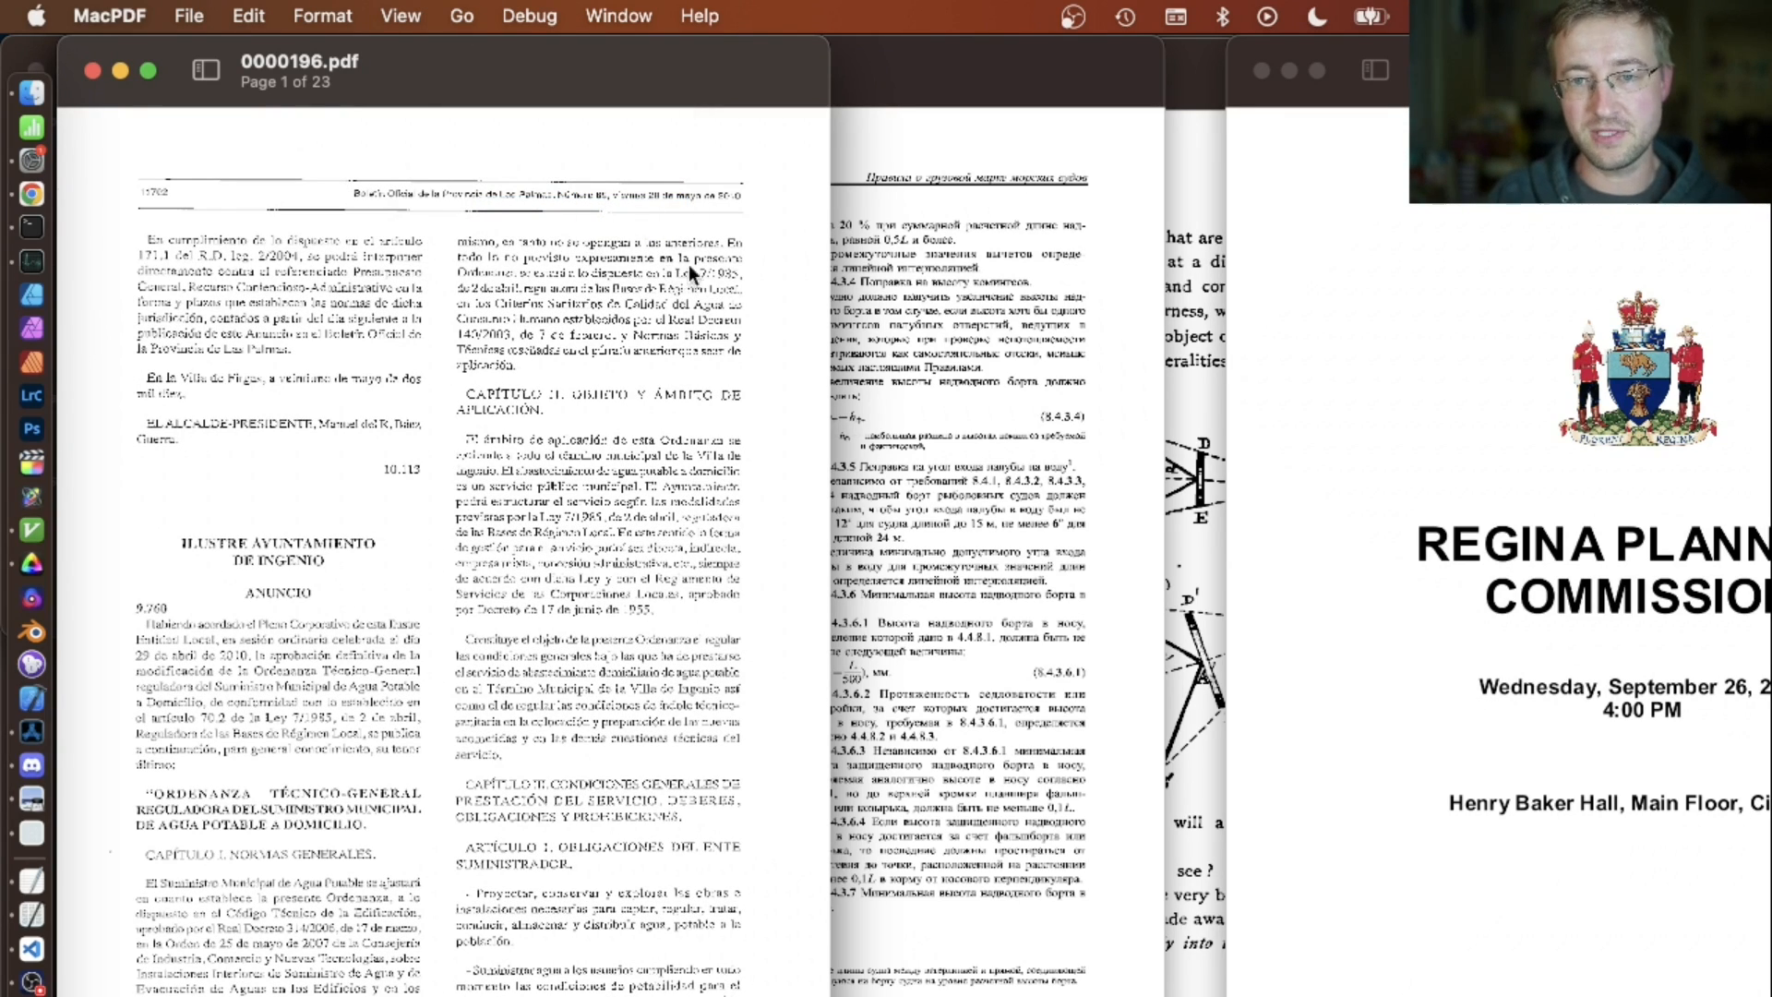
mouse_move(742, 247)
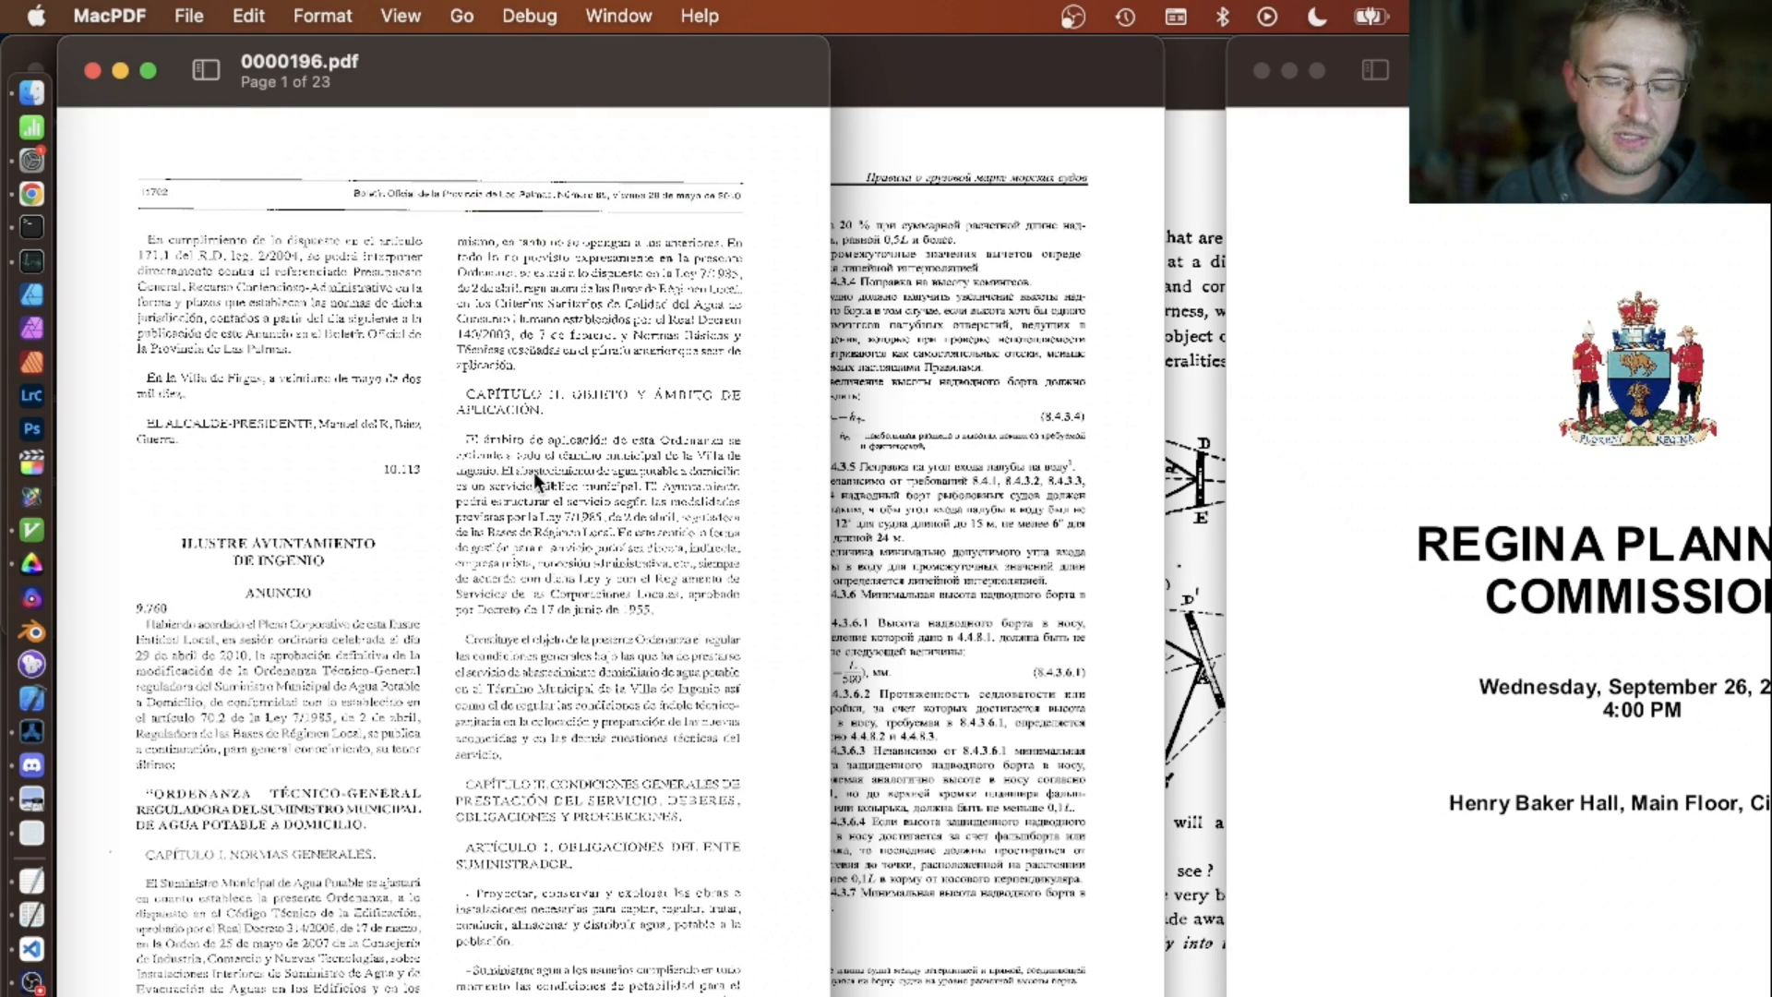
- Toggle Show Images off to expose the text layer, then back on
left_click(540, 16)
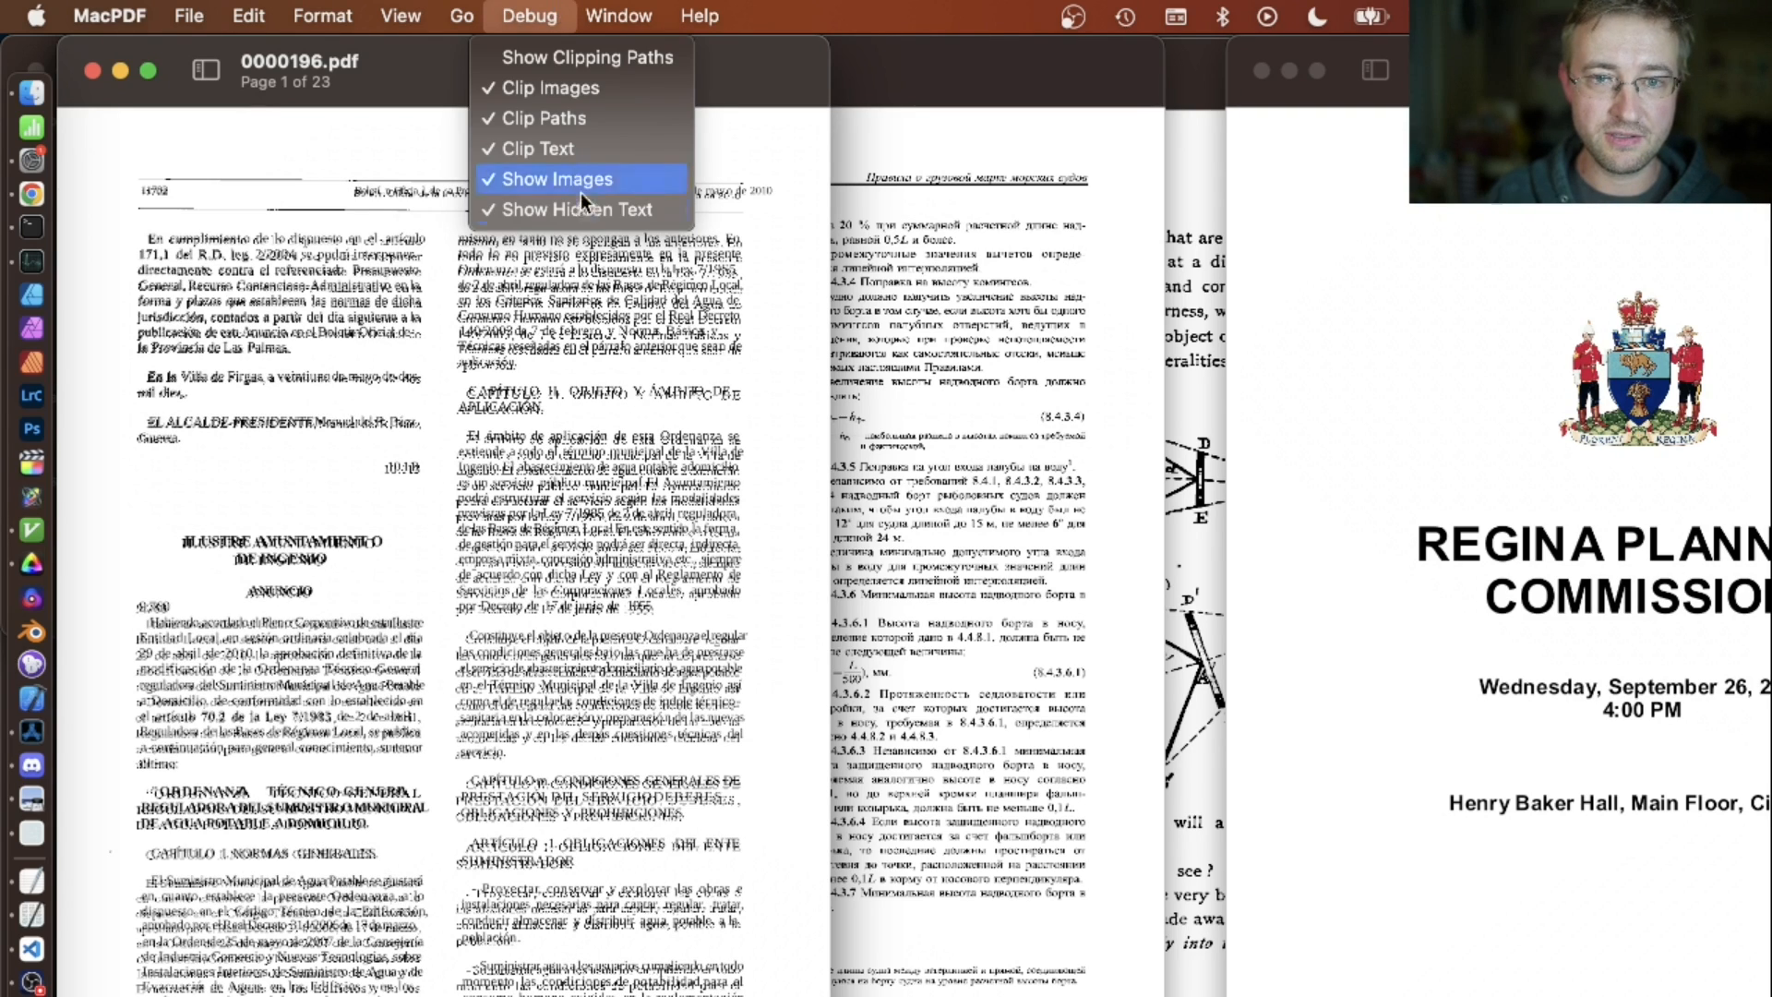
left_click(578, 208)
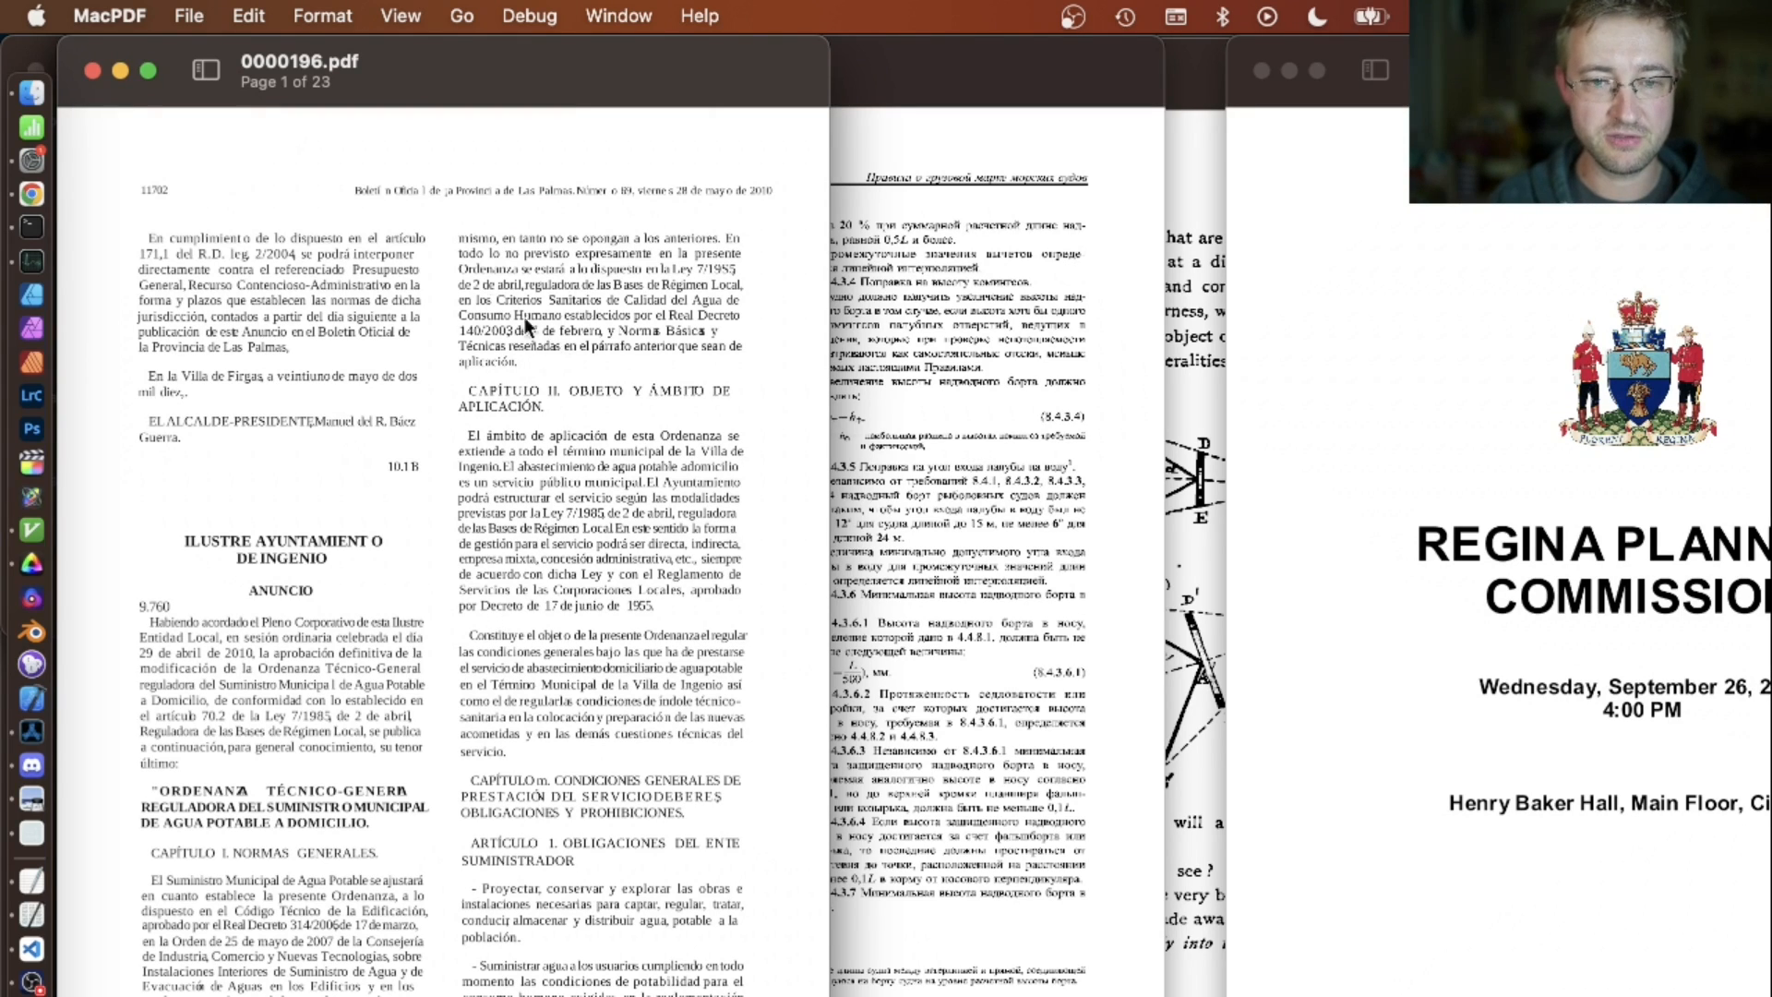
left_click(527, 15)
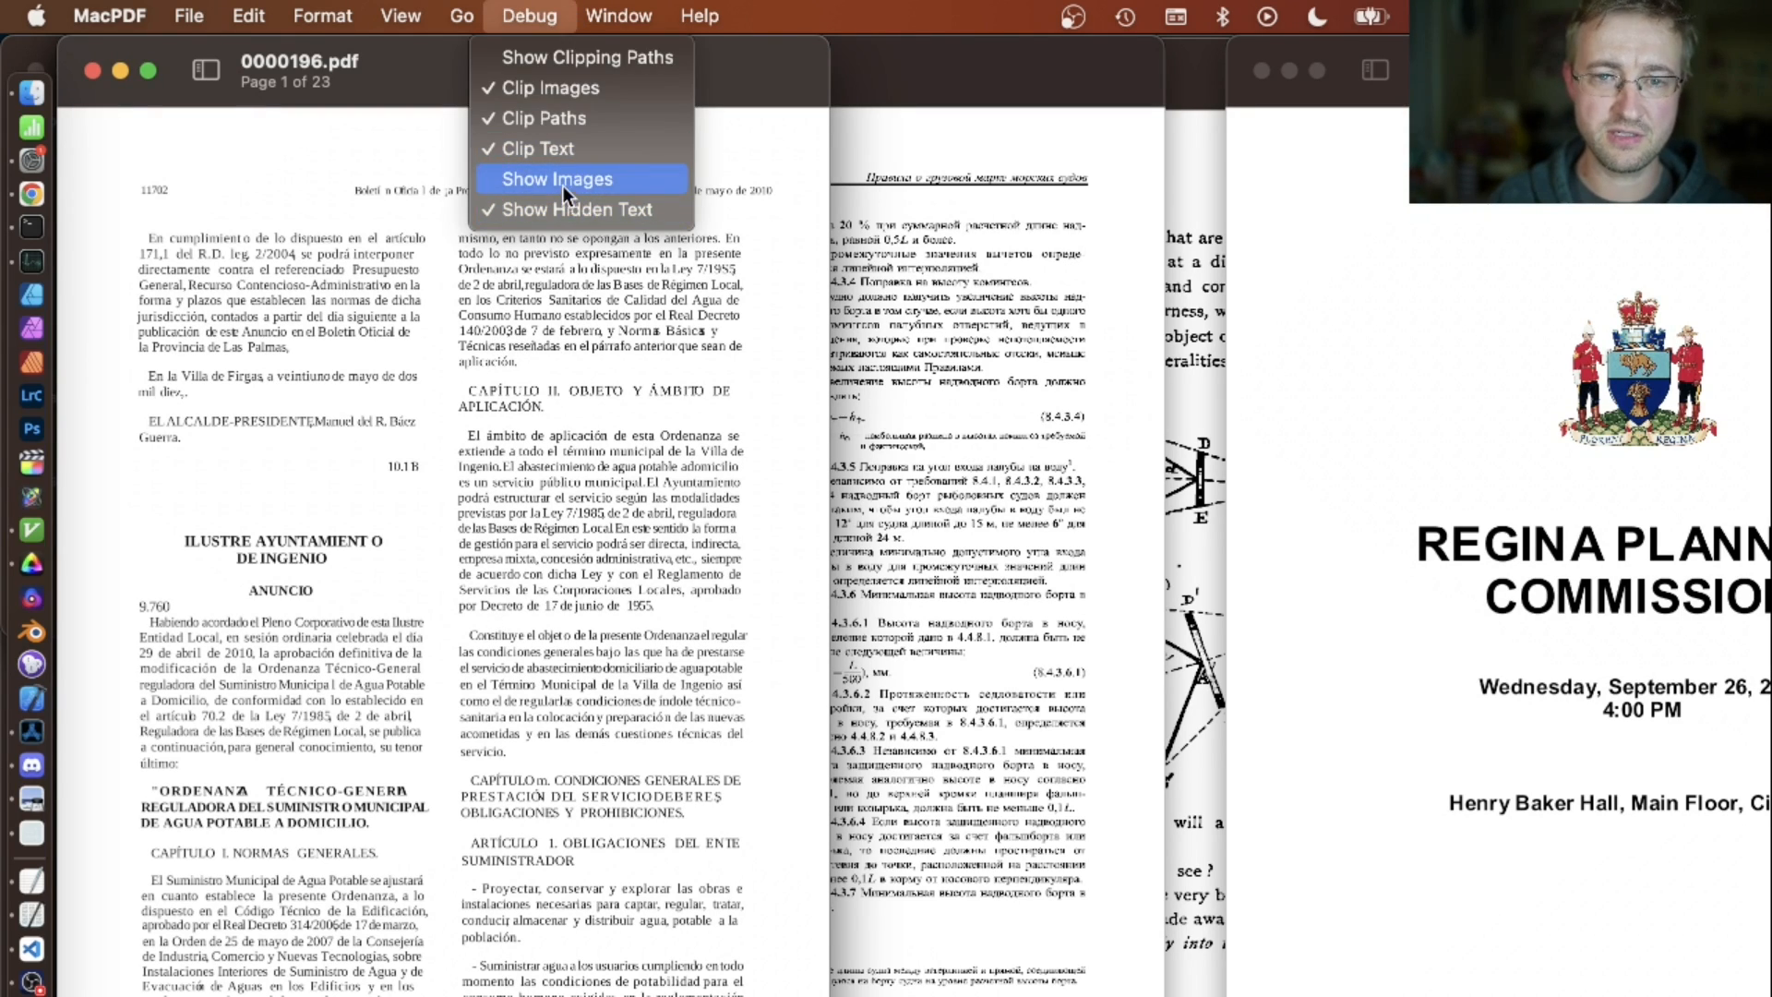
left_click(555, 178)
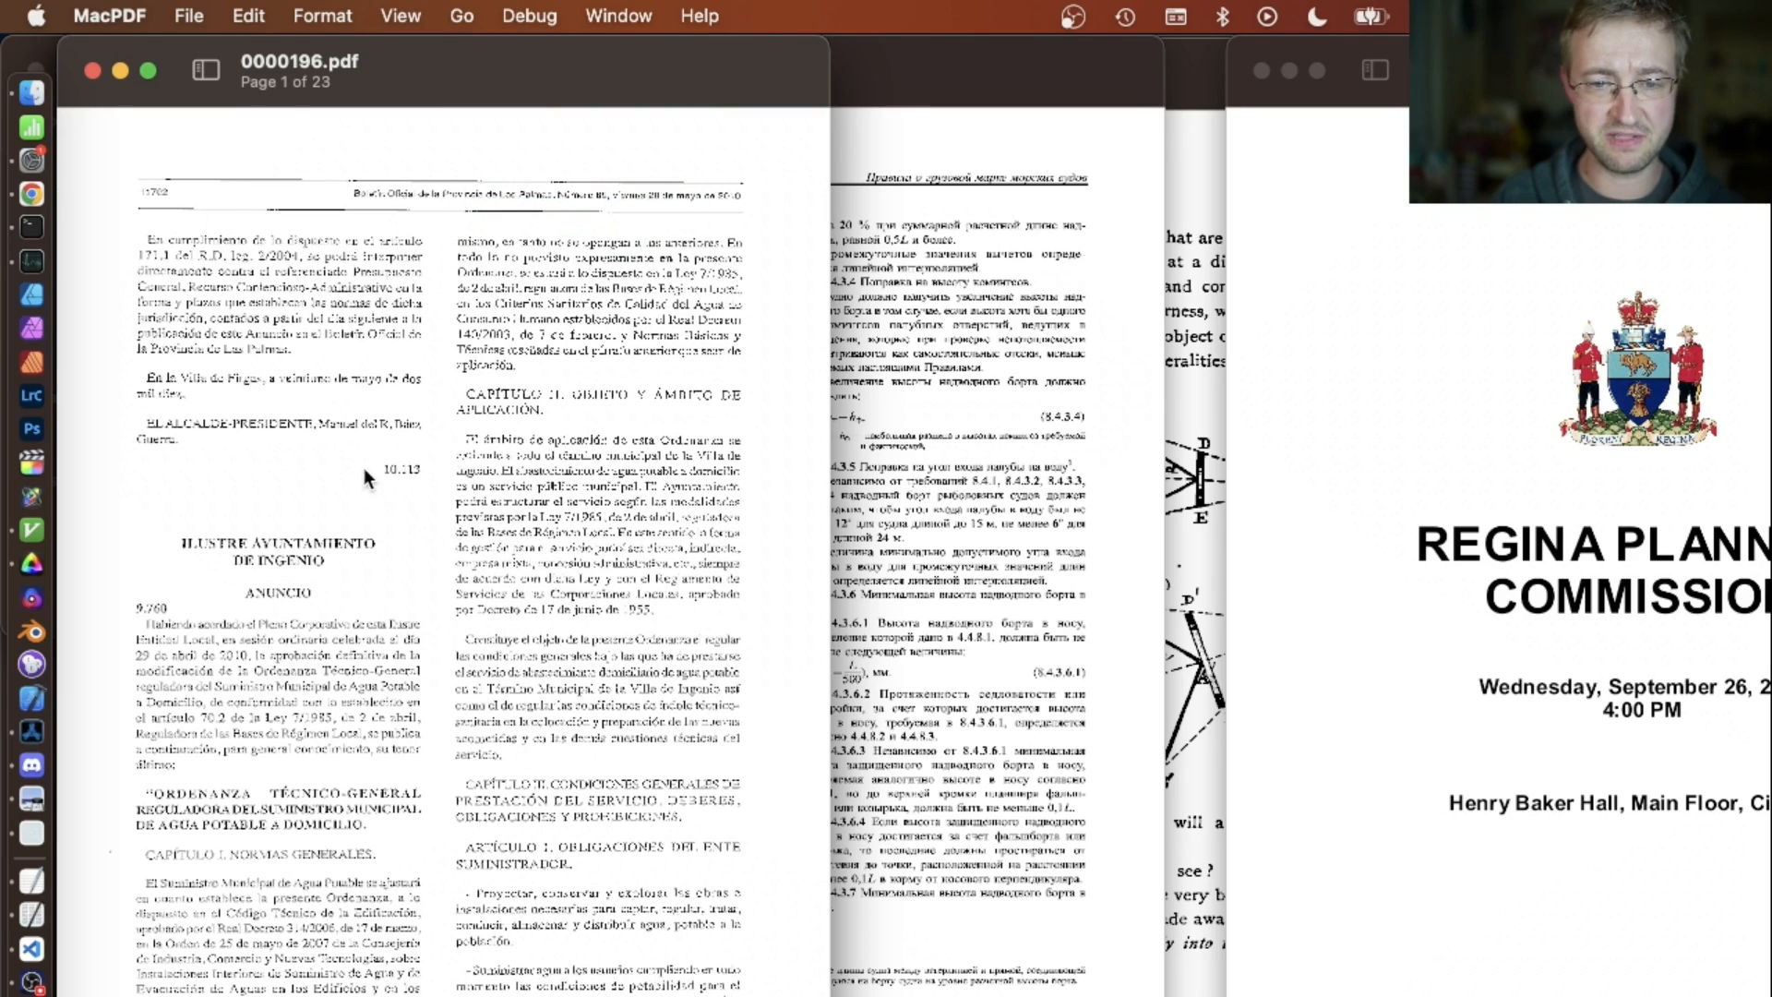
mouse_move(658, 492)
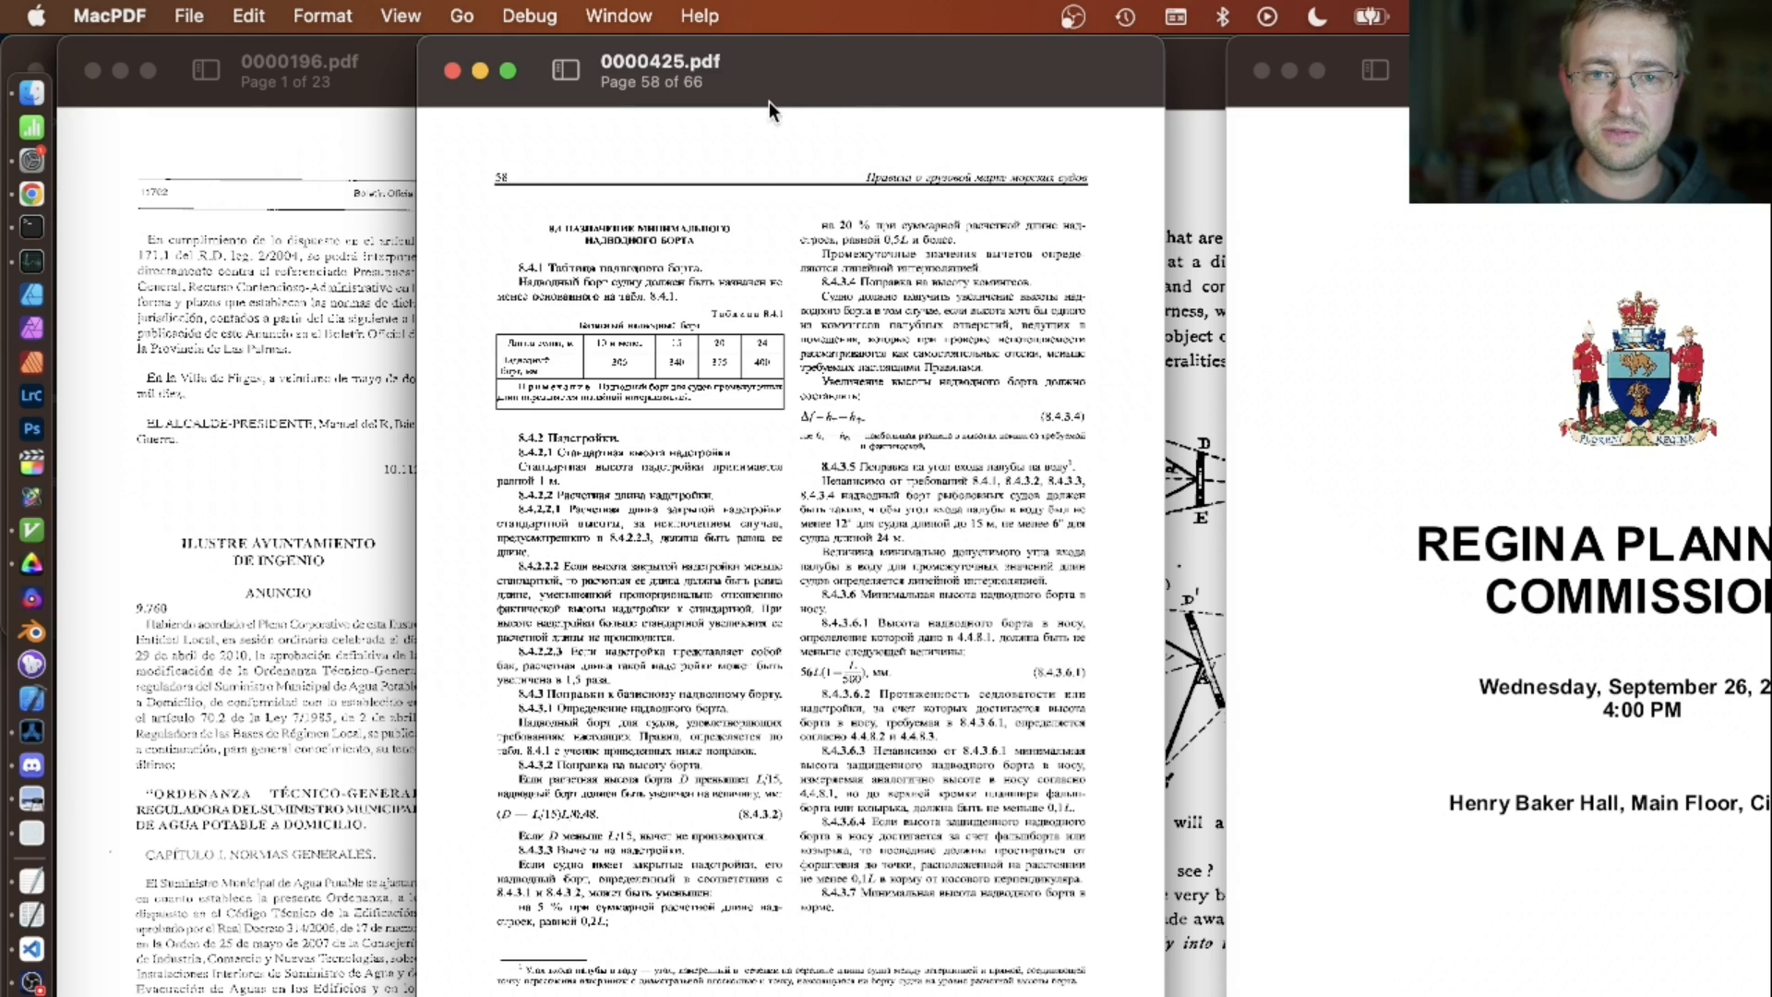
- Focus the 0000425.pdf window and enable Debug > Show Images
left_click(550, 16)
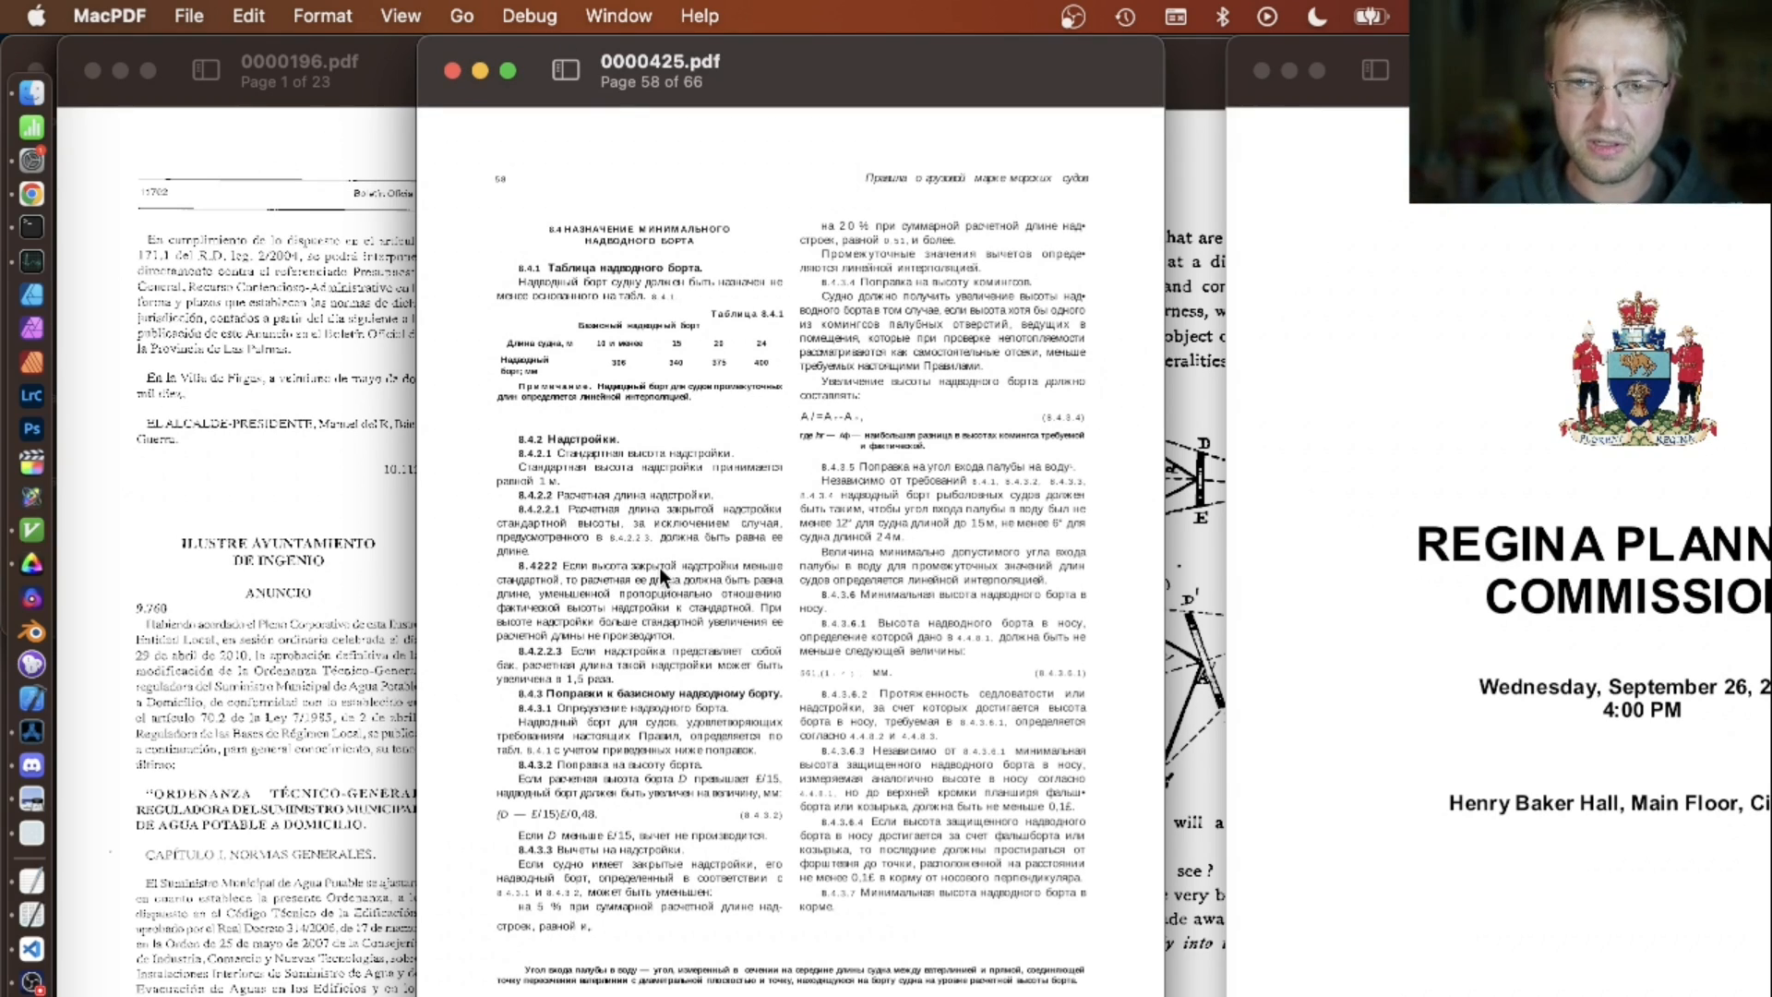
left_click(527, 16)
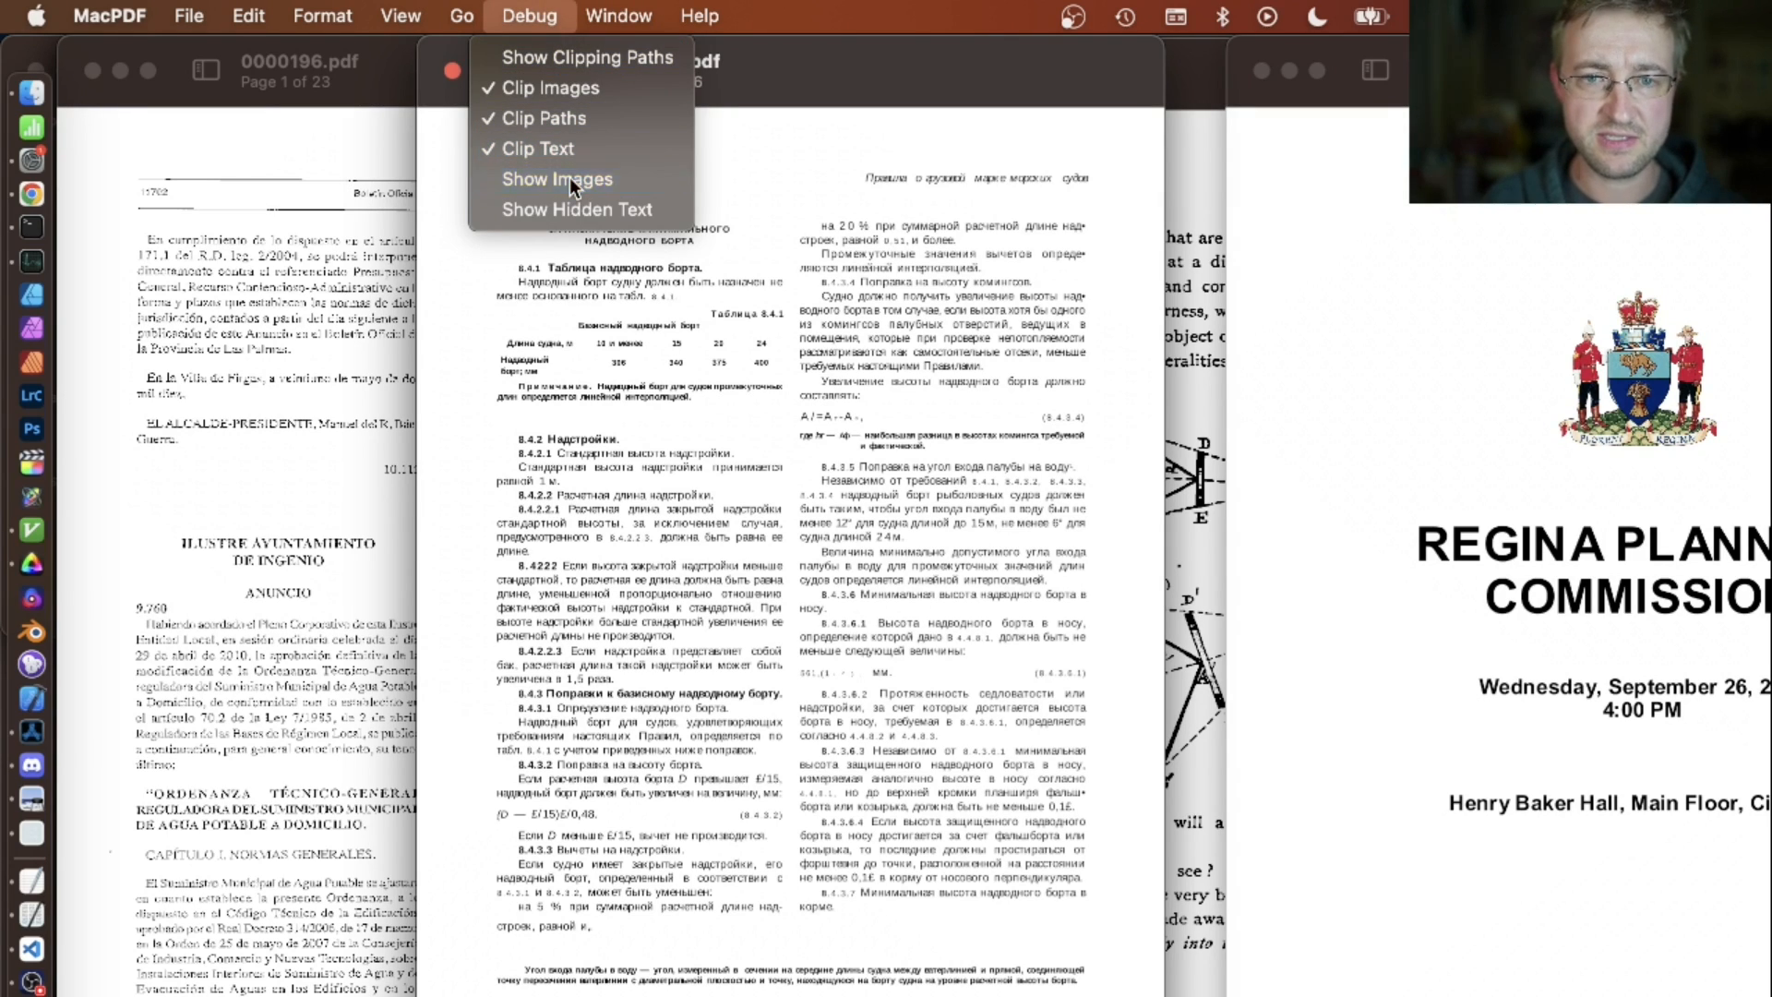
left_click(556, 179)
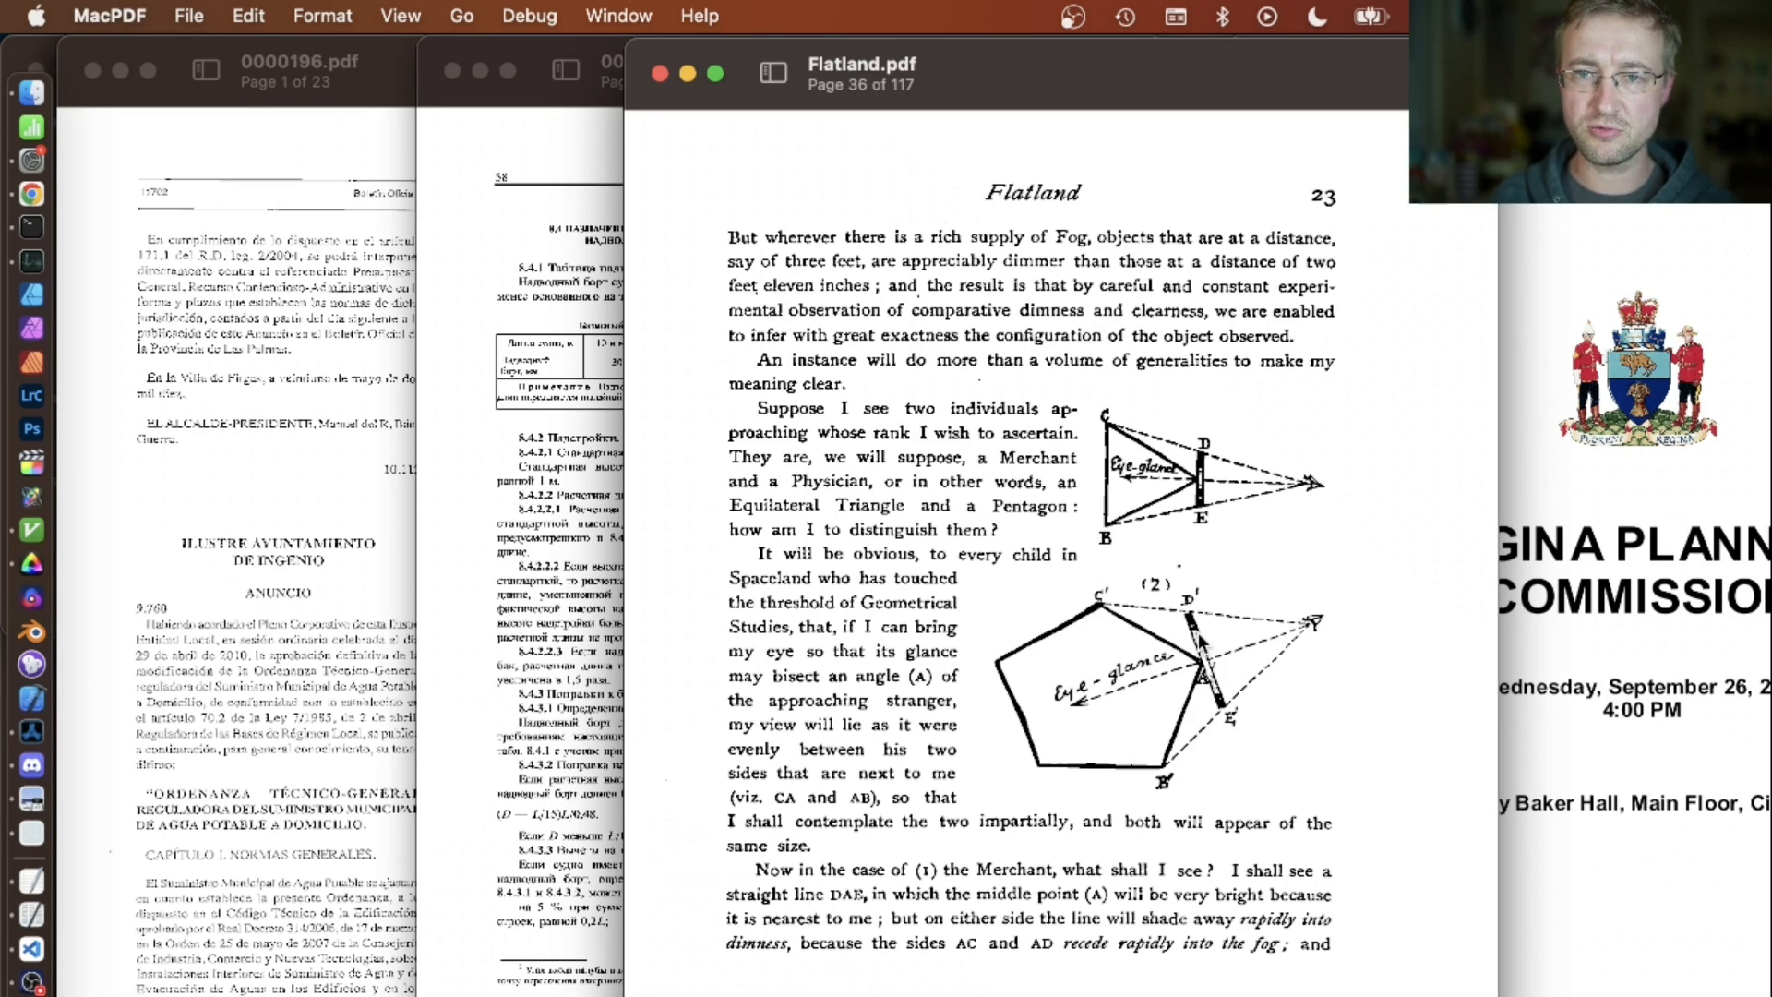
mouse_move(973, 69)
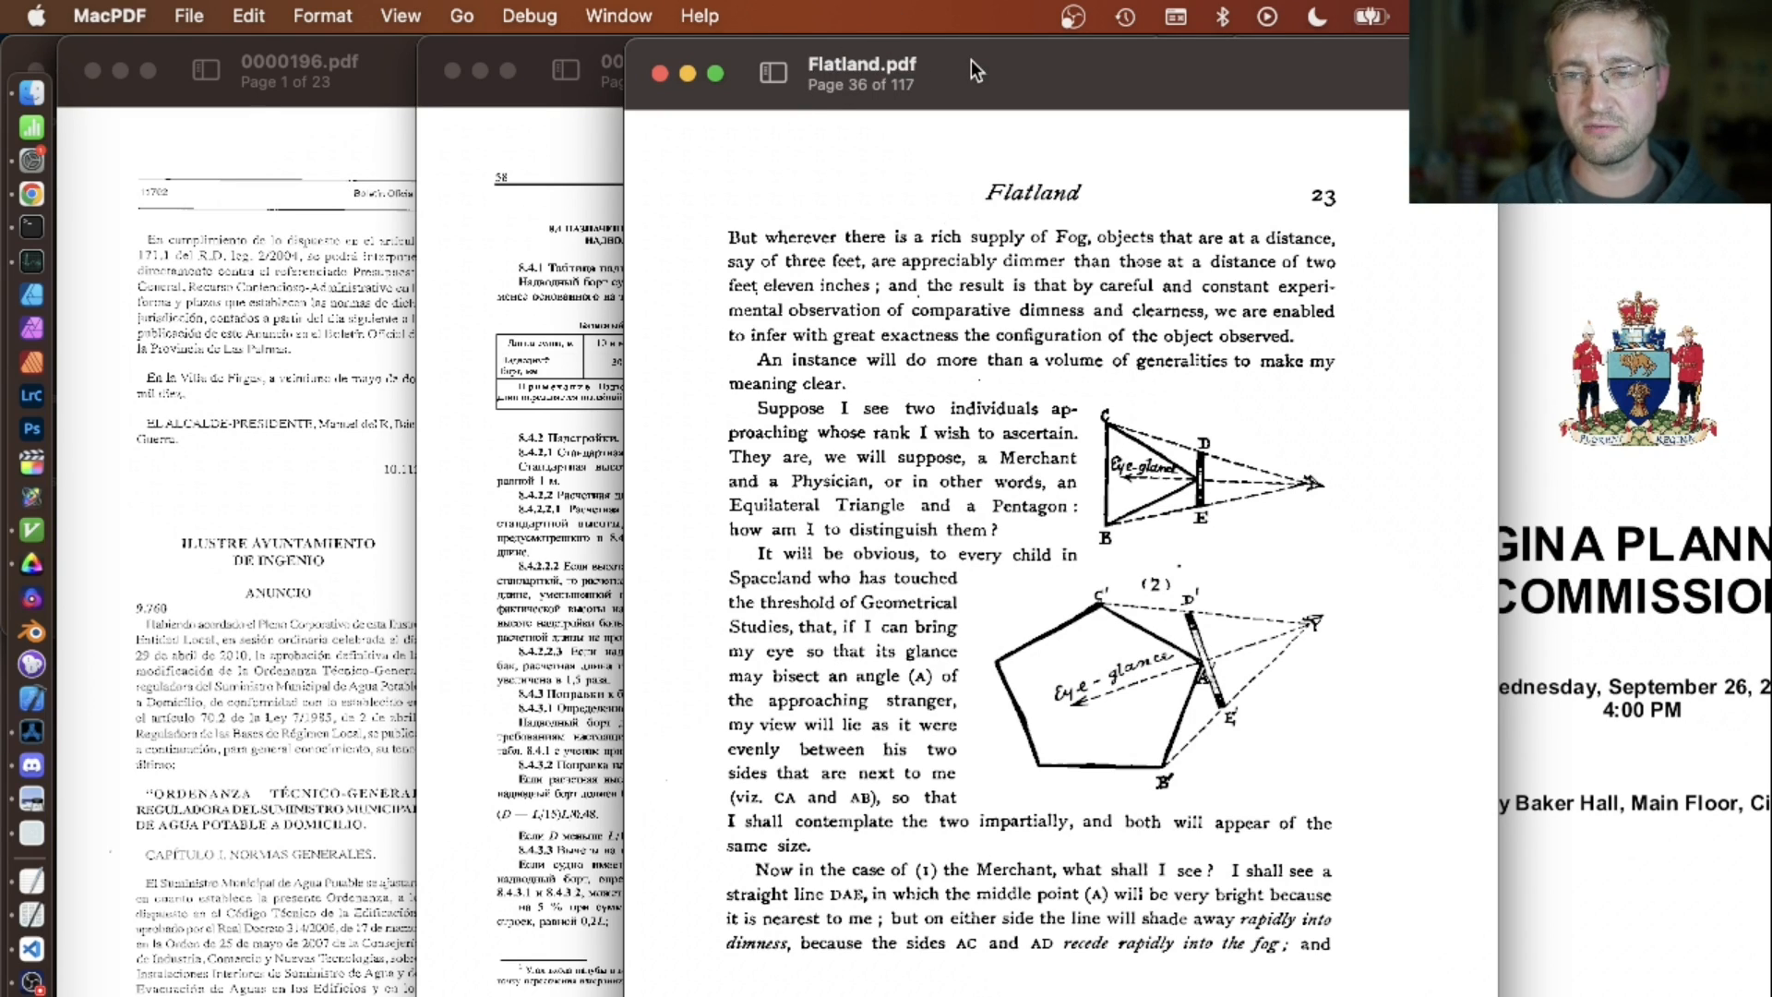
mouse_move(1313, 482)
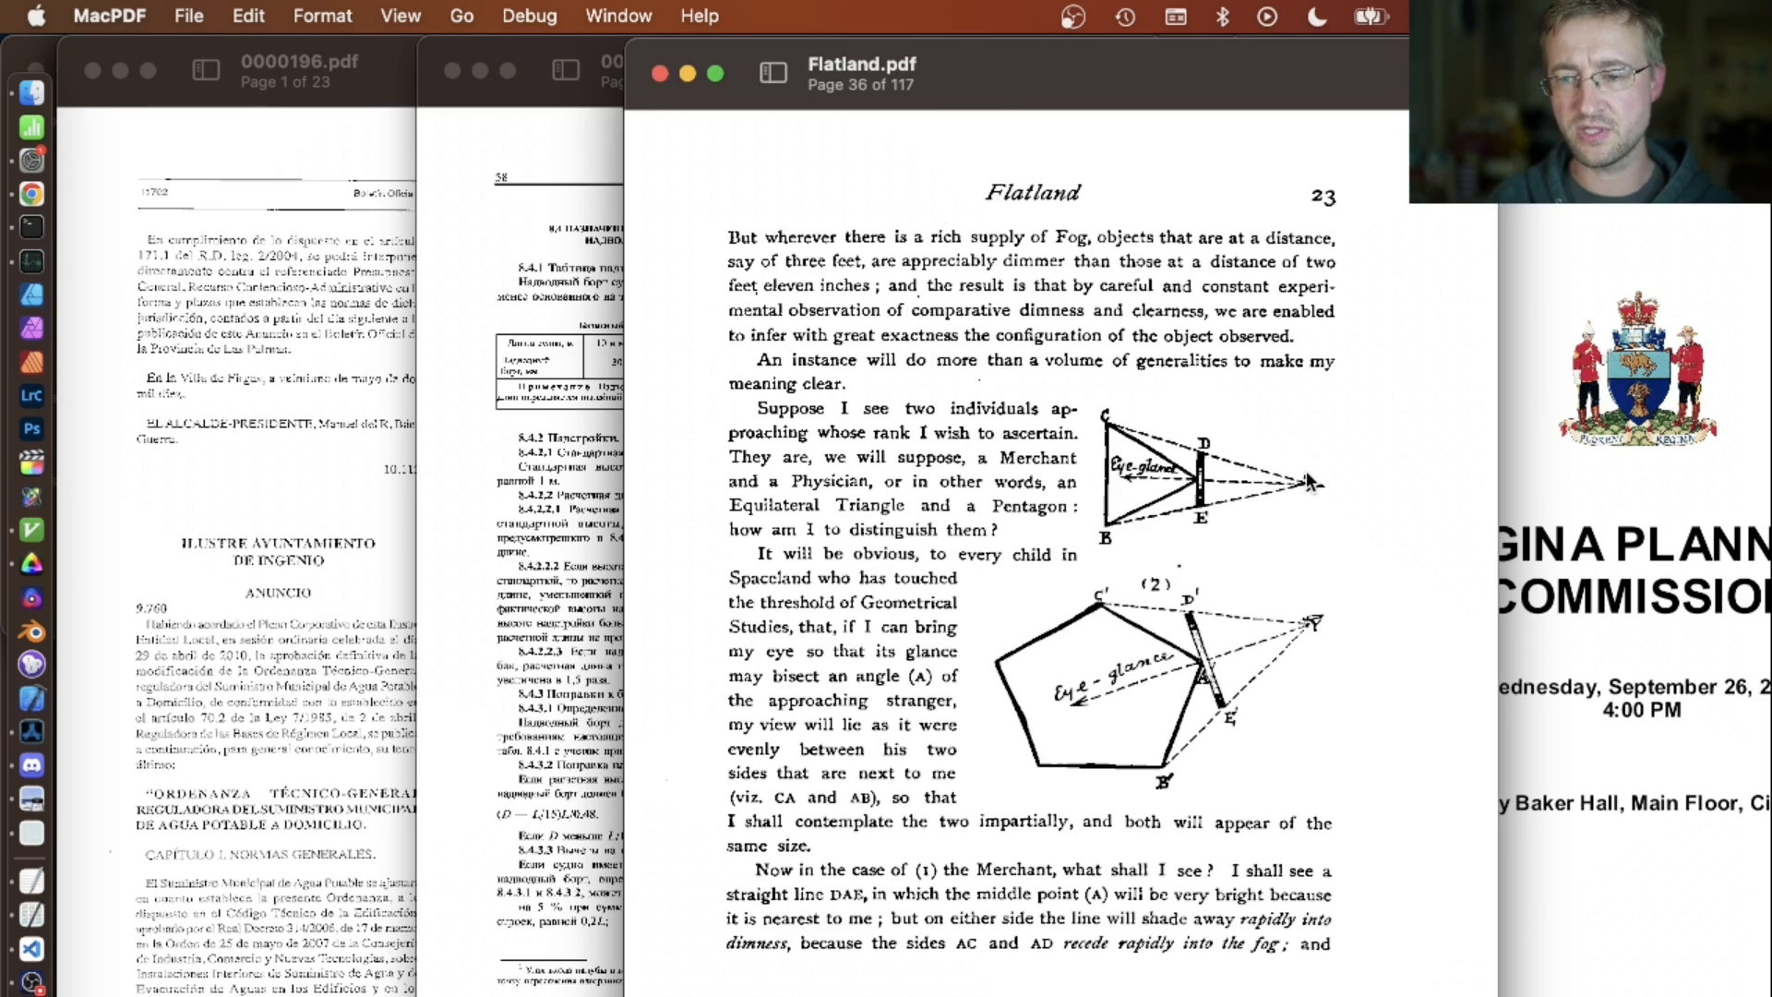
mouse_move(1387, 738)
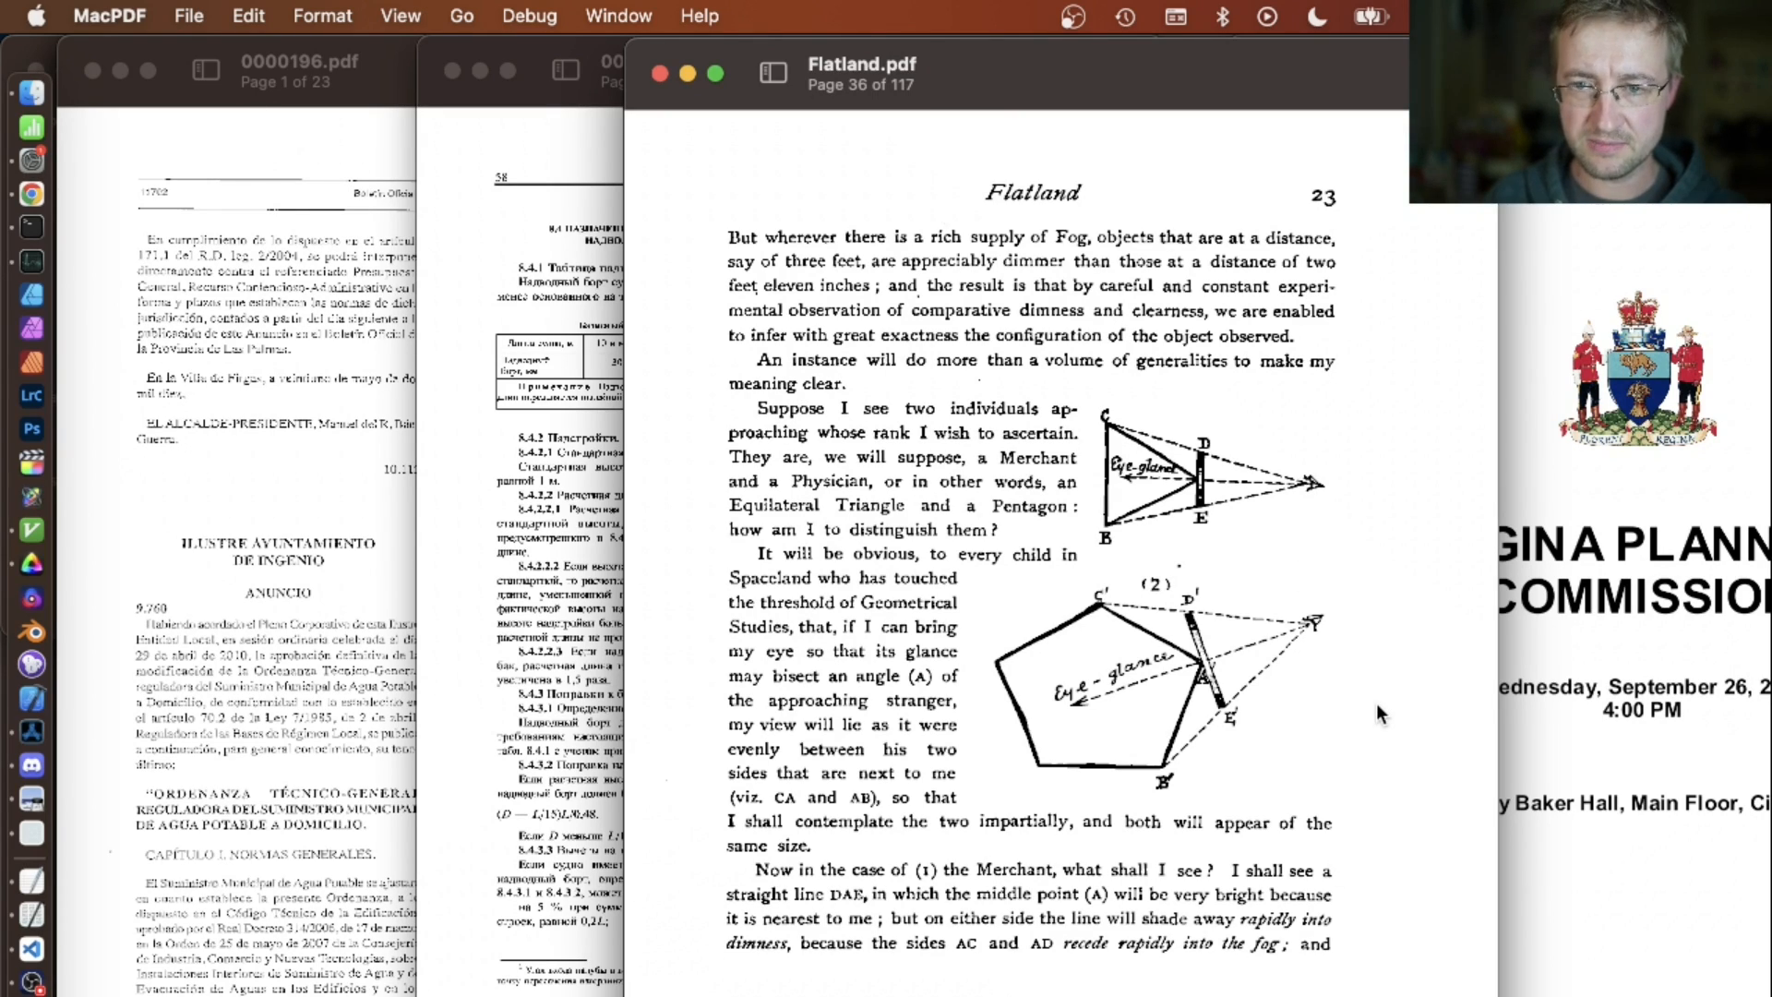
left_click(527, 15)
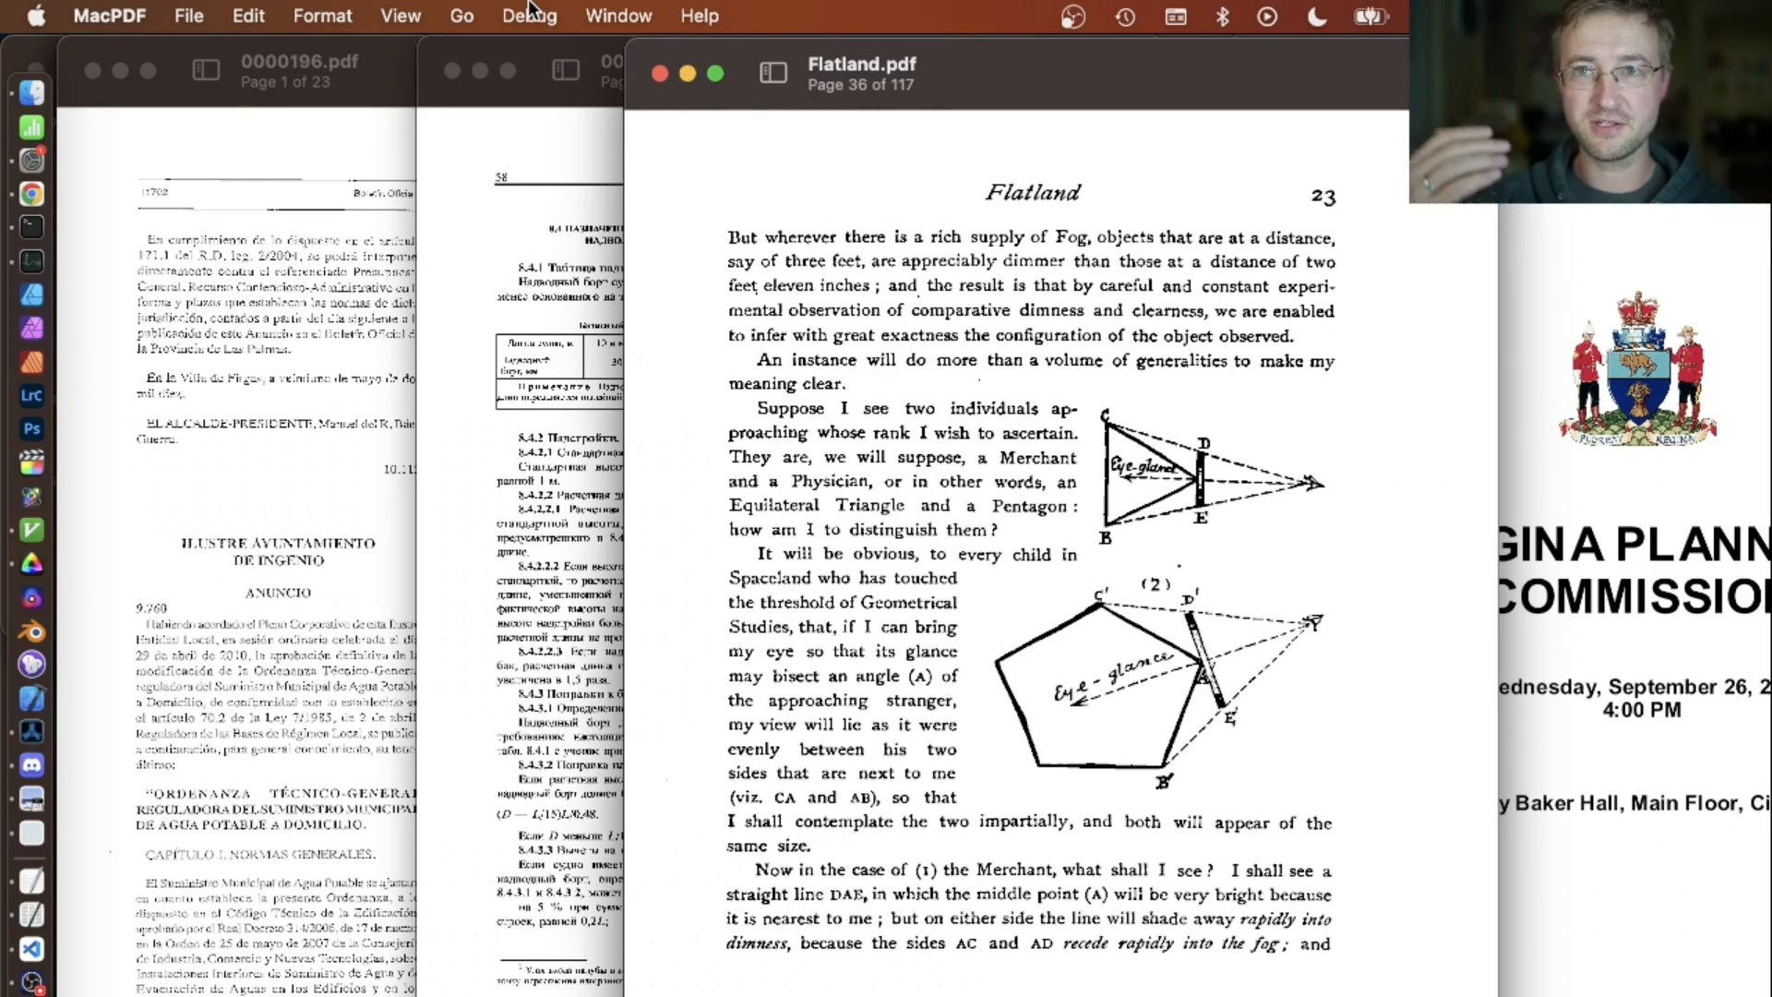
left_click(529, 16)
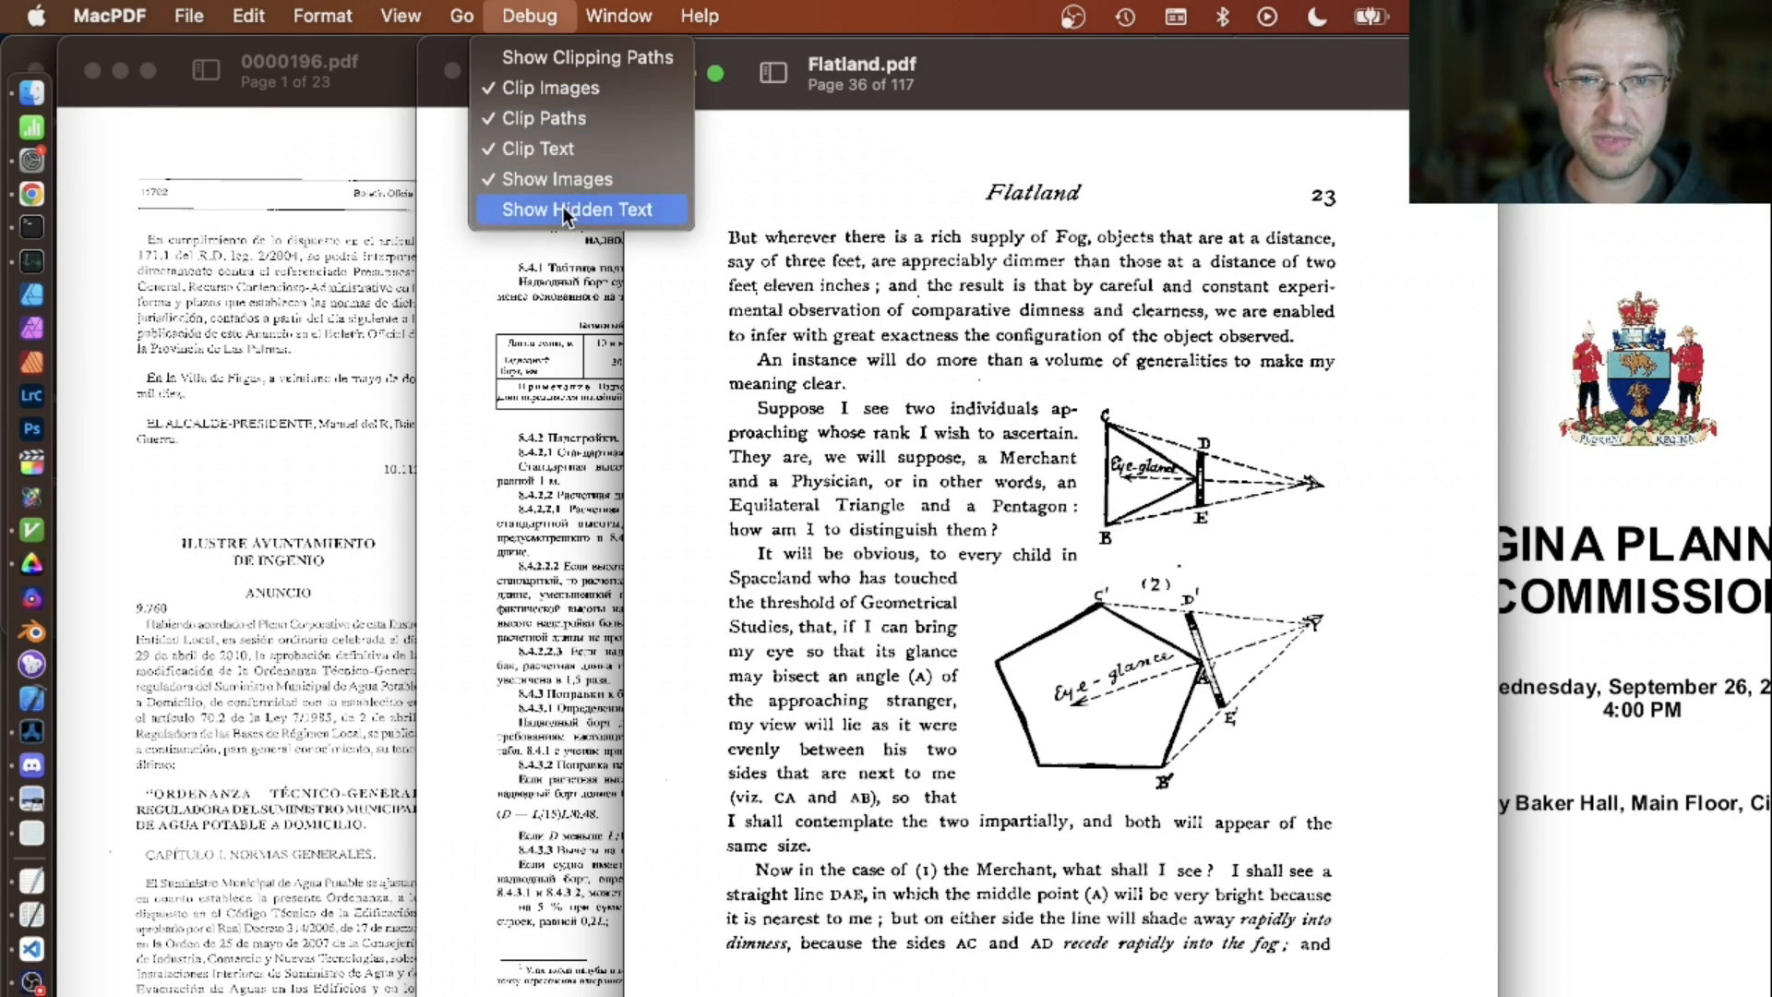
left_click(577, 208)
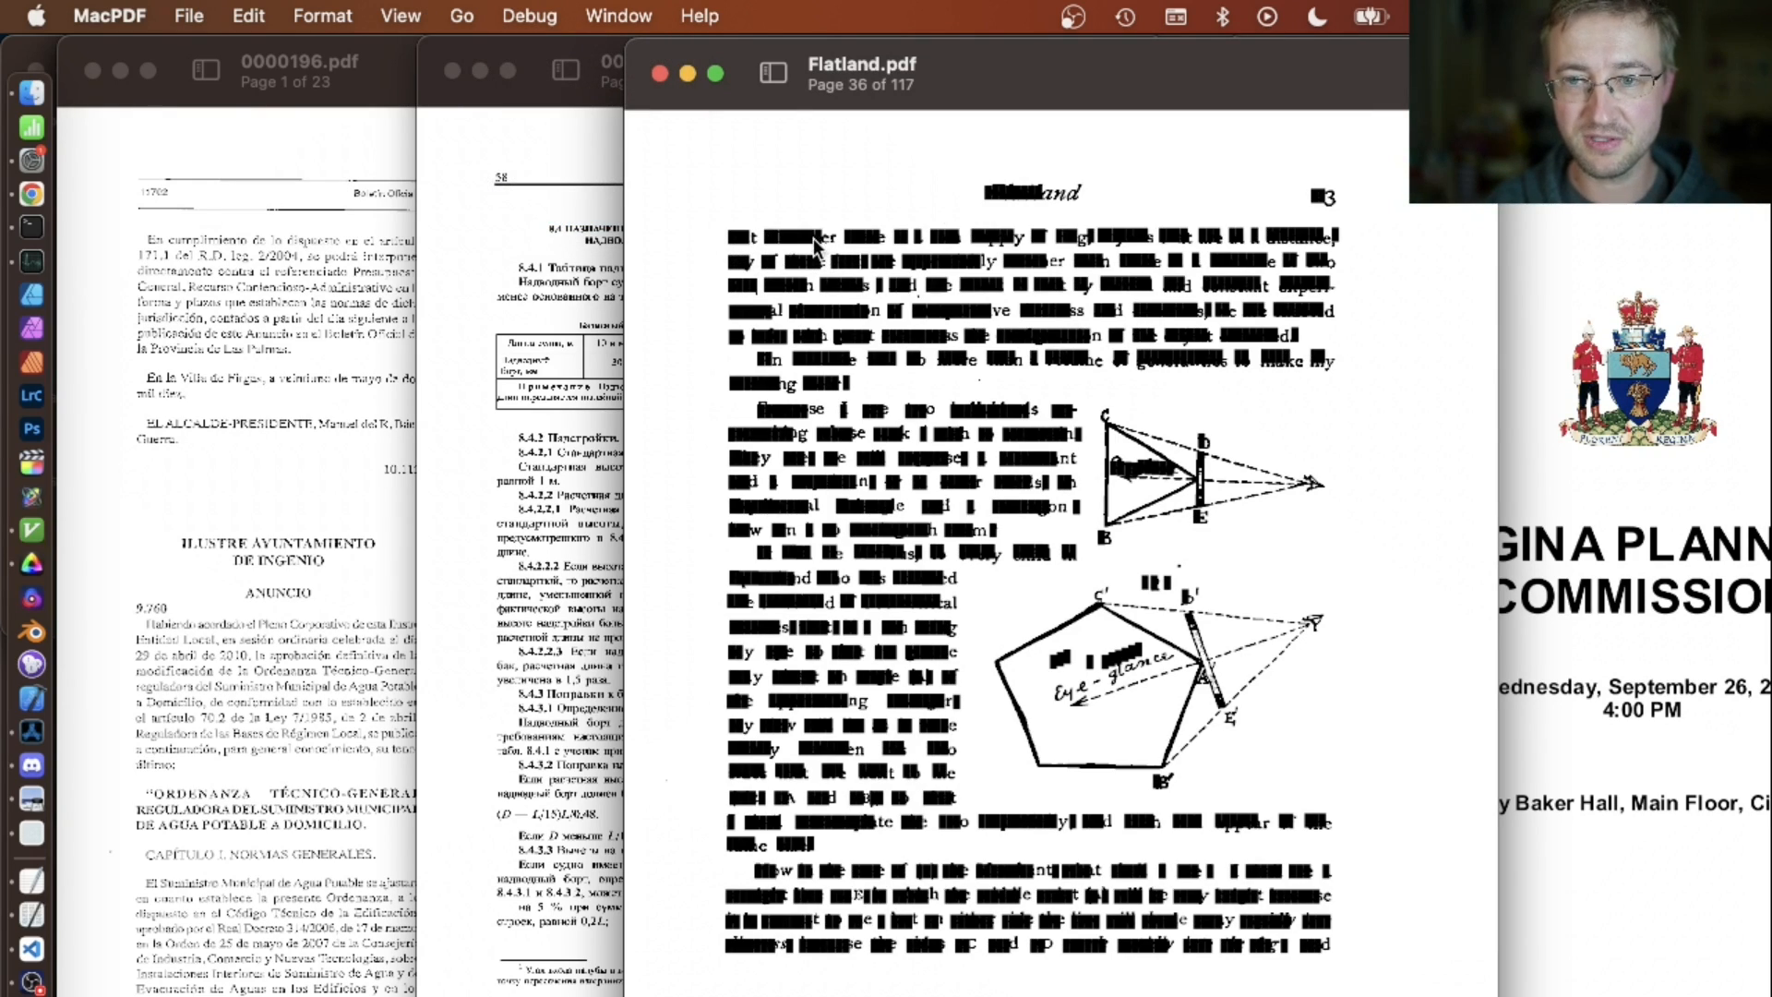
mouse_move(986, 244)
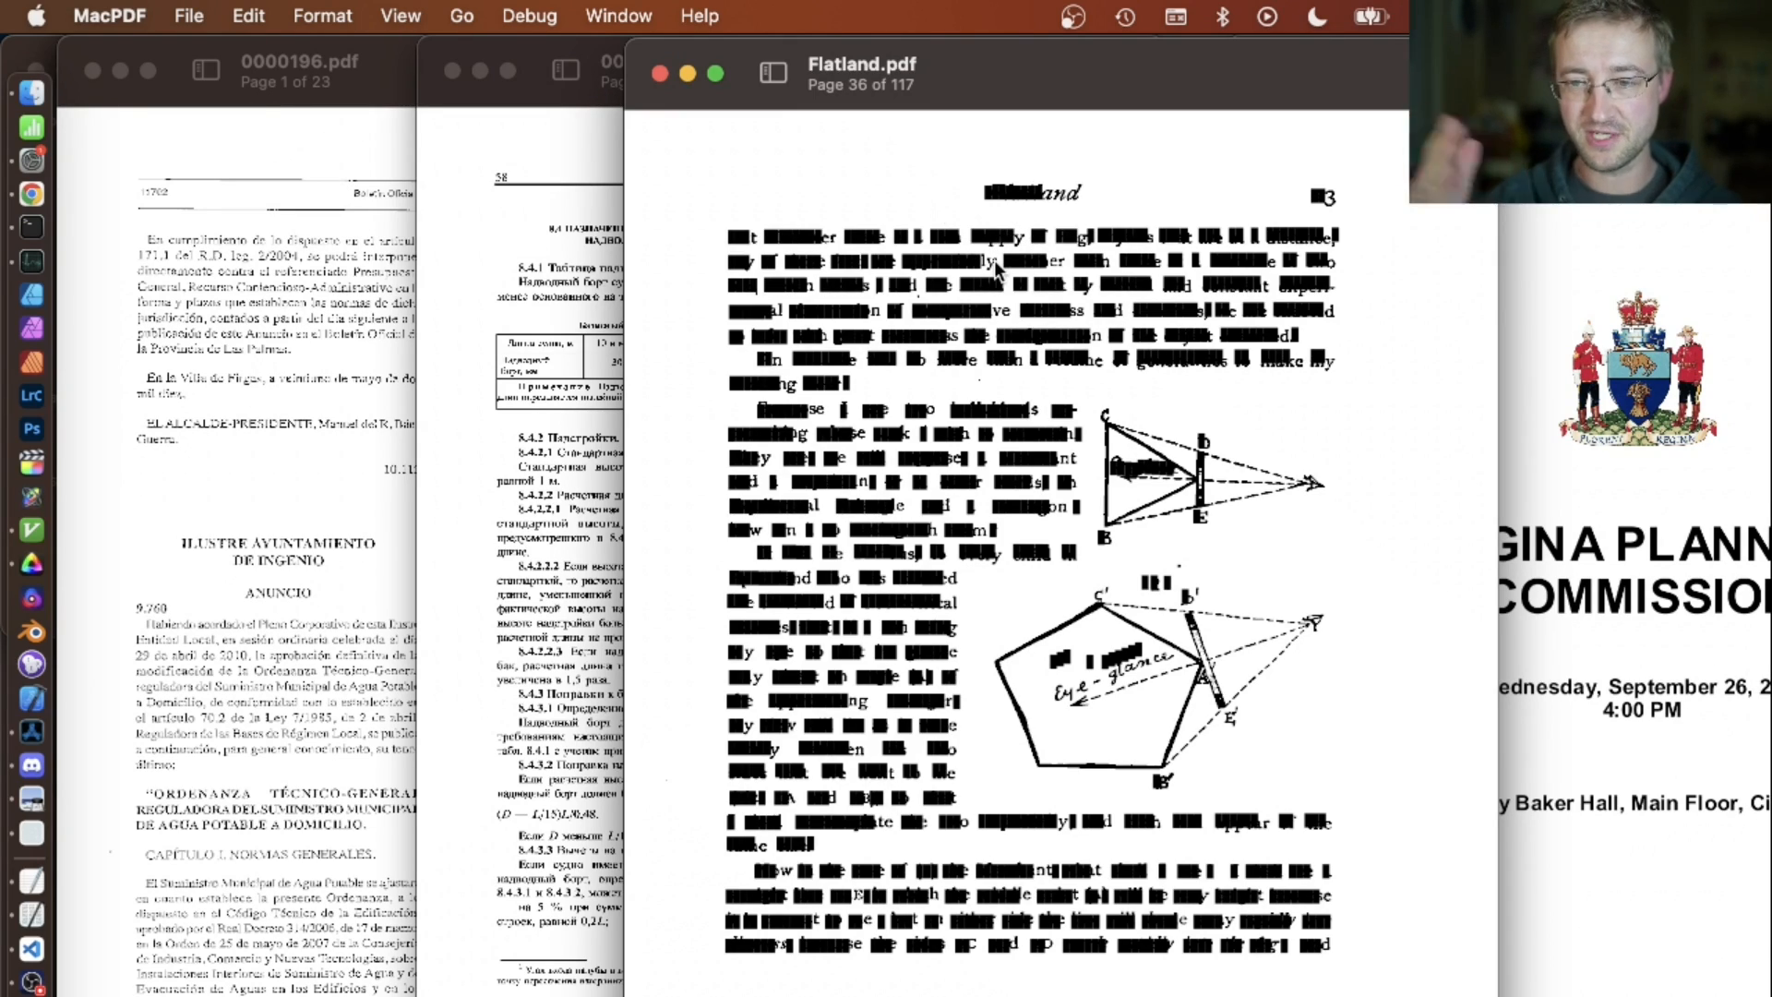
mouse_move(748, 389)
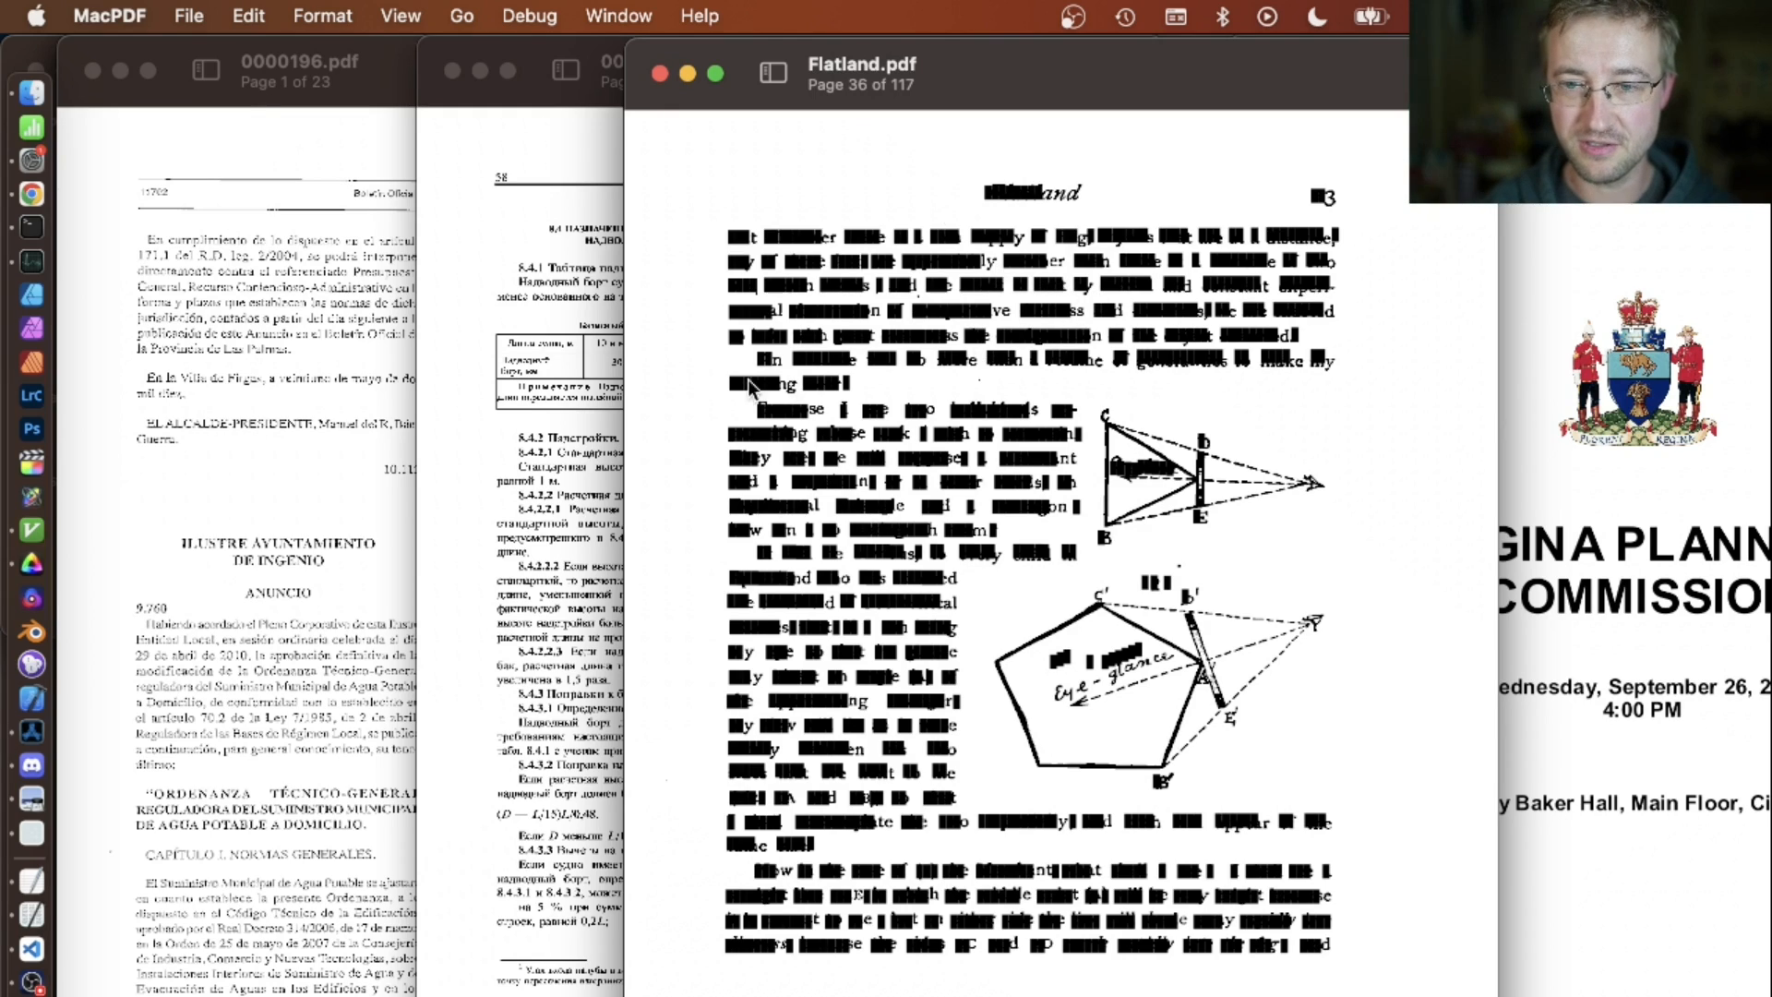
mouse_move(968, 291)
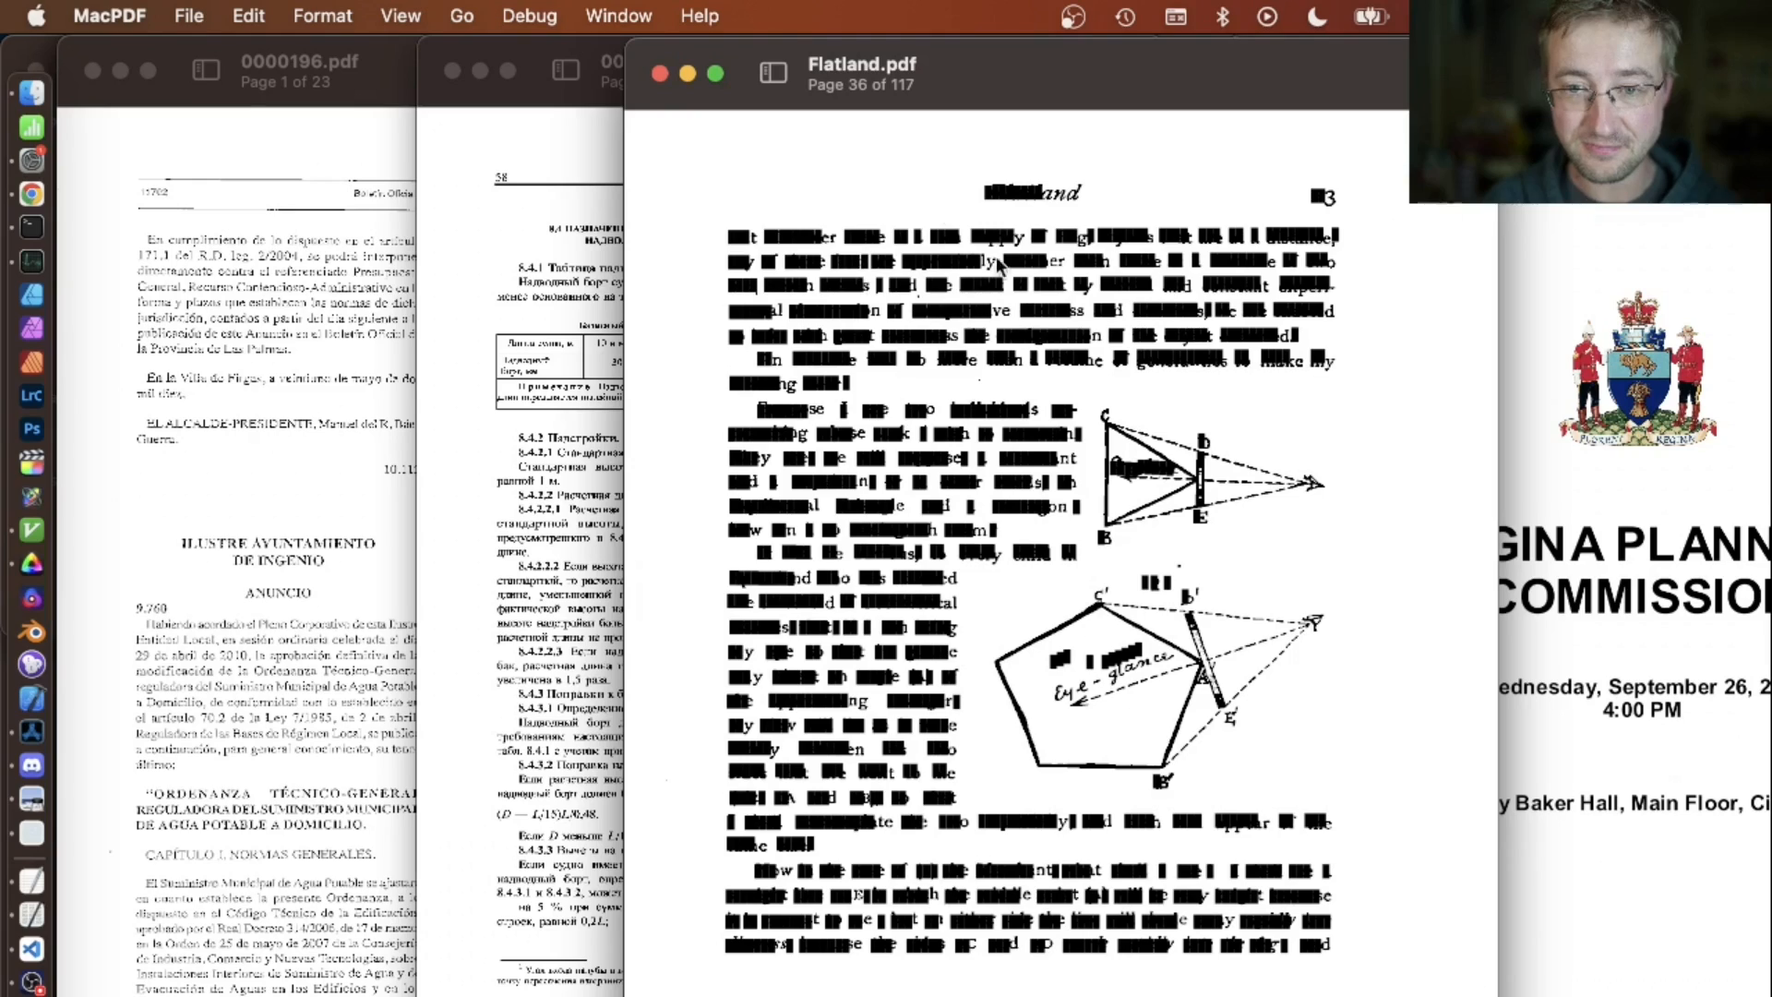
mouse_move(904, 380)
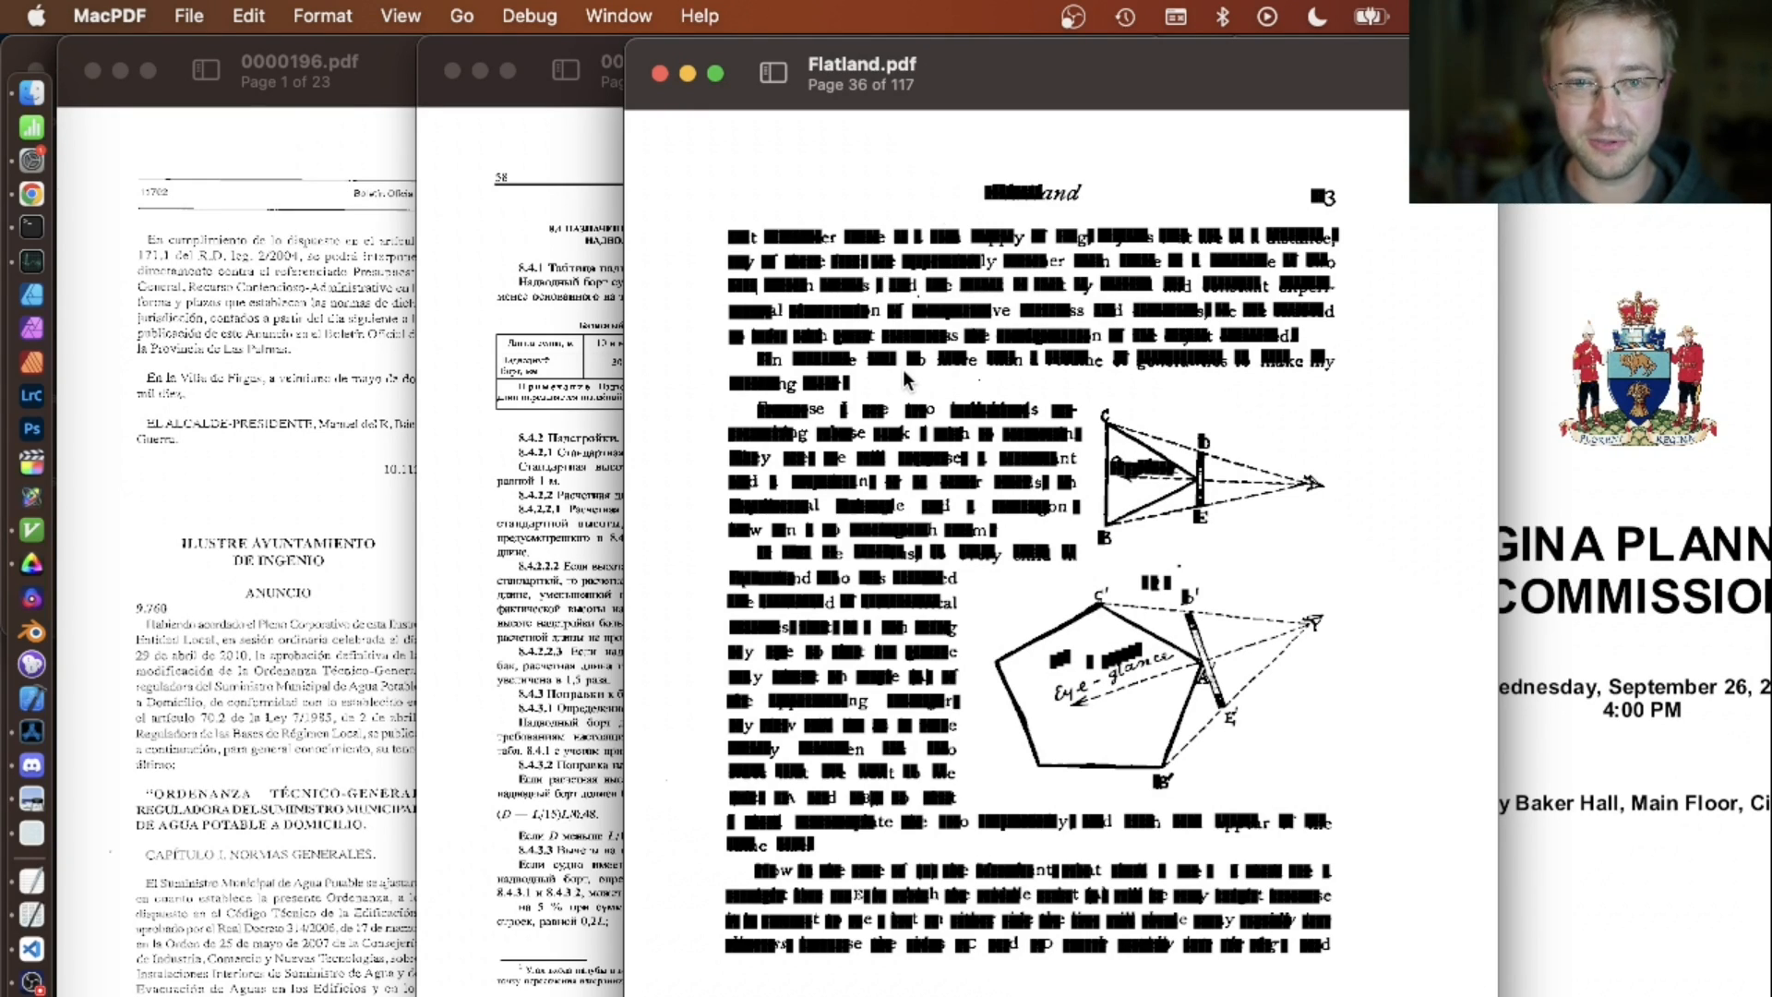
left_click(527, 16)
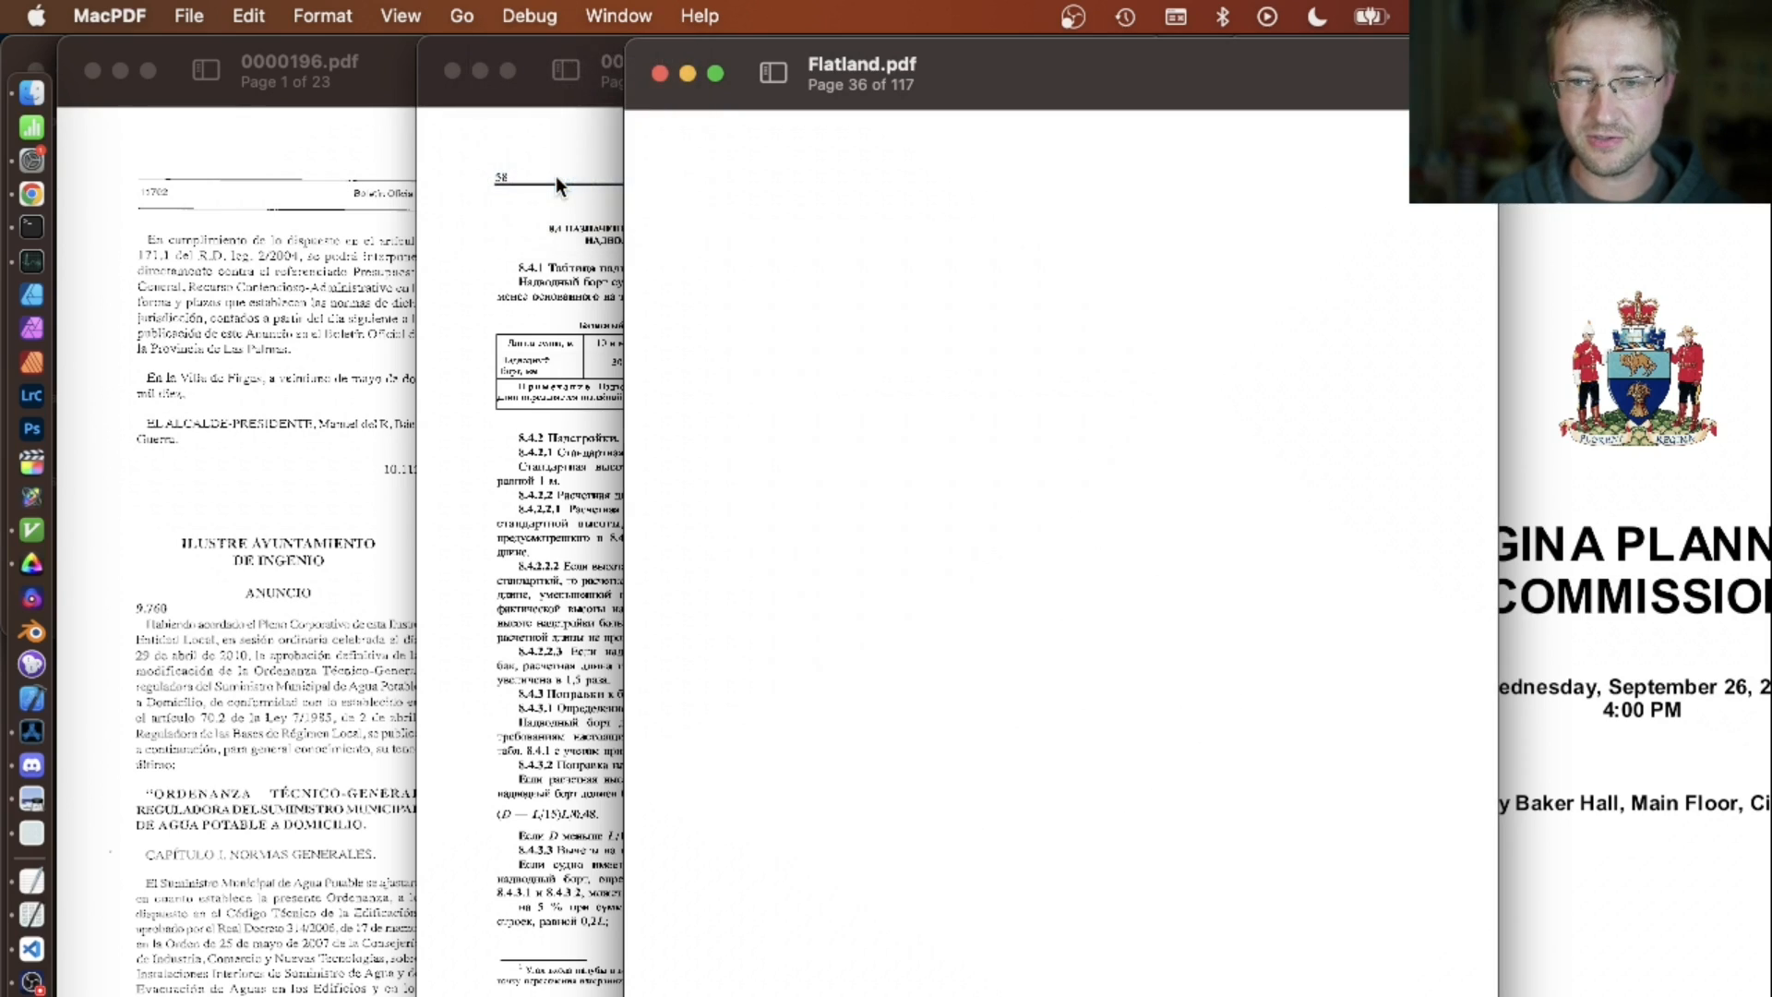
left_click(528, 15)
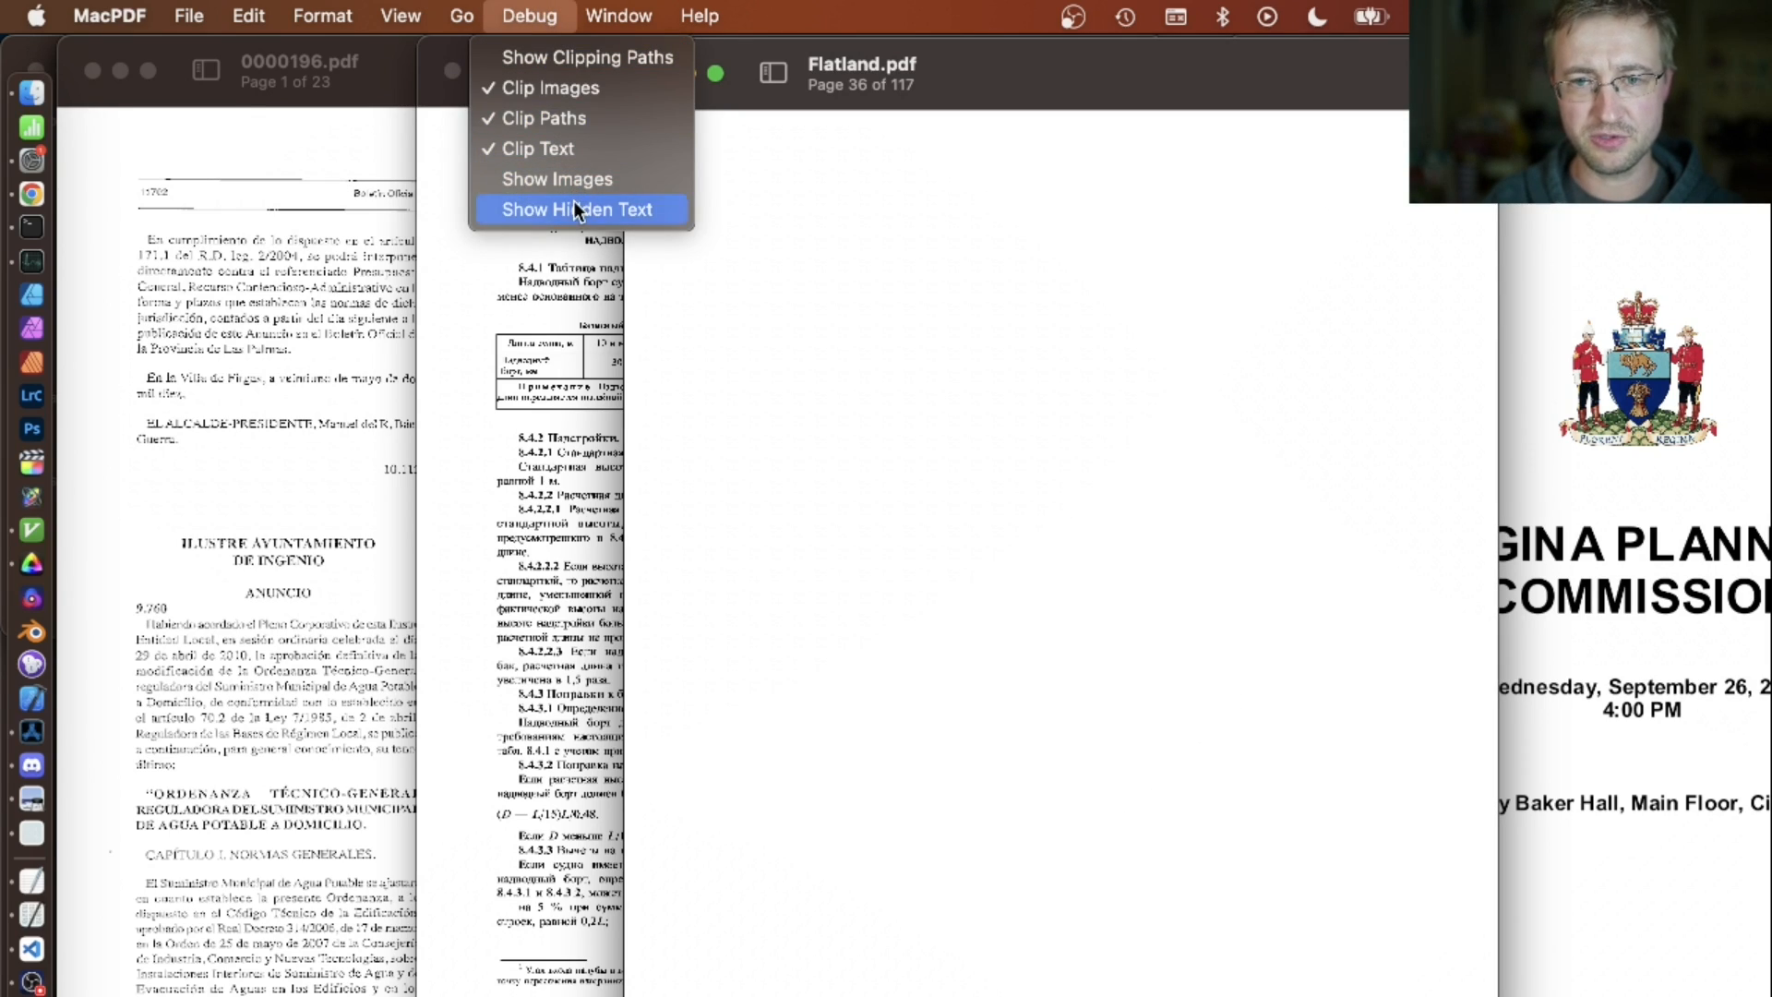
left_click(580, 209)
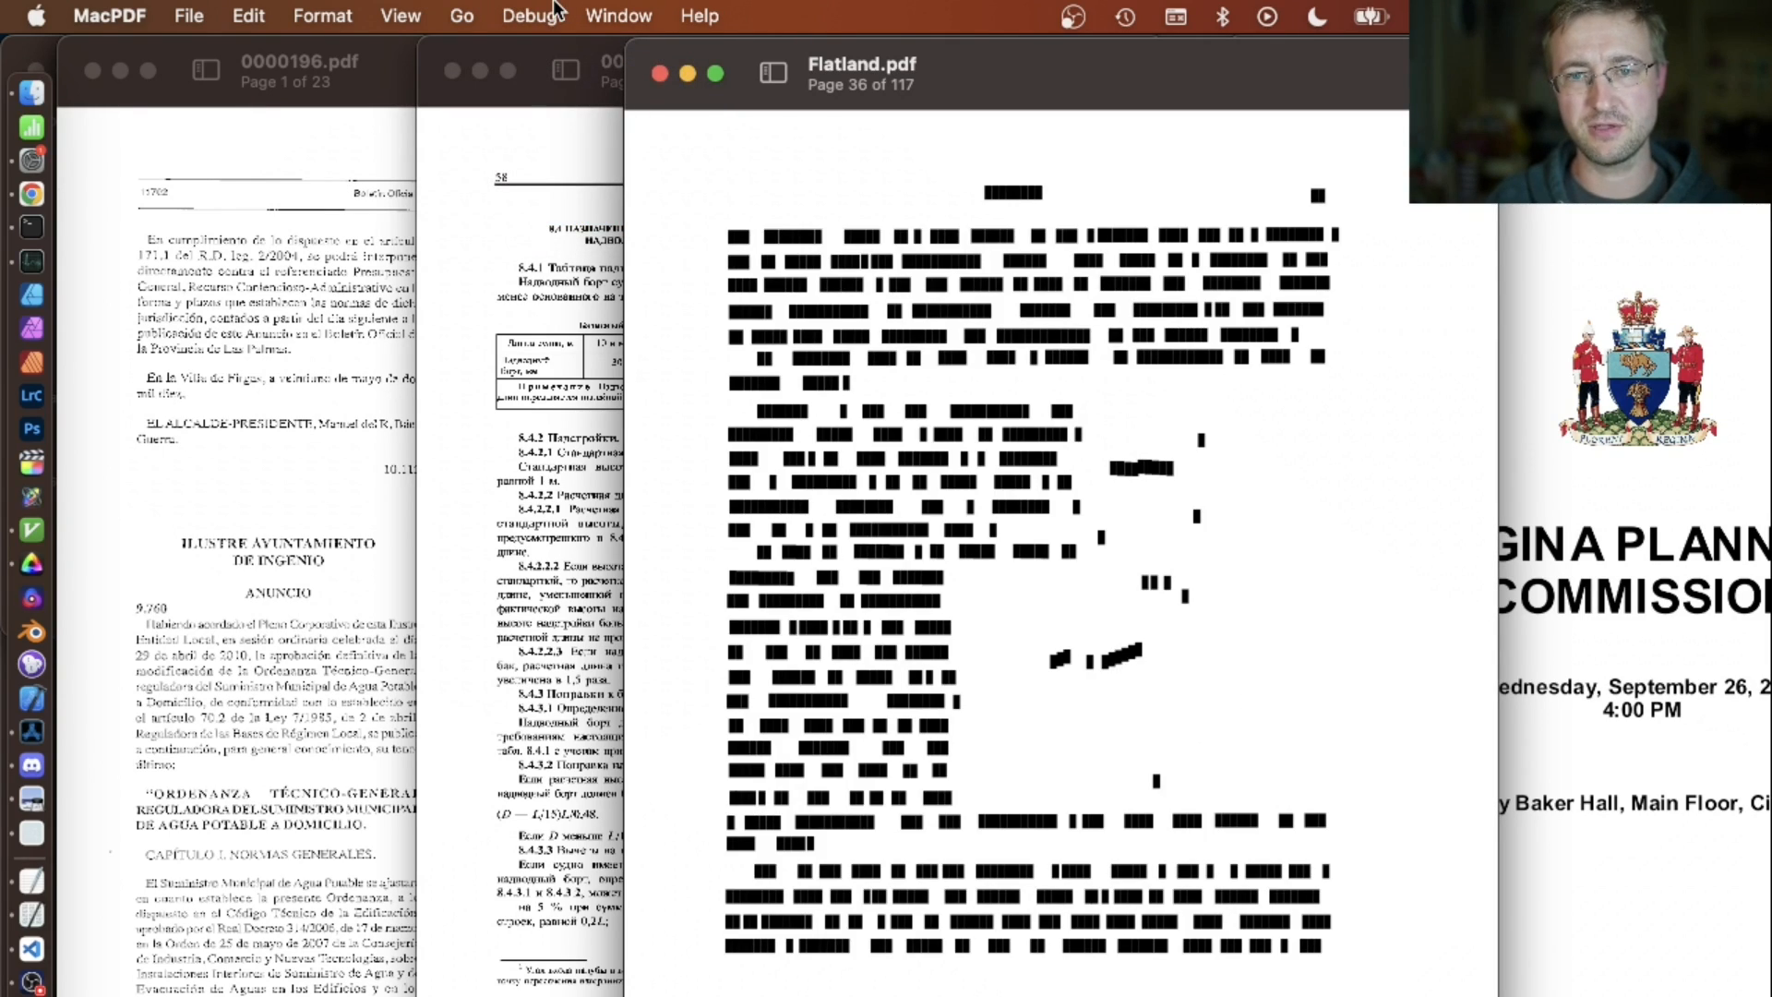
left_click(527, 15)
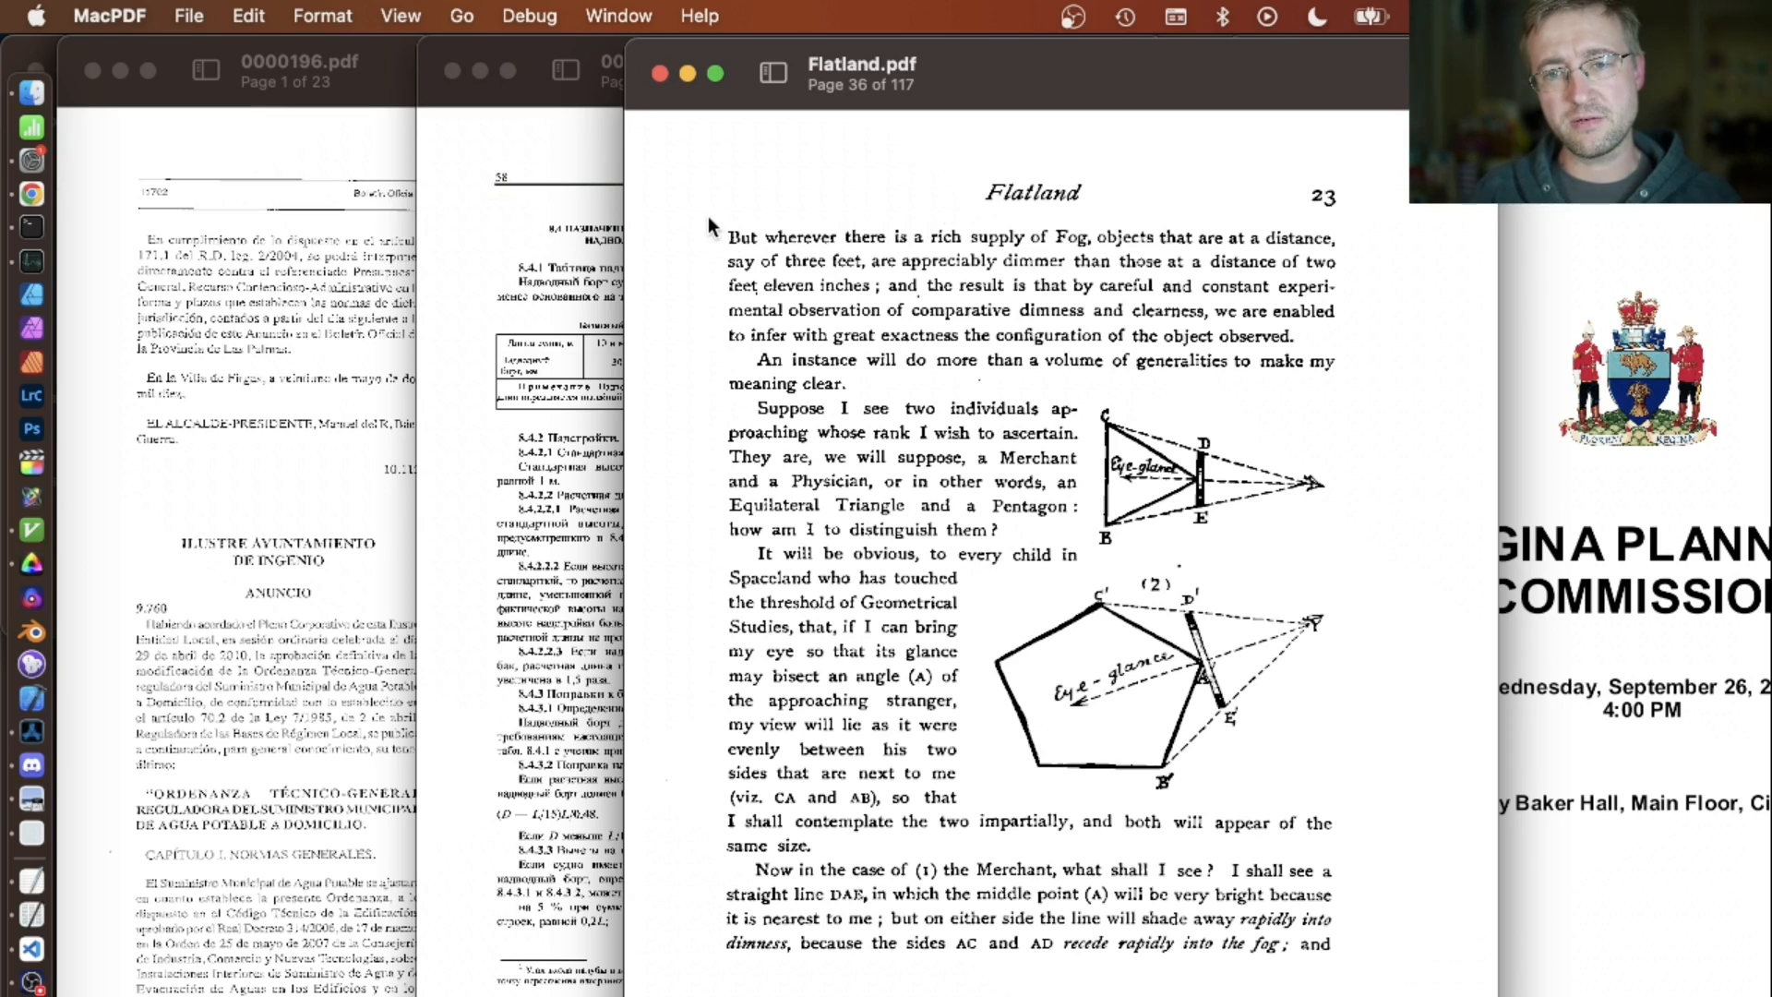
mouse_move(792, 248)
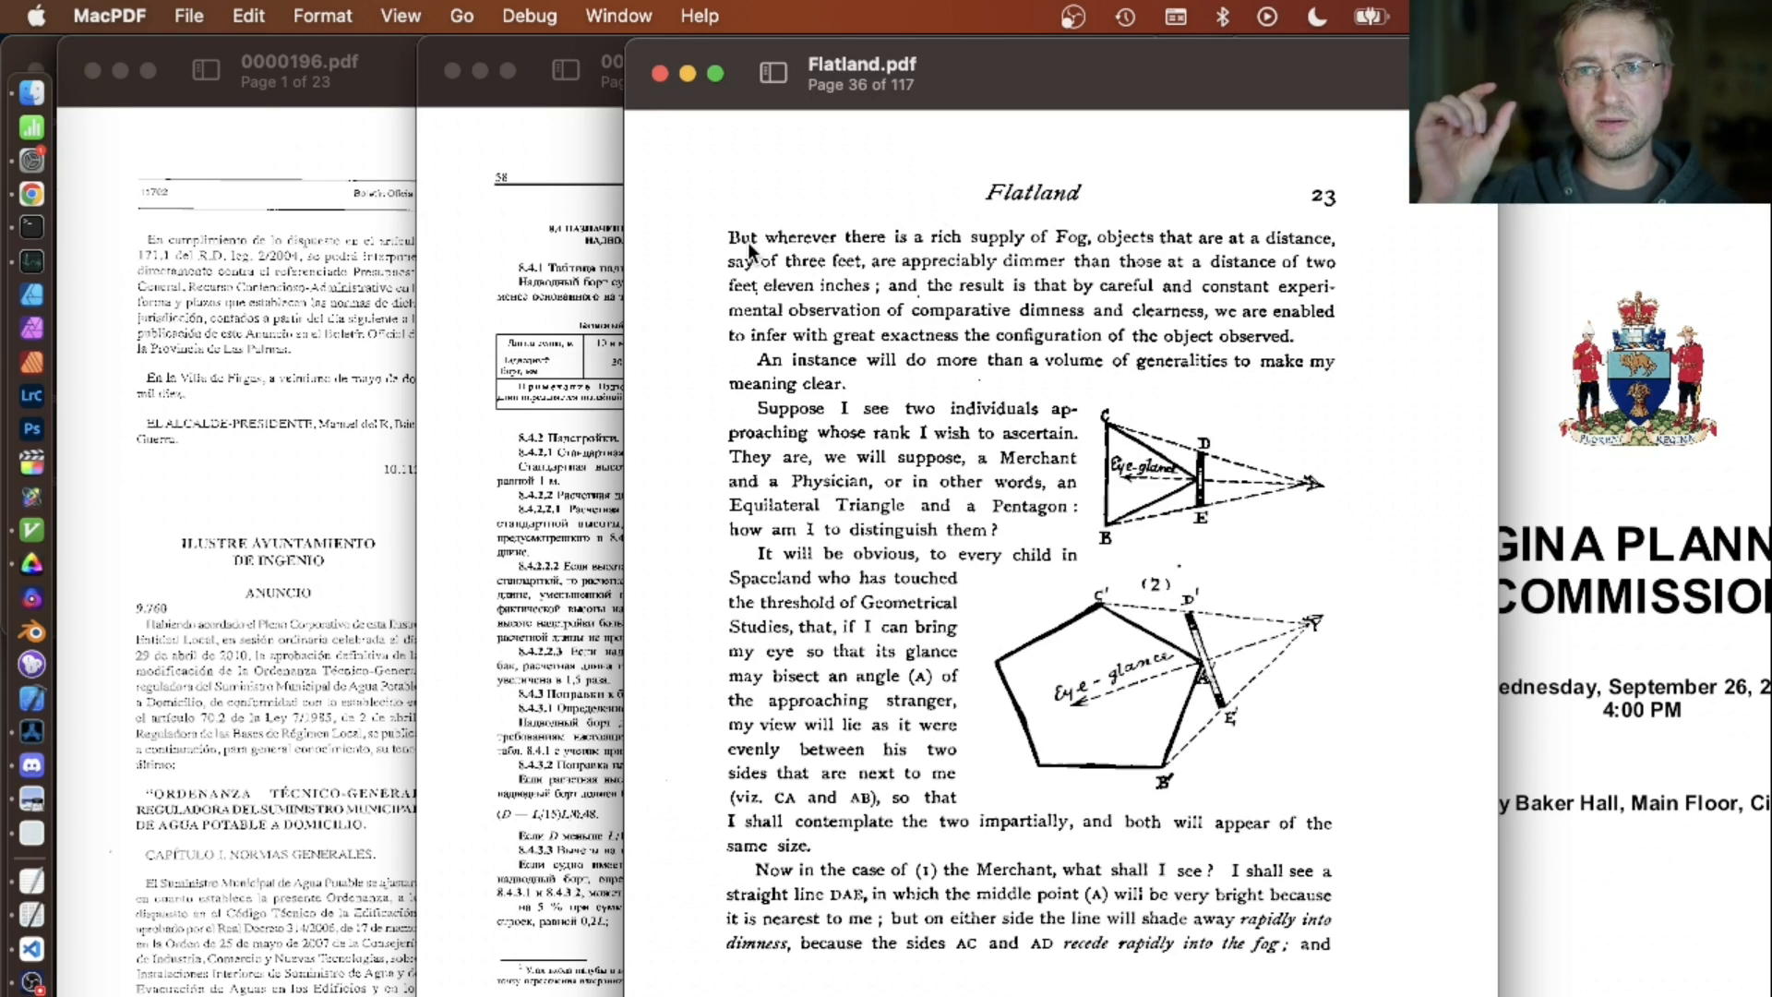
mouse_move(701, 181)
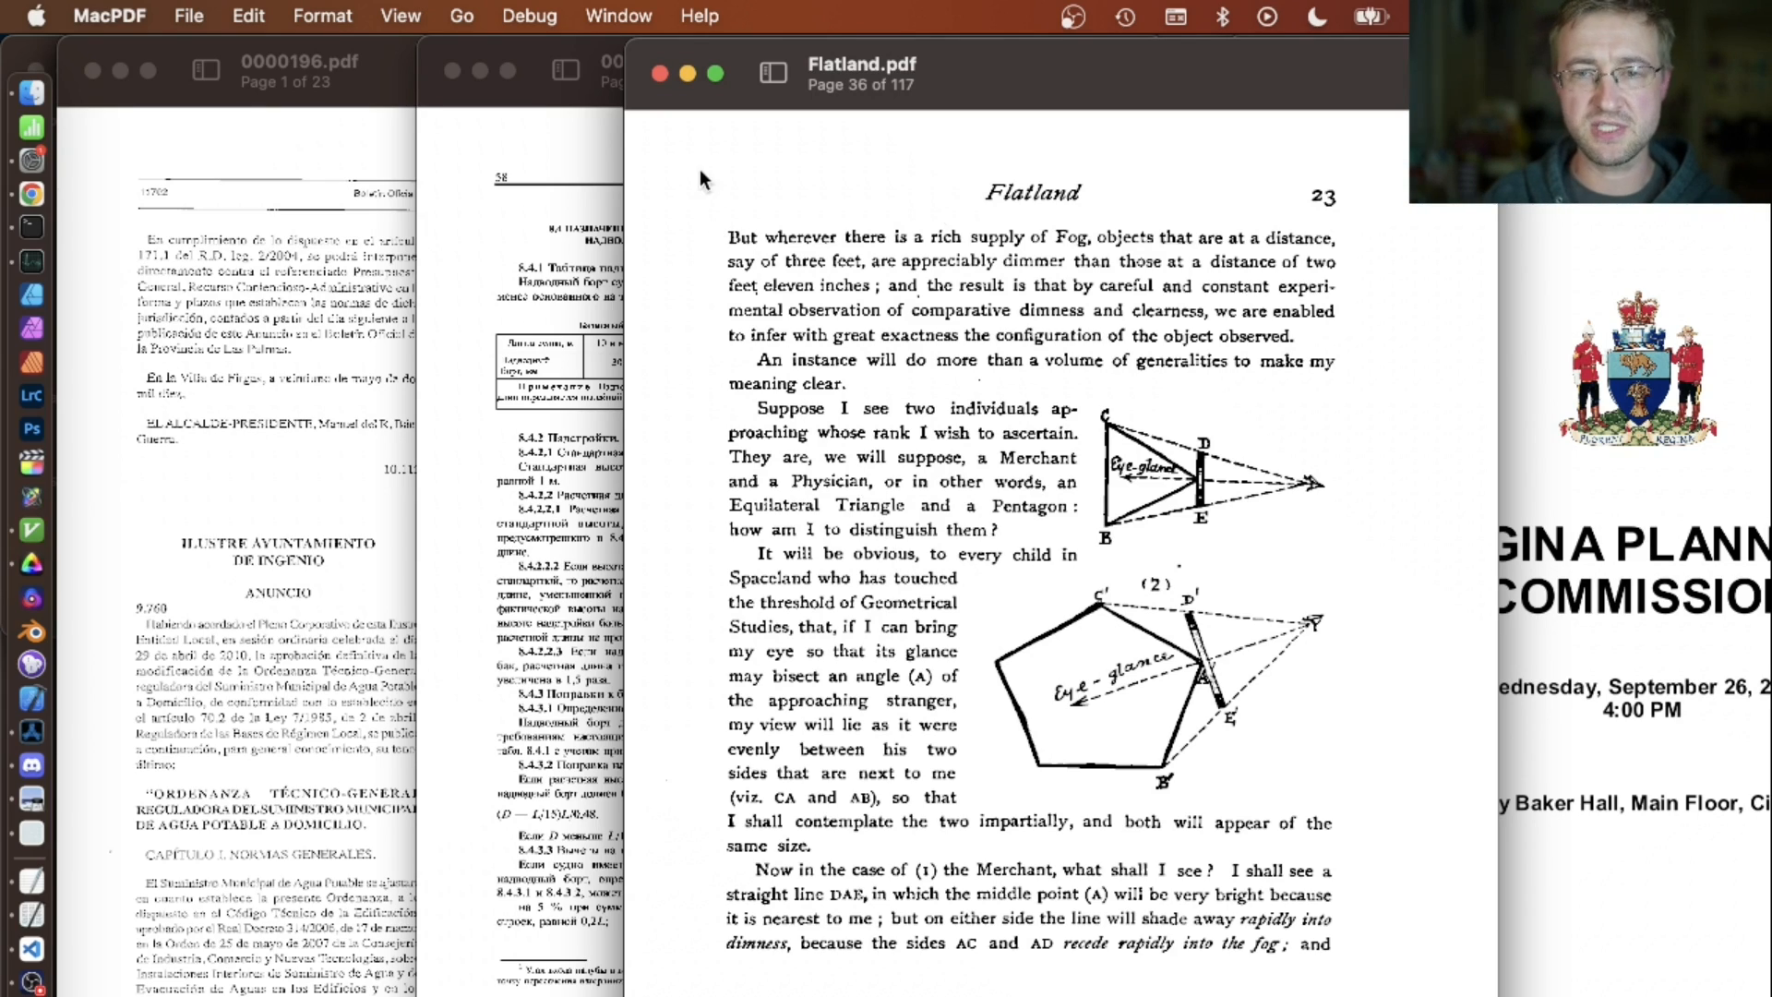
mouse_move(768, 256)
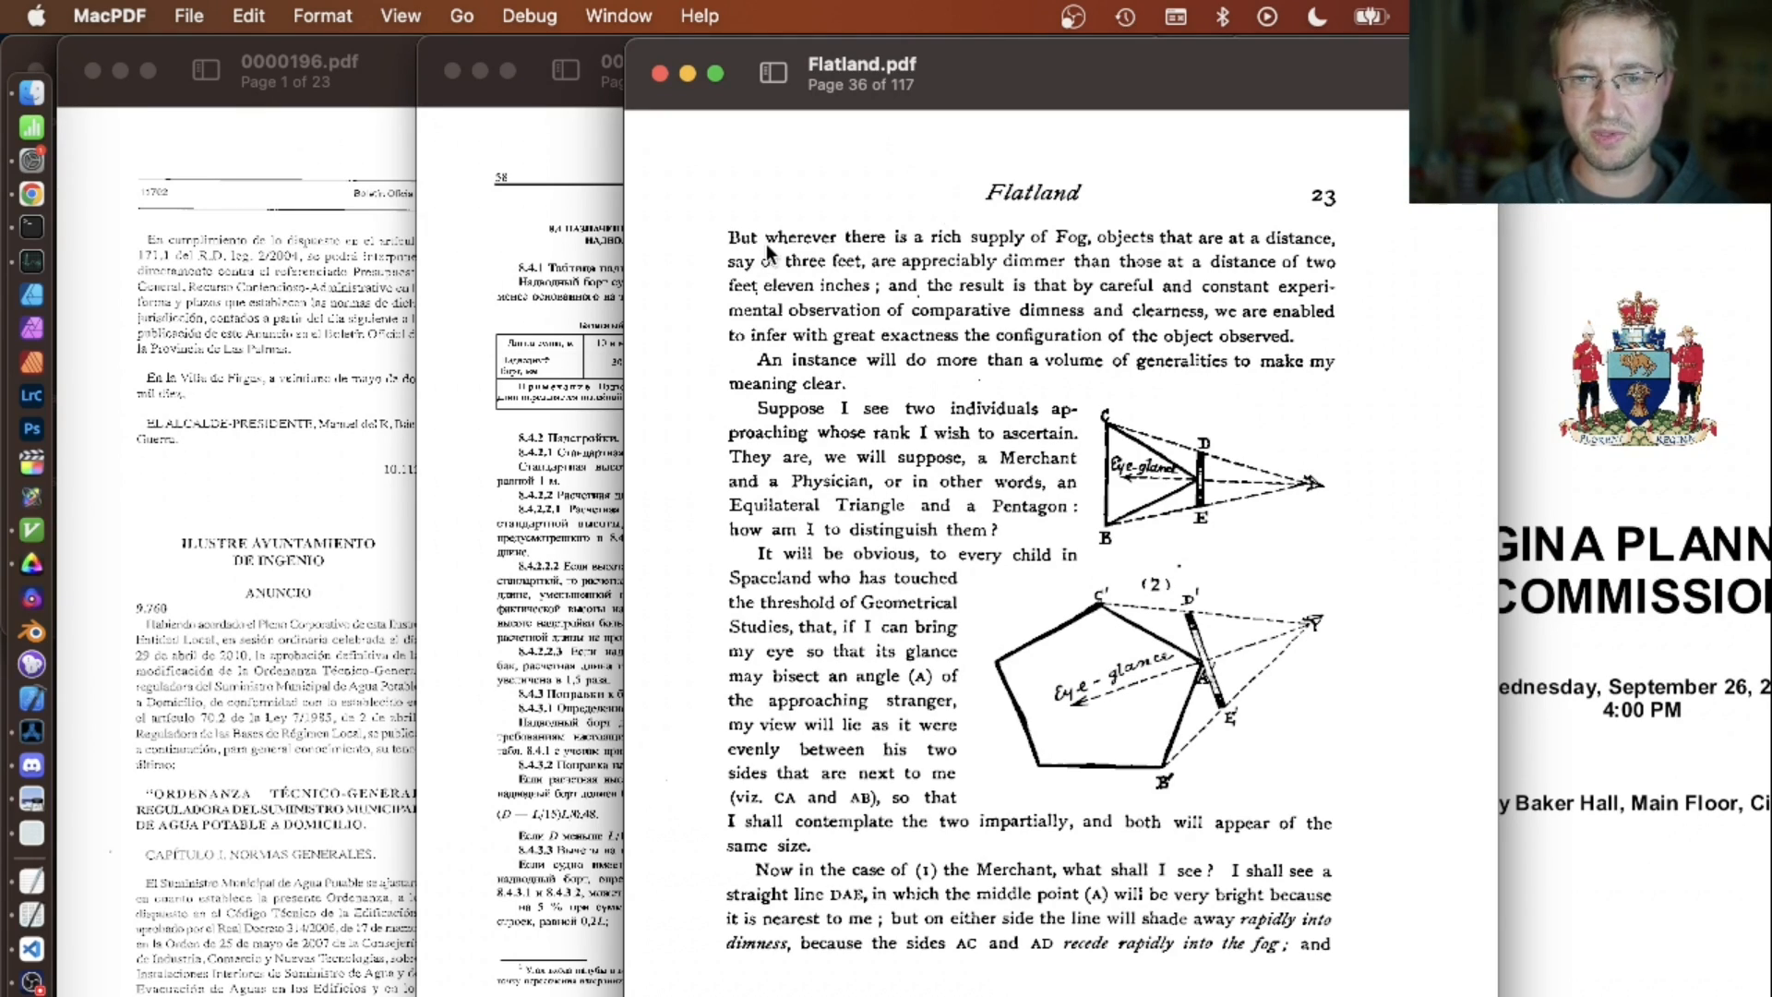
mouse_move(1026, 703)
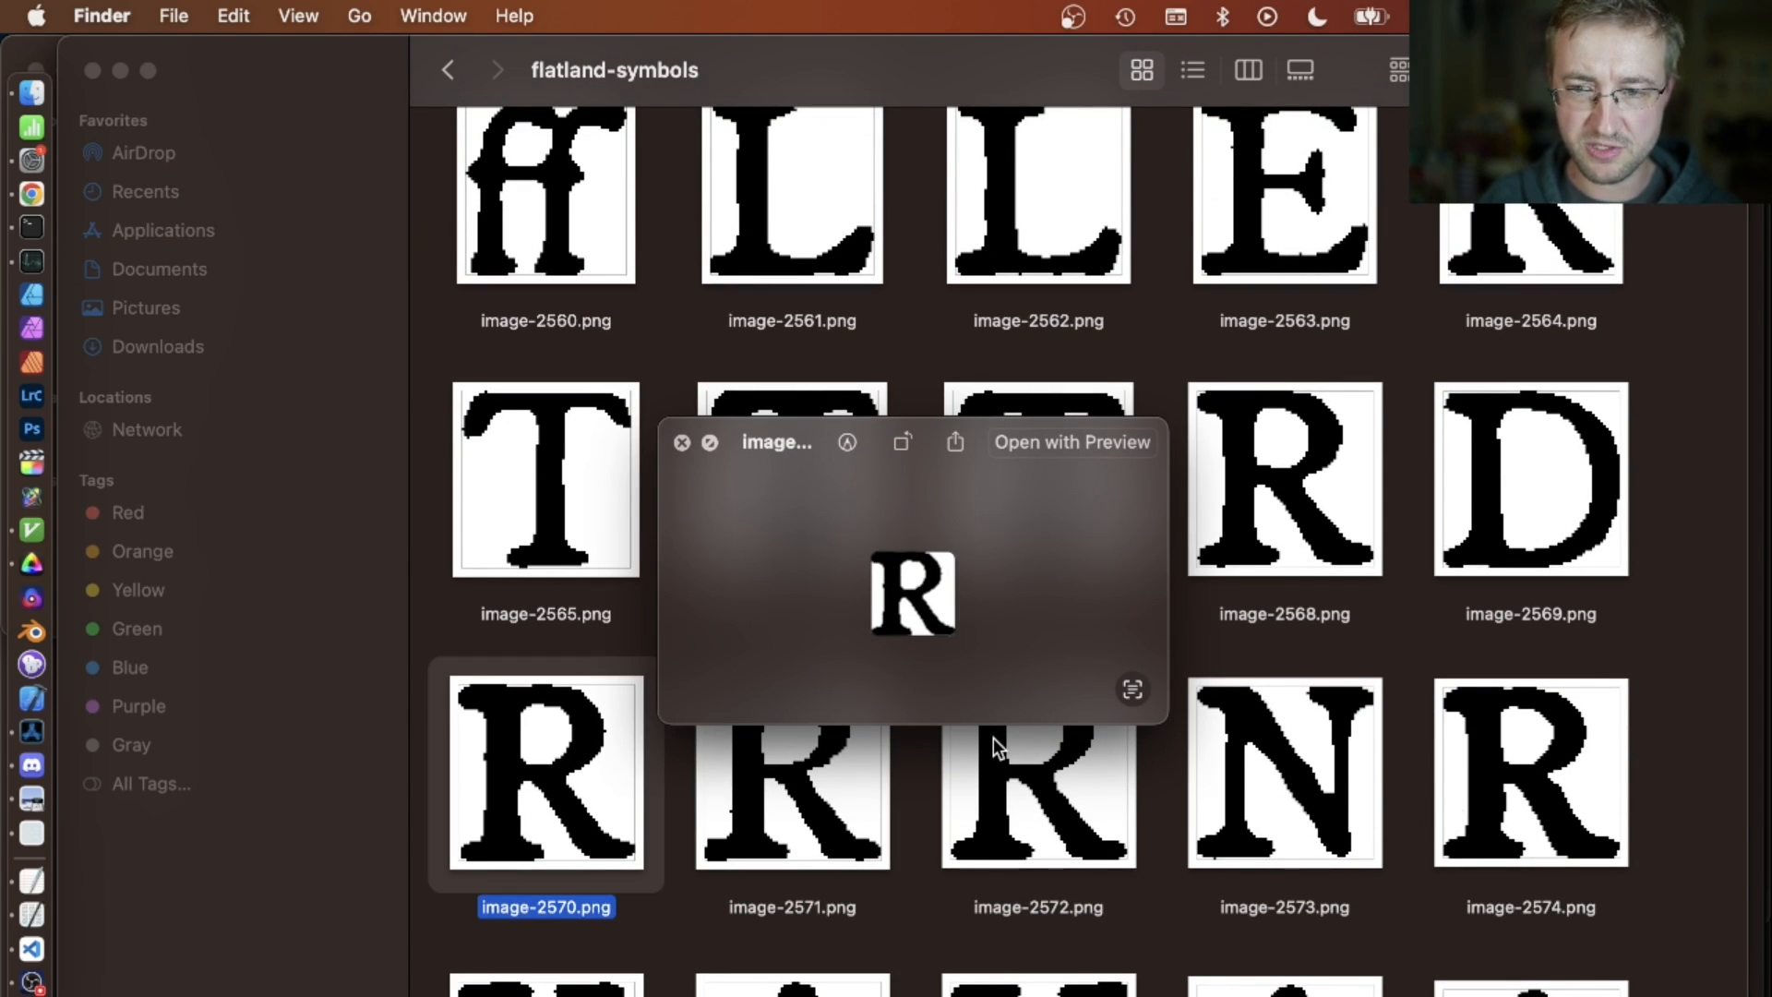
- Quick Look the R and po glyph PNGs in flatland-symbols, then return to MacPDF
left_click(1530, 773)
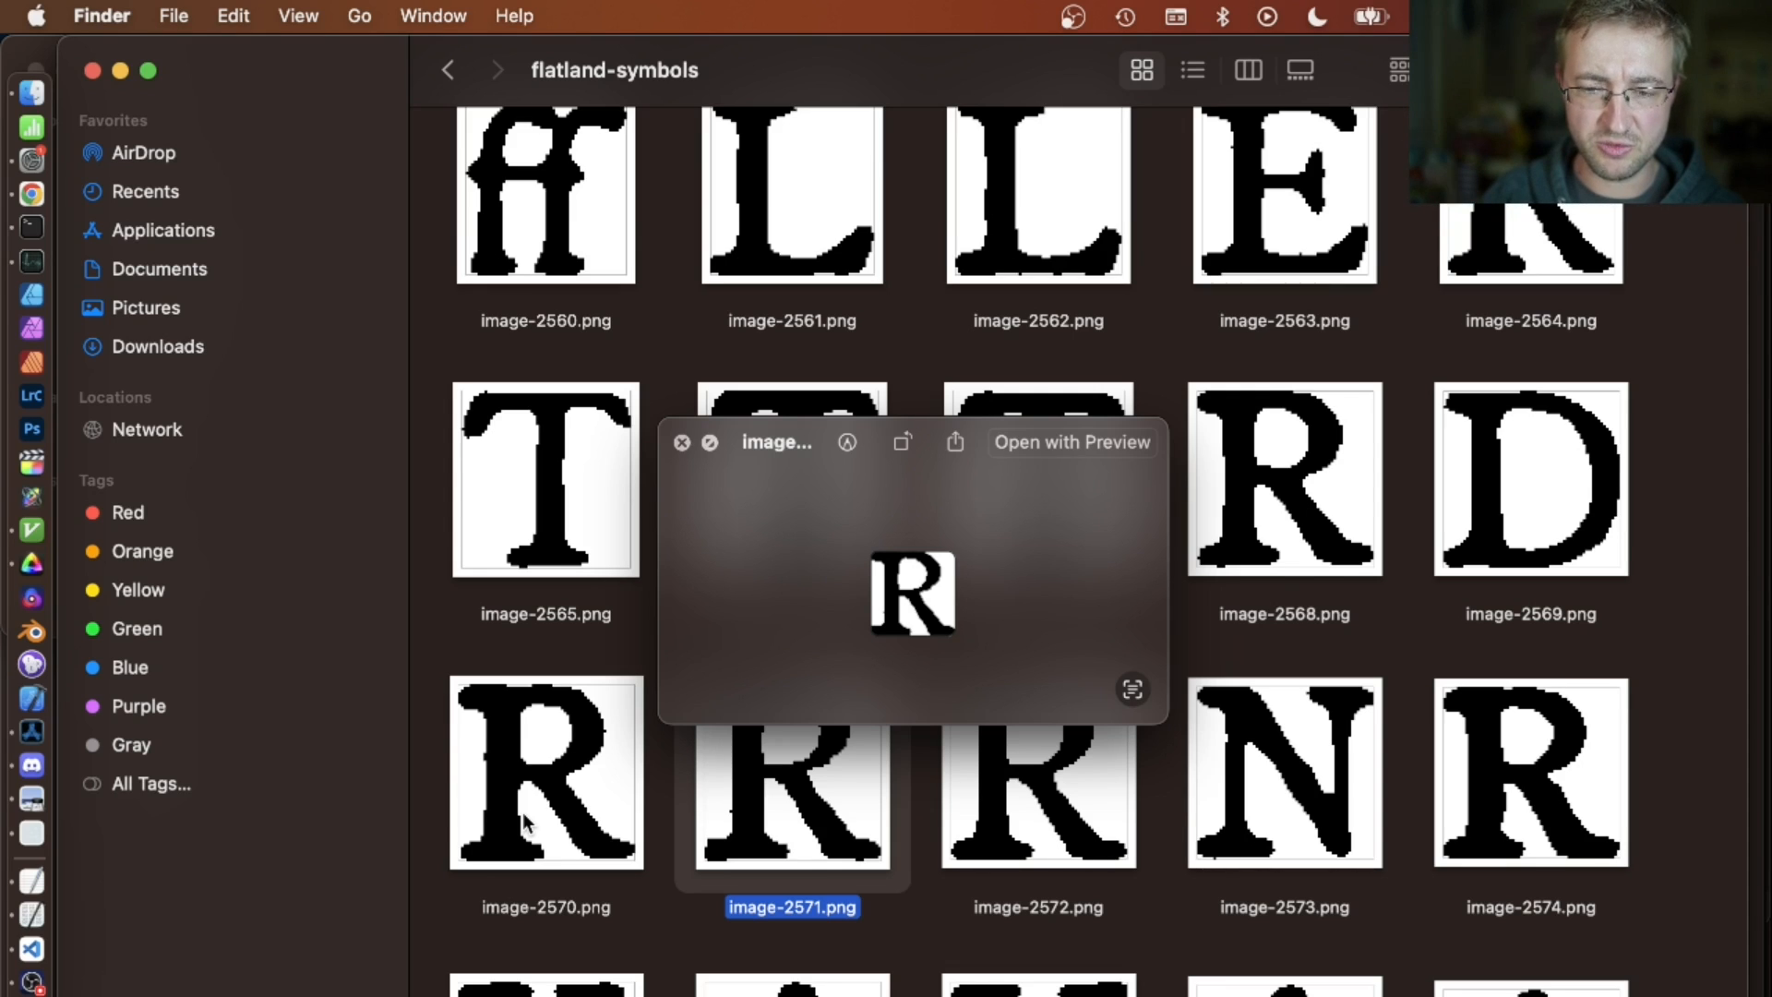
left_click(681, 443)
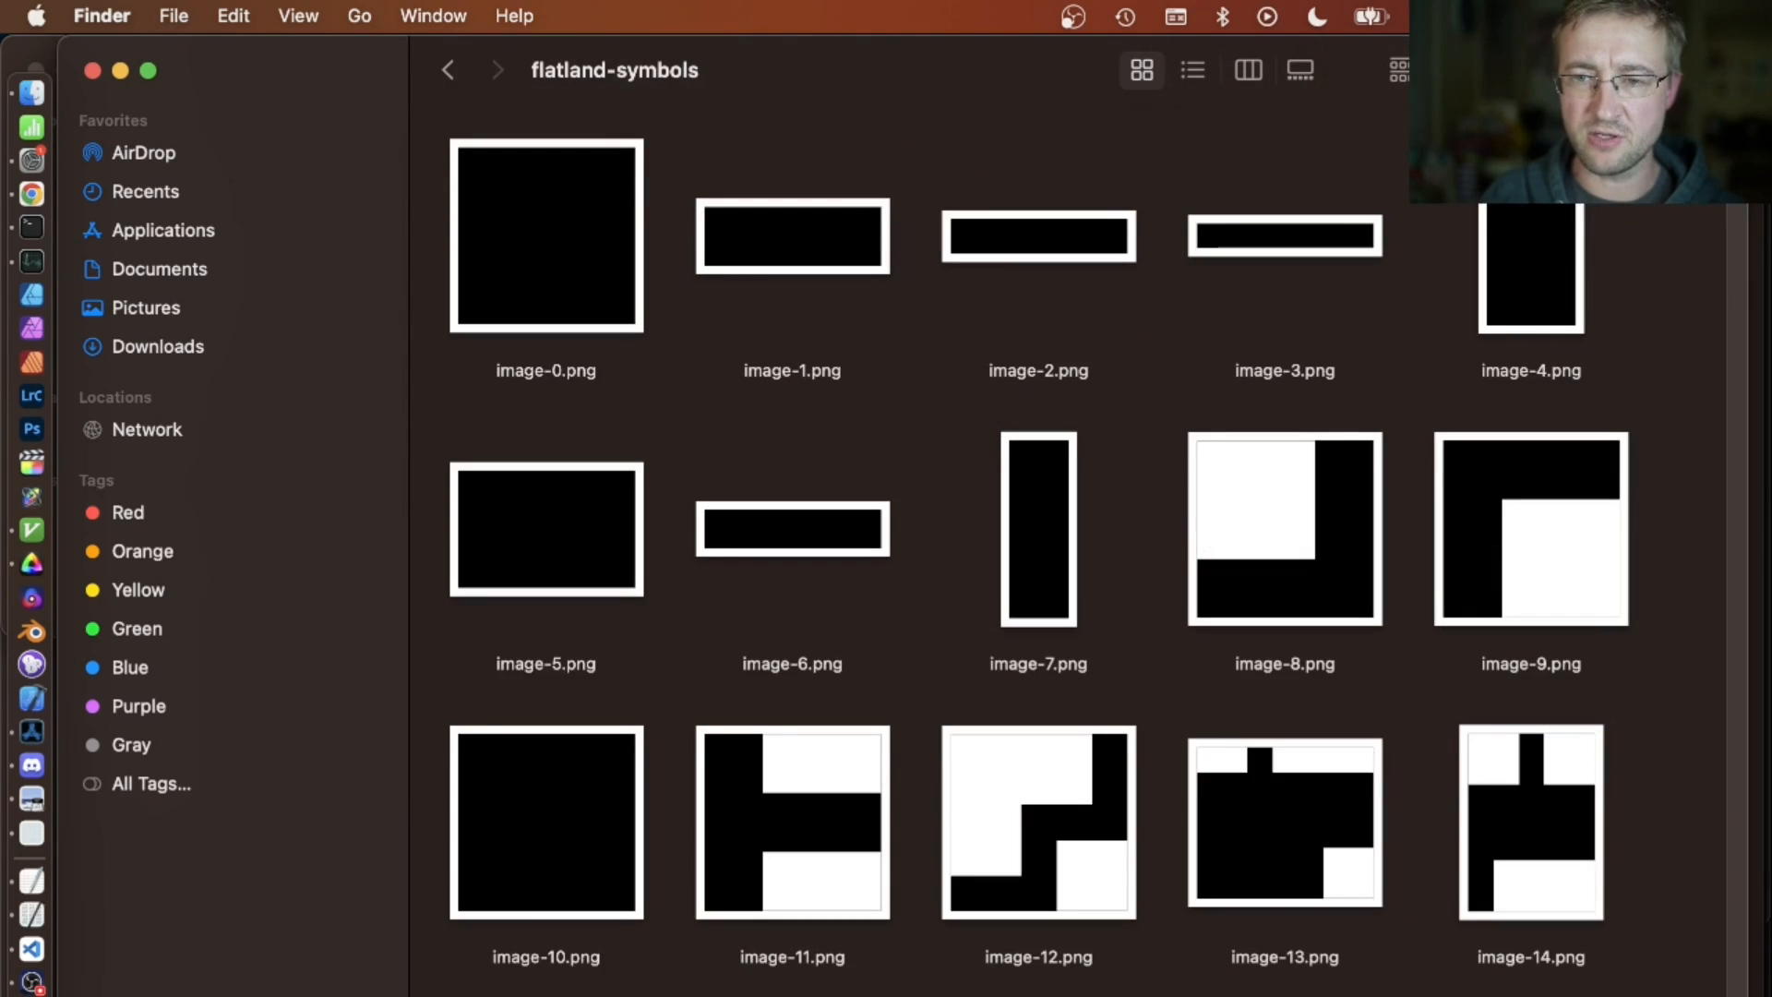
scroll("down", 3)
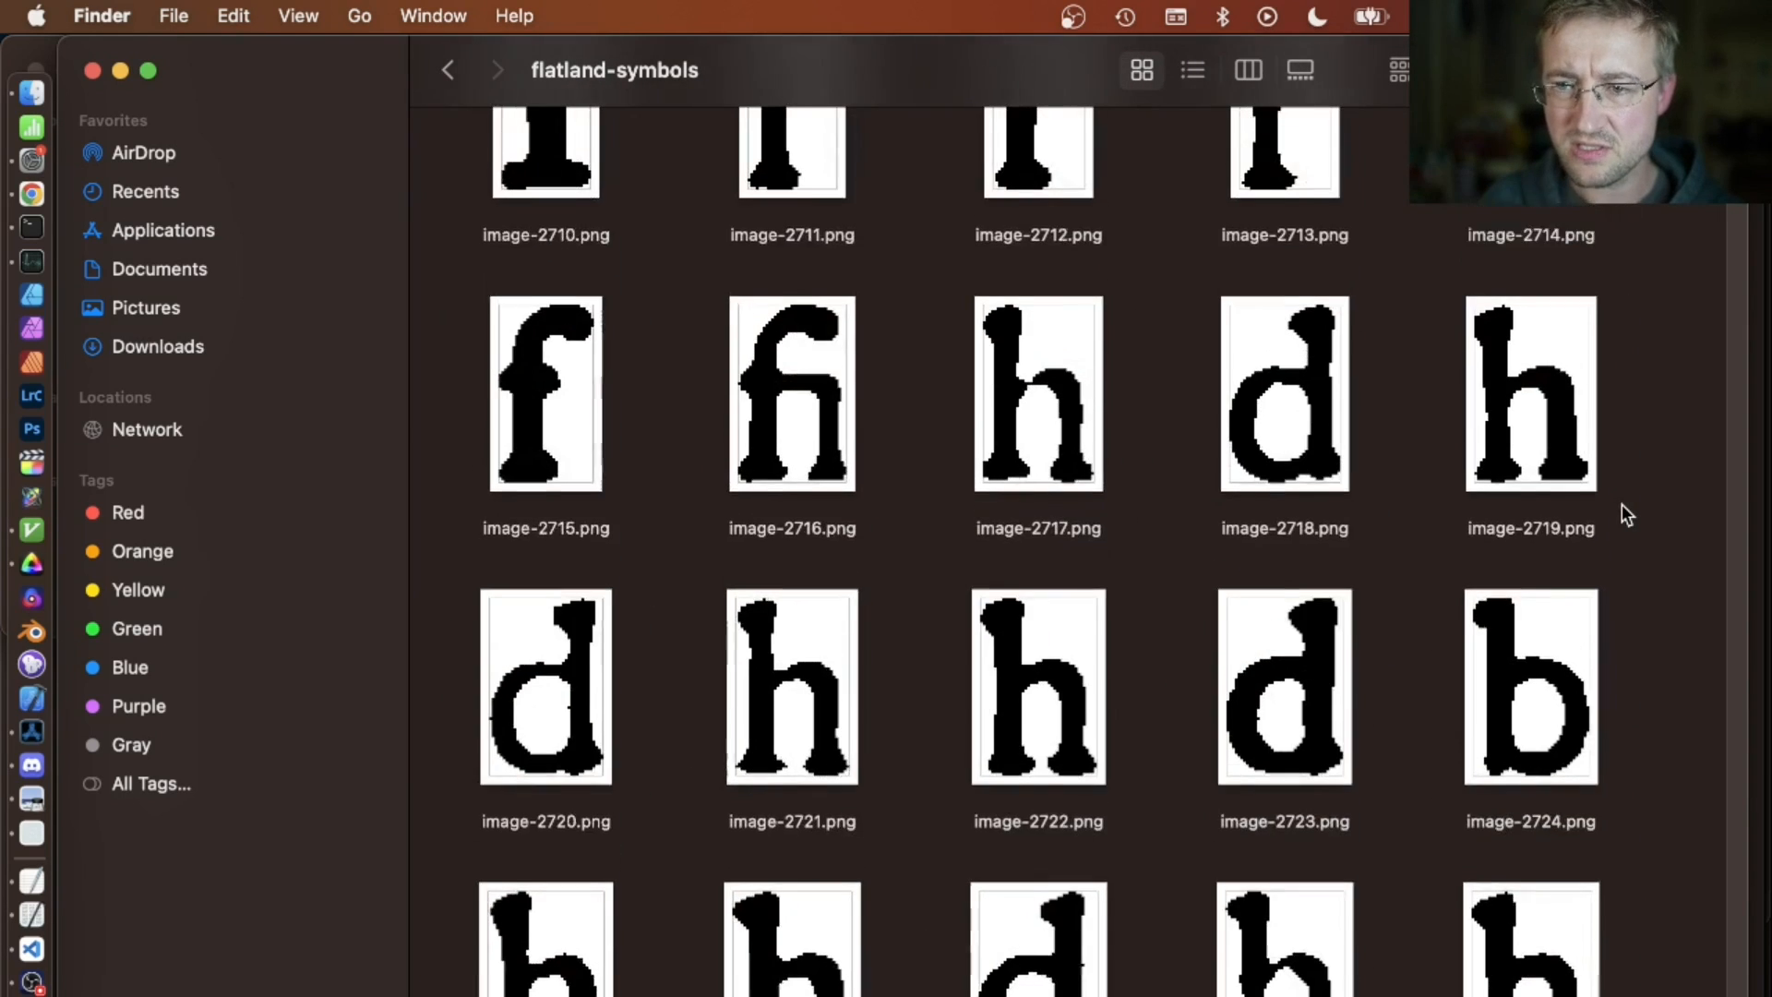
scroll("up", 3)
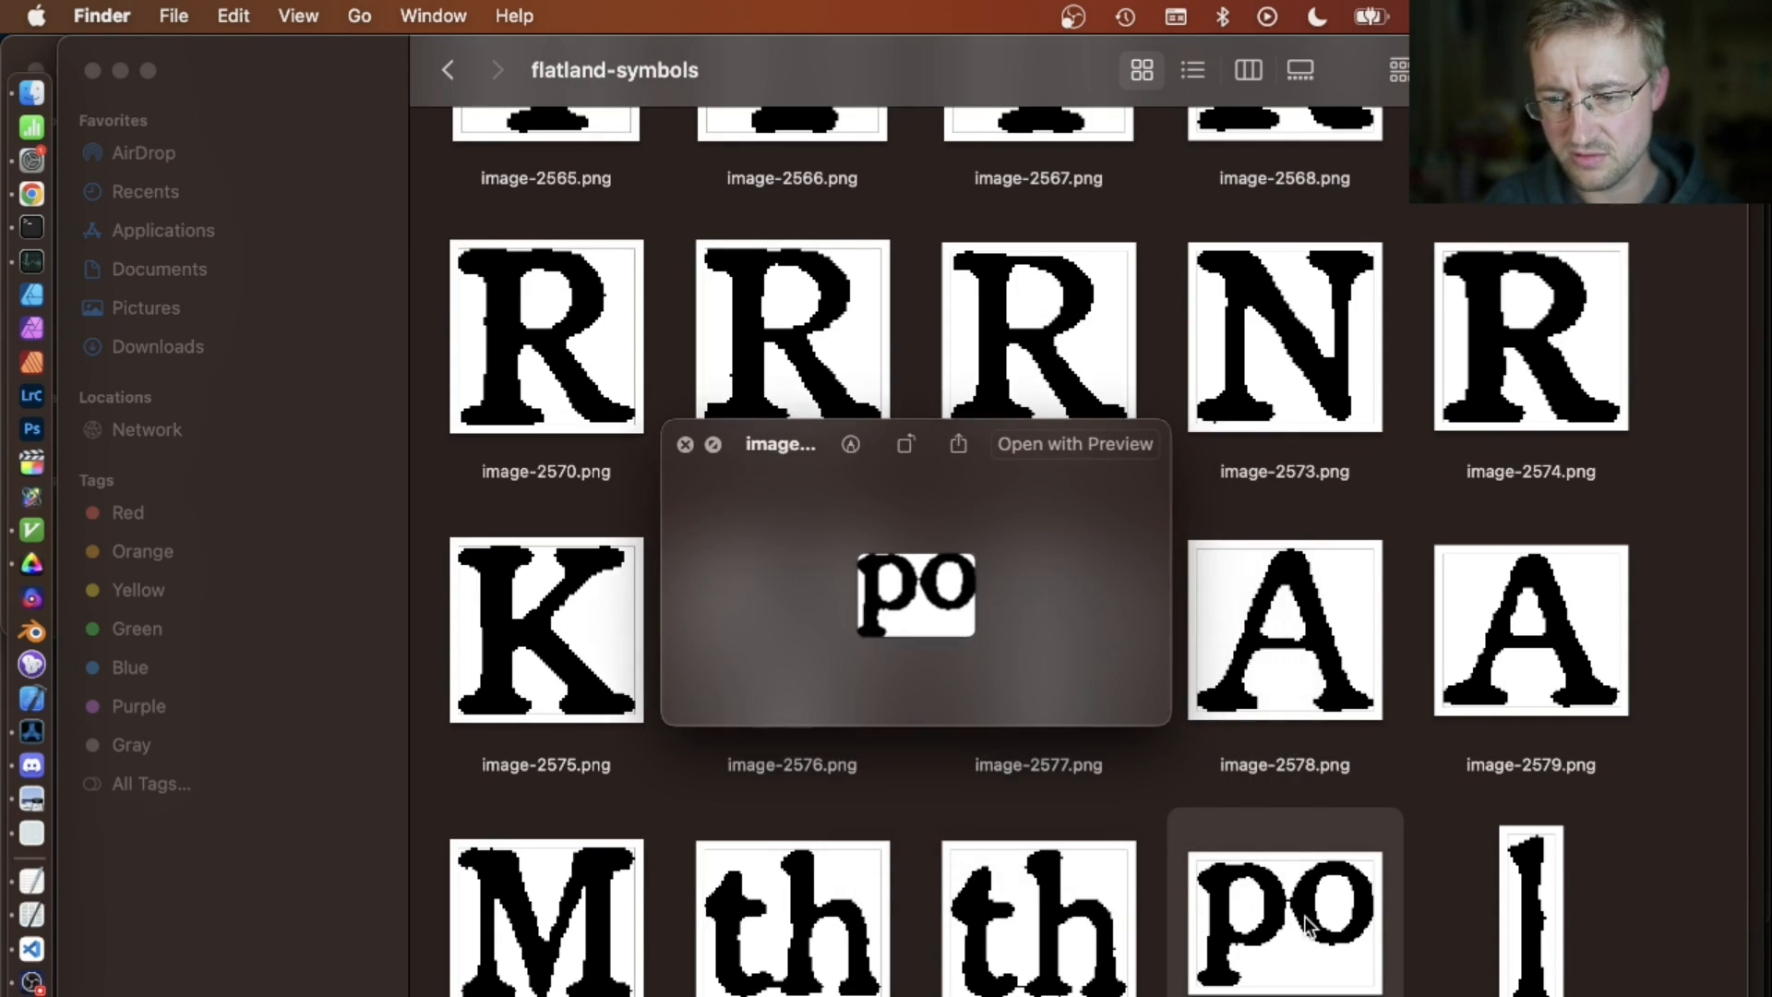
left_click(684, 444)
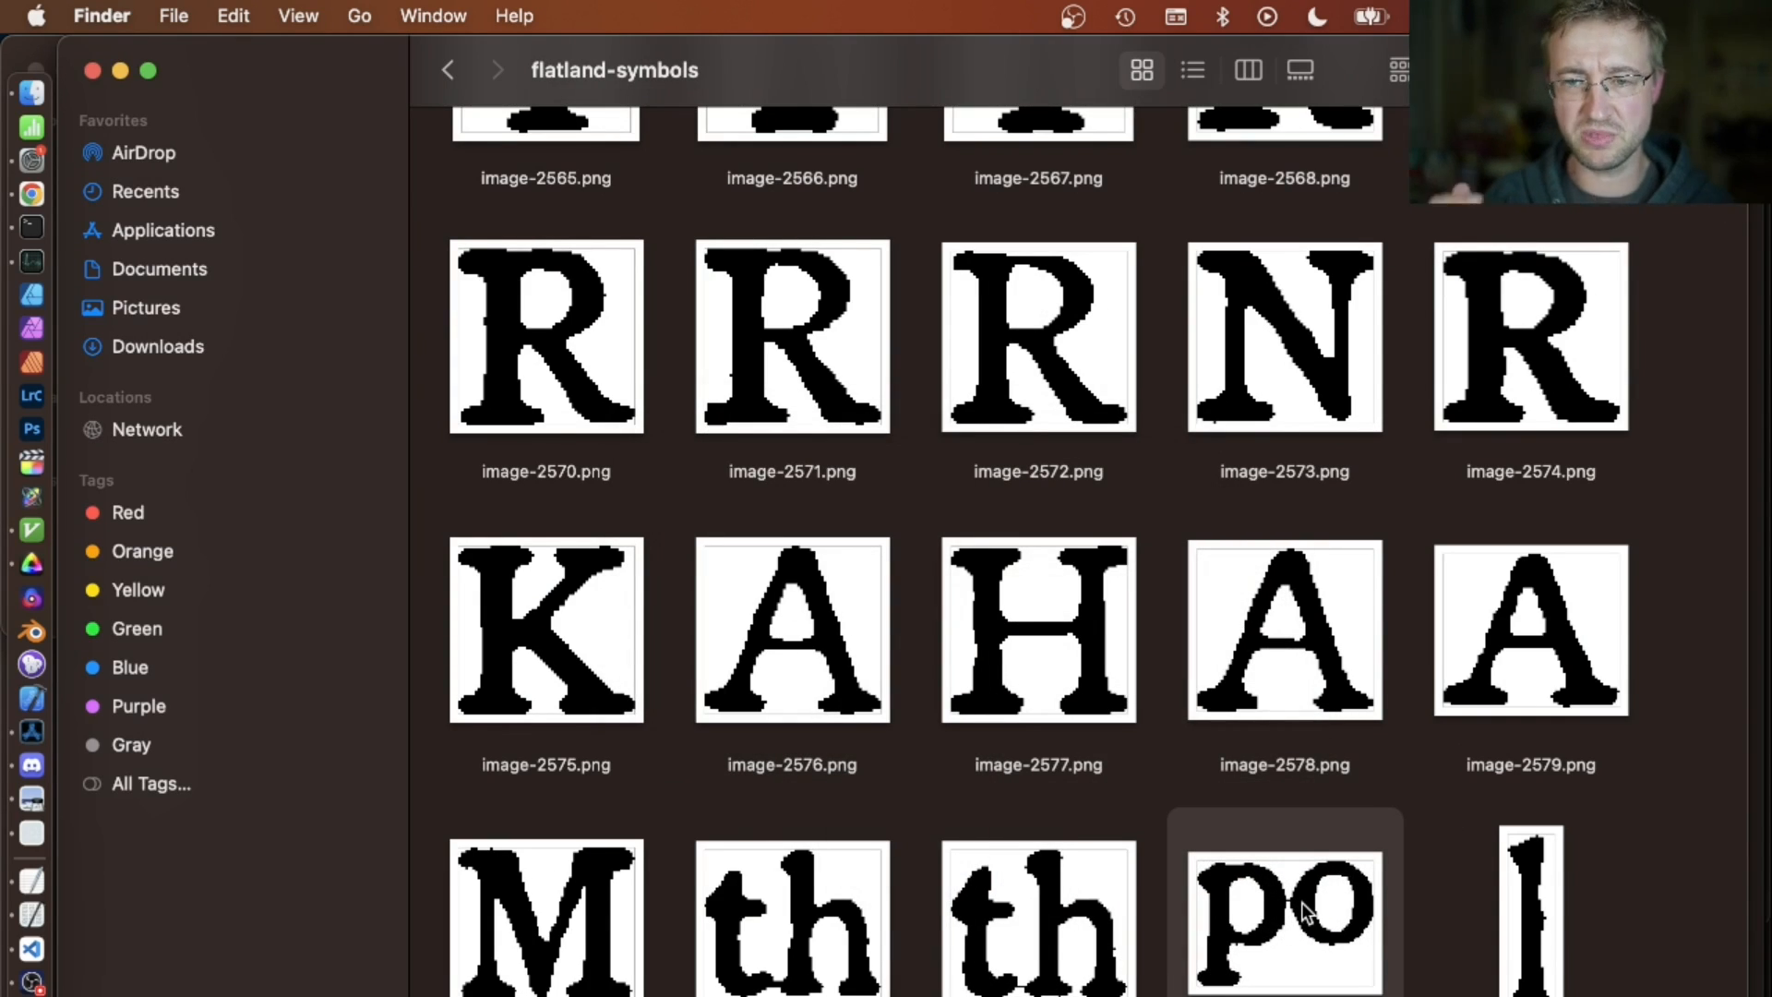
mouse_move(1413, 837)
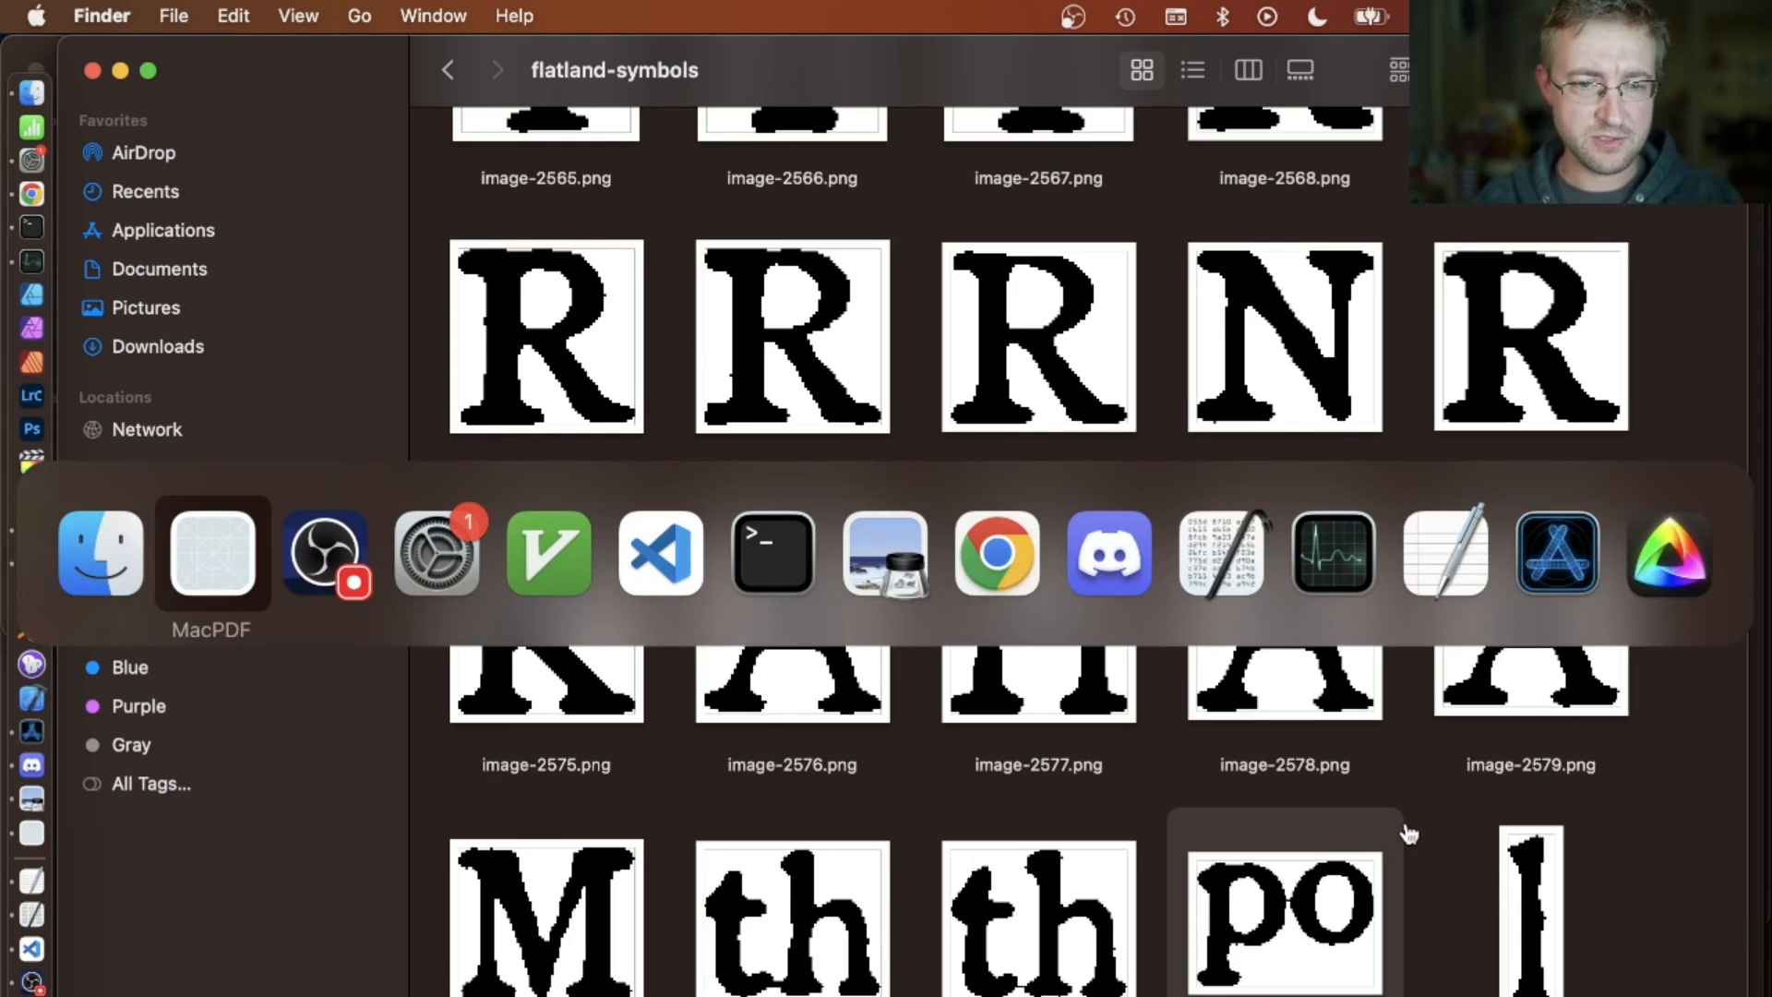
left_click(211, 552)
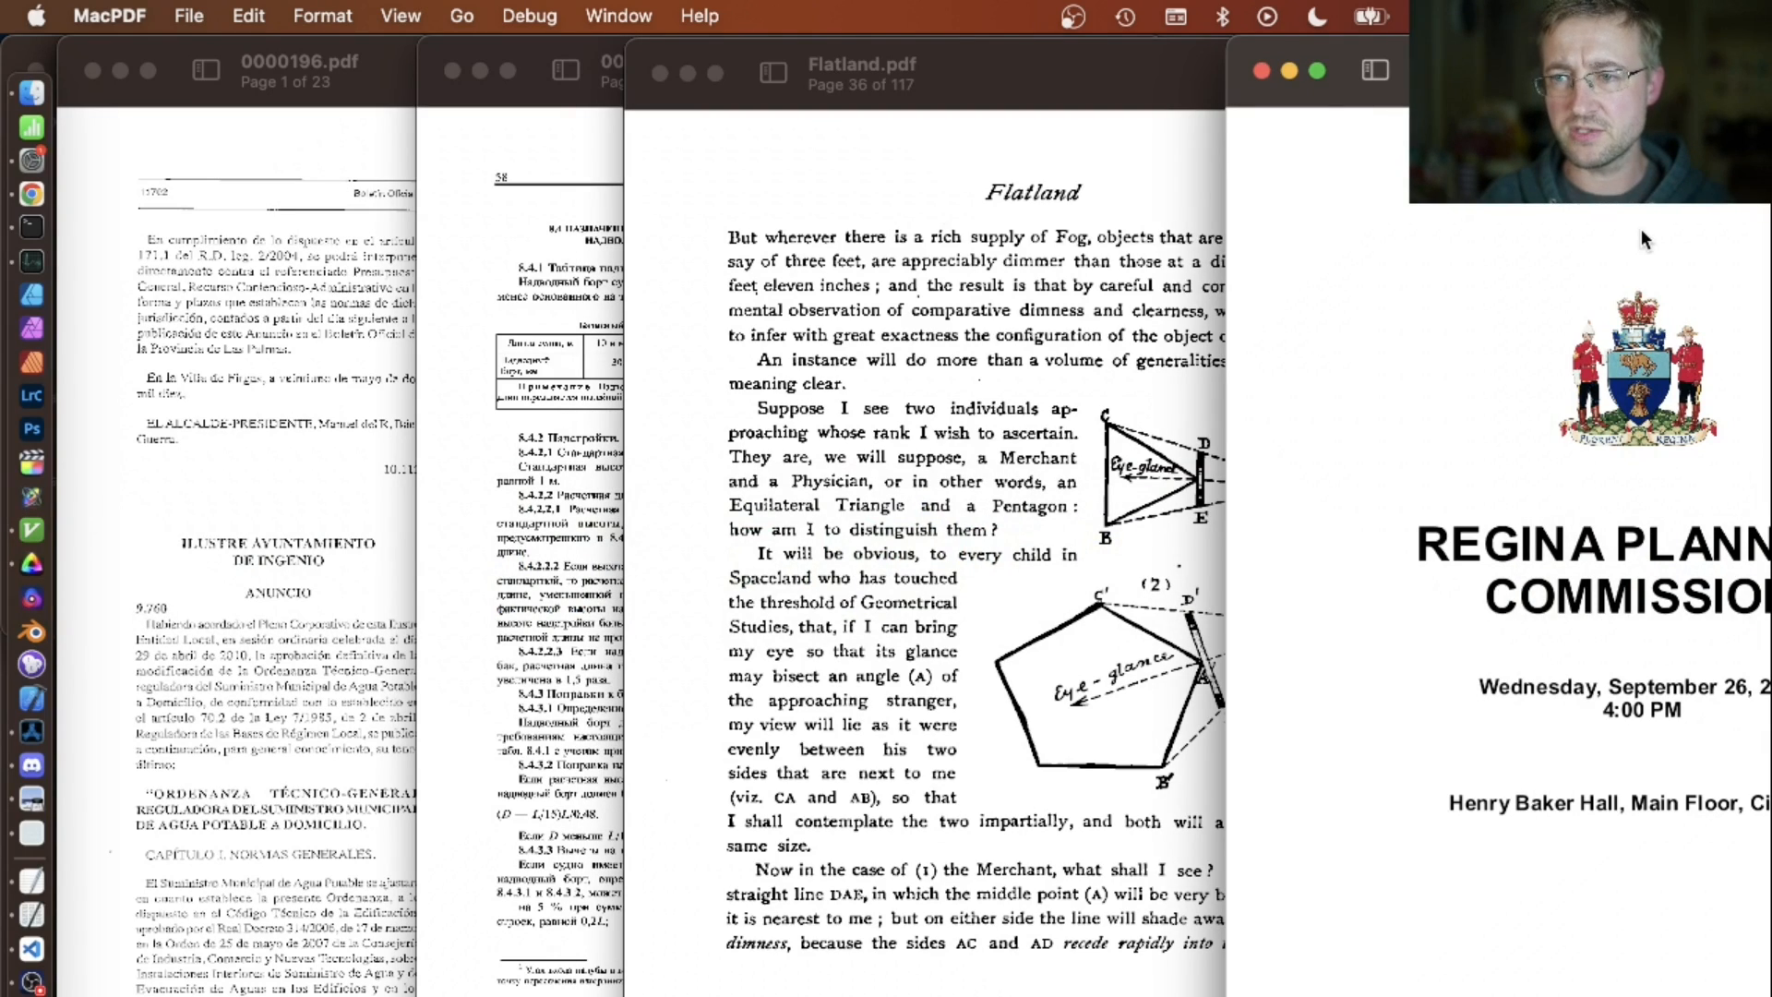